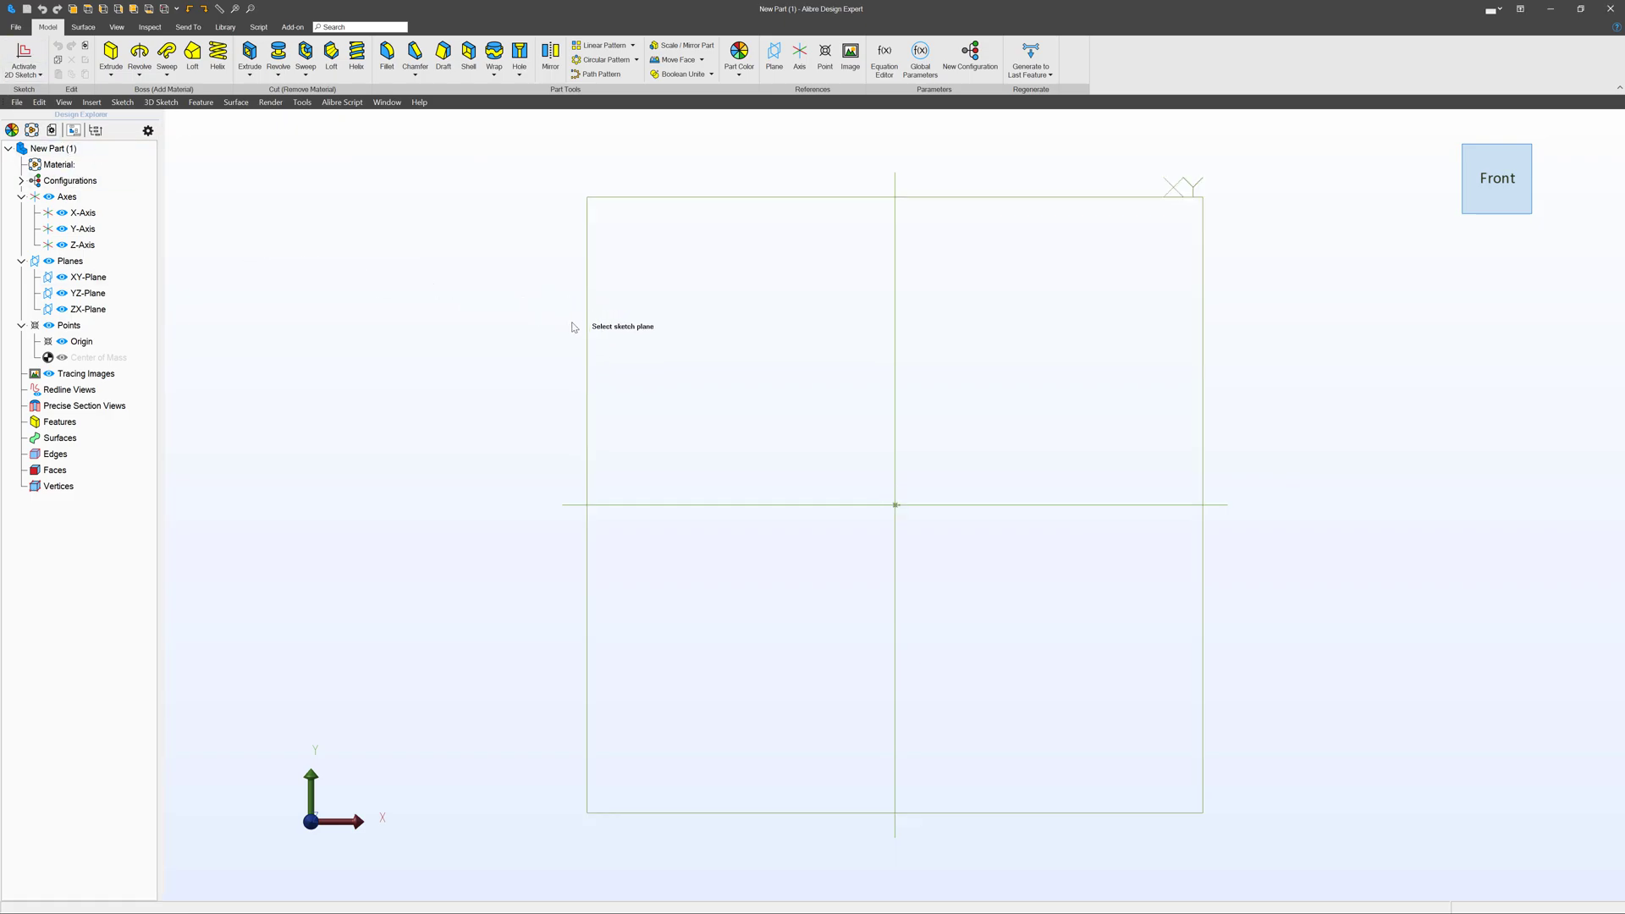
# - Activate a 2D sketch on the XY plane for the three line-and-arc pairs
pyautogui.click(894, 504)
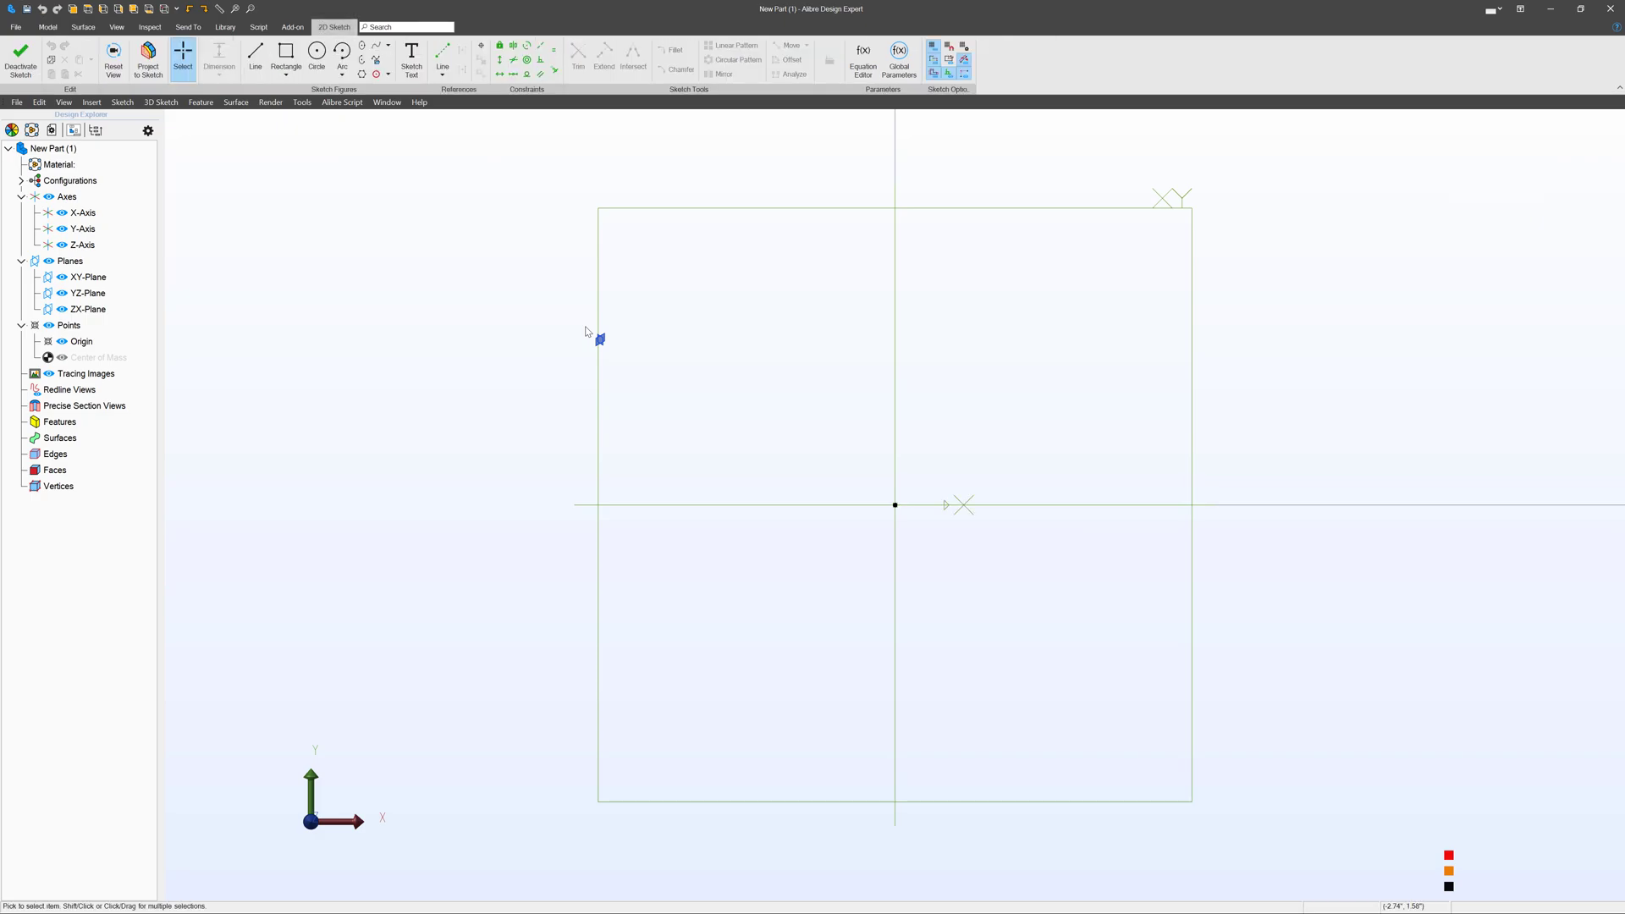
pyautogui.click(255, 54)
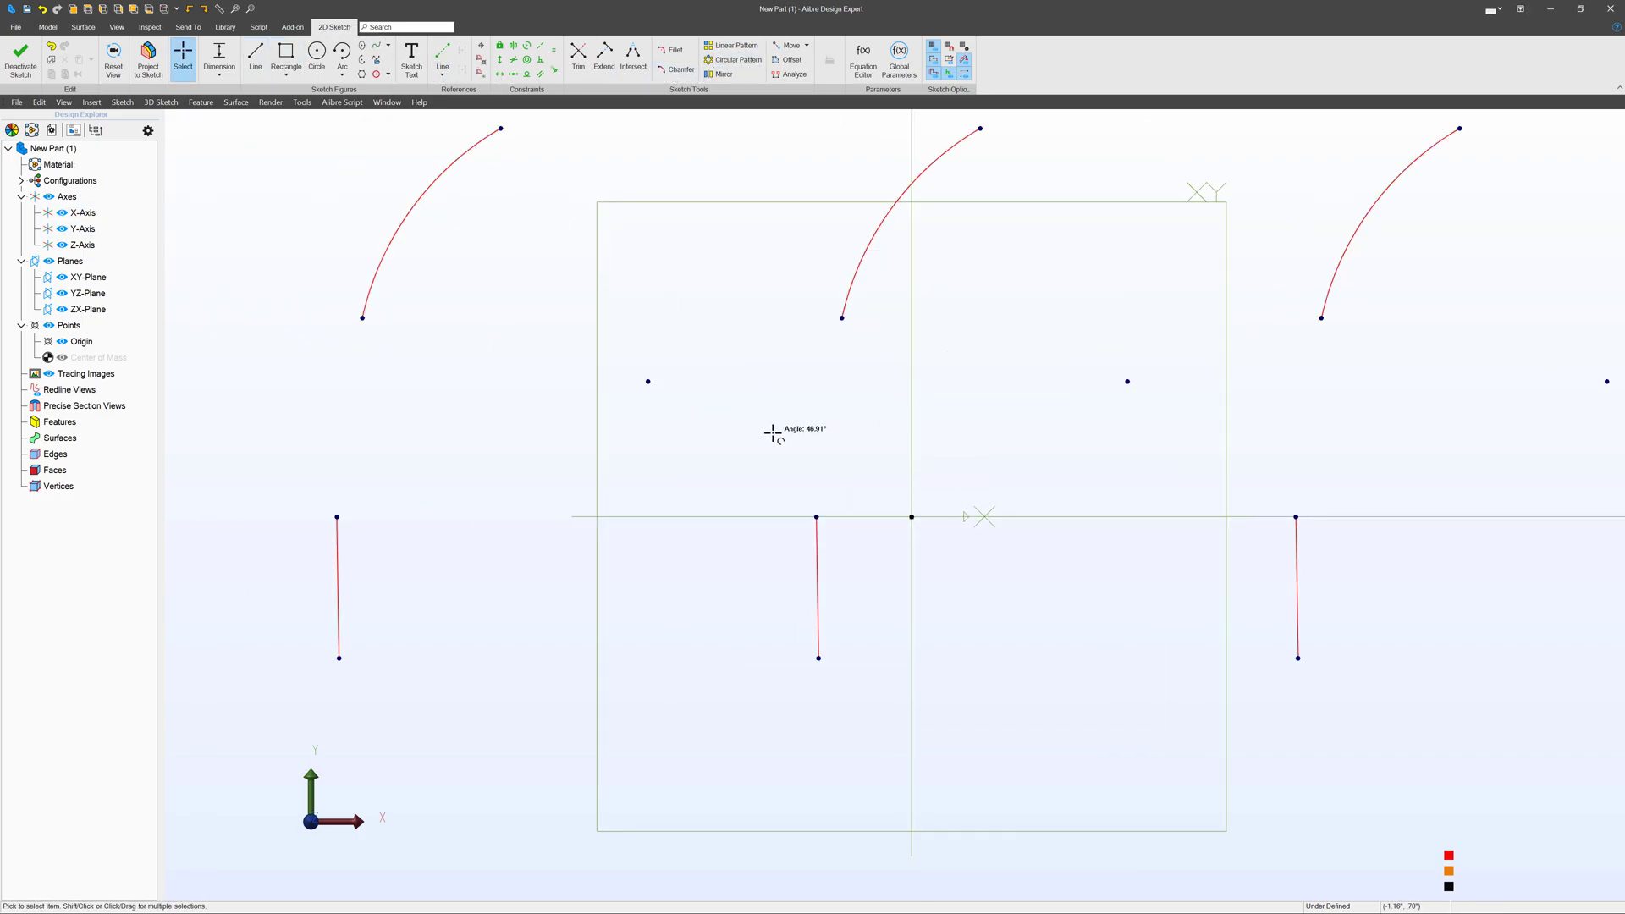
# - Add the sketch text label 'control spline' under the middle line-and-arc pair
pyautogui.click(412, 59)
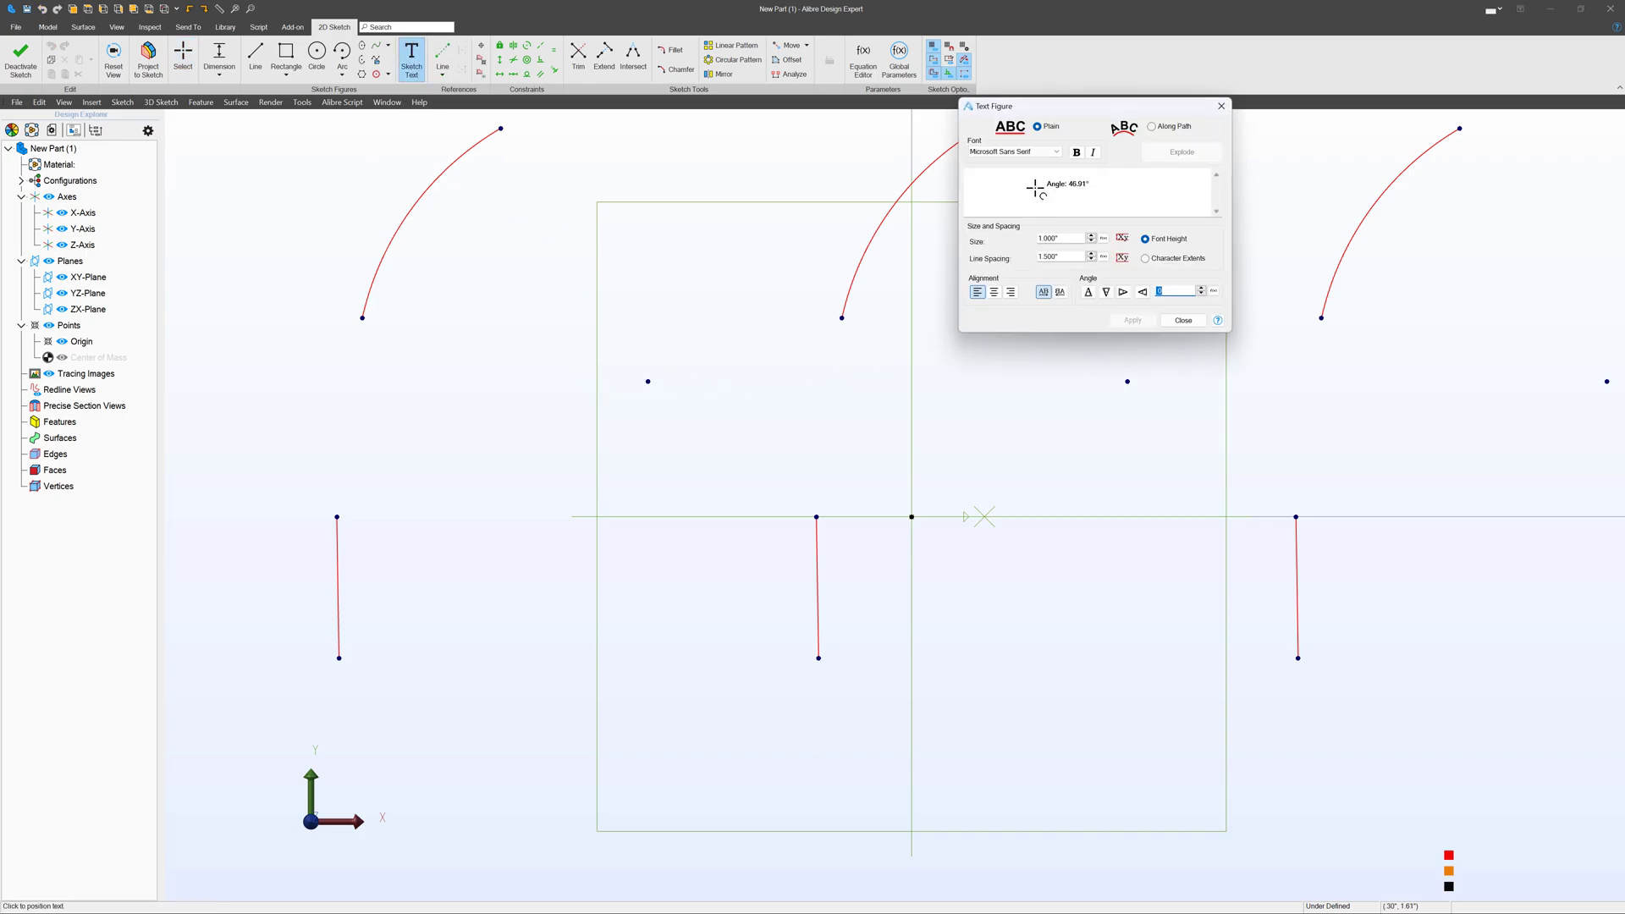
pyautogui.write('control spline')
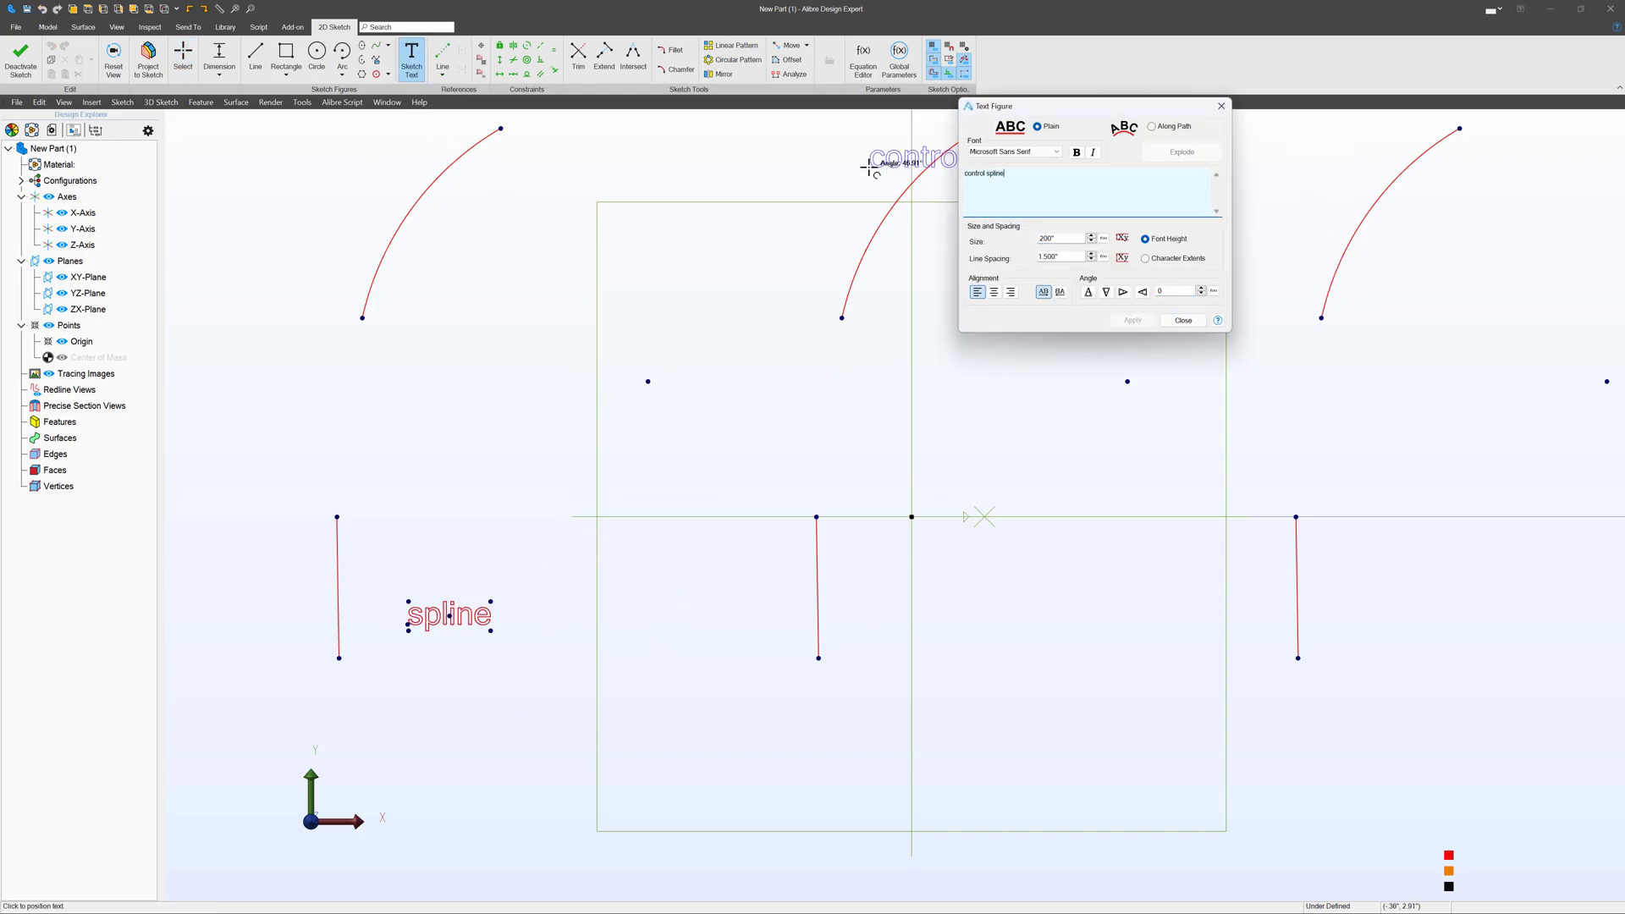
pyautogui.click(1132, 320)
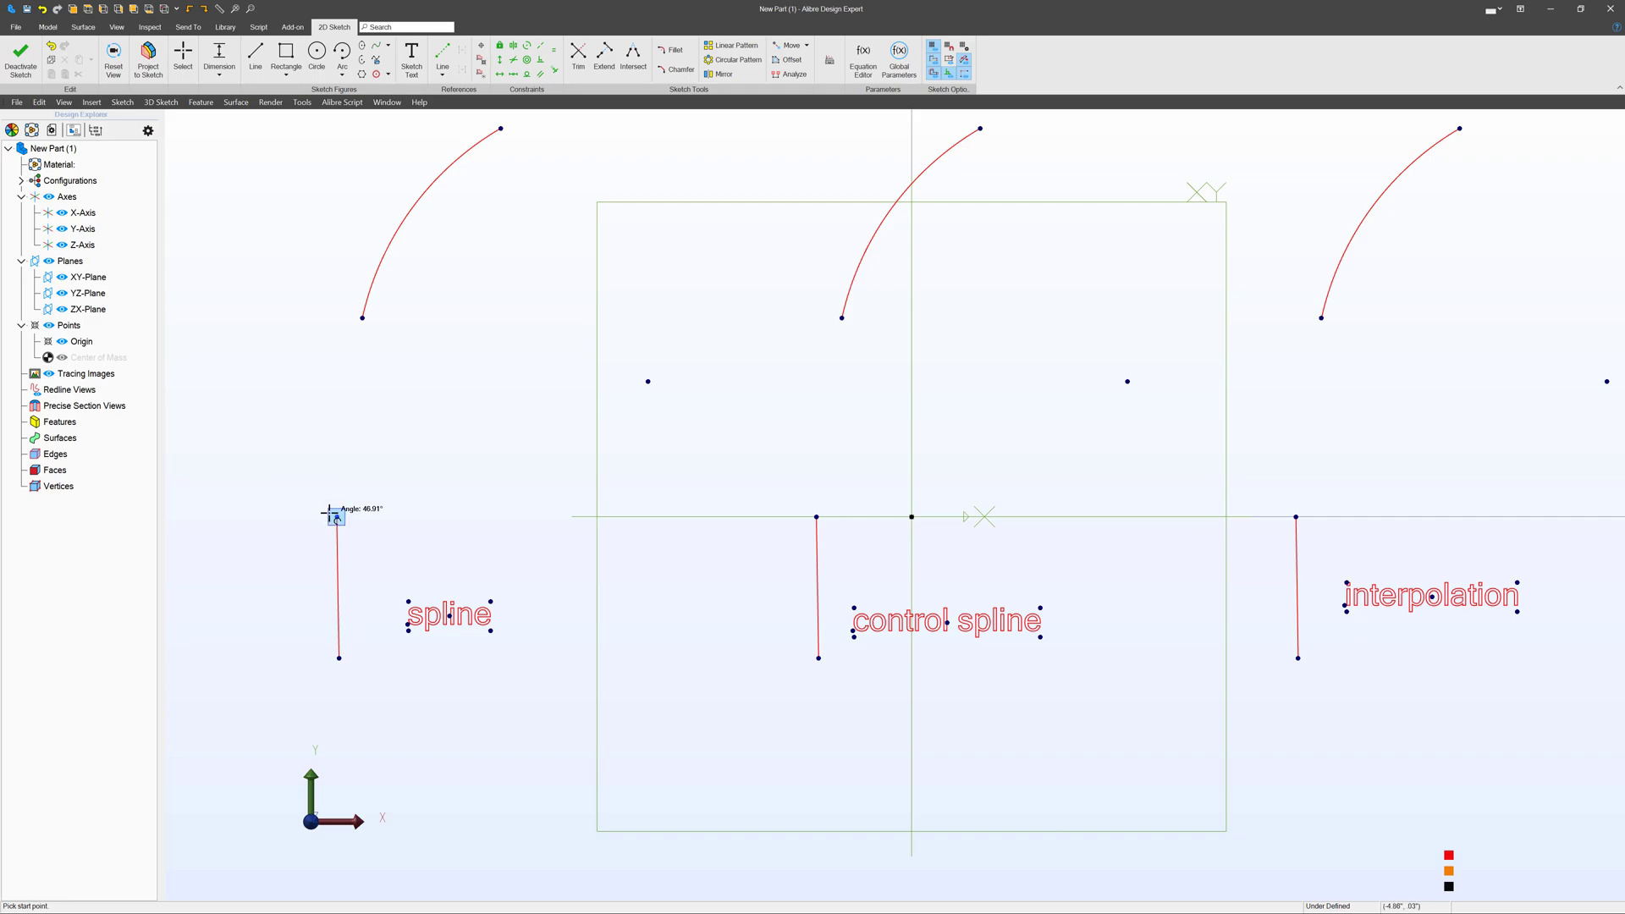
# - Draw a spline from the left line's top to its arc and reshape its wave by moving points
pyautogui.click(334, 515)
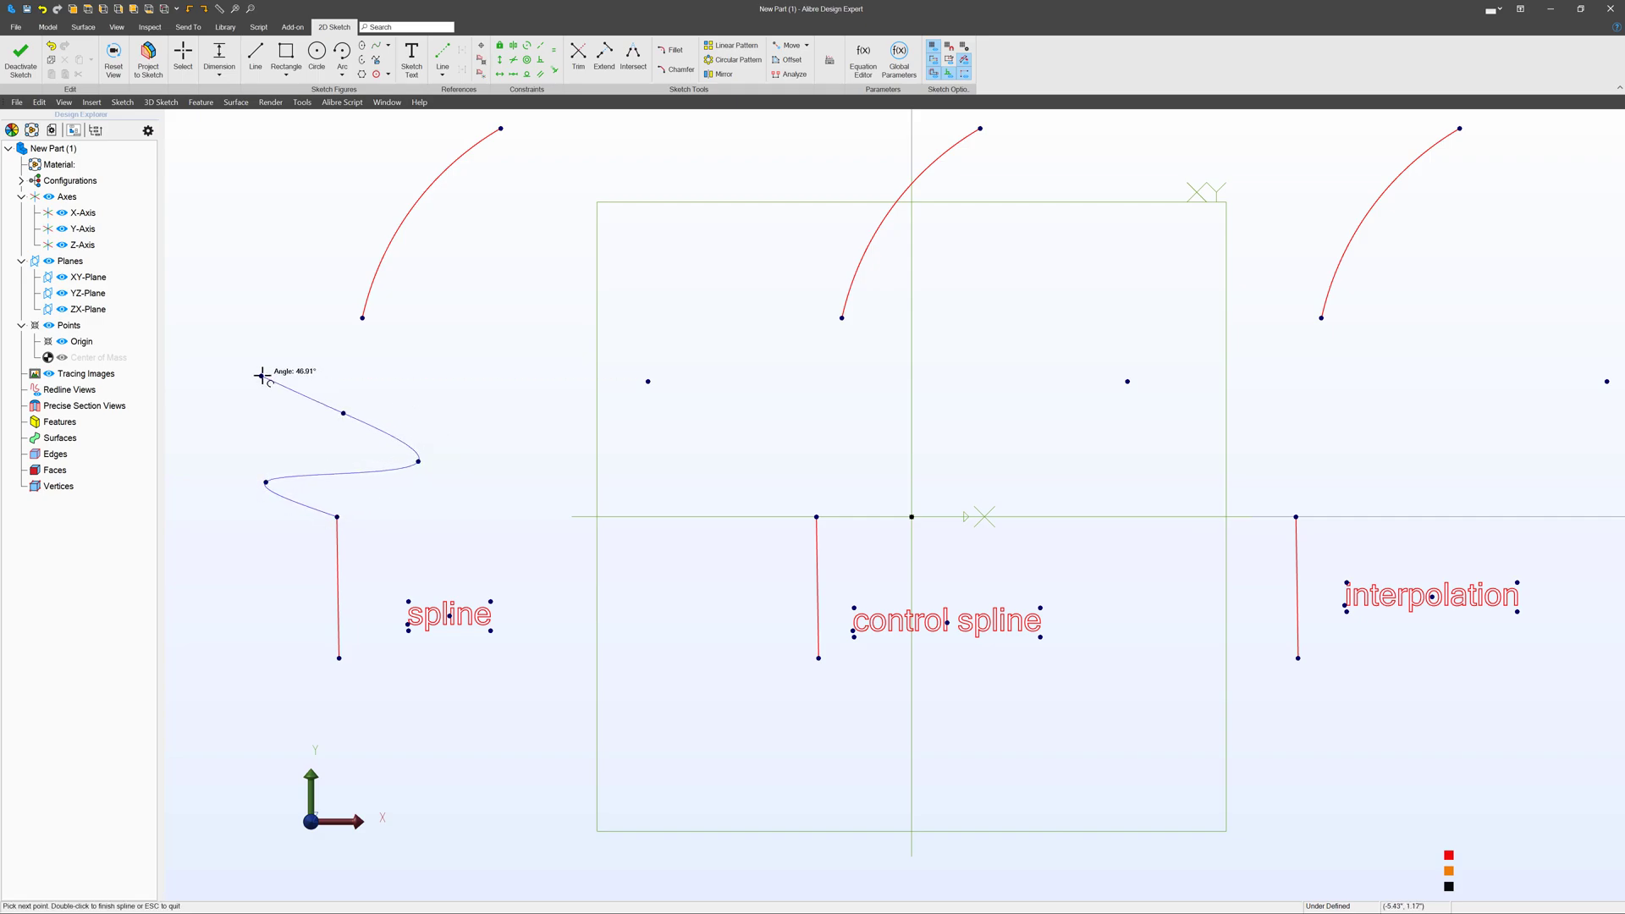
pyautogui.click(362, 317)
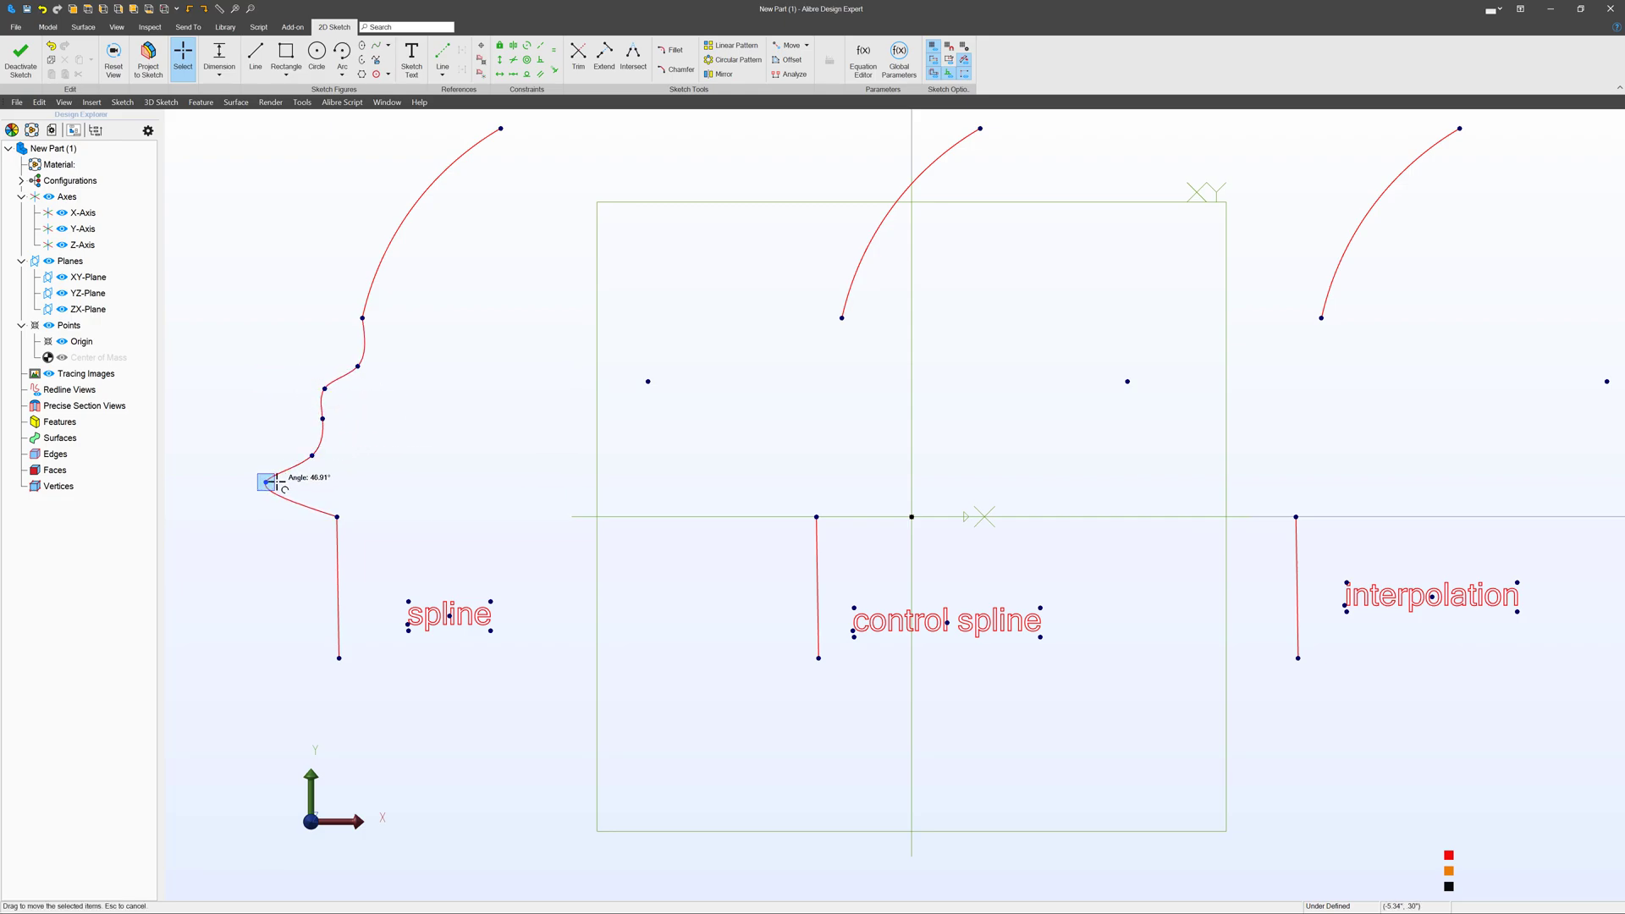
pyautogui.moveTo(268, 482); pyautogui.dragTo(367, 537)
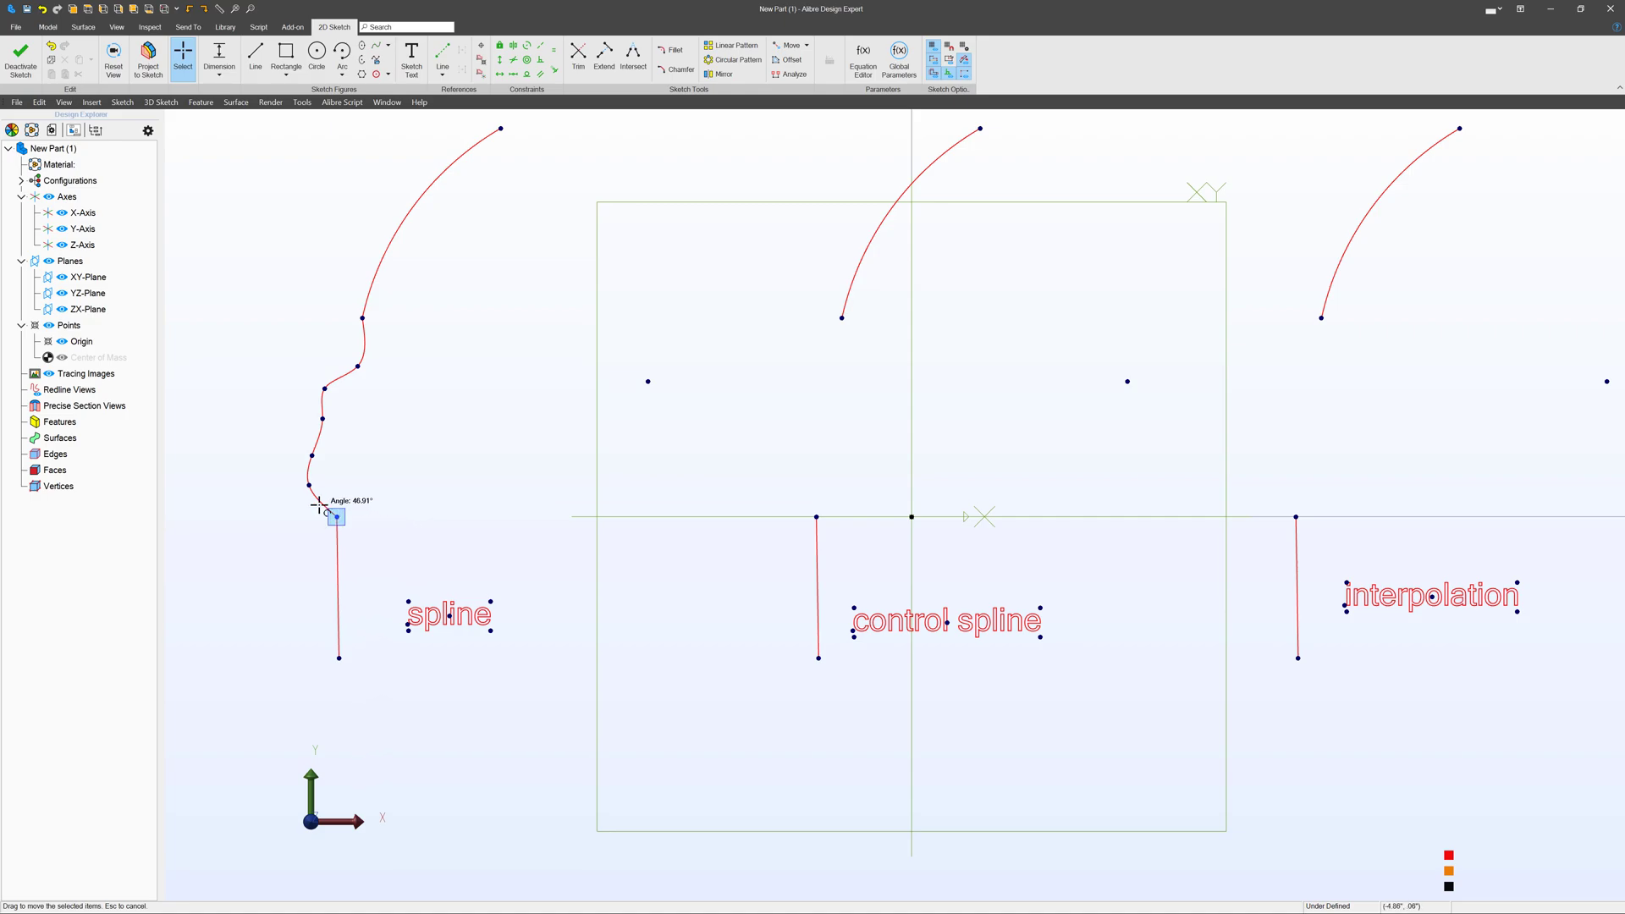
pyautogui.moveTo(336, 516); pyautogui.dragTo(367, 356)
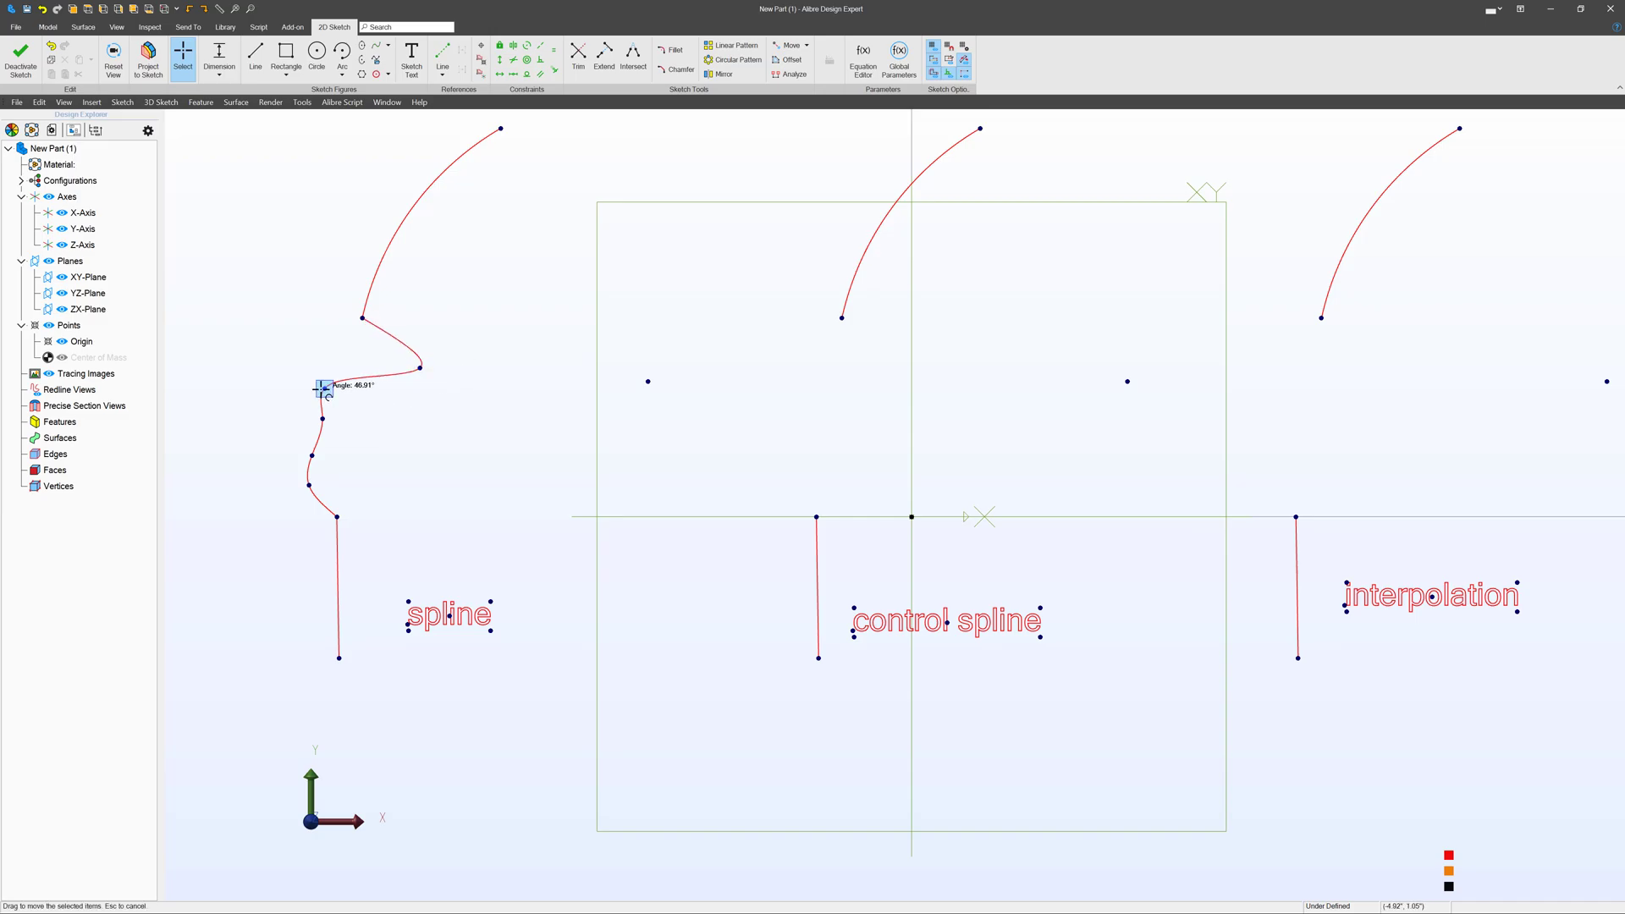
pyautogui.moveTo(324, 391); pyautogui.dragTo(381, 473)
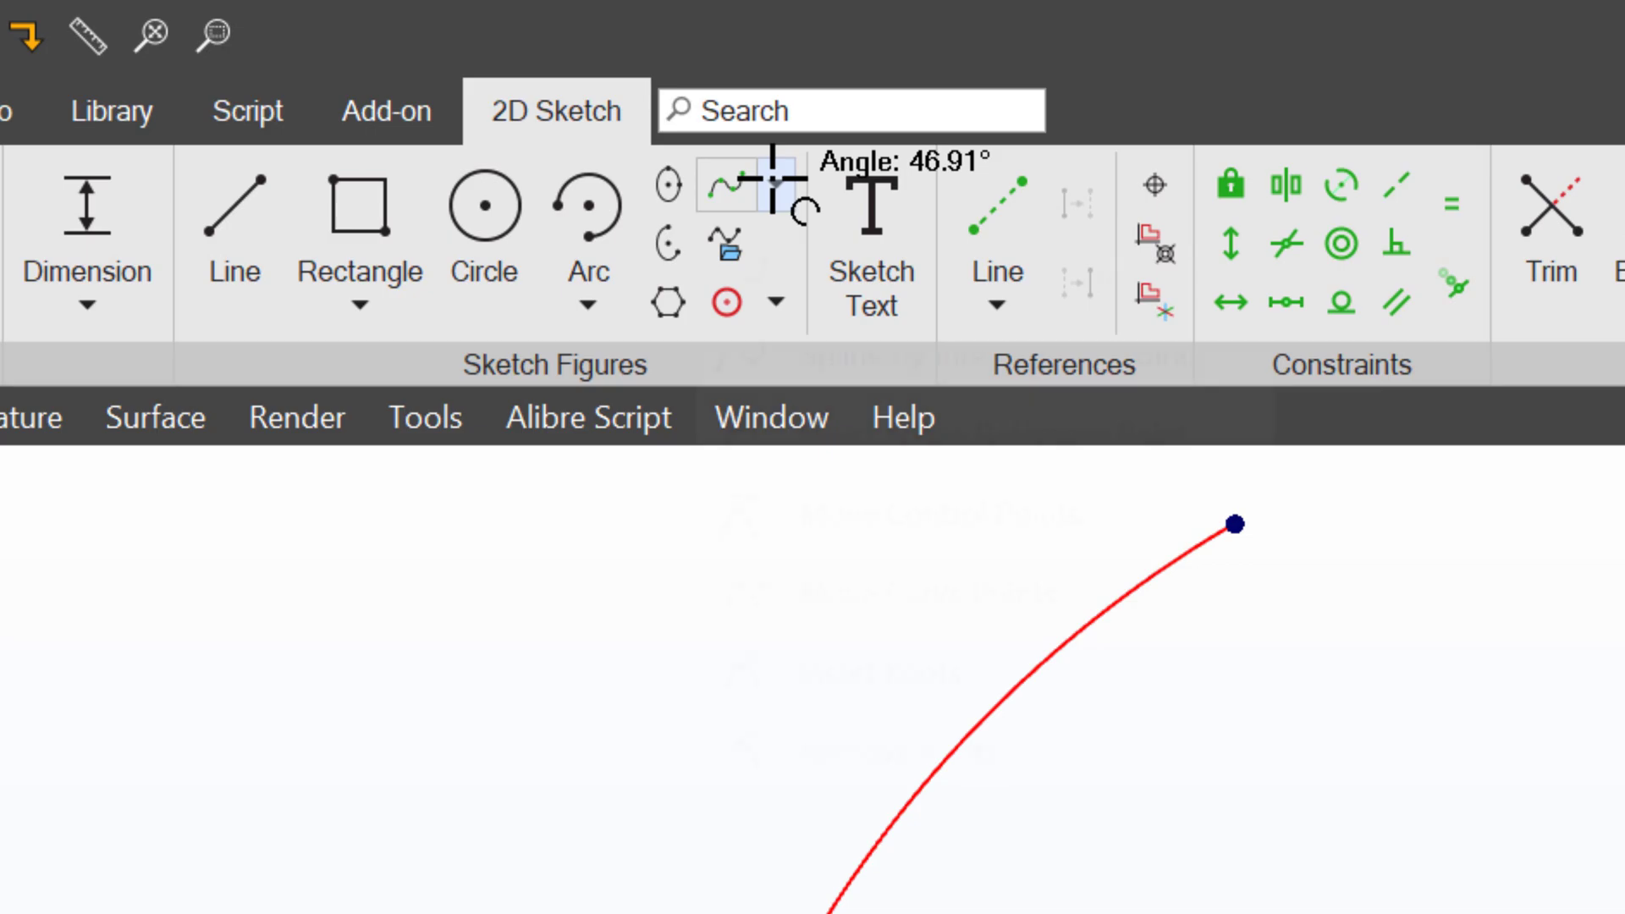
# - Draw a Spline by Control Points from the middle line's top to the middle arc
pyautogui.click(777, 184)
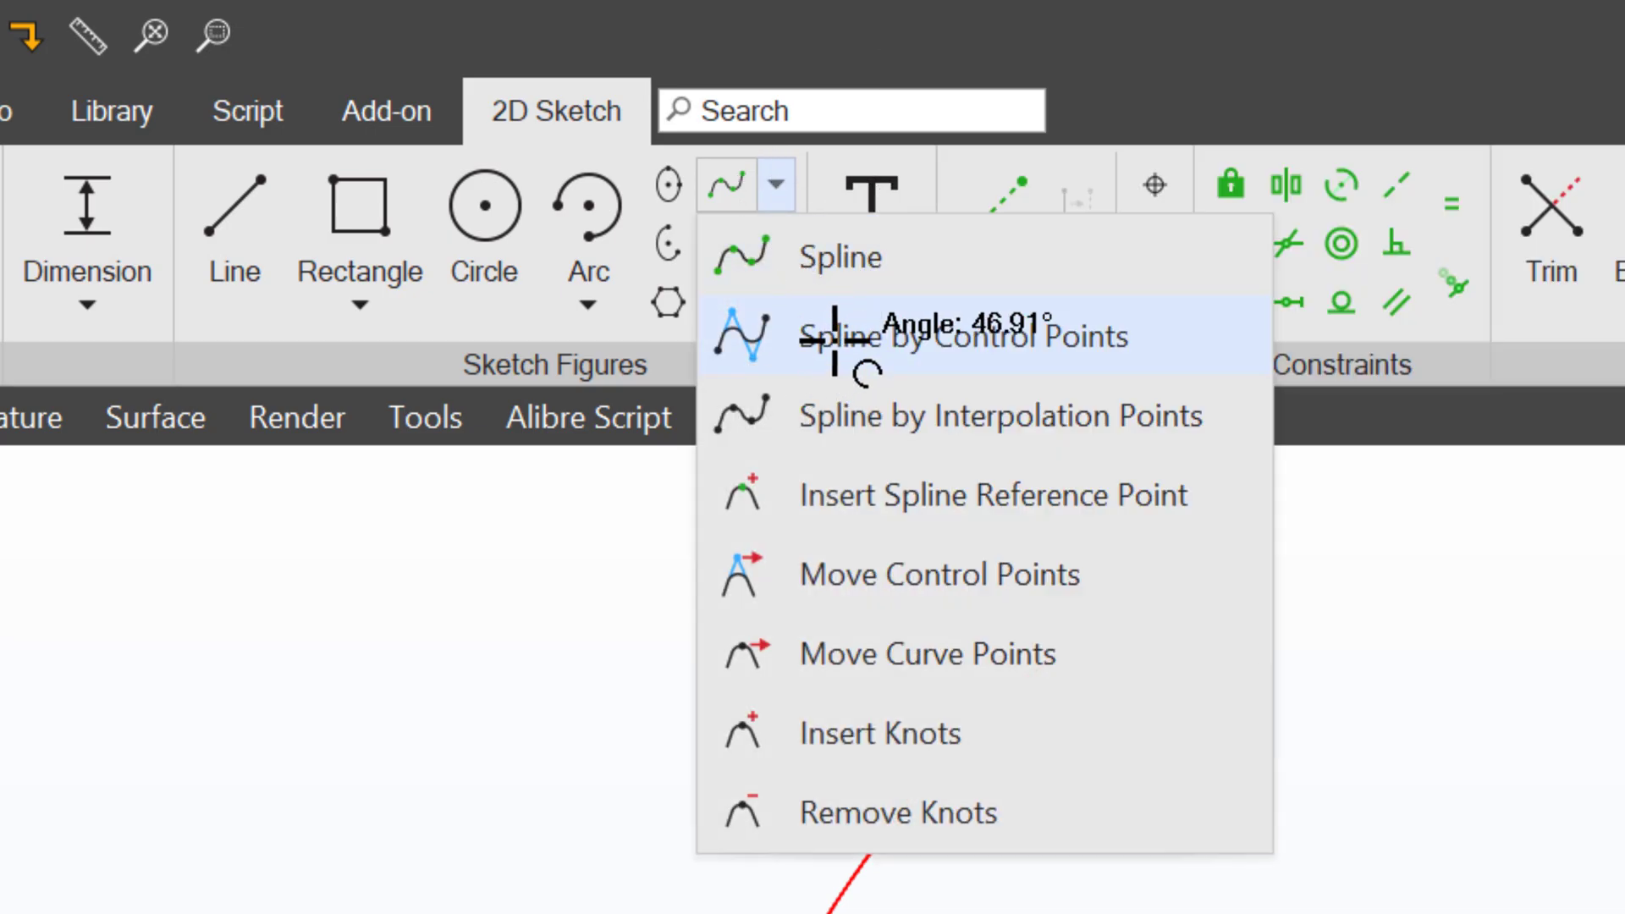
pyautogui.click(933, 335)
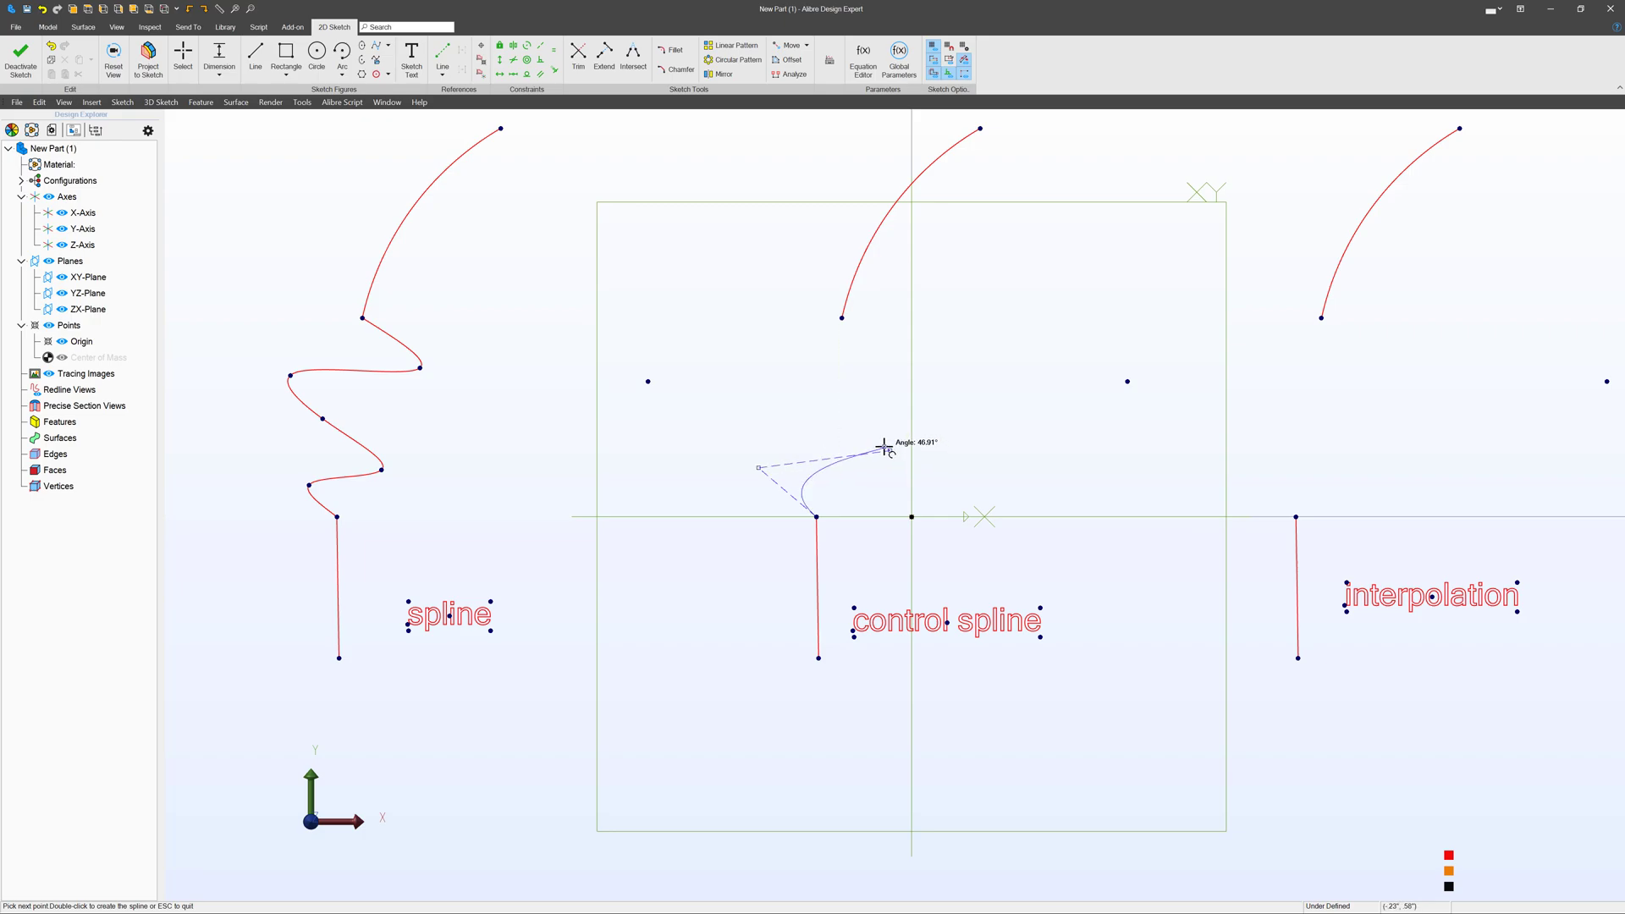
pyautogui.moveTo(738, 411)
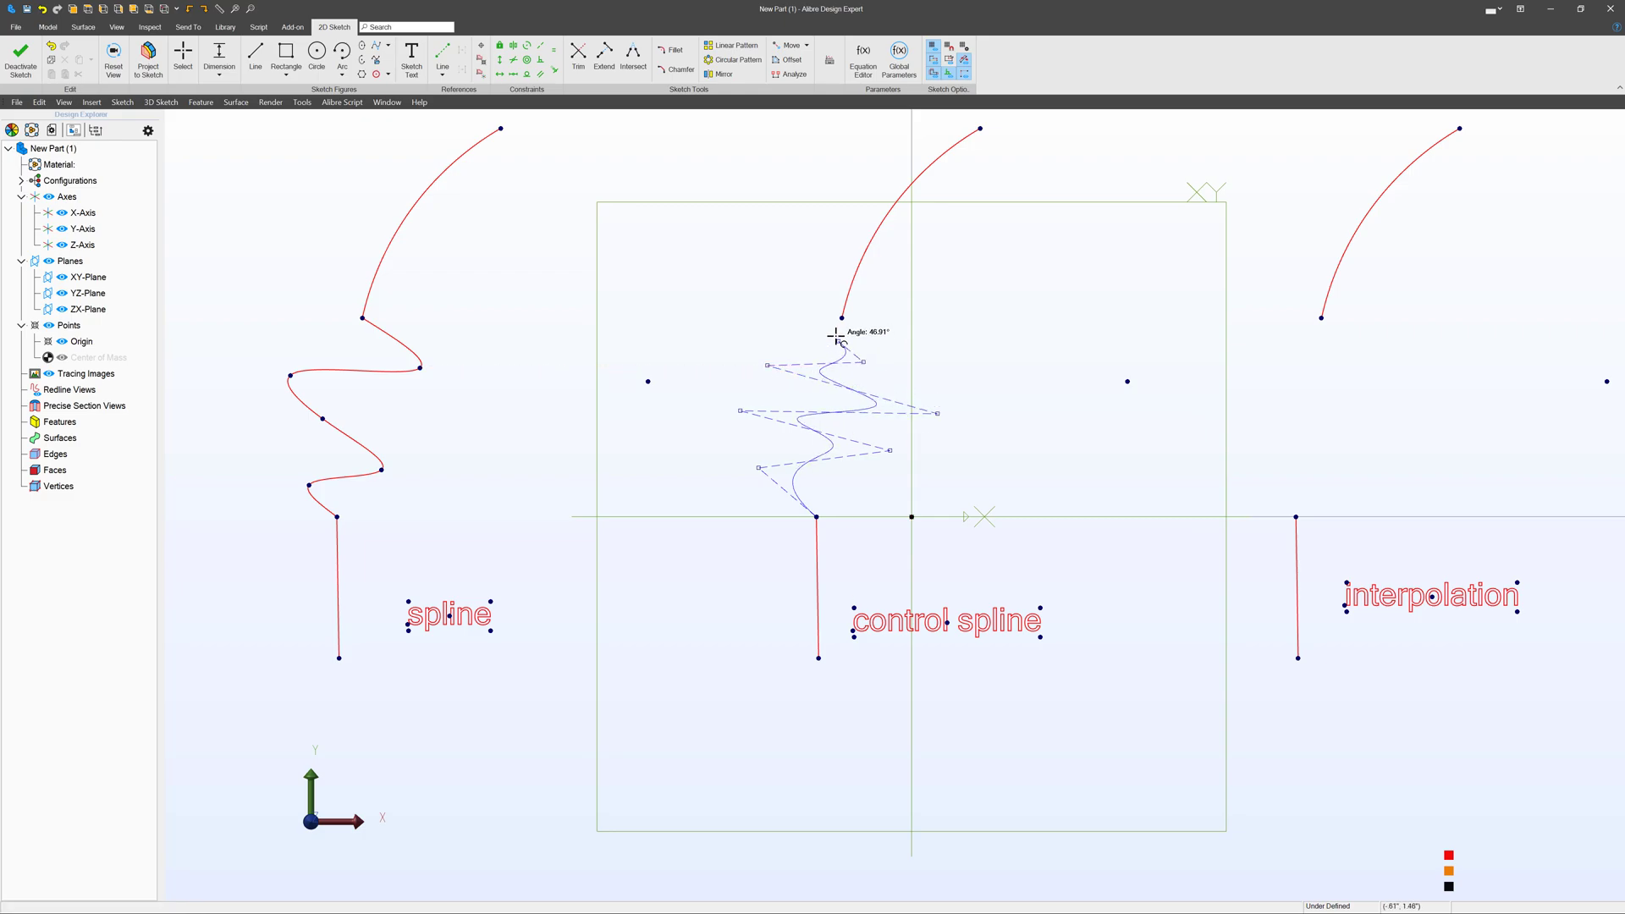
pyautogui.moveTo(1033, 332)
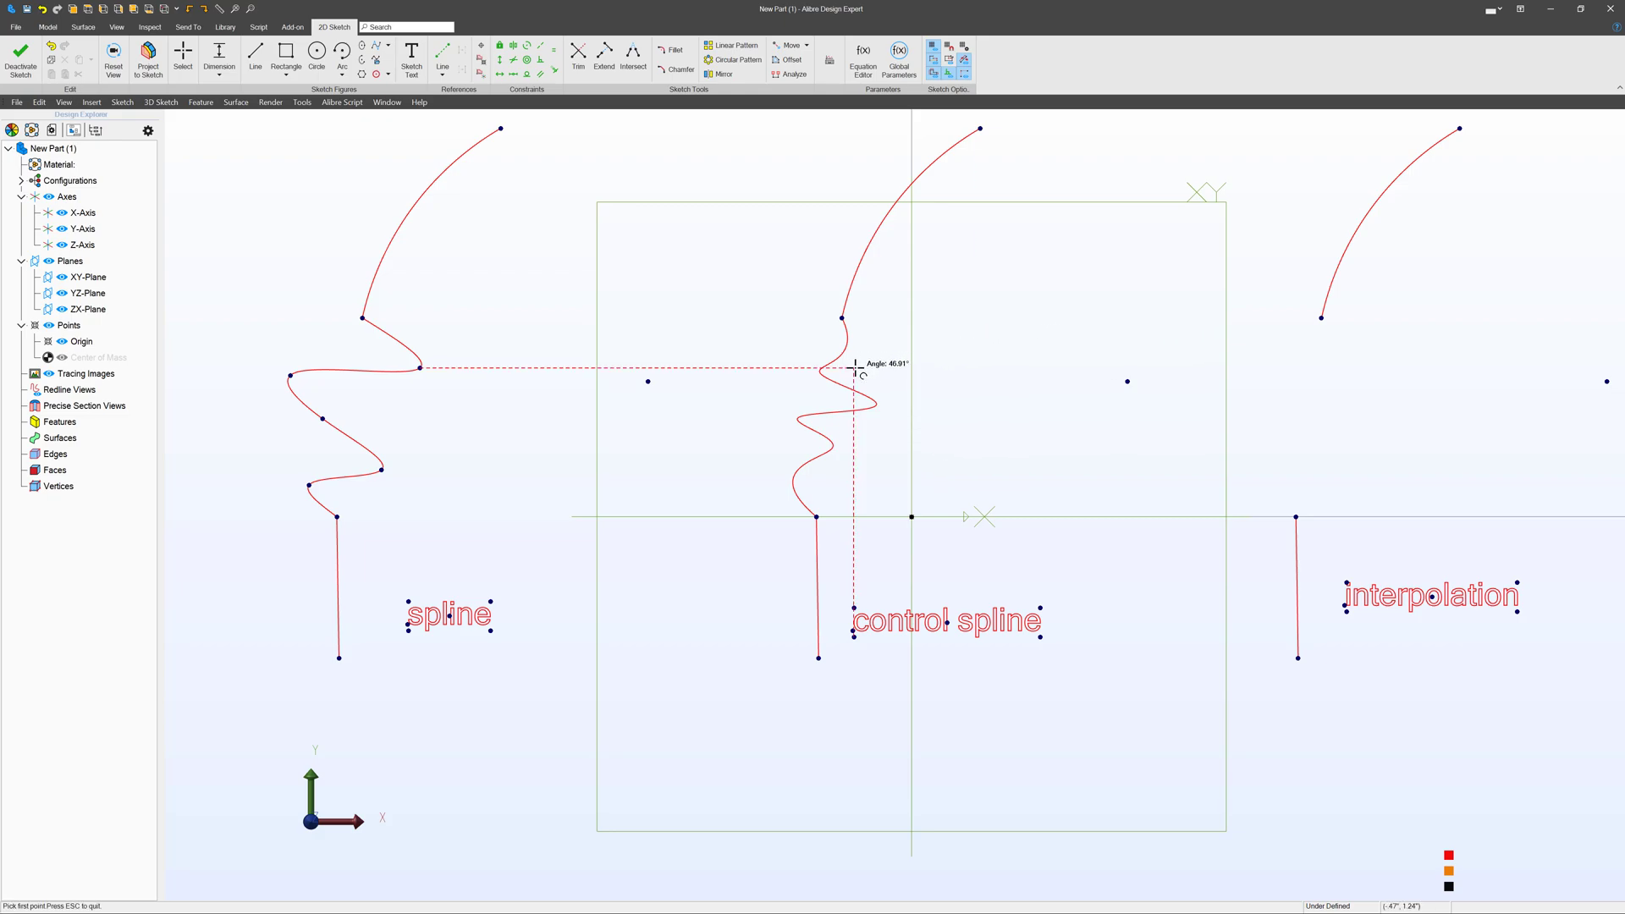
pyautogui.click(182, 55)
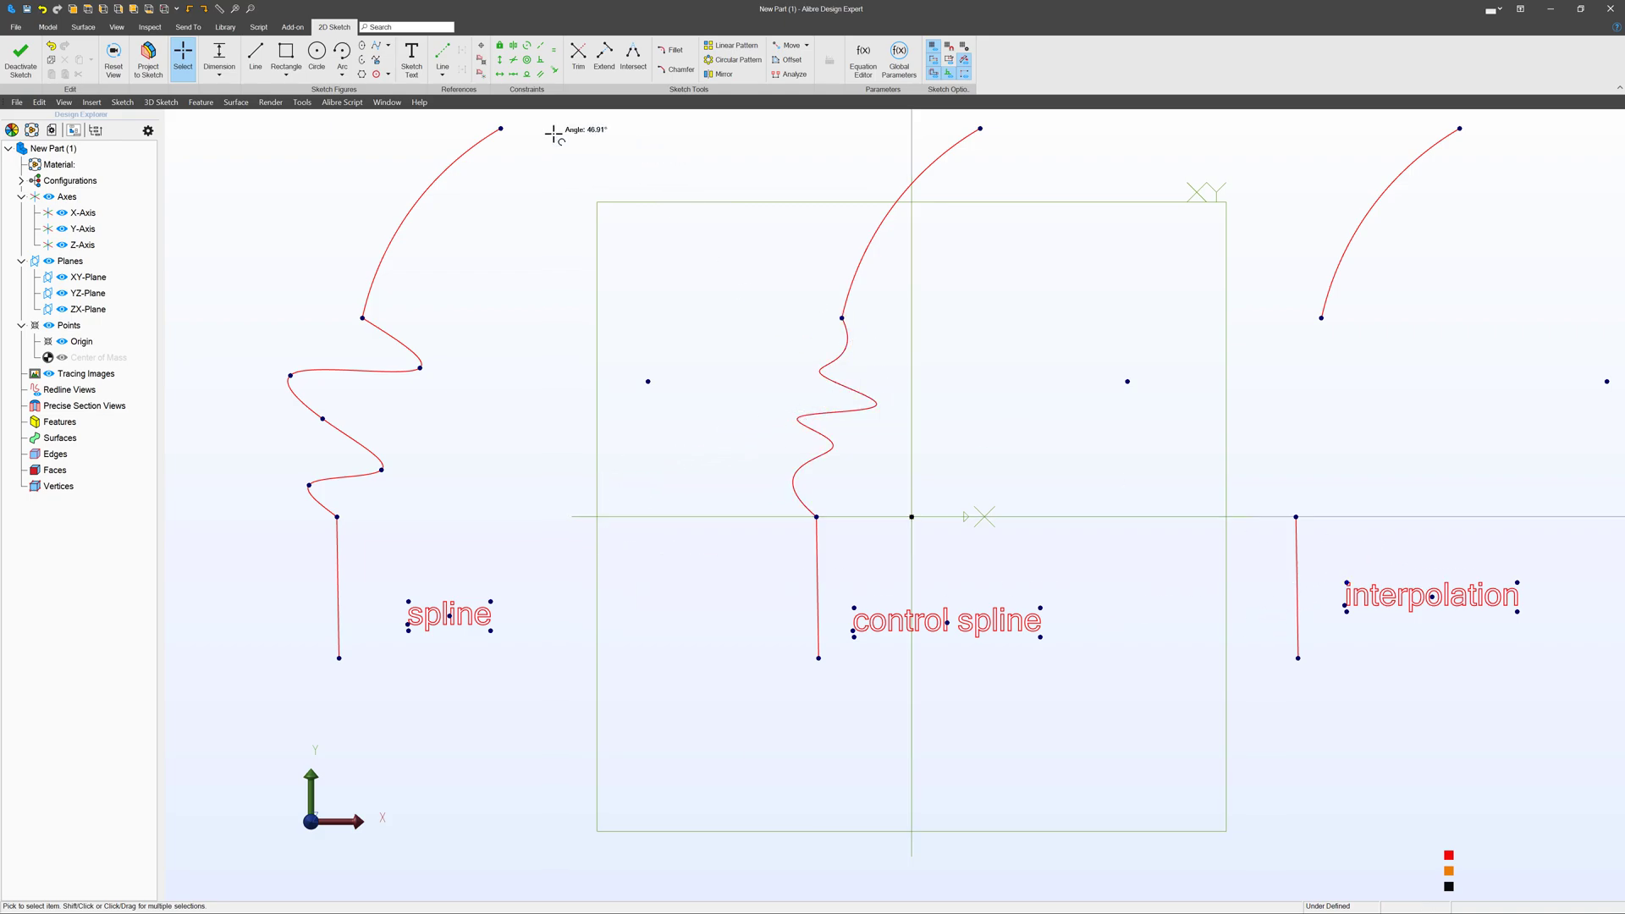
# - Bring up the spline type list to choose Spline by Interpolation Points
pyautogui.click(379, 51)
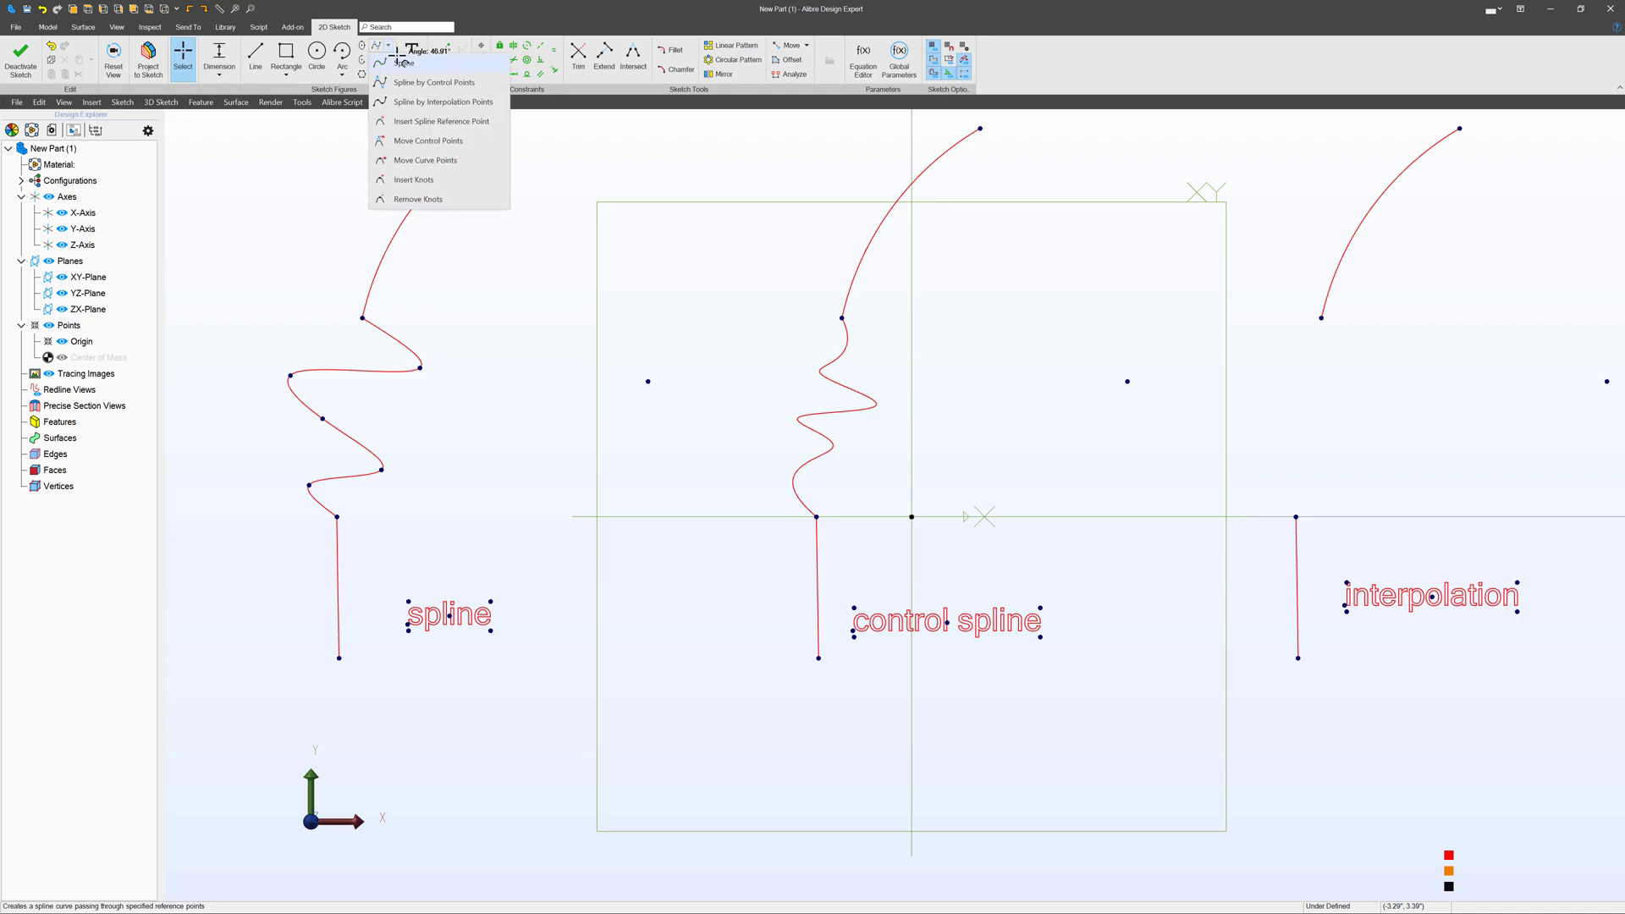
pyautogui.moveTo(435, 101)
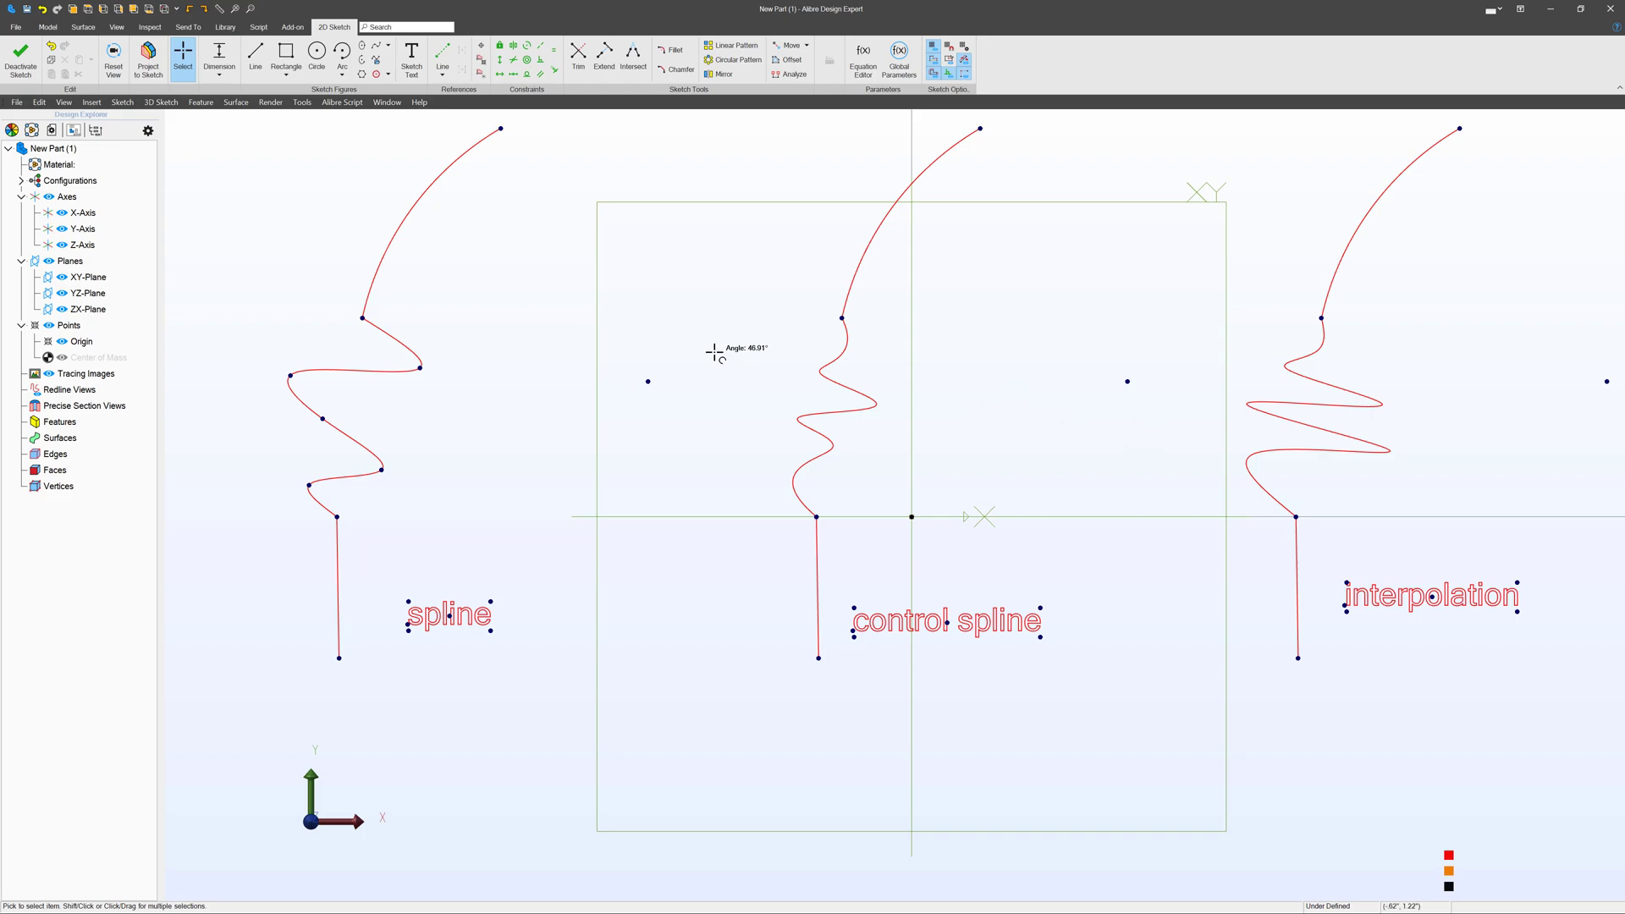
# - Drag four points of the left spline to refine its waves
pyautogui.moveTo(715, 352); pyautogui.dragTo(213, 472)
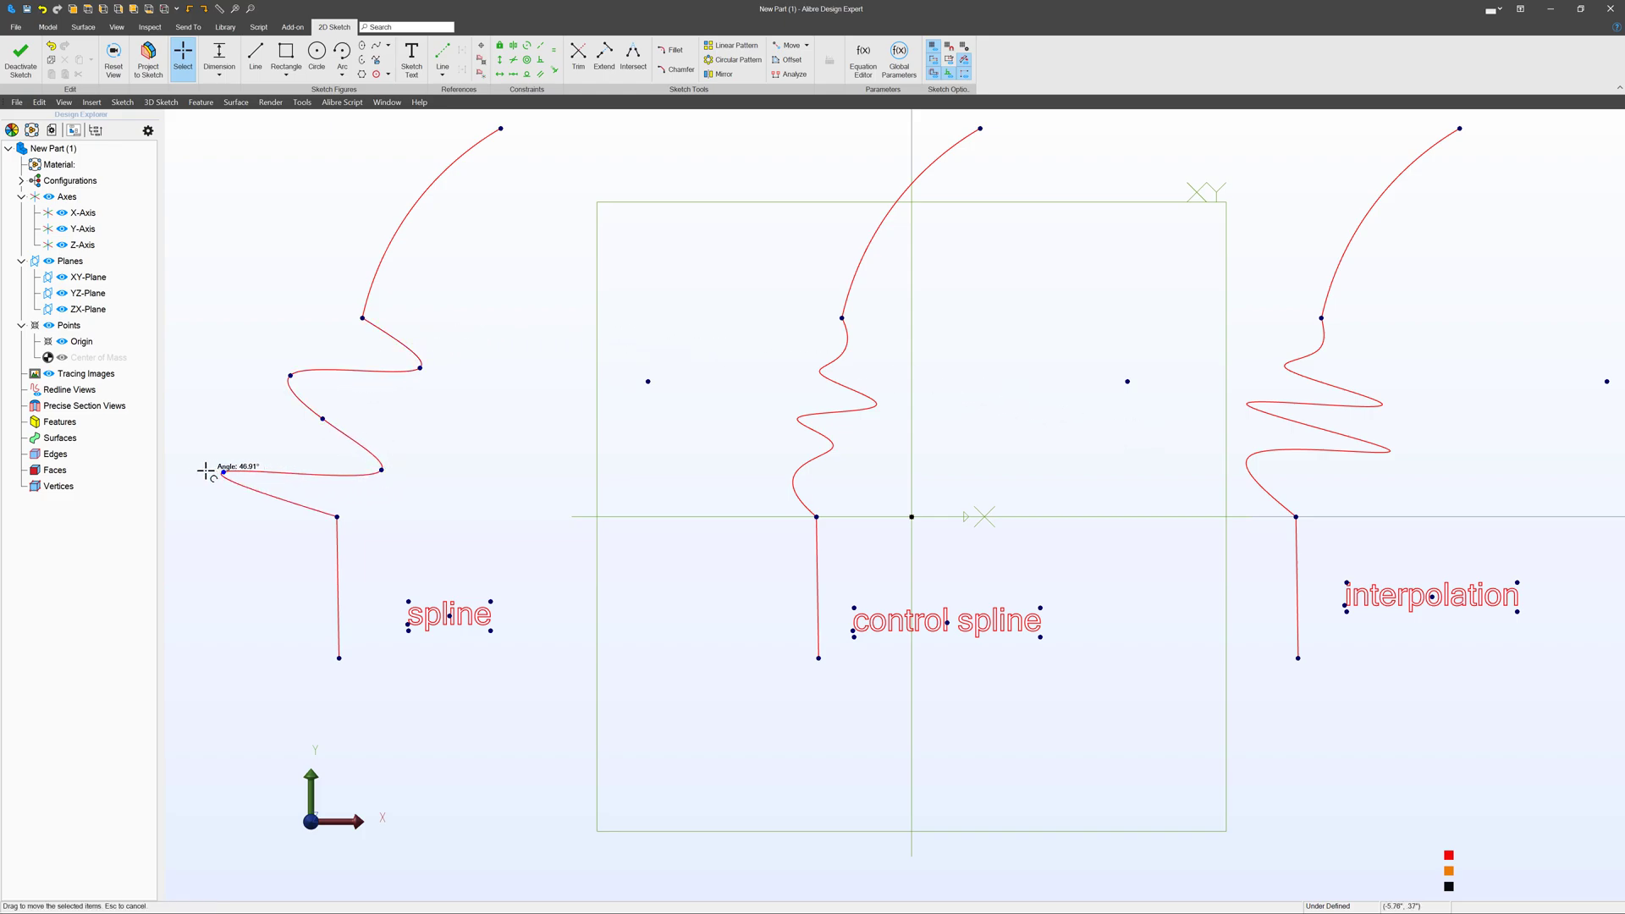
pyautogui.moveTo(223, 473); pyautogui.dragTo(420, 367)
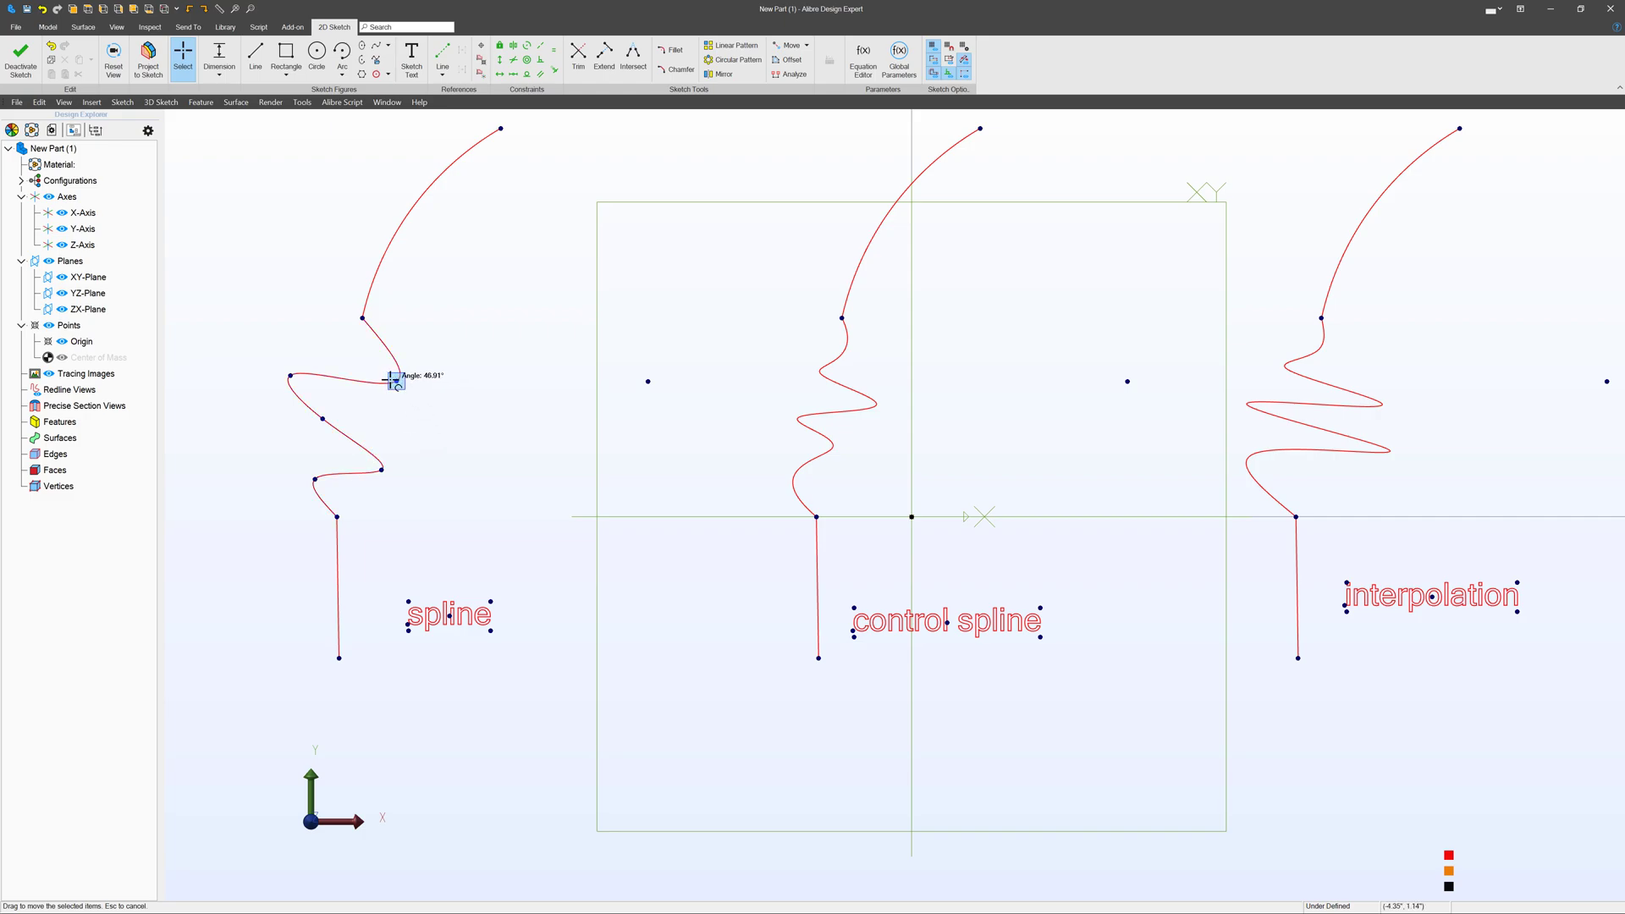
pyautogui.moveTo(391, 381); pyautogui.dragTo(323, 420)
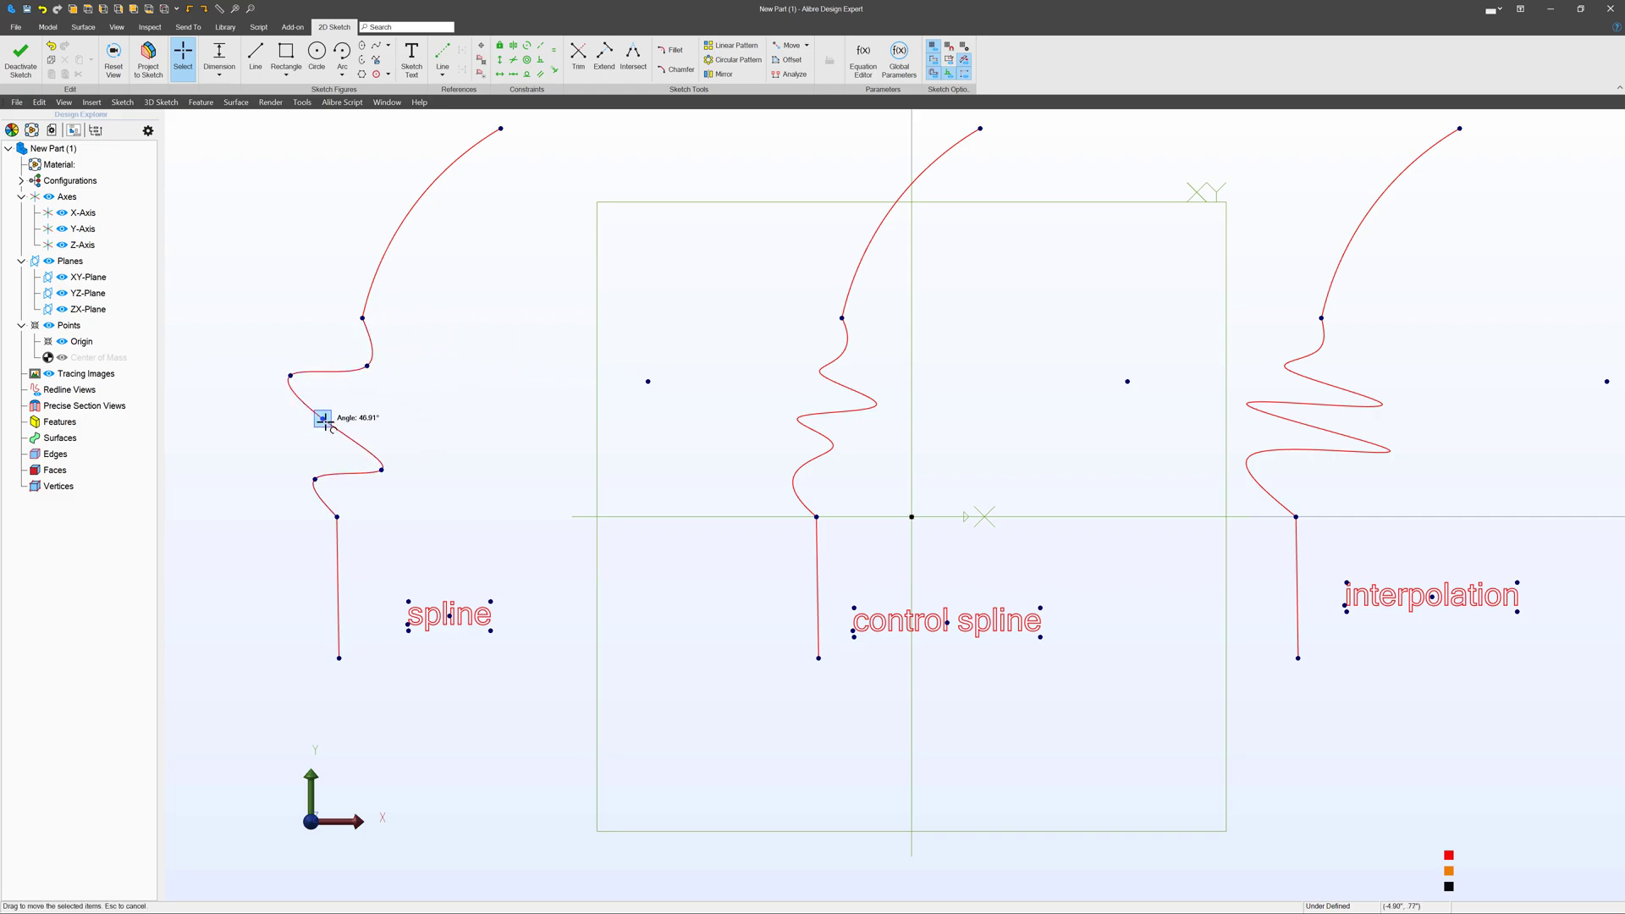
pyautogui.moveTo(322, 416); pyautogui.dragTo(378, 467)
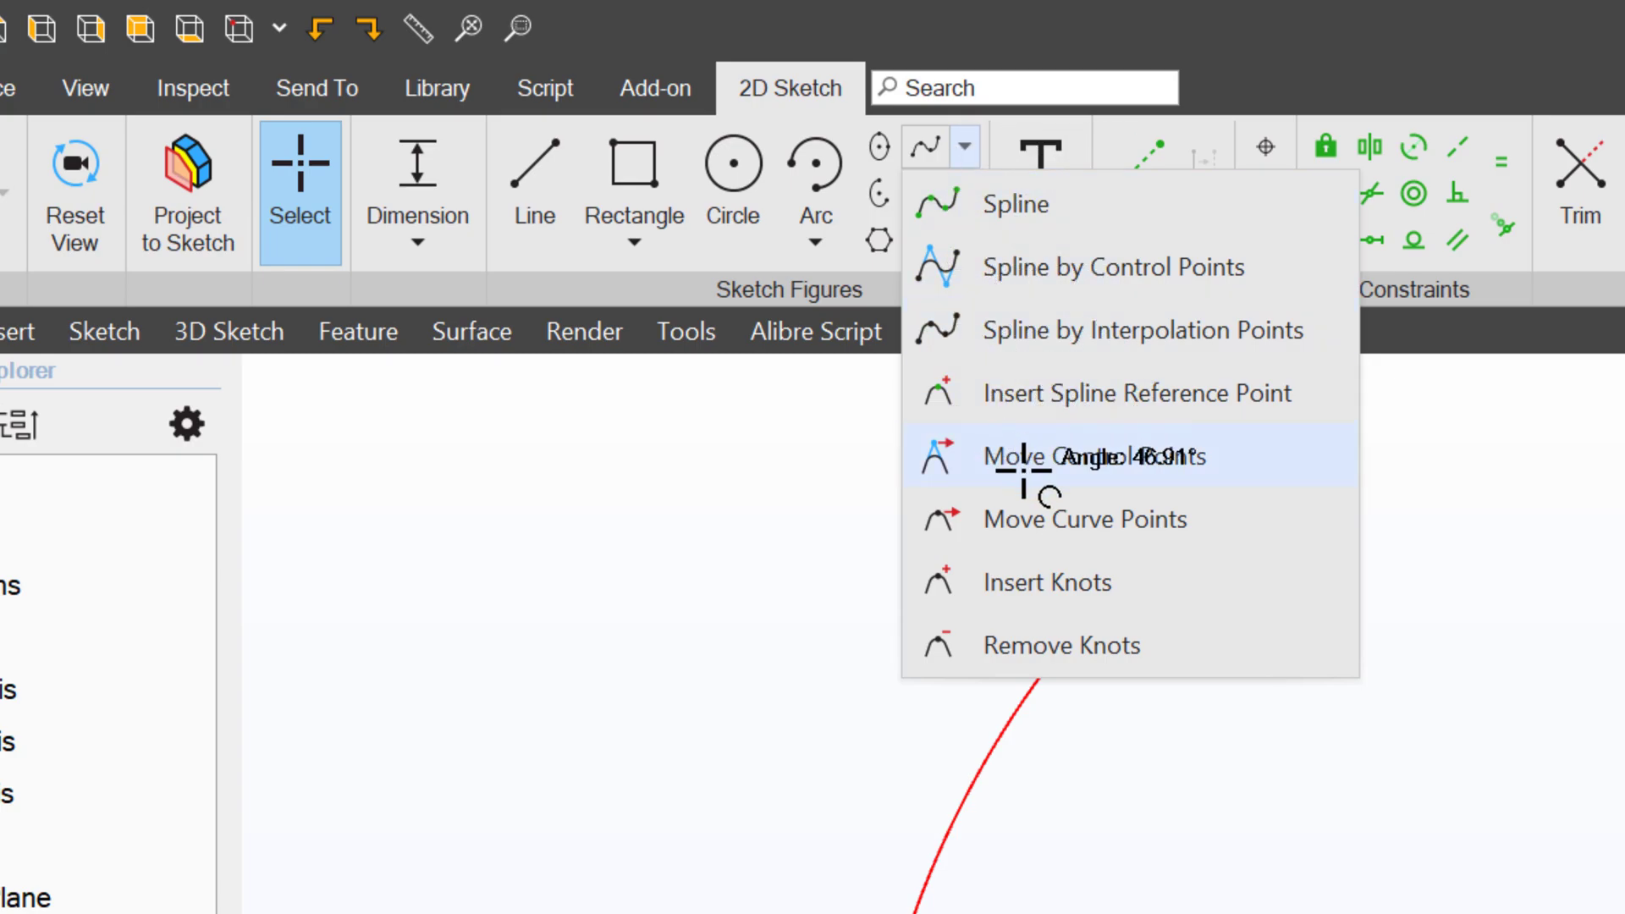
# - Use Move Control Points to pull one control point of the middle spline downward
pyautogui.click(1056, 455)
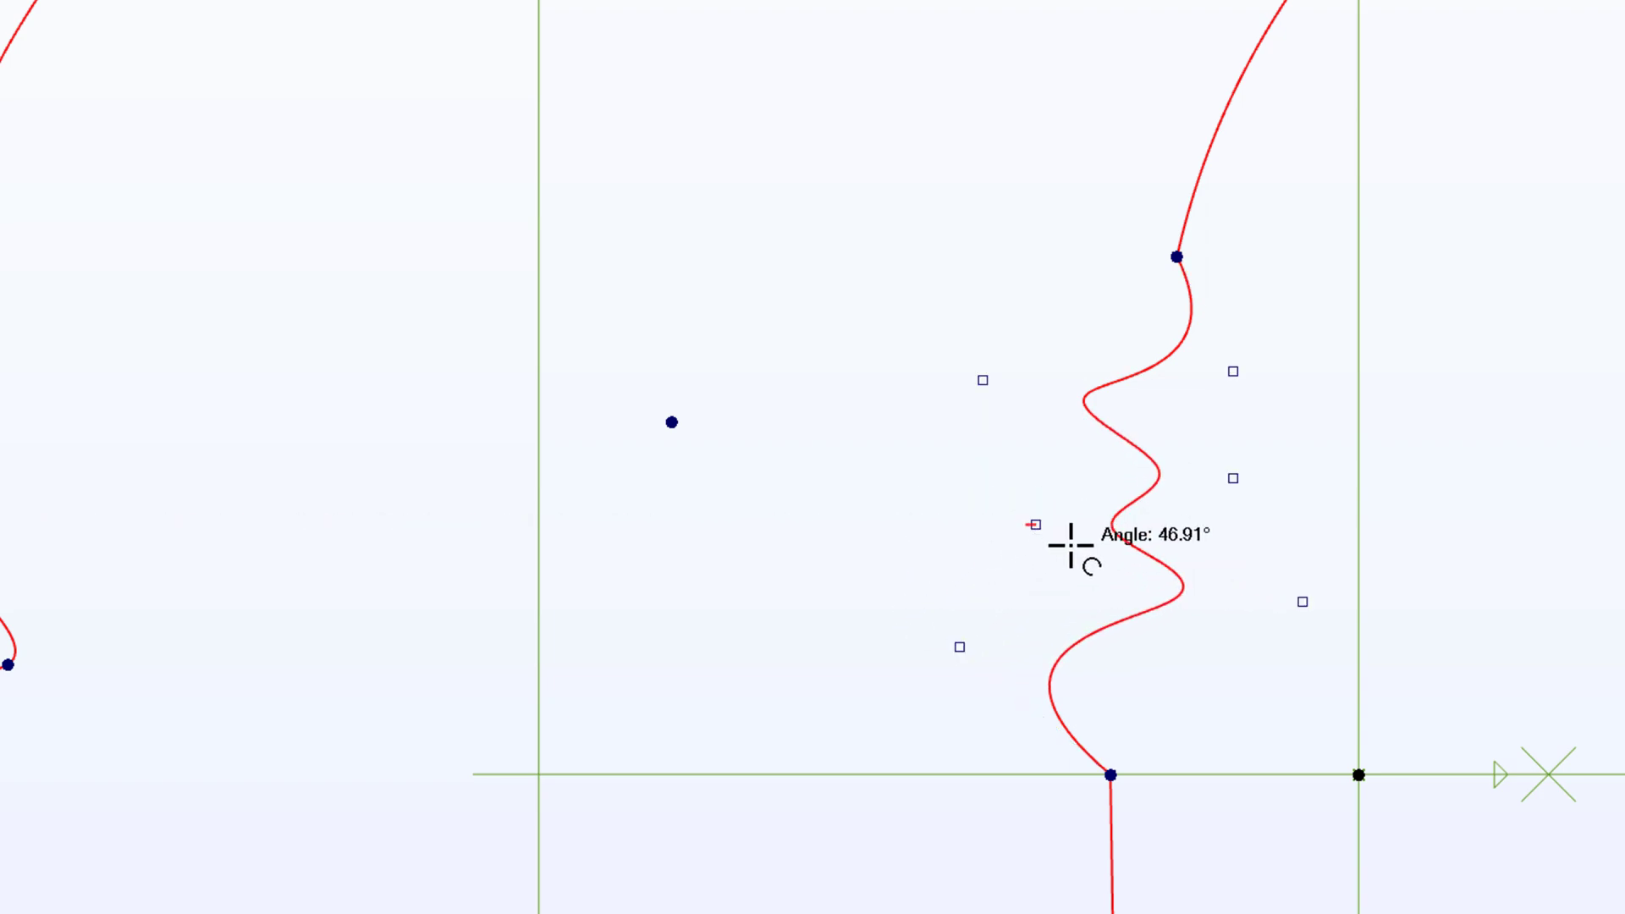
pyautogui.moveTo(1063, 544); pyautogui.dragTo(1064, 654)
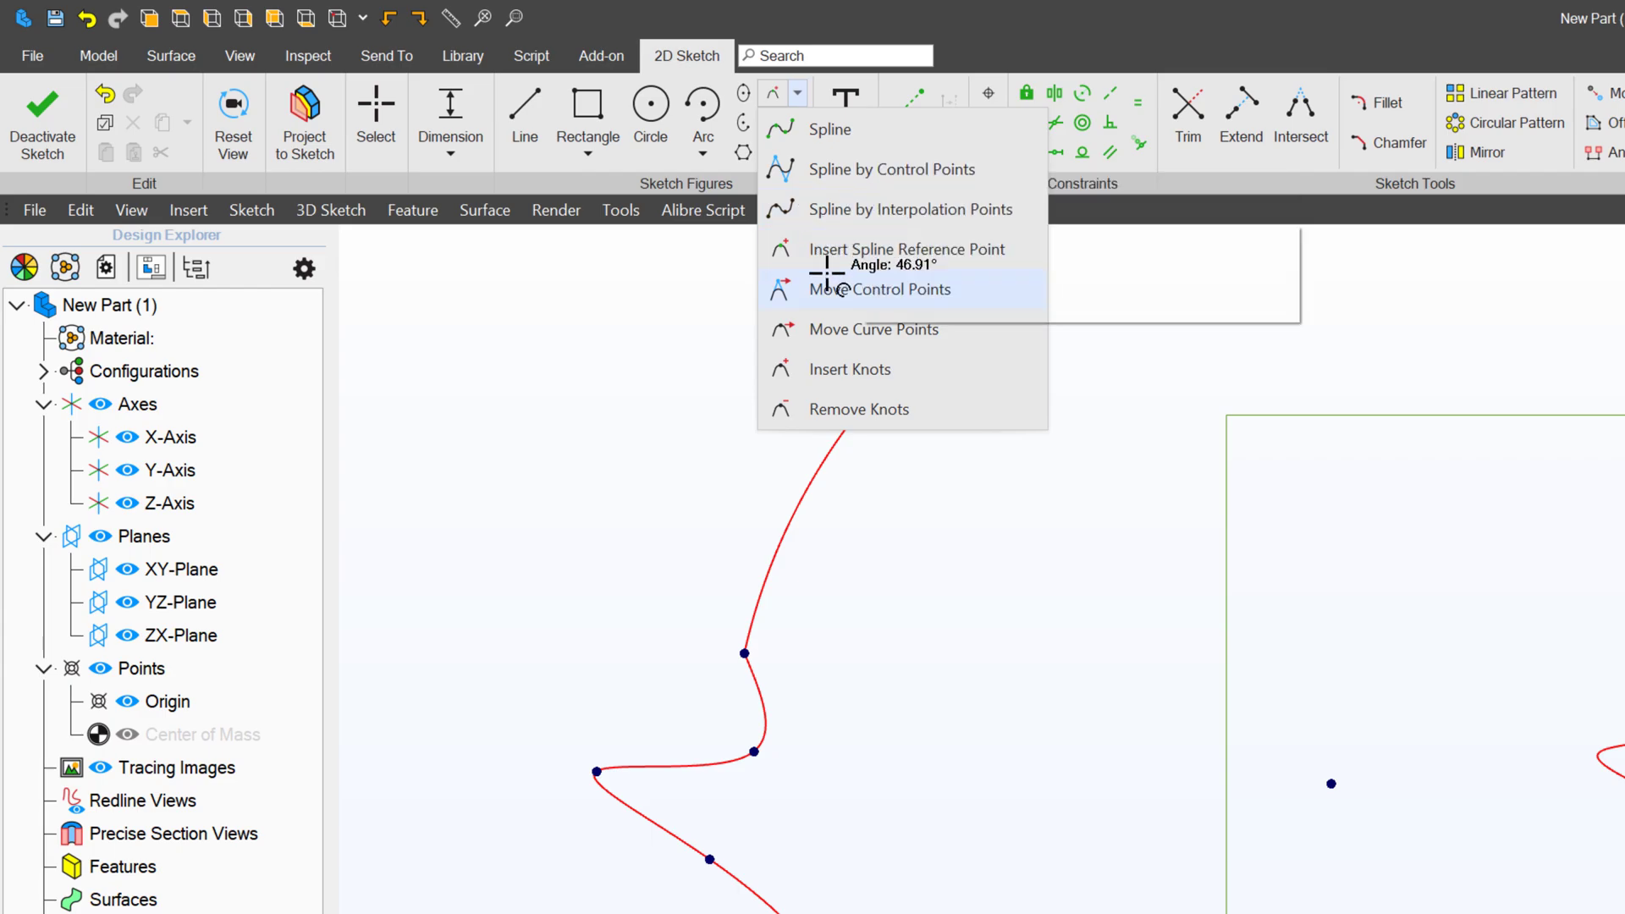
pyautogui.moveTo(879, 290)
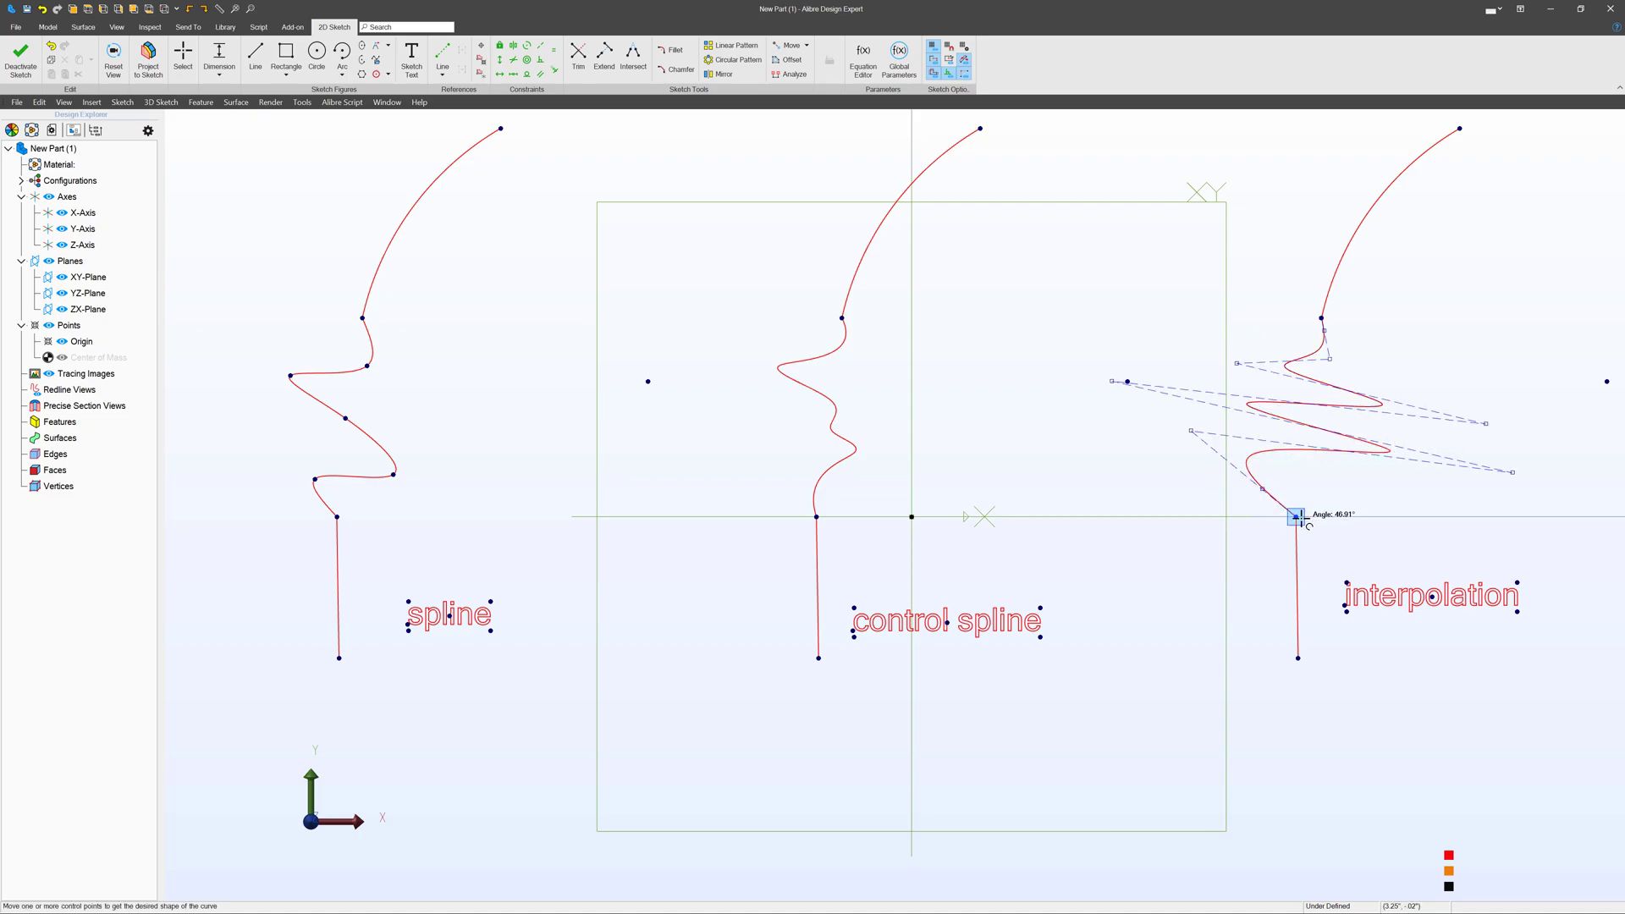
# - Drag four control points of the right interpolation spline to reshape its wiggles
pyautogui.moveTo(1295, 516); pyautogui.dragTo(1248, 424)
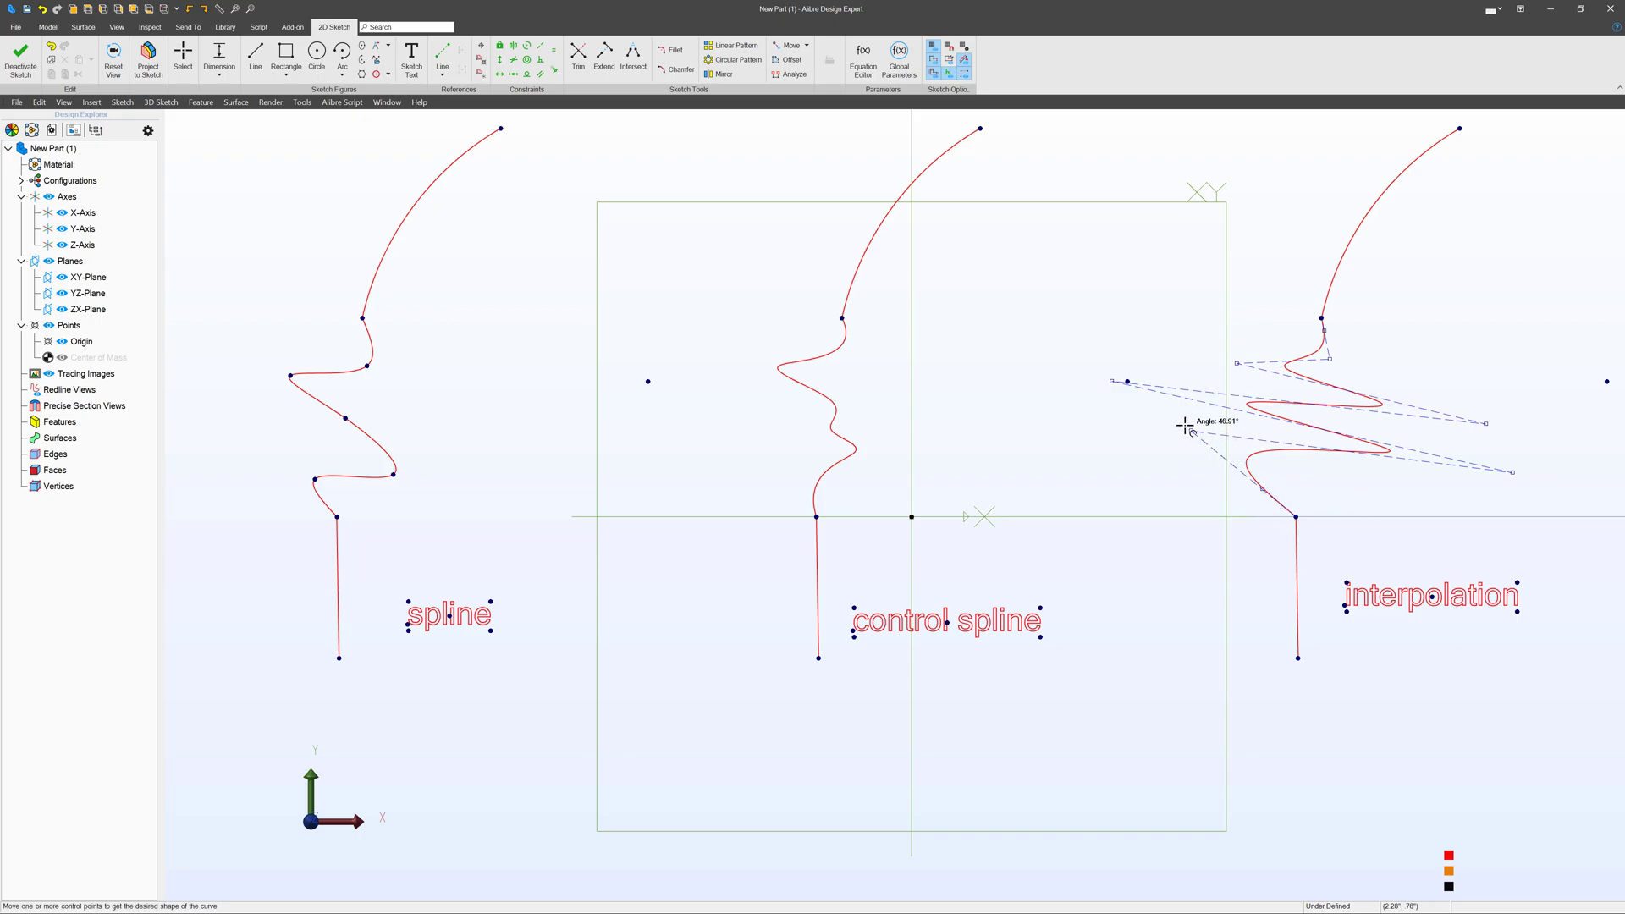
pyautogui.moveTo(1187, 425); pyautogui.dragTo(1519, 469)
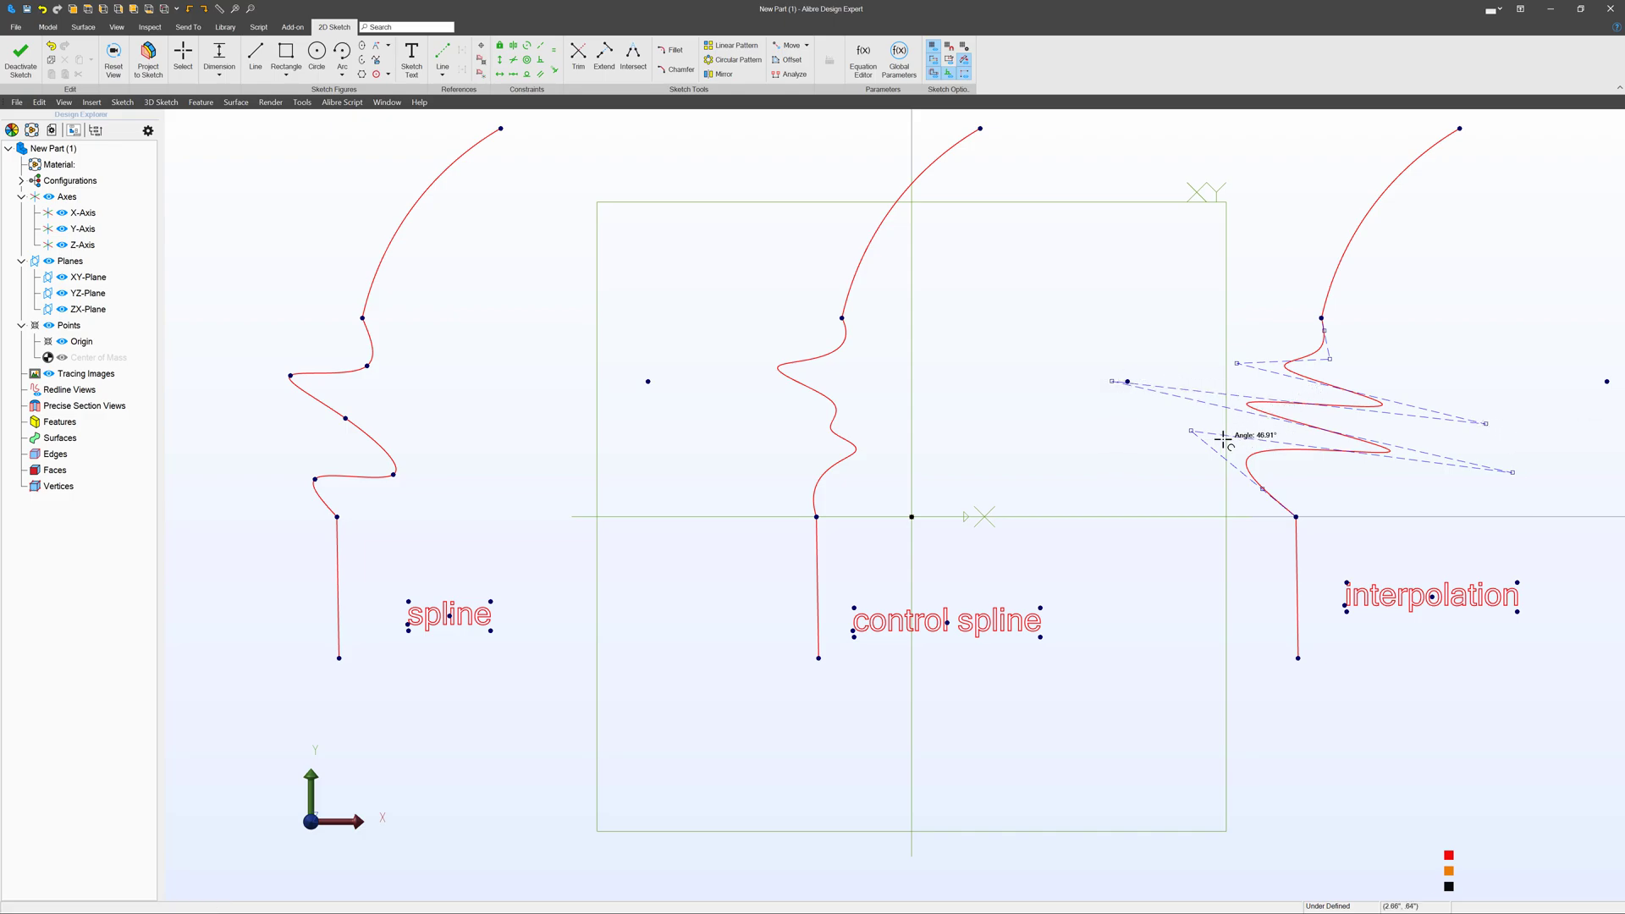
pyautogui.moveTo(1223, 441); pyautogui.dragTo(1192, 488)
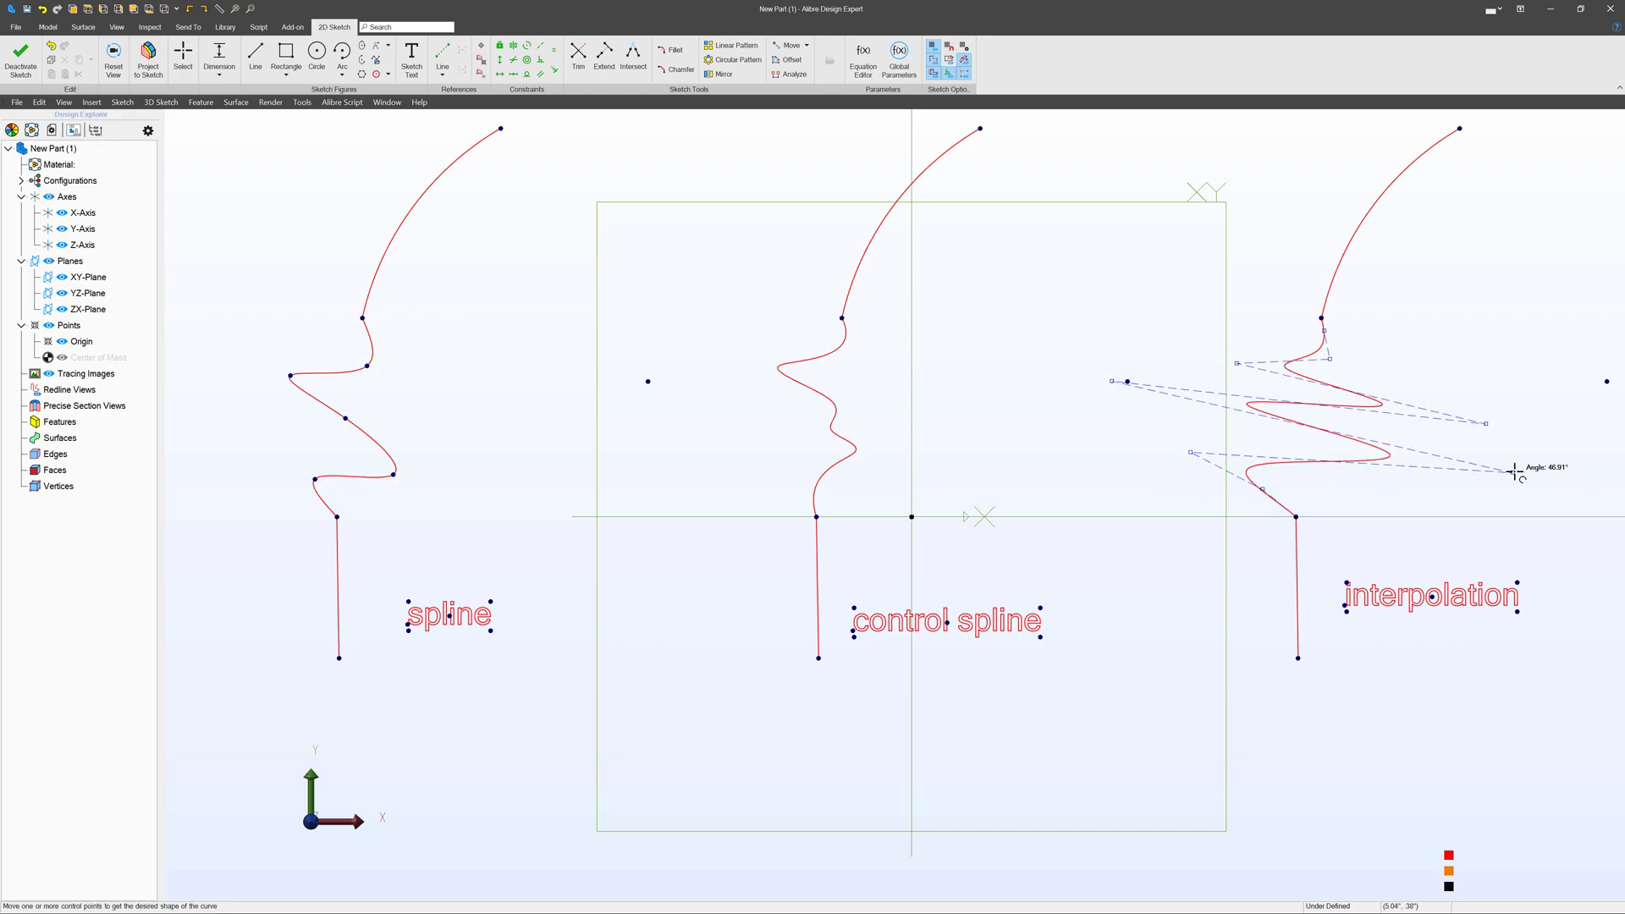
pyautogui.moveTo(1509, 467); pyautogui.dragTo(1483, 431)
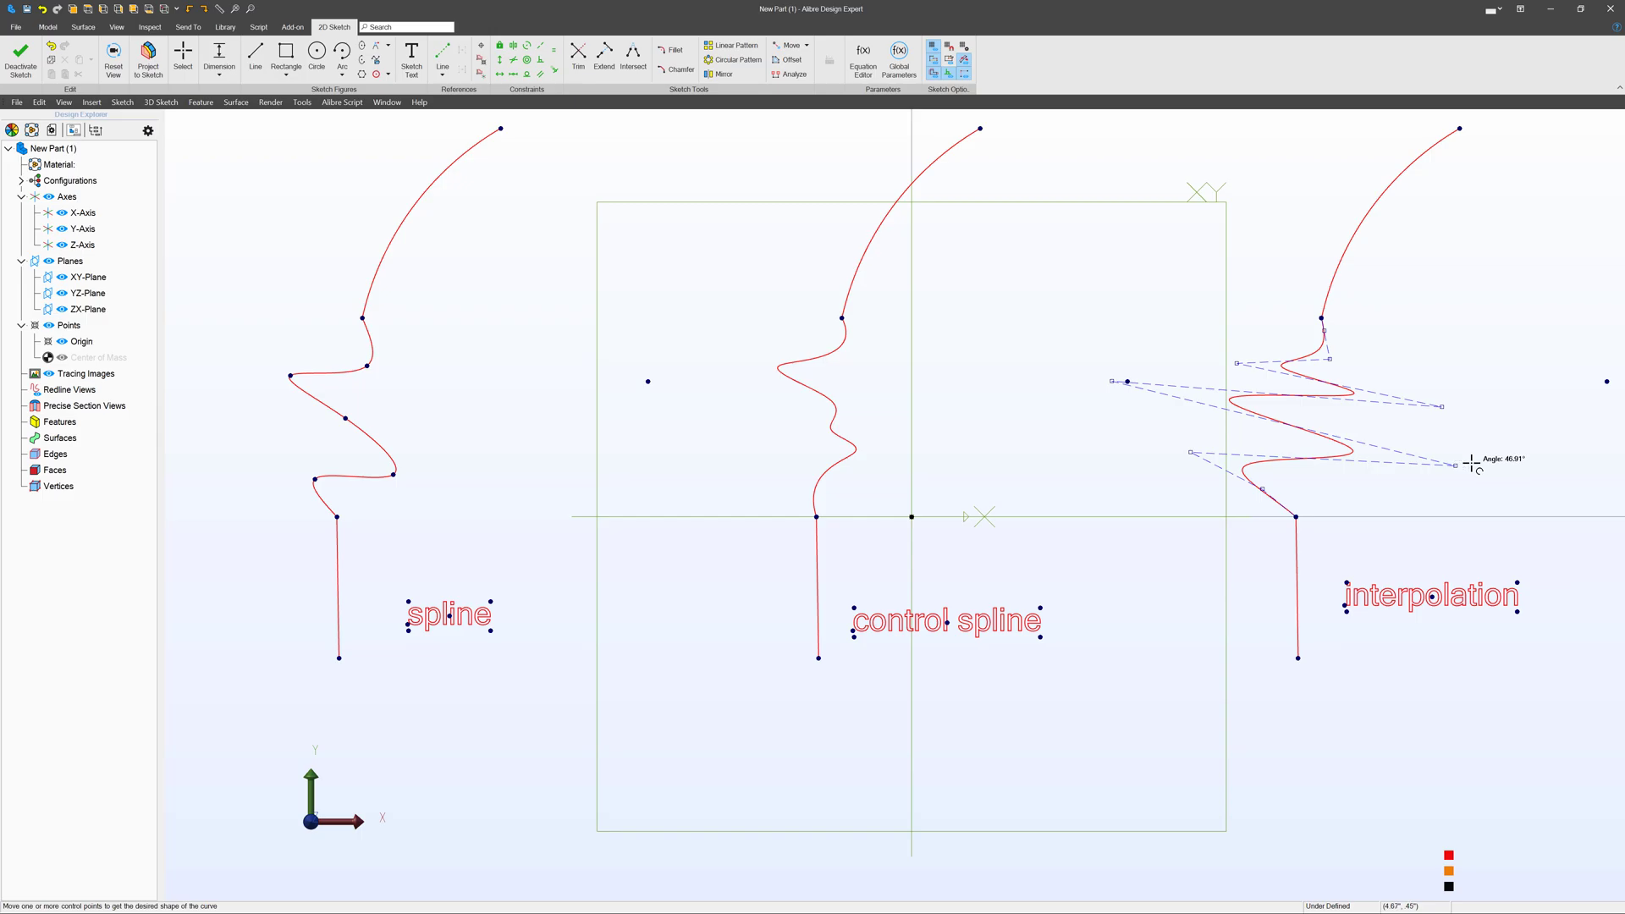
pyautogui.click(183, 52)
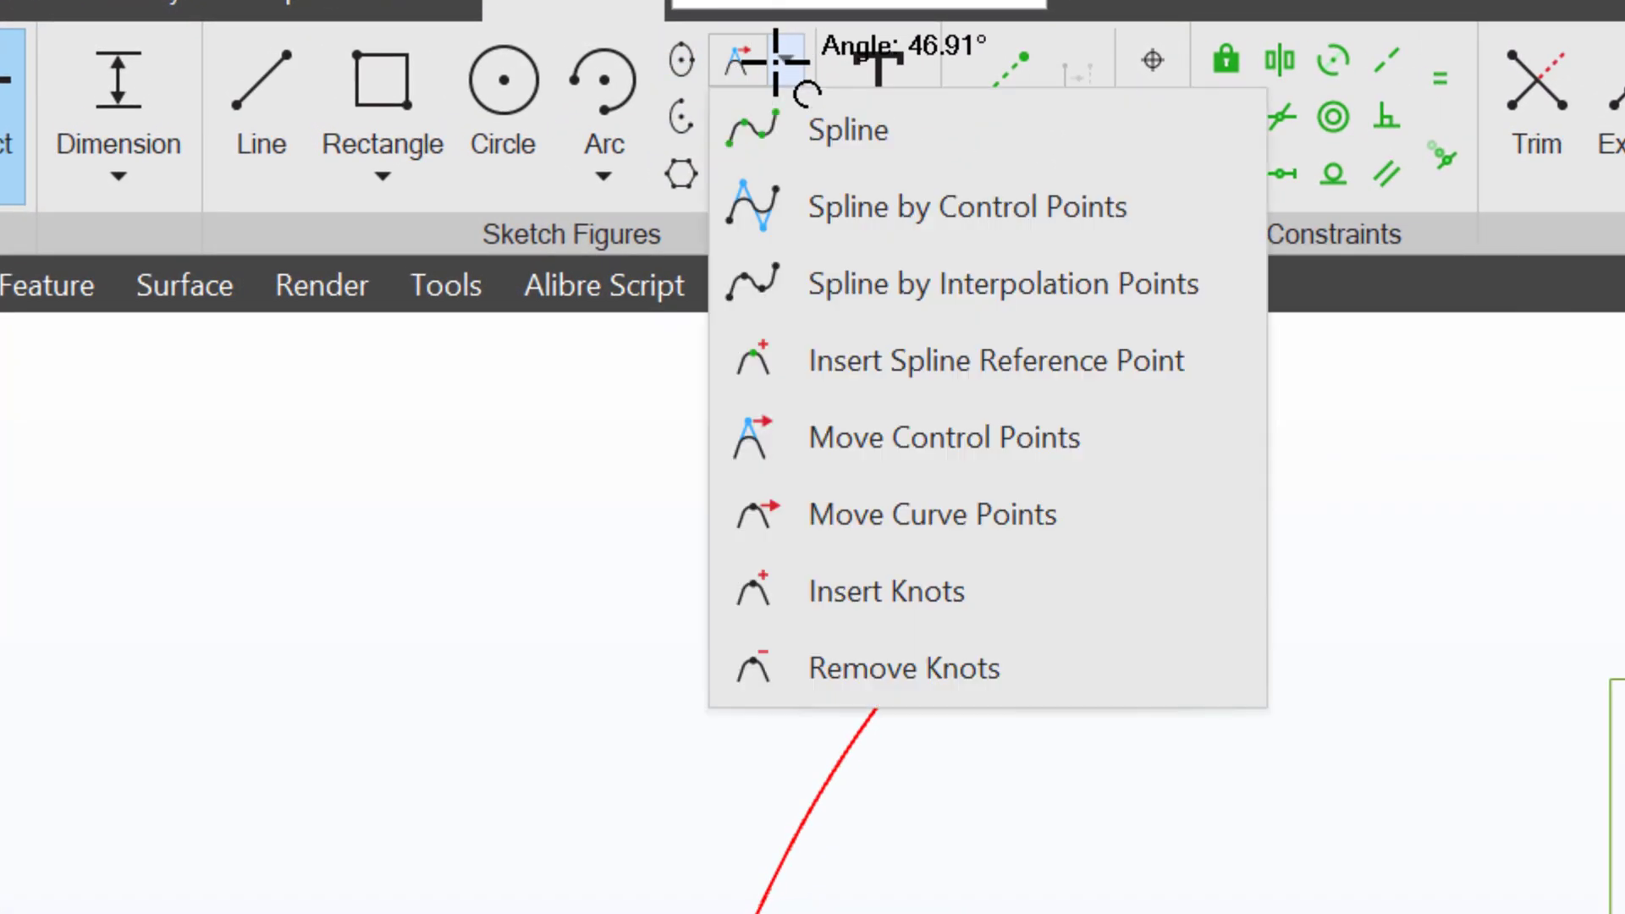
pyautogui.moveTo(995, 361)
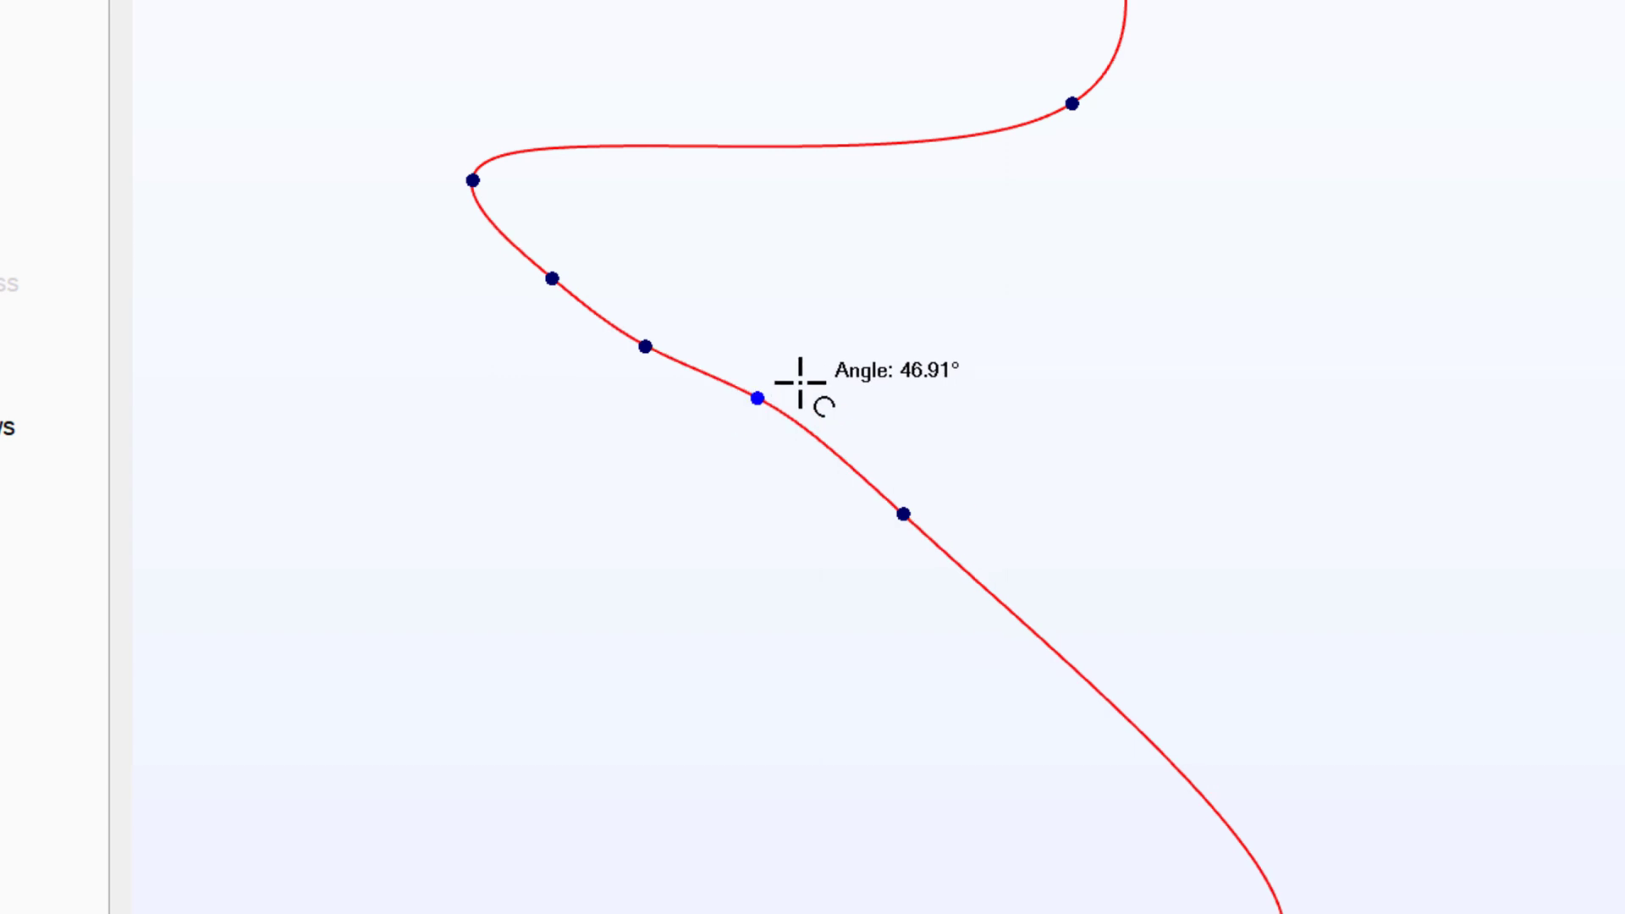
# - Move a point on the left spline to add a kink to its lower zigzag
pyautogui.moveTo(758, 397); pyautogui.dragTo(547, 279)
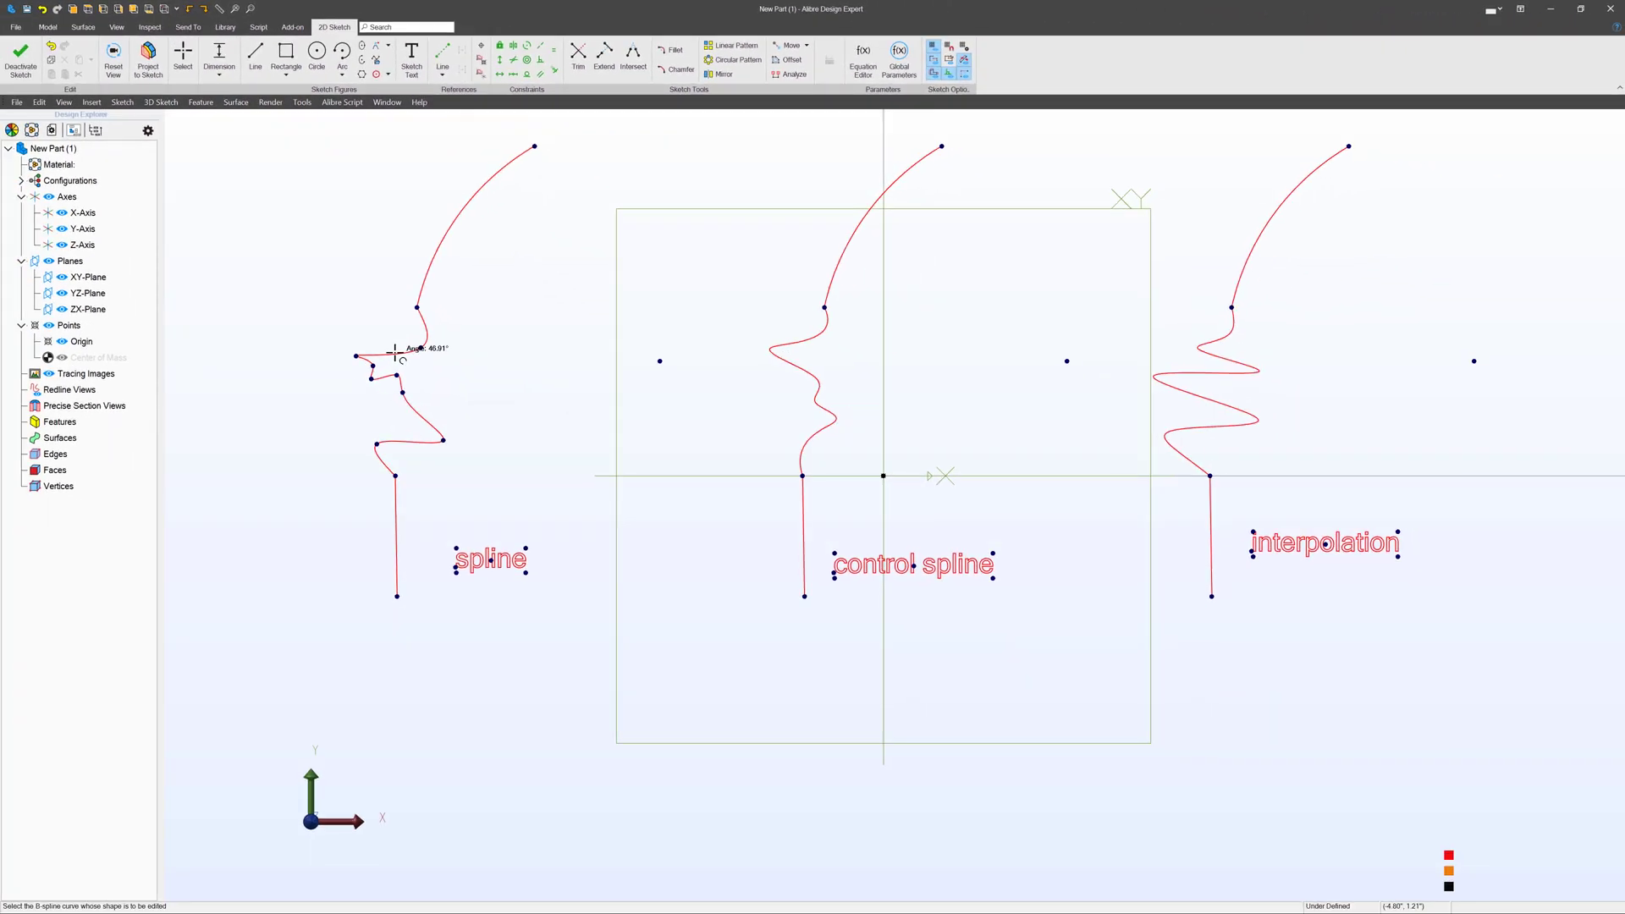
pyautogui.moveTo(778, 428)
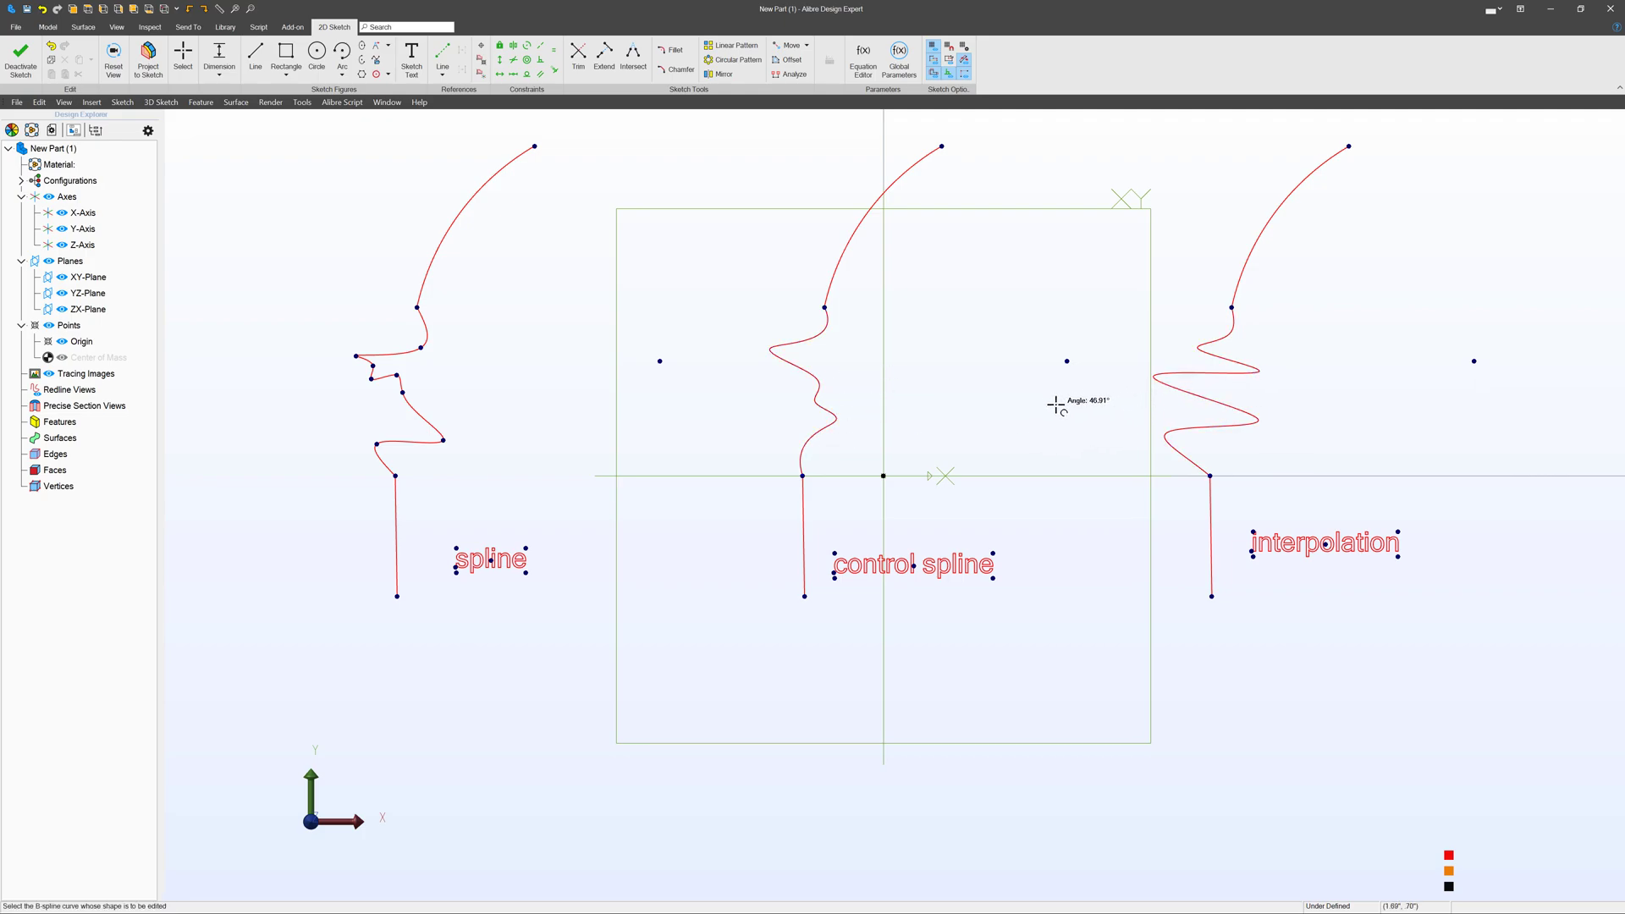
pyautogui.moveTo(1258, 439)
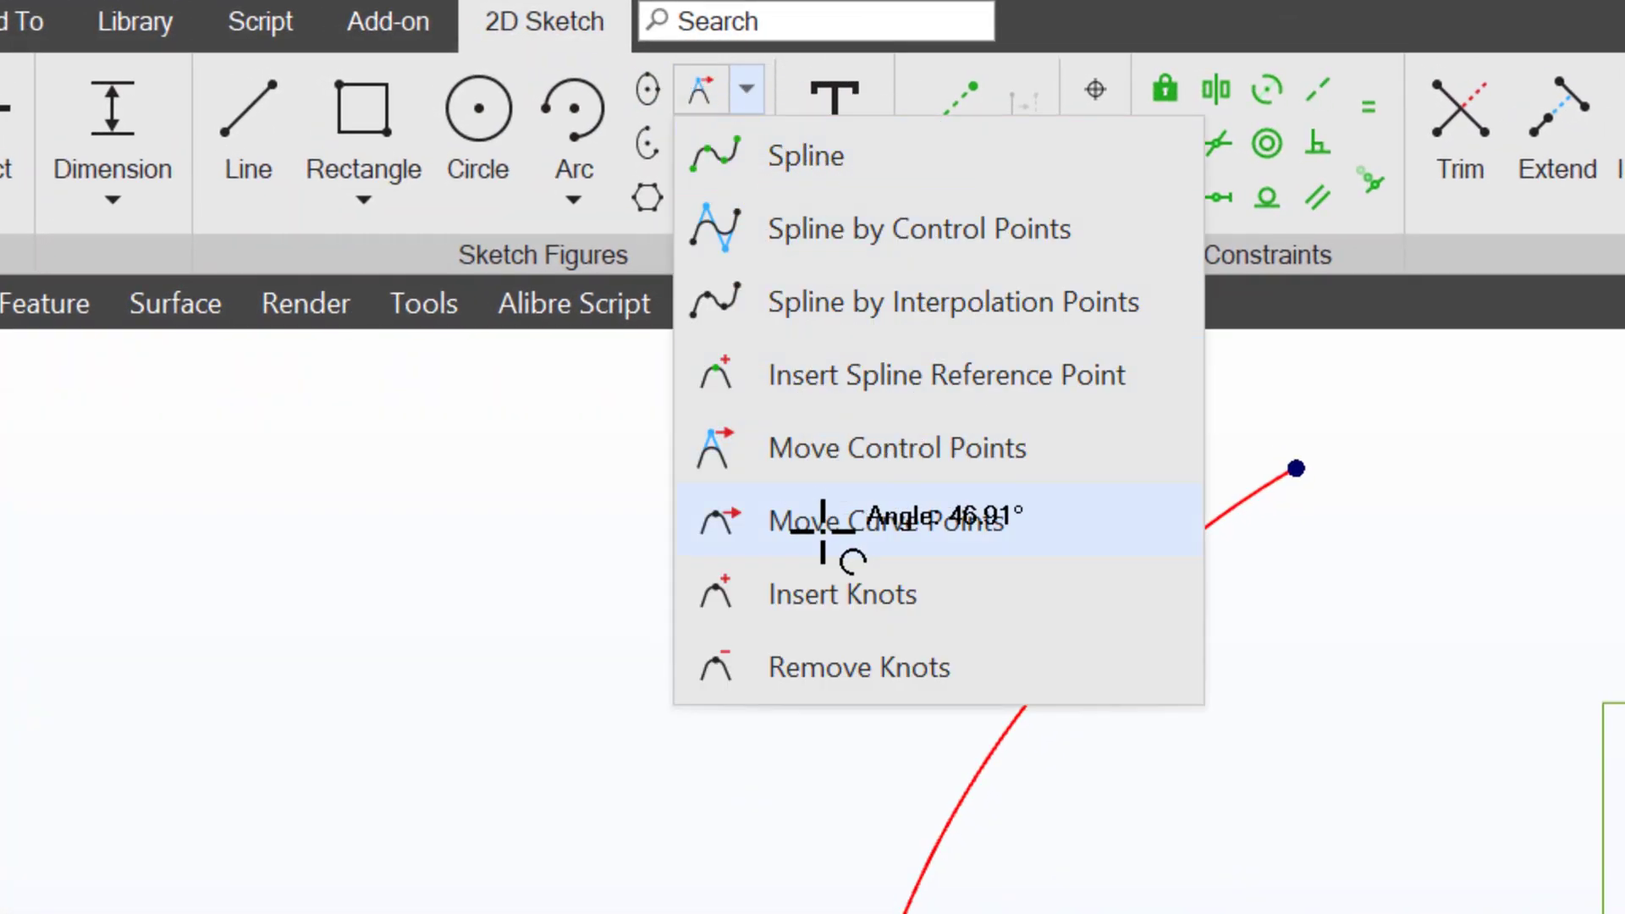
# - Use Move Curve Points to reshape the control spline and the interpolation spline
pyautogui.click(897, 521)
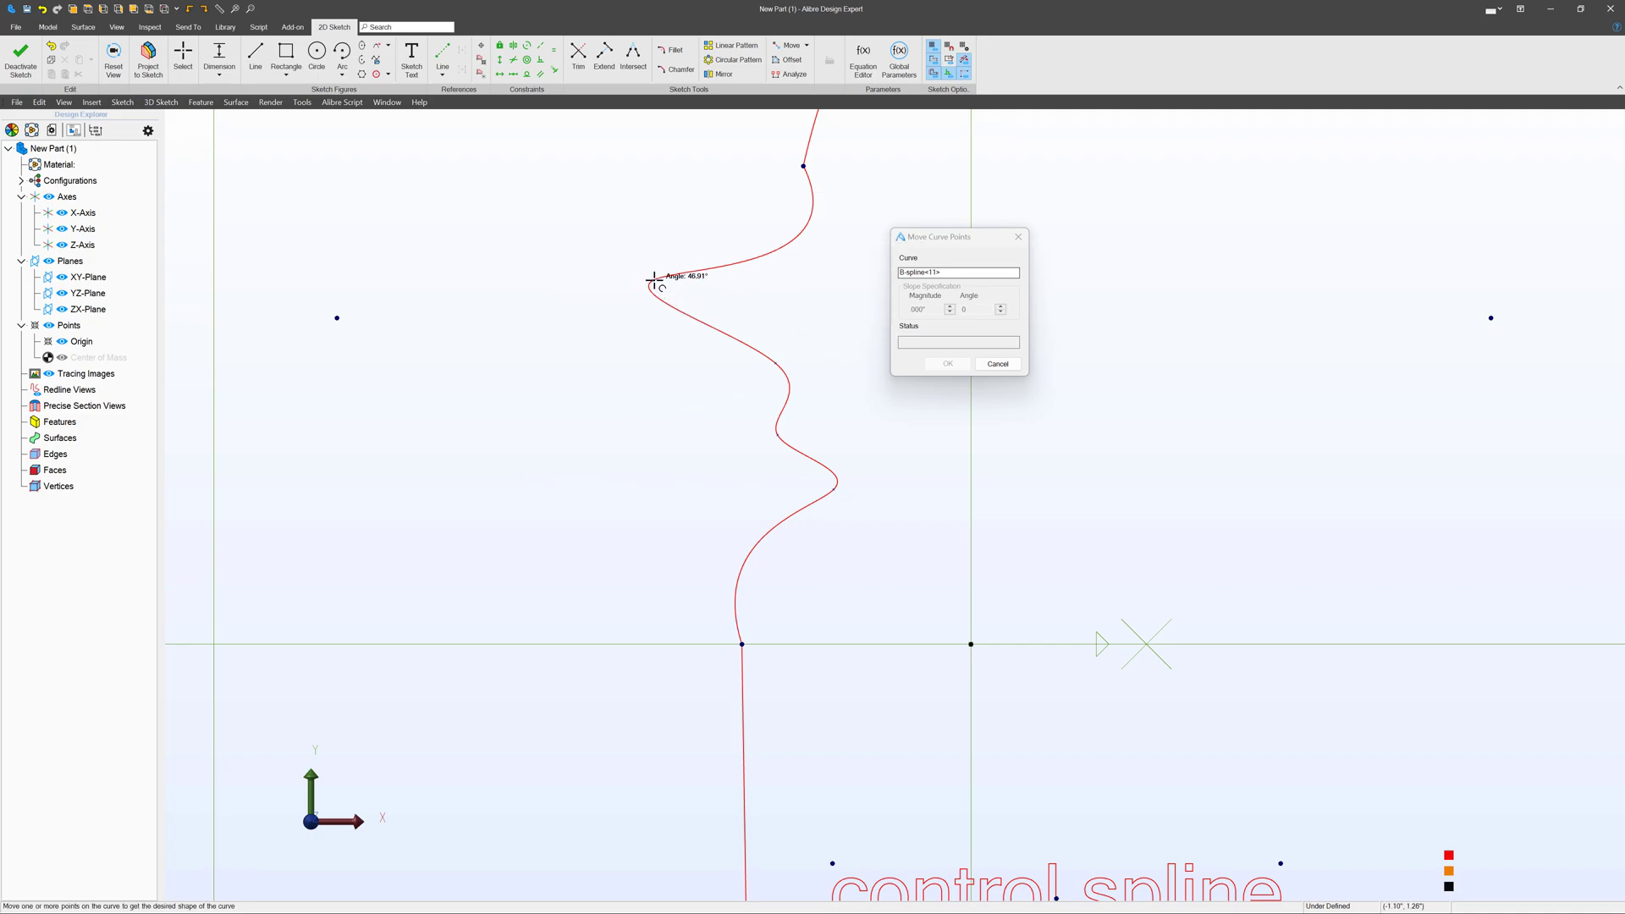
pyautogui.moveTo(657, 288); pyautogui.dragTo(796, 370)
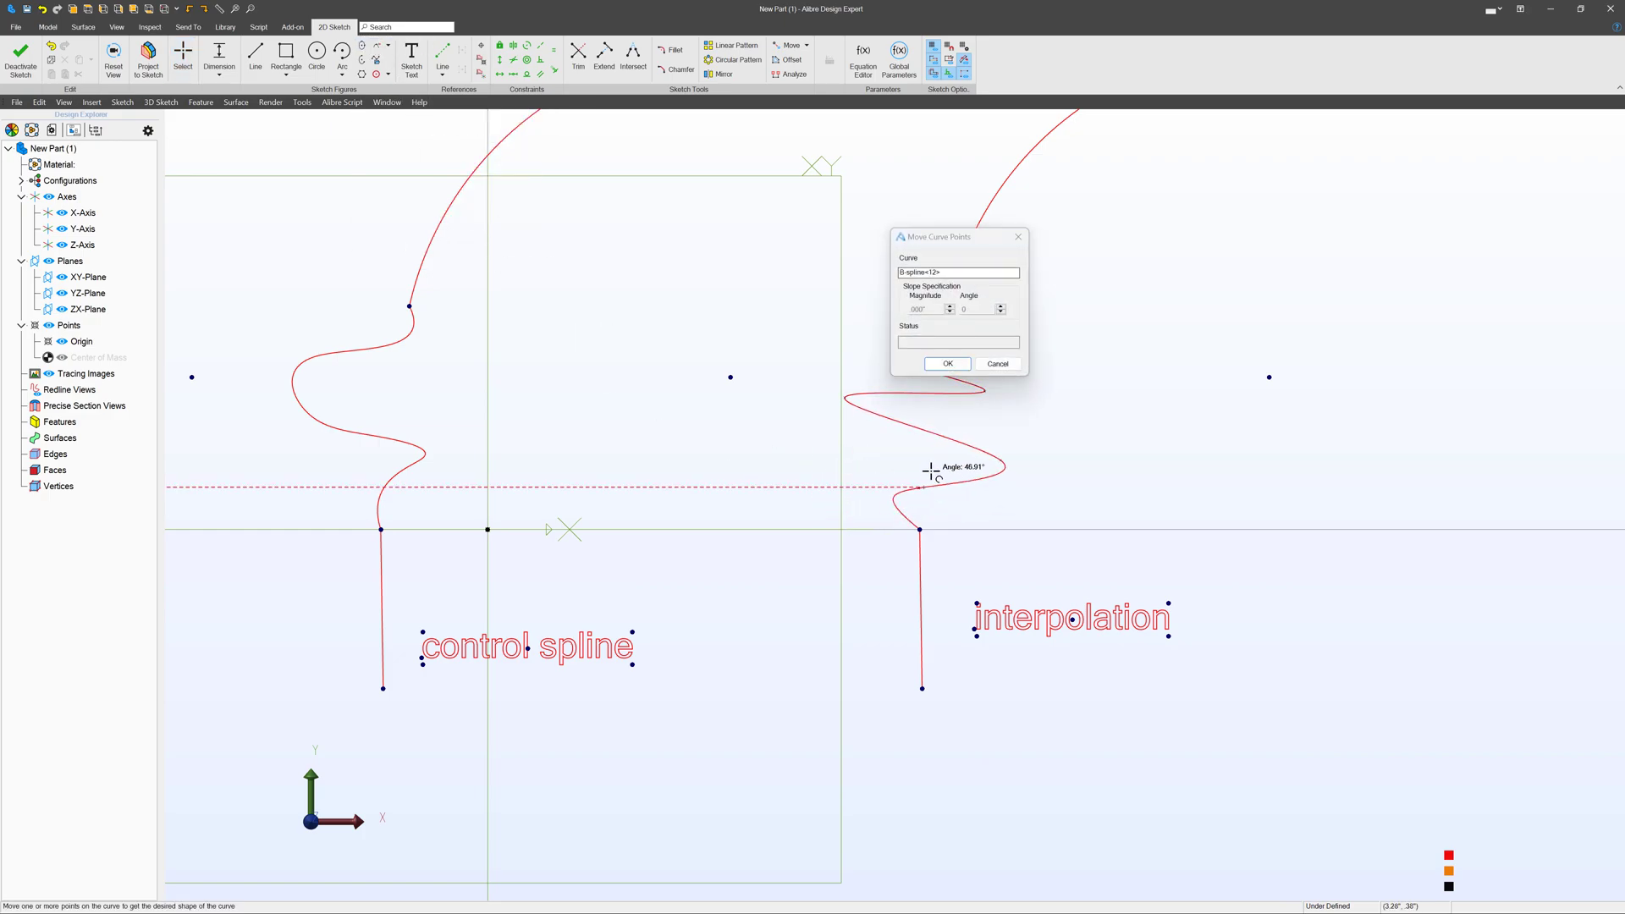
pyautogui.moveTo(933, 473); pyautogui.dragTo(992, 447)
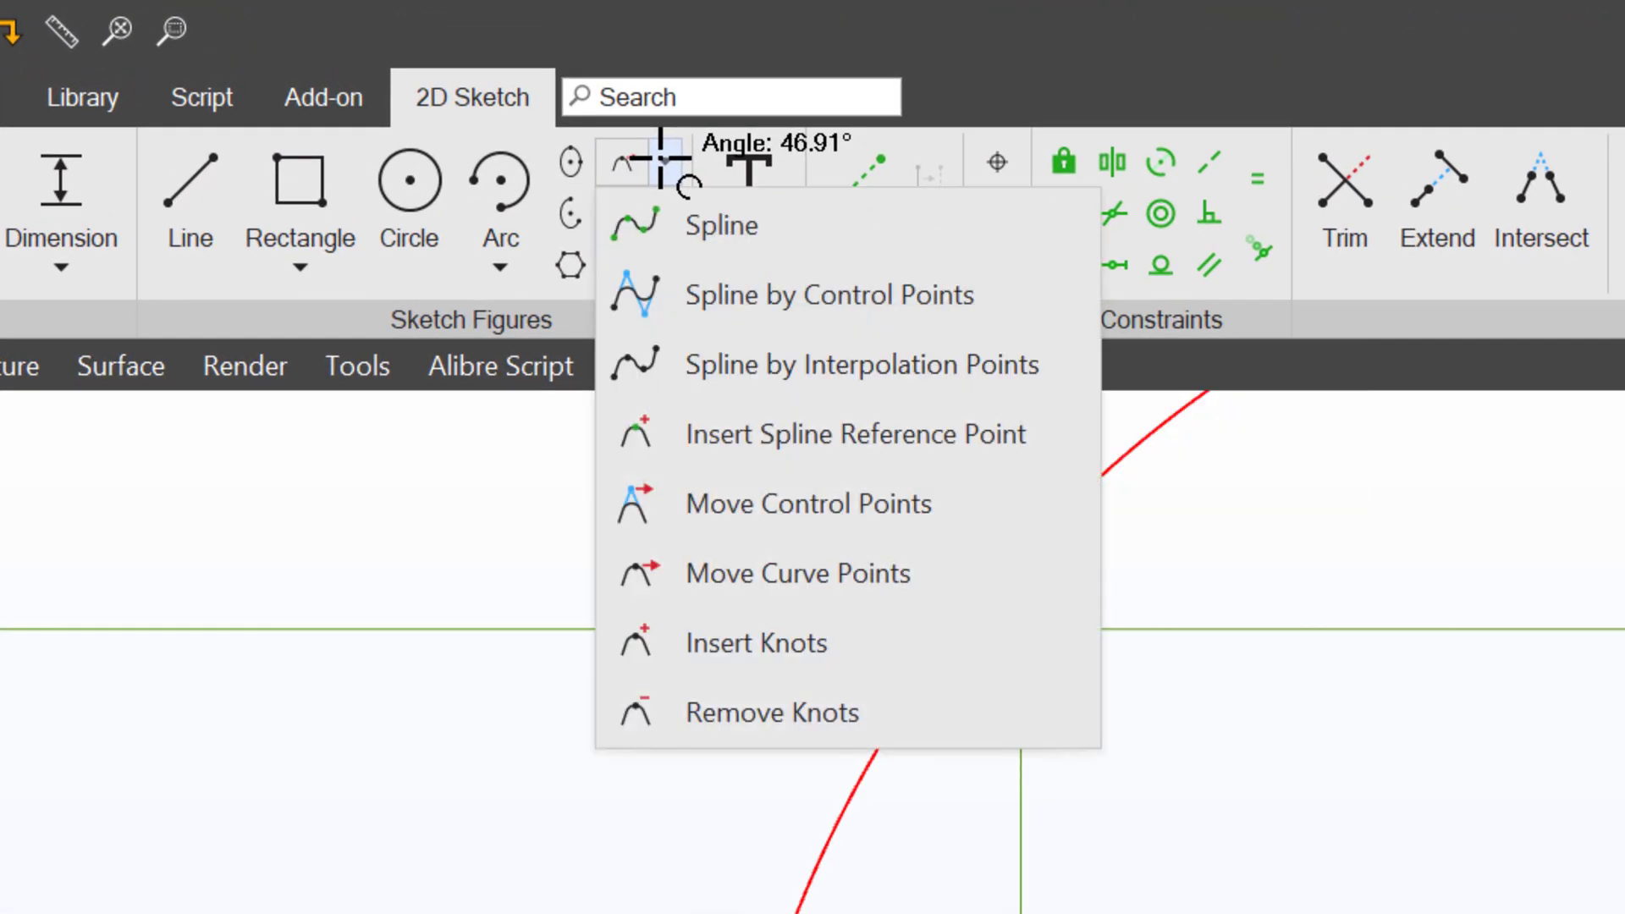
pyautogui.moveTo(756, 643)
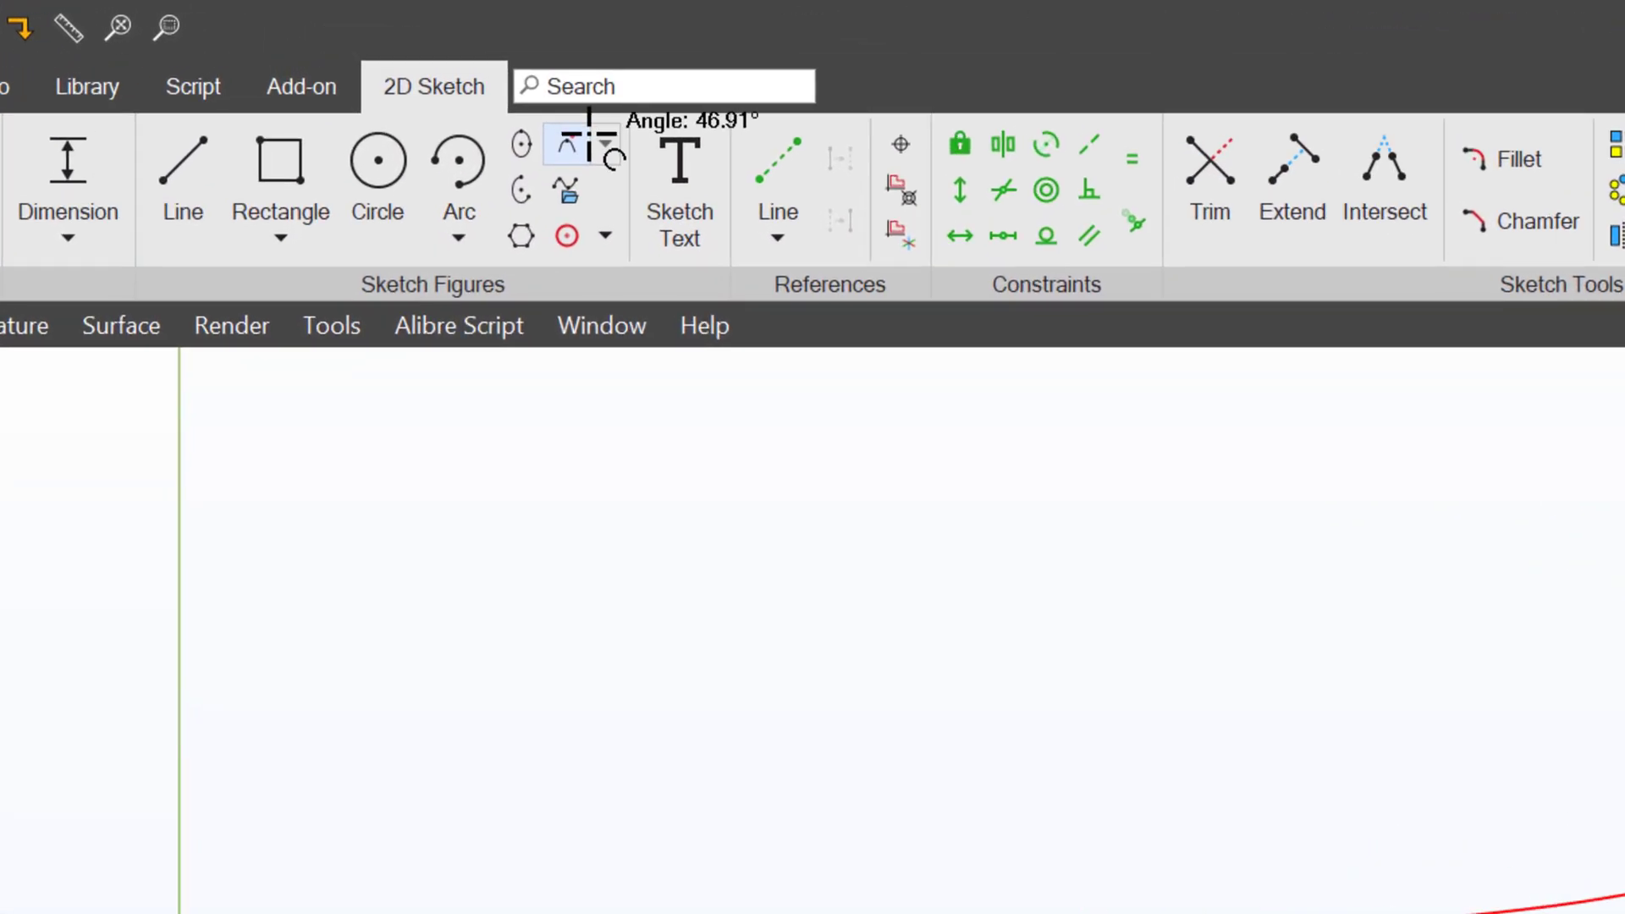
# - Drag a control point downward with Move Control Points to reshape the spline's bulge
pyautogui.click(606, 142)
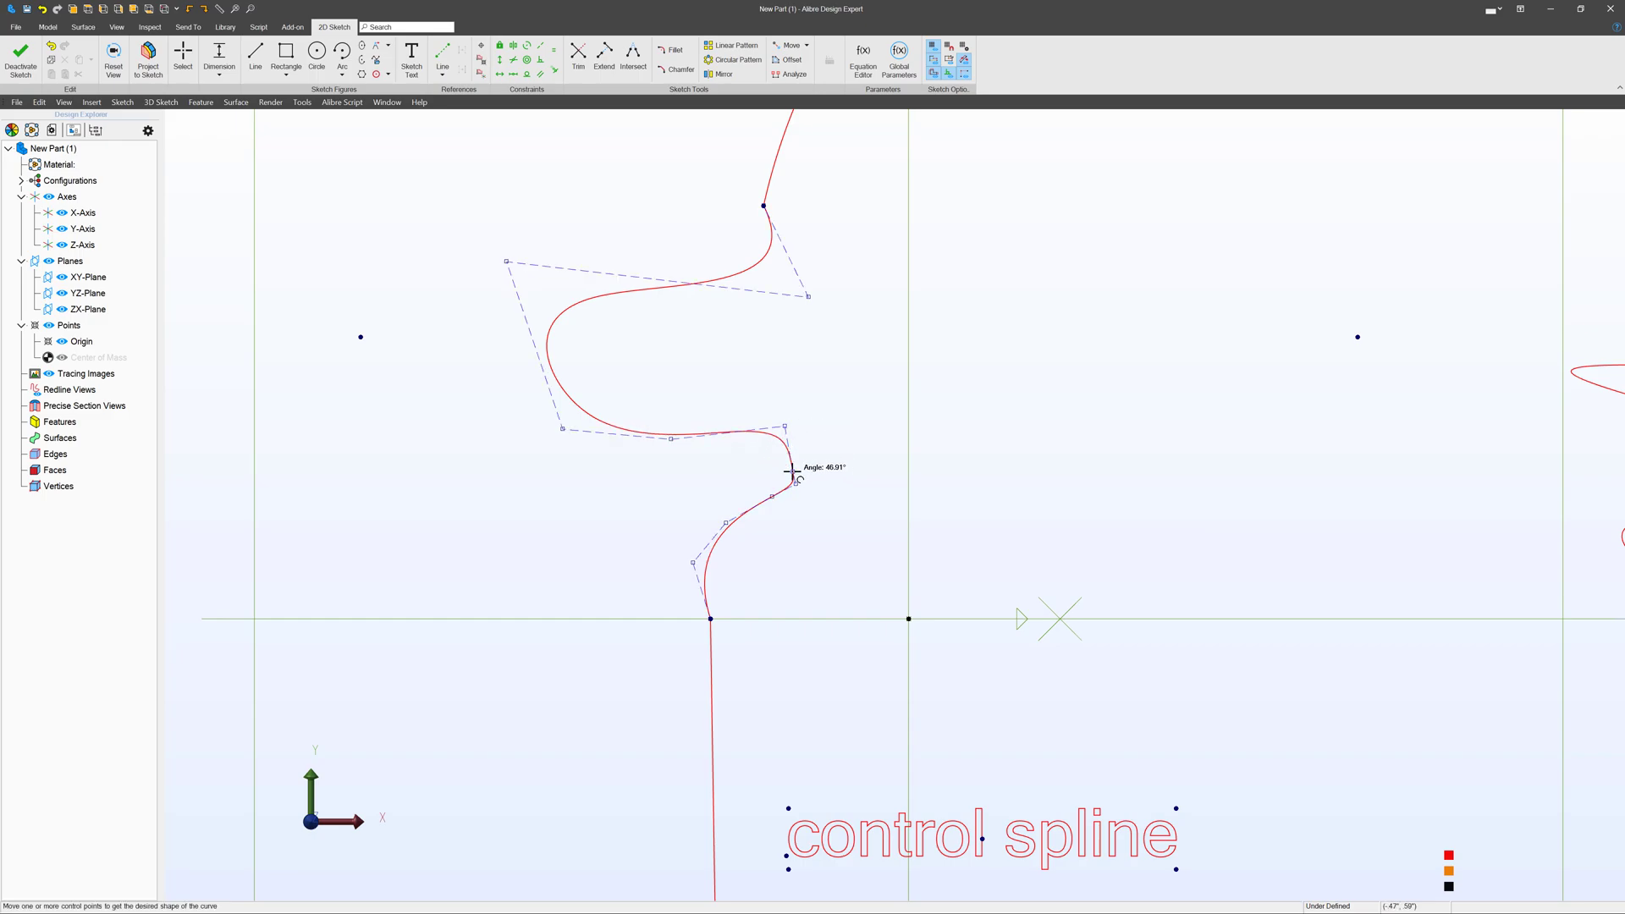
pyautogui.moveTo(792, 472); pyautogui.dragTo(796, 528)
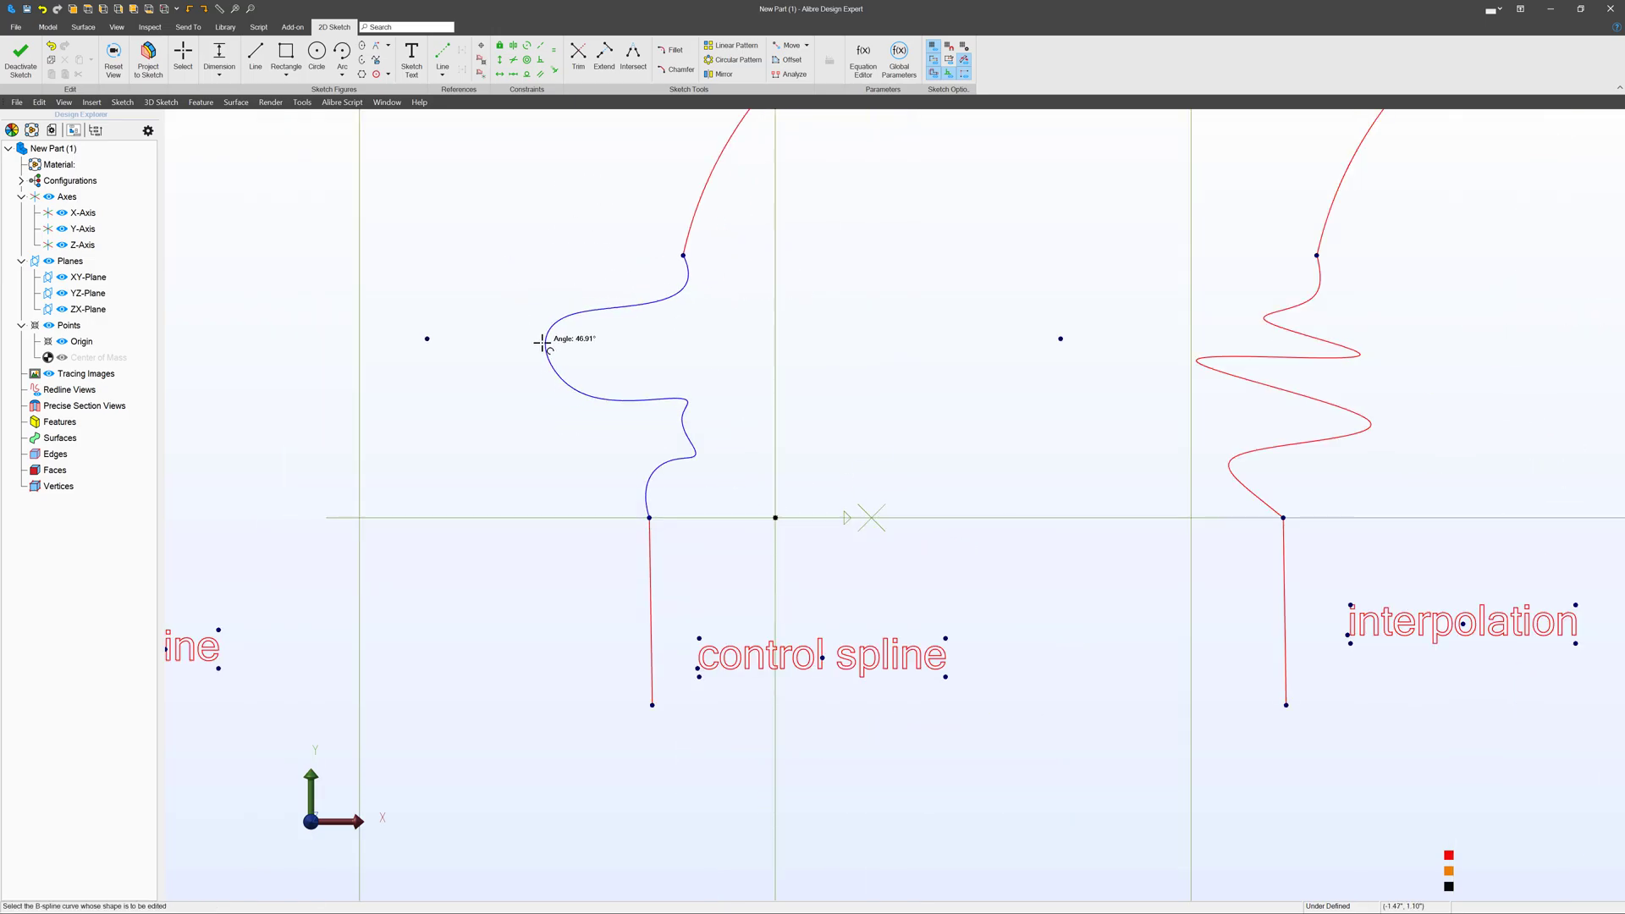
# - Run Remove Knots on both splines: none redundant on one, three removed from the other
pyautogui.click(378, 49)
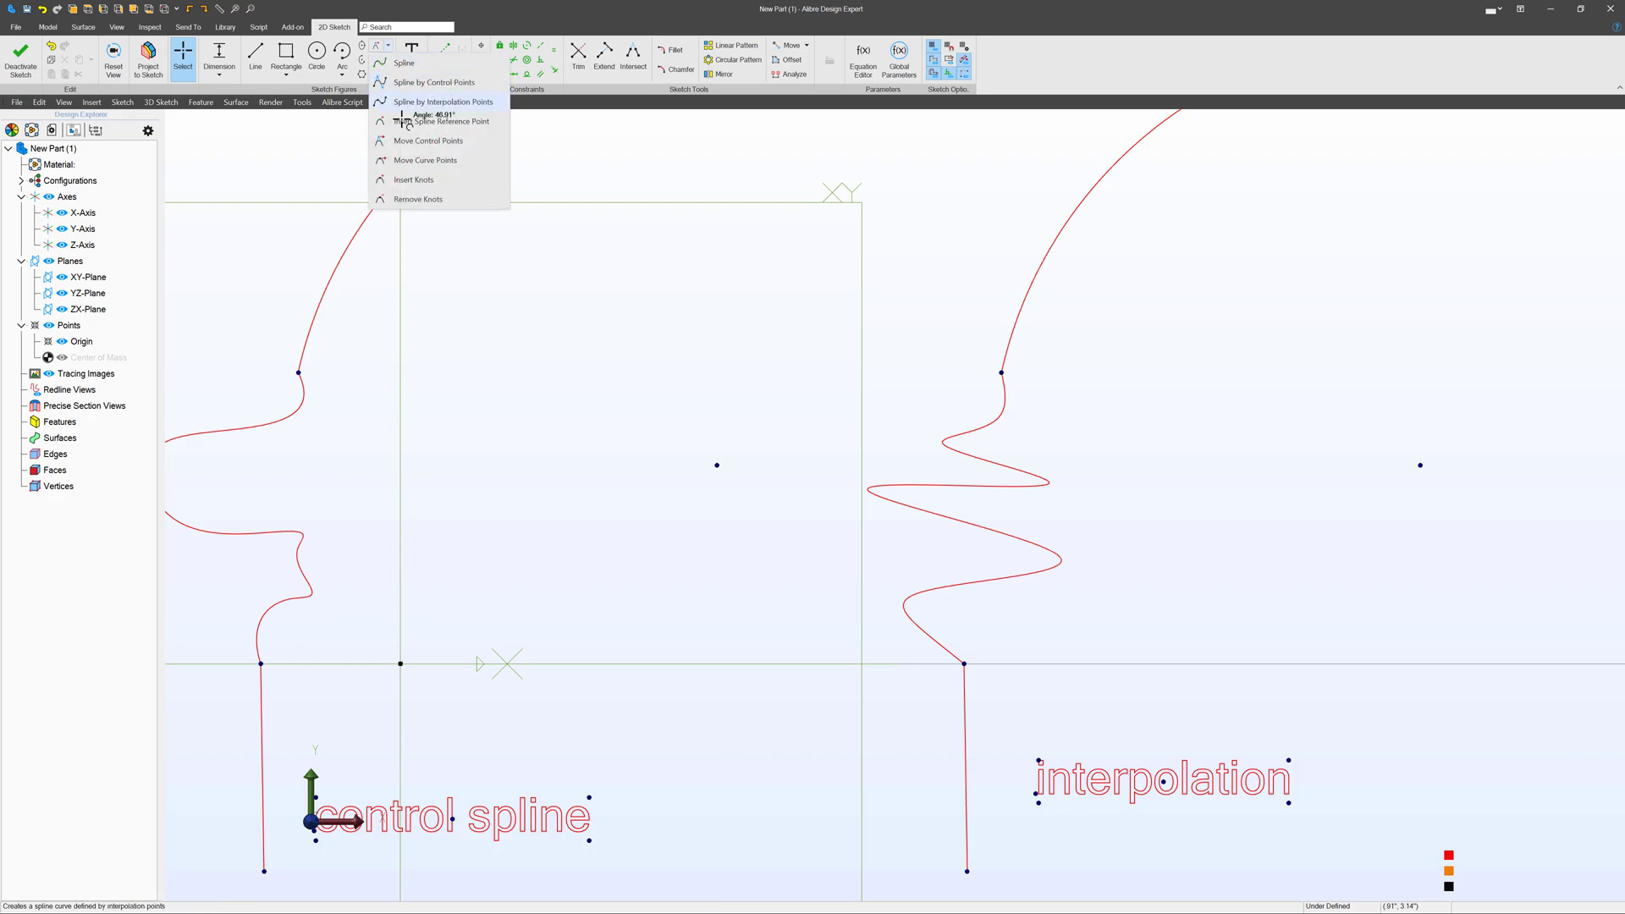
pyautogui.moveTo(425, 141)
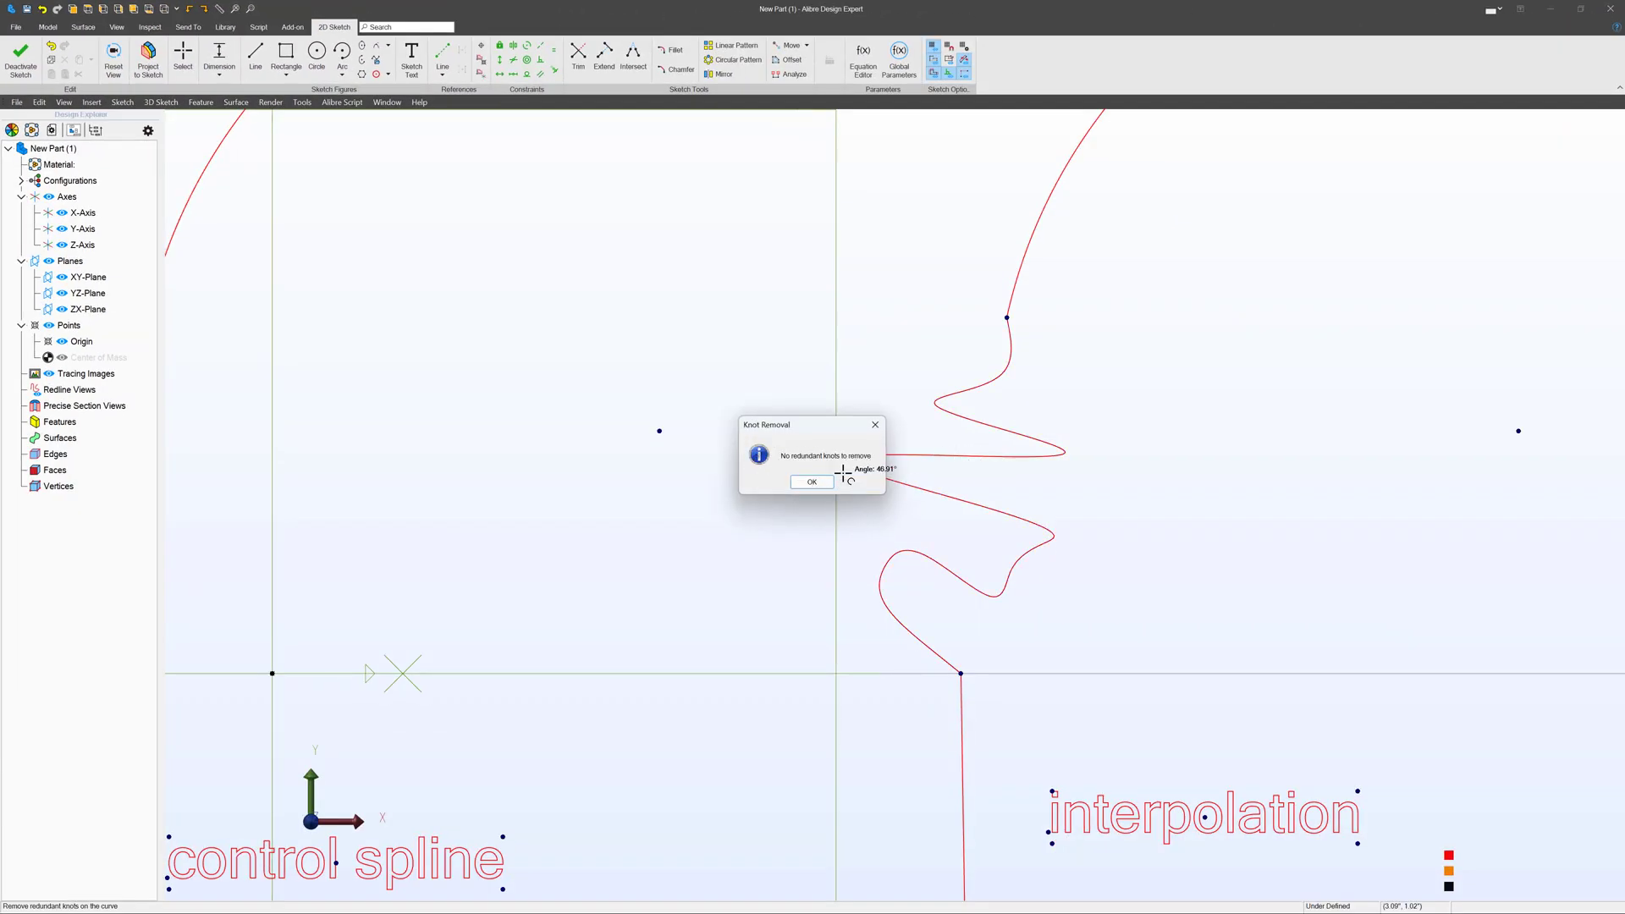
pyautogui.click(811, 481)
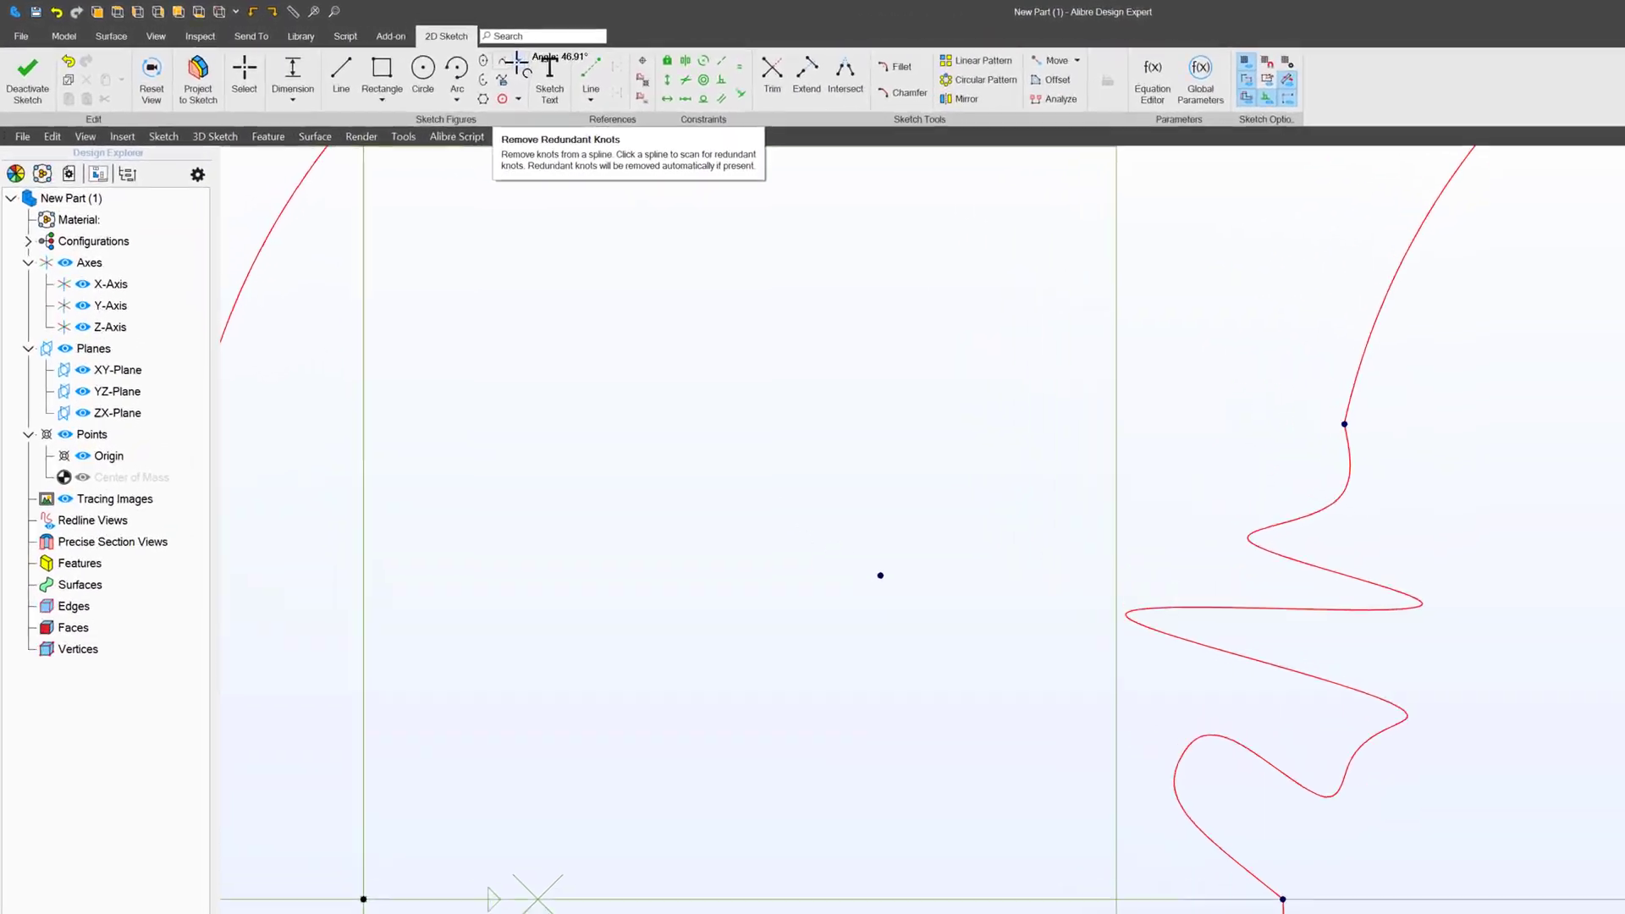
pyautogui.click(712, 81)
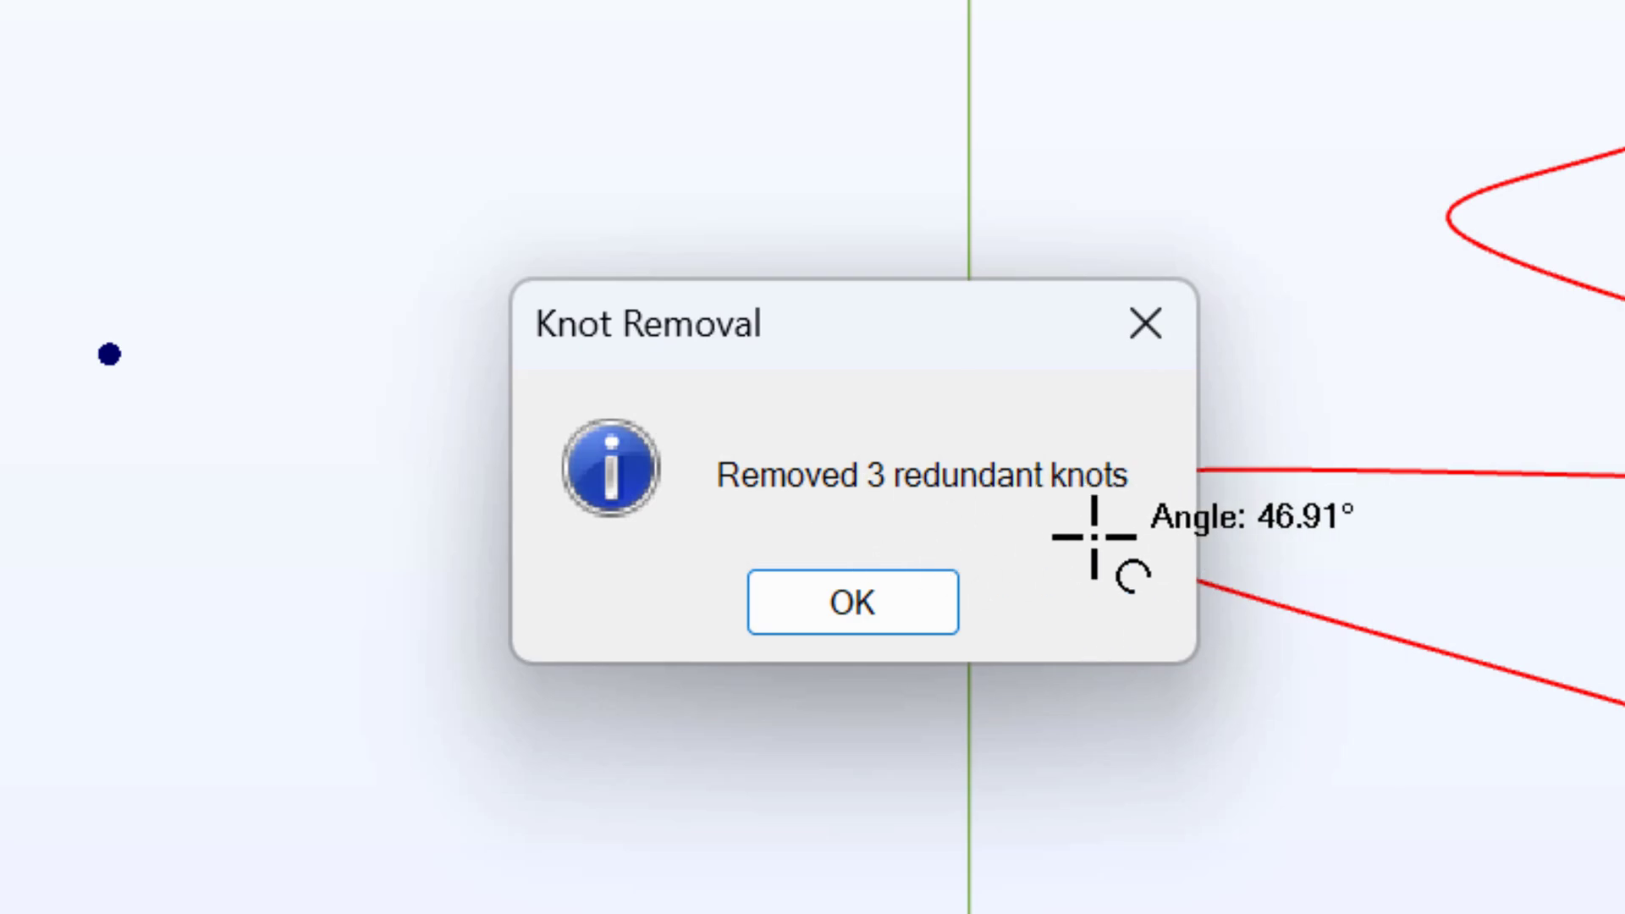
pyautogui.click(851, 603)
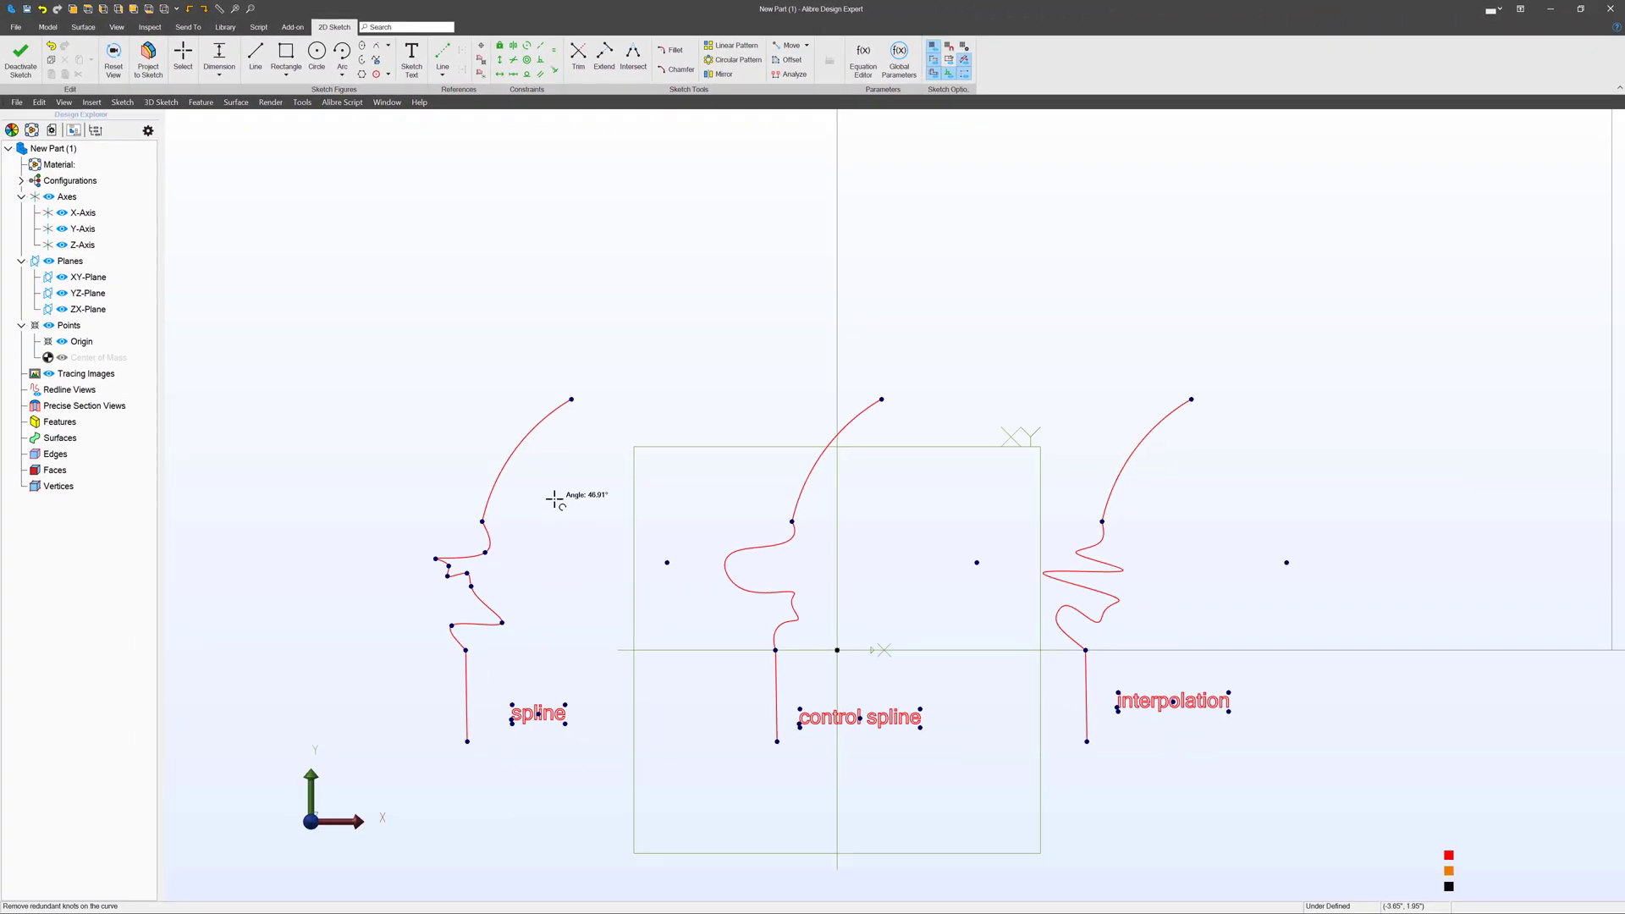
pyautogui.moveTo(1130, 586)
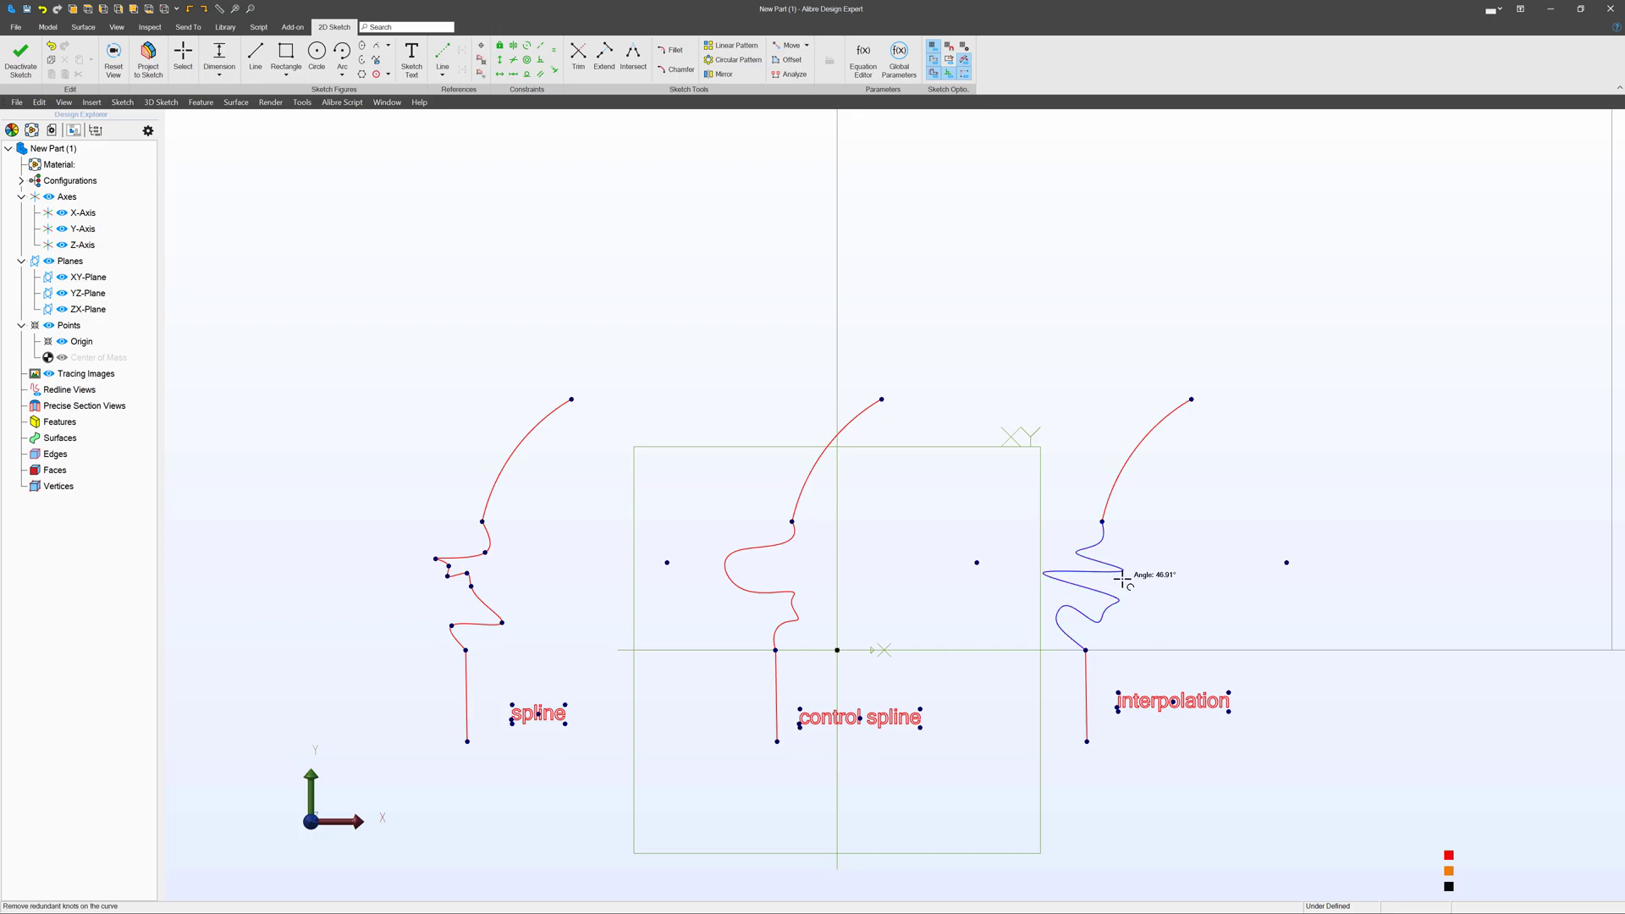
# - Begin the new part's sketch with the Line tool for the vertical line and centerline
pyautogui.click(20, 58)
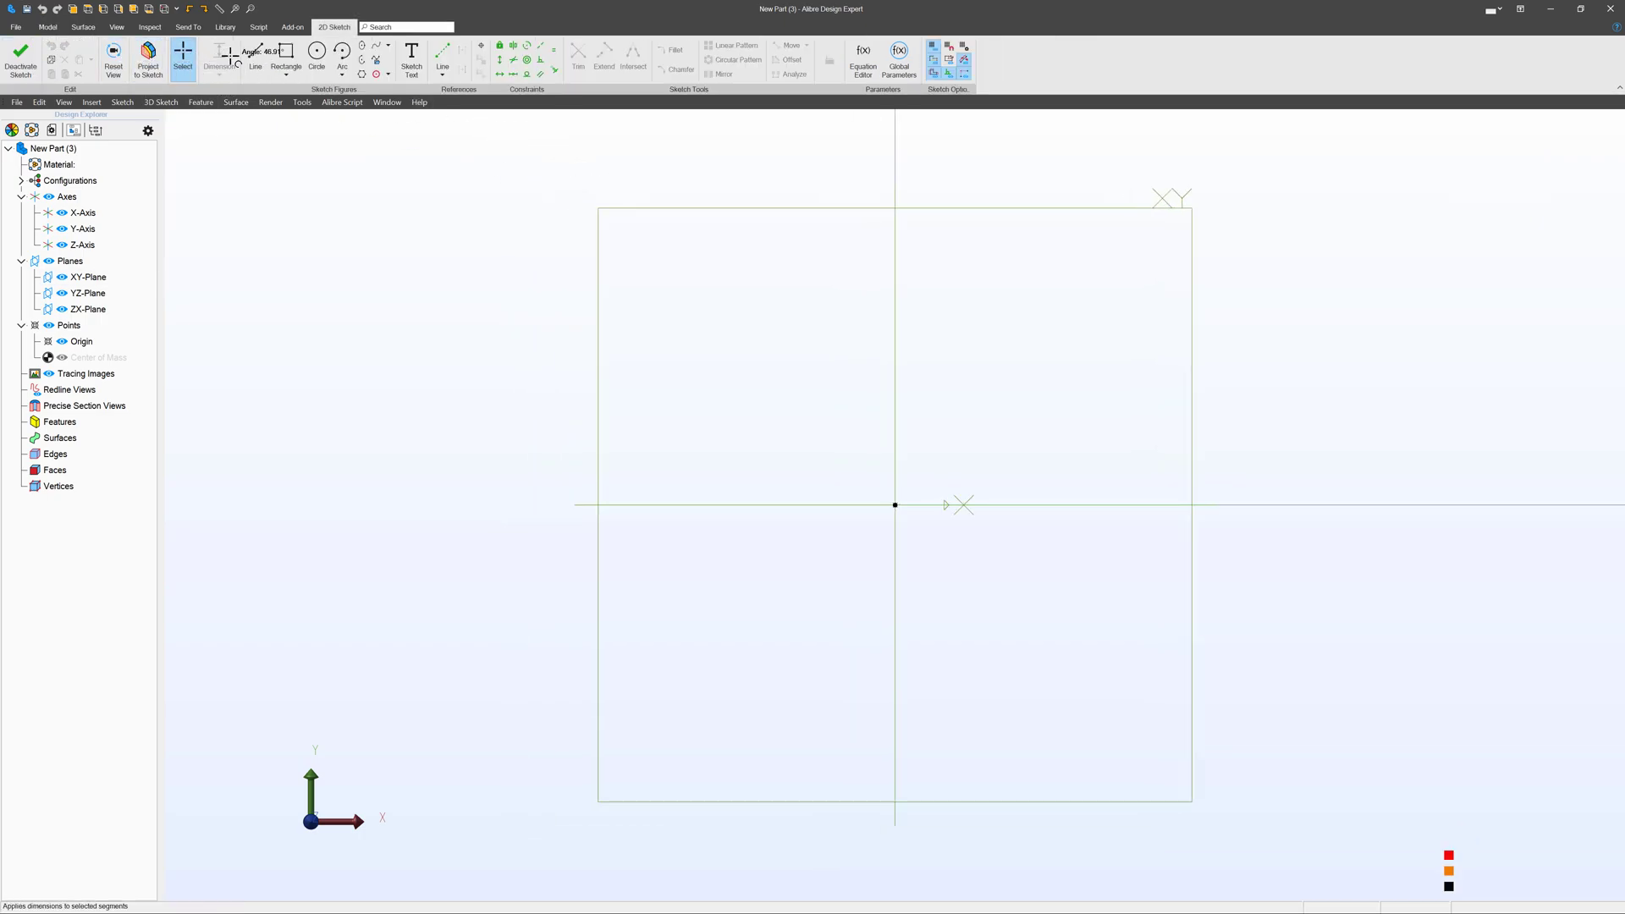
pyautogui.click(256, 59)
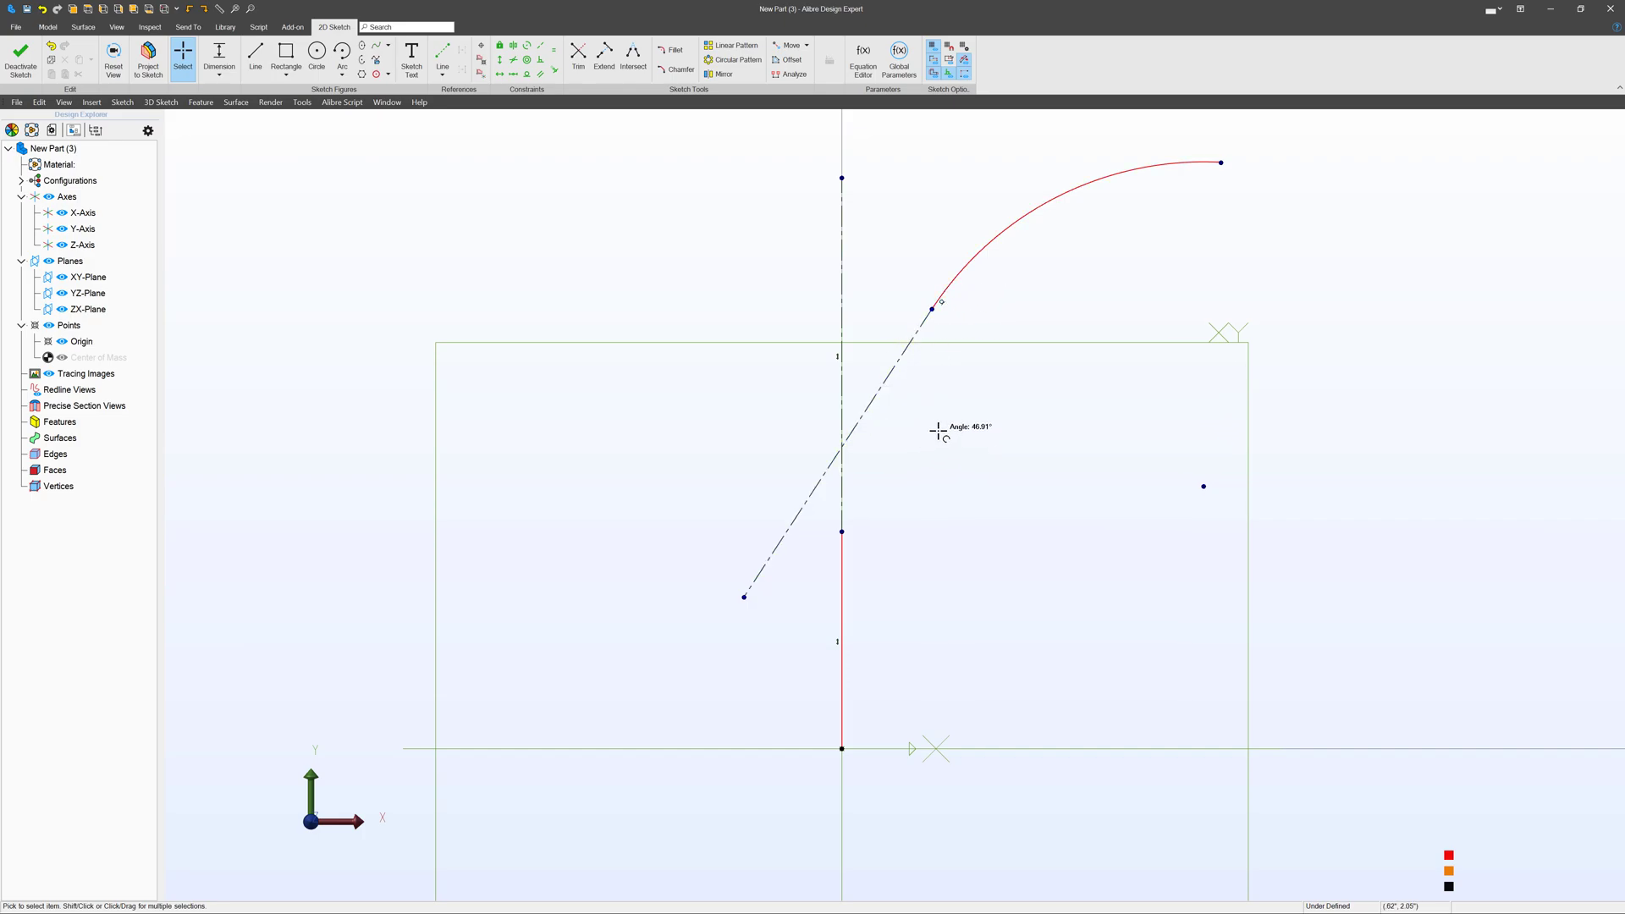
pyautogui.moveTo(467, 112)
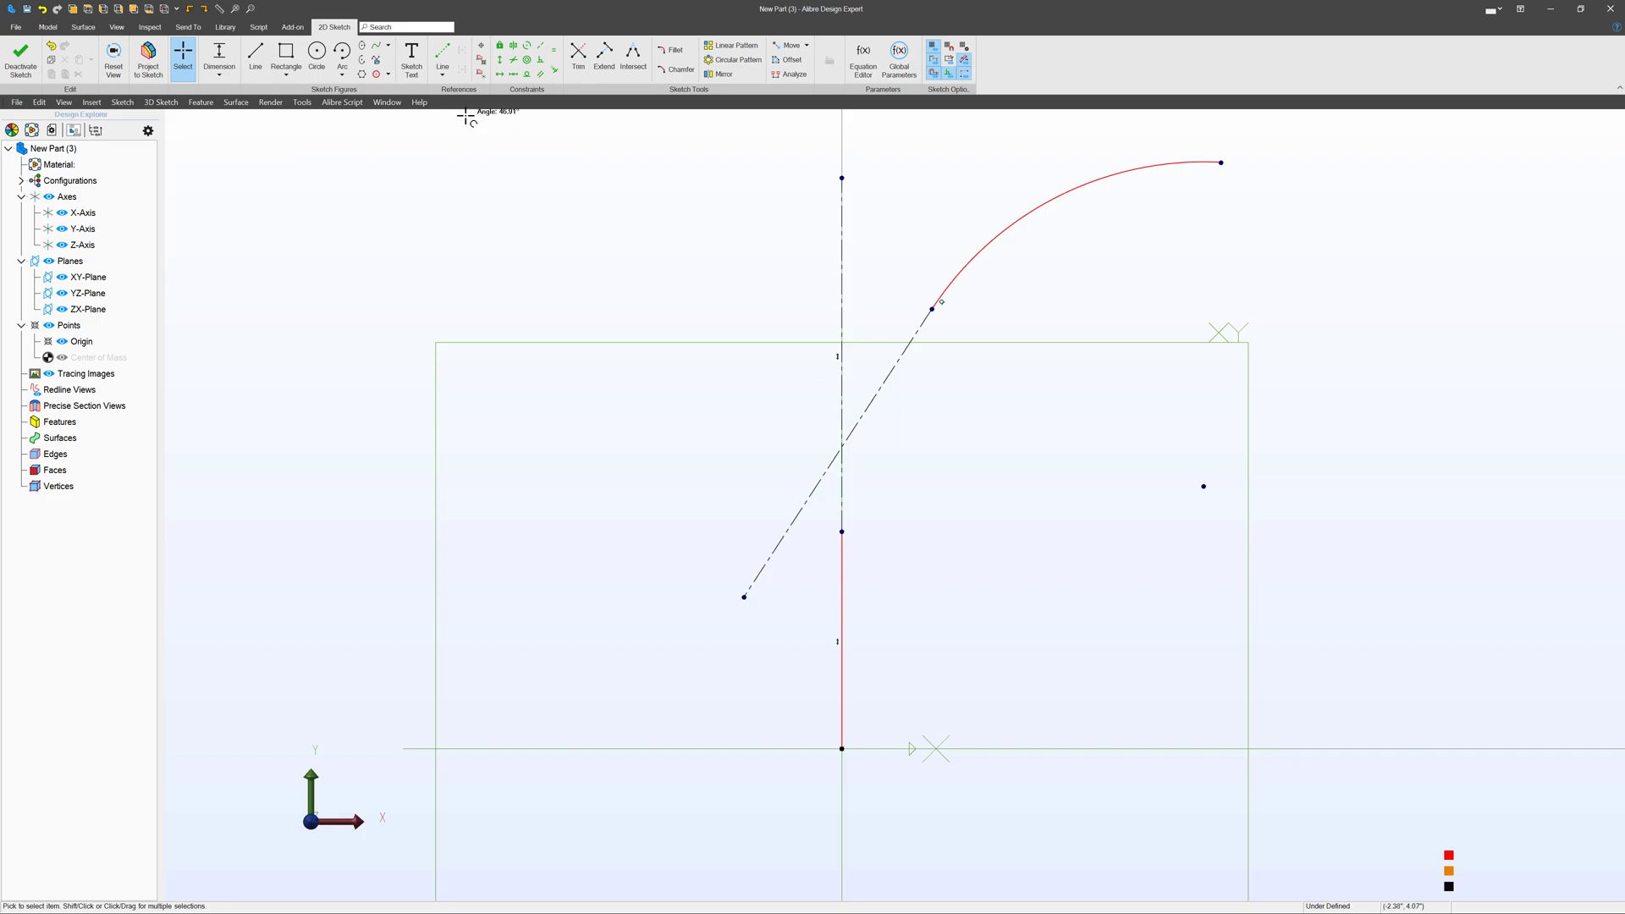
# - Draw a Spline by Control Points from the line's top end across to the arc
pyautogui.click(381, 46)
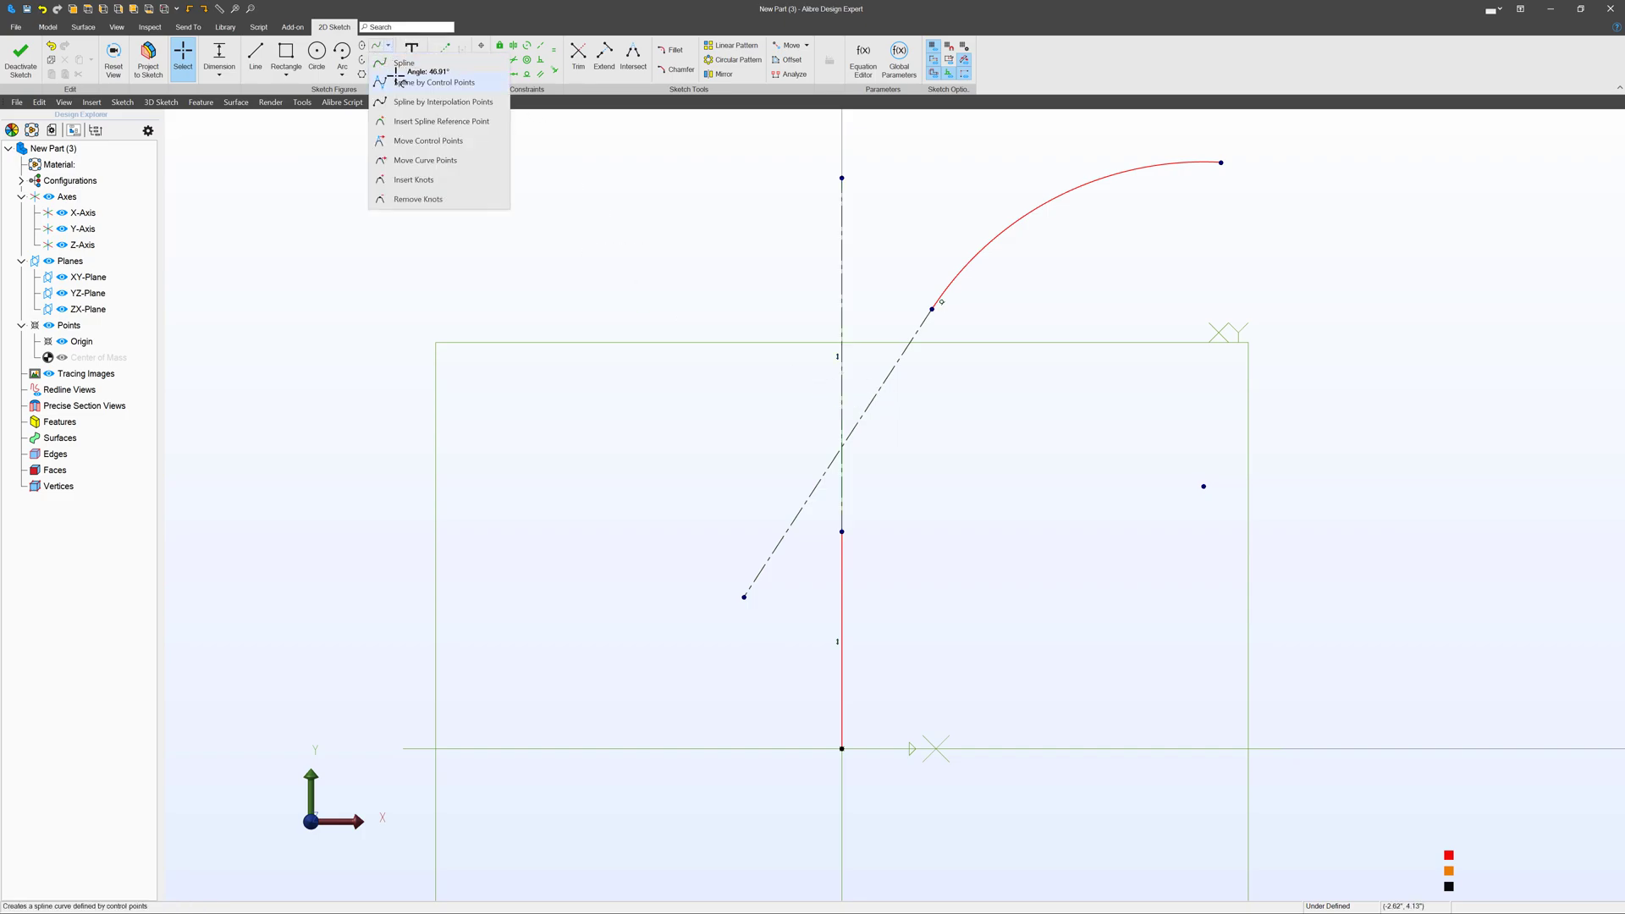
pyautogui.click(435, 81)
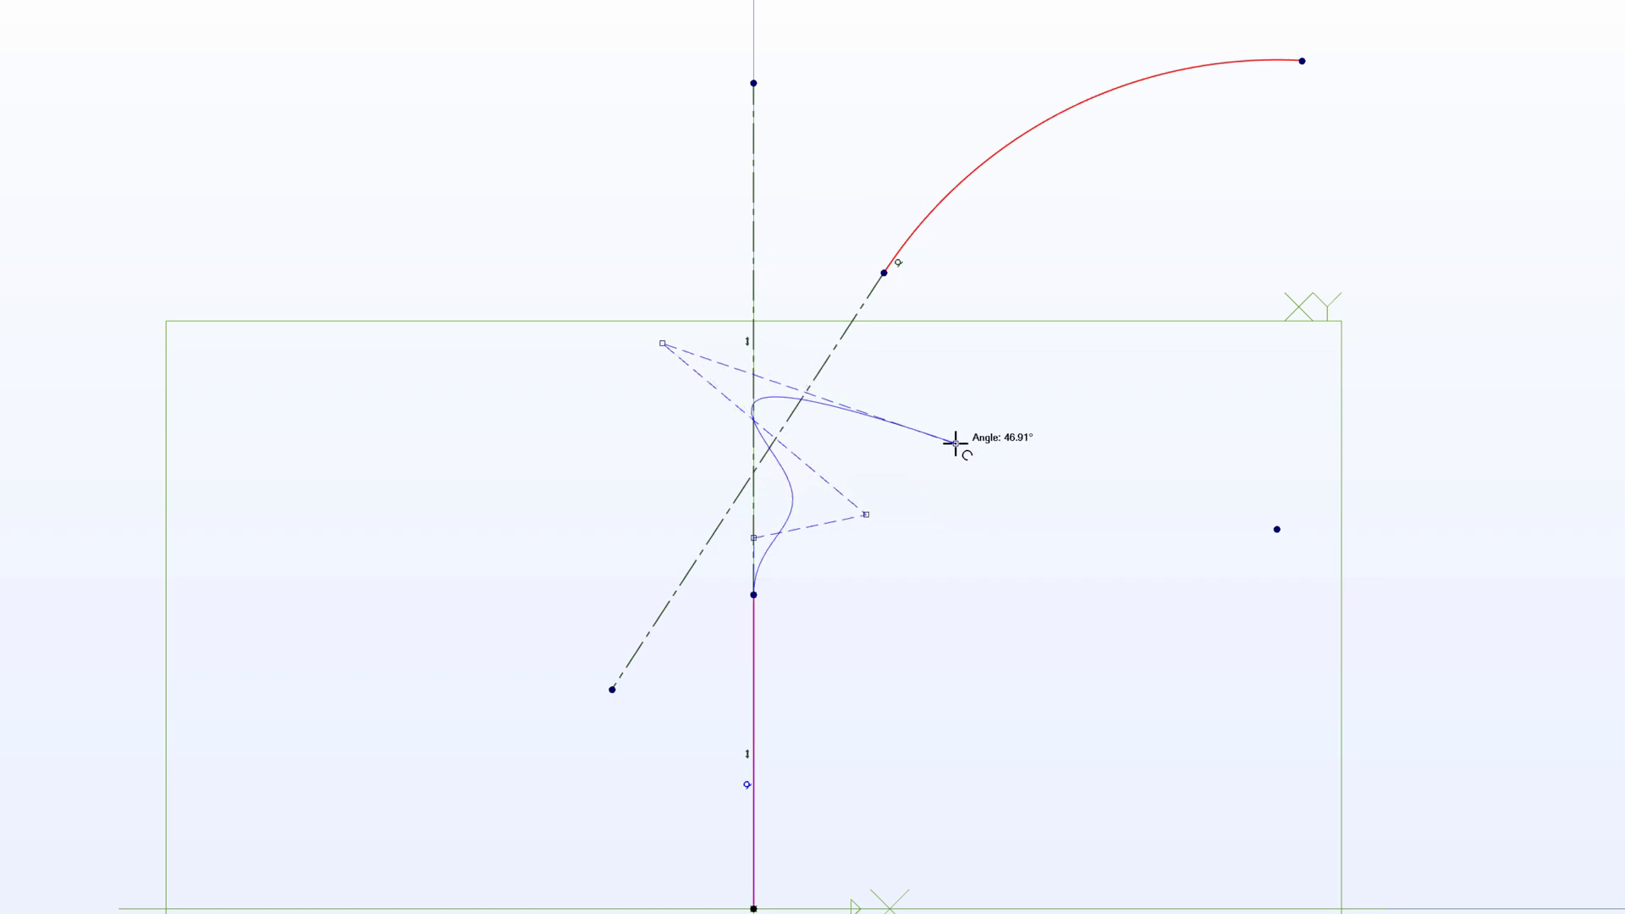
pyautogui.moveTo(948, 440); pyautogui.dragTo(855, 301)
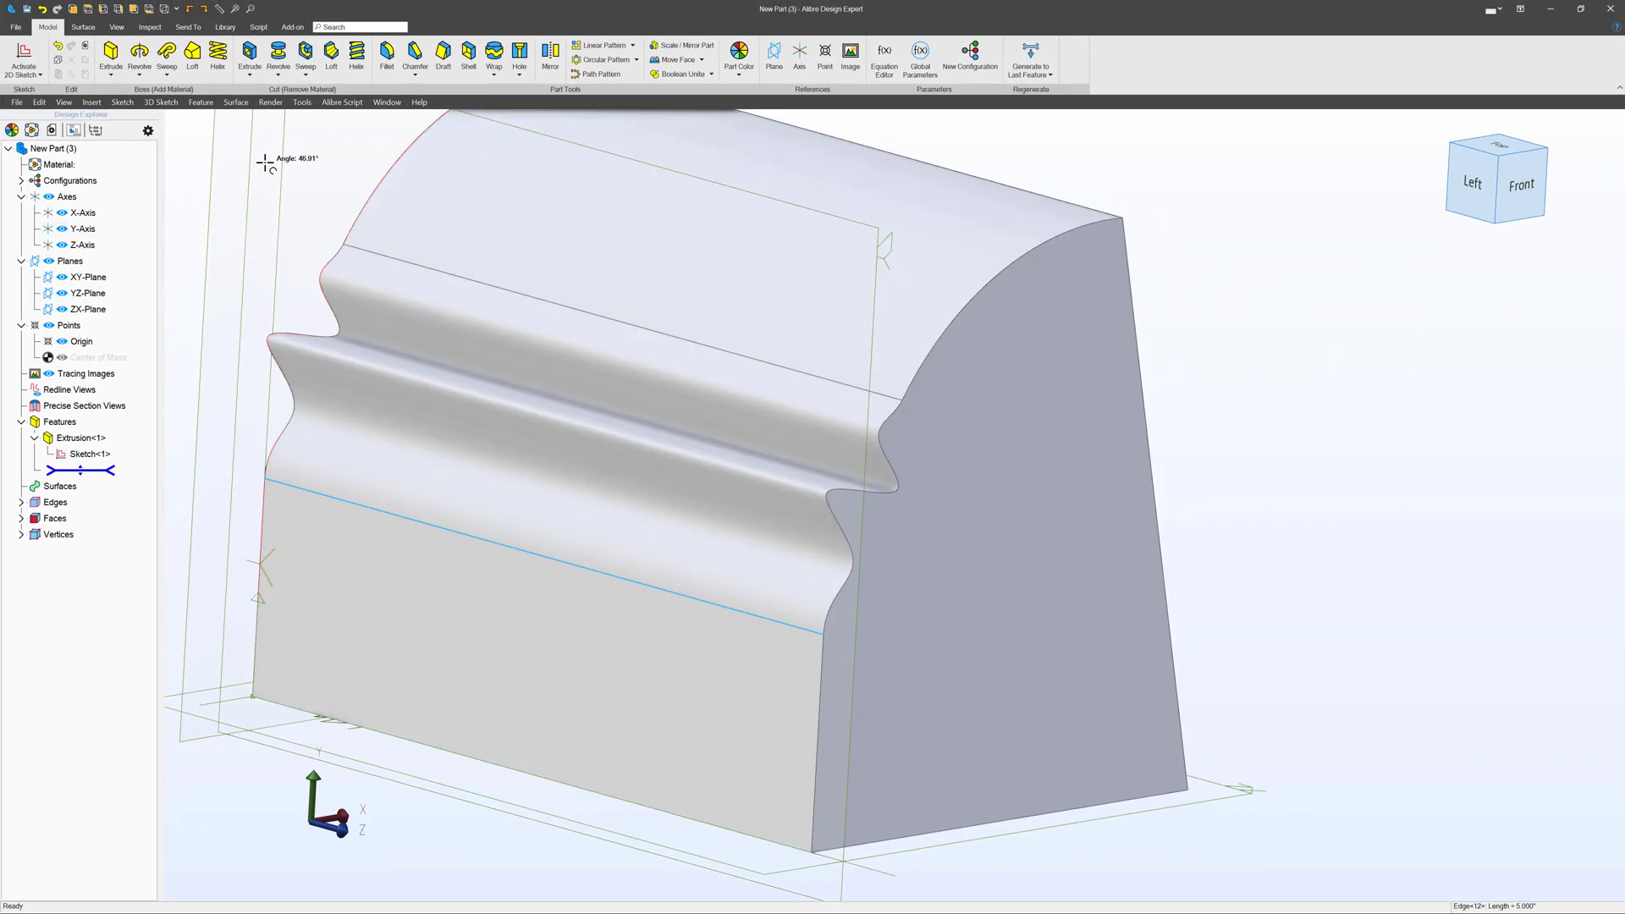
# - Apply a half-inch fillet to the molding's edges, creating Fillet<2>
pyautogui.click(386, 54)
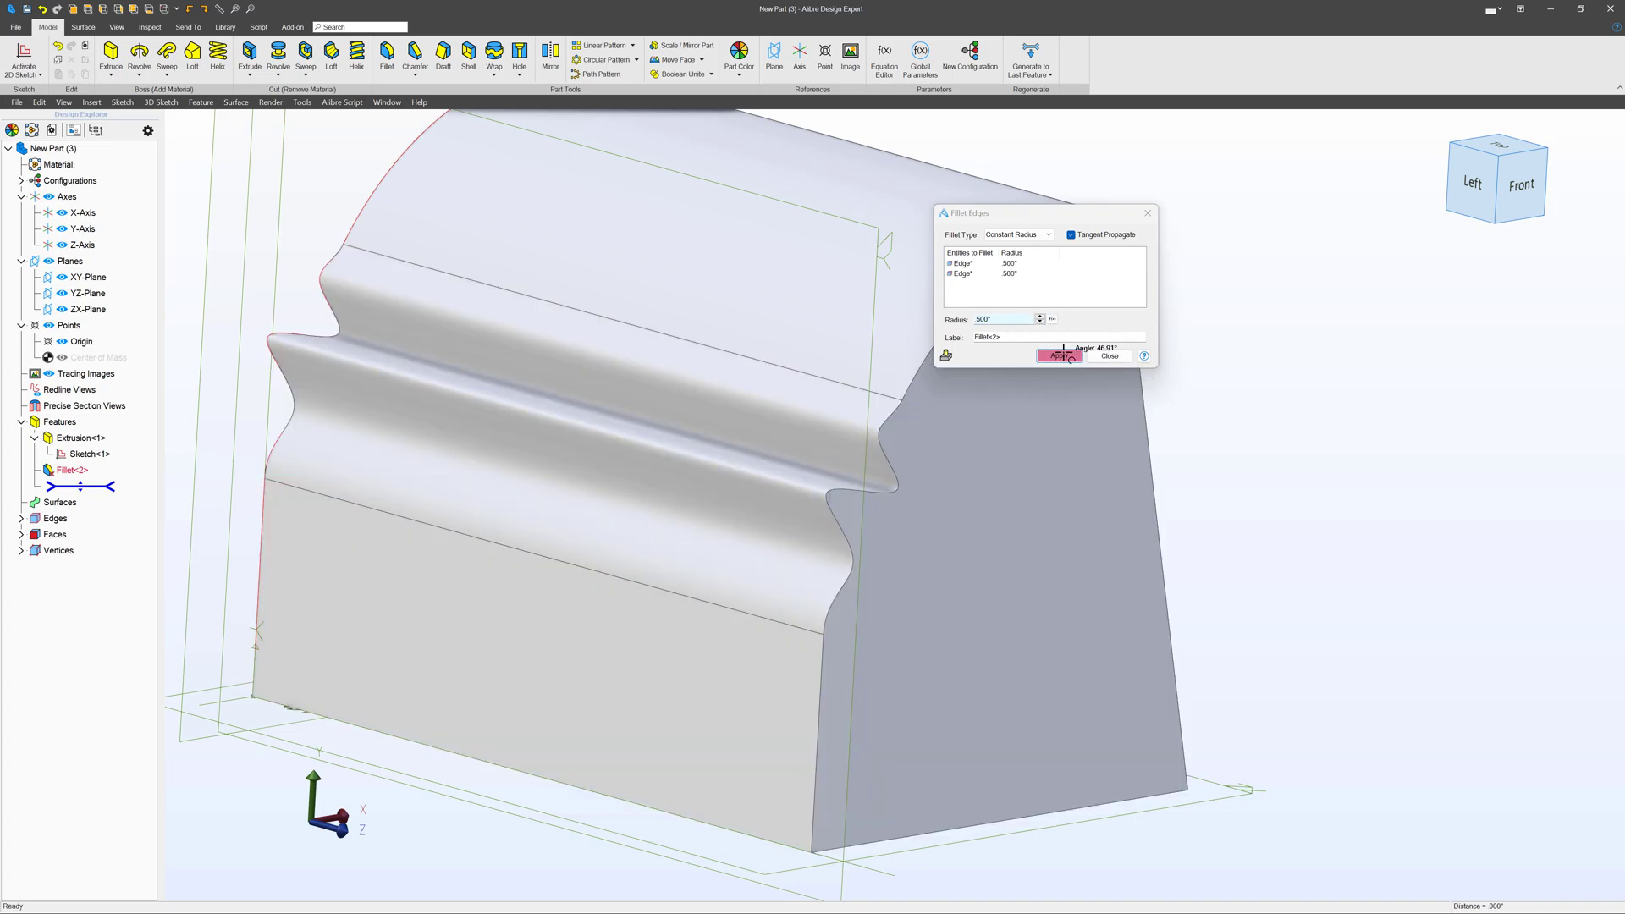
pyautogui.click(1059, 355)
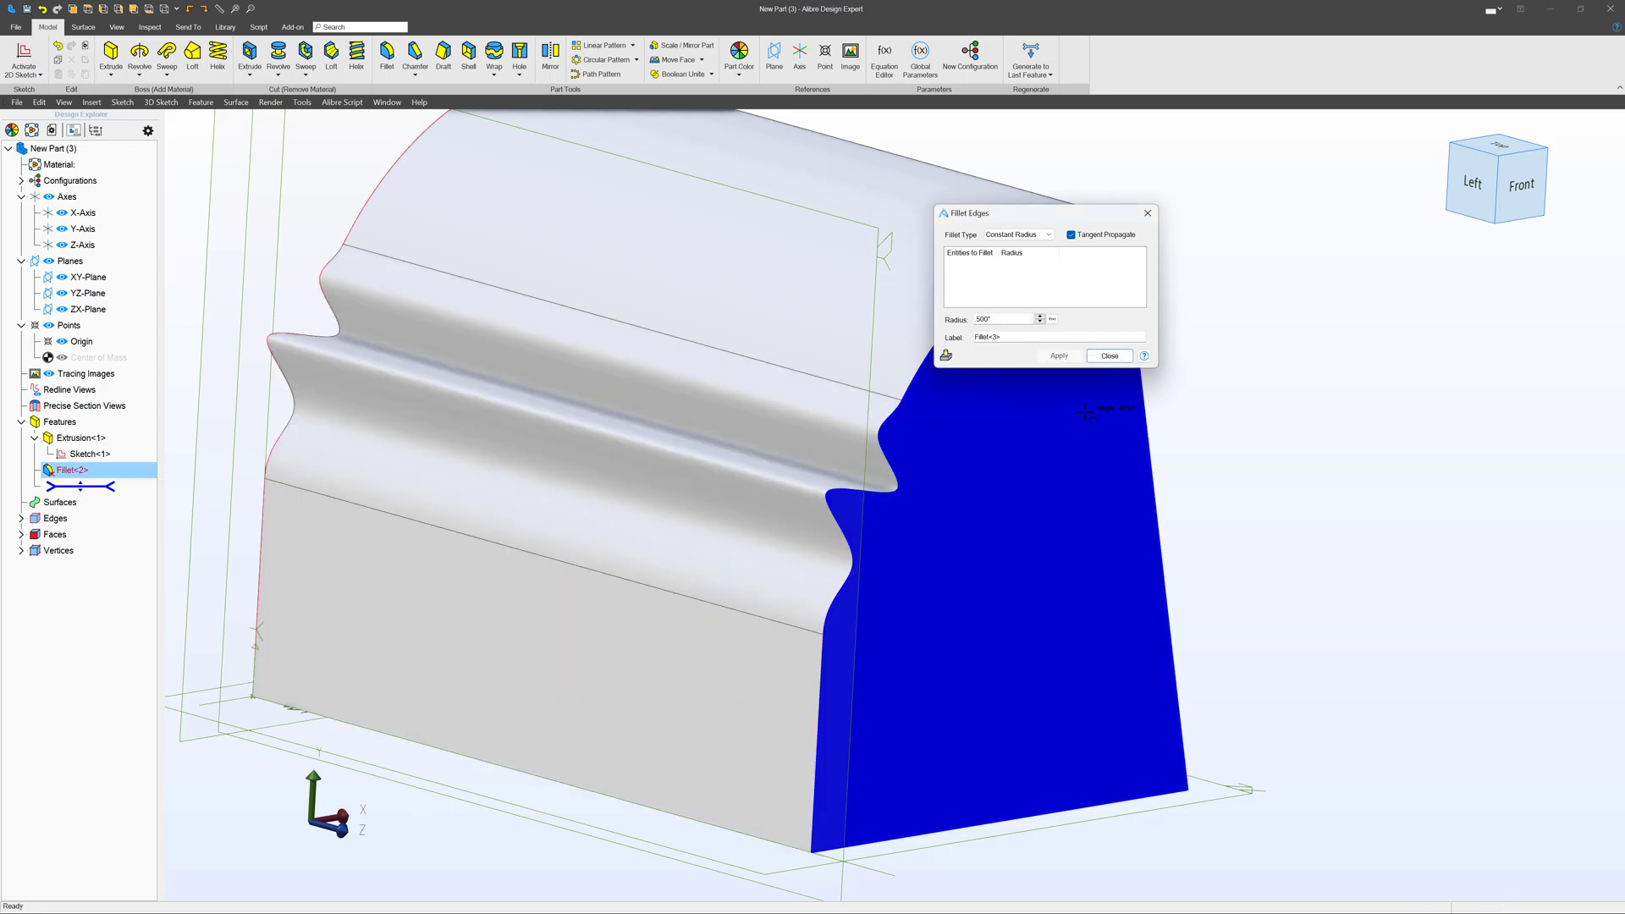
pyautogui.click(1109, 356)
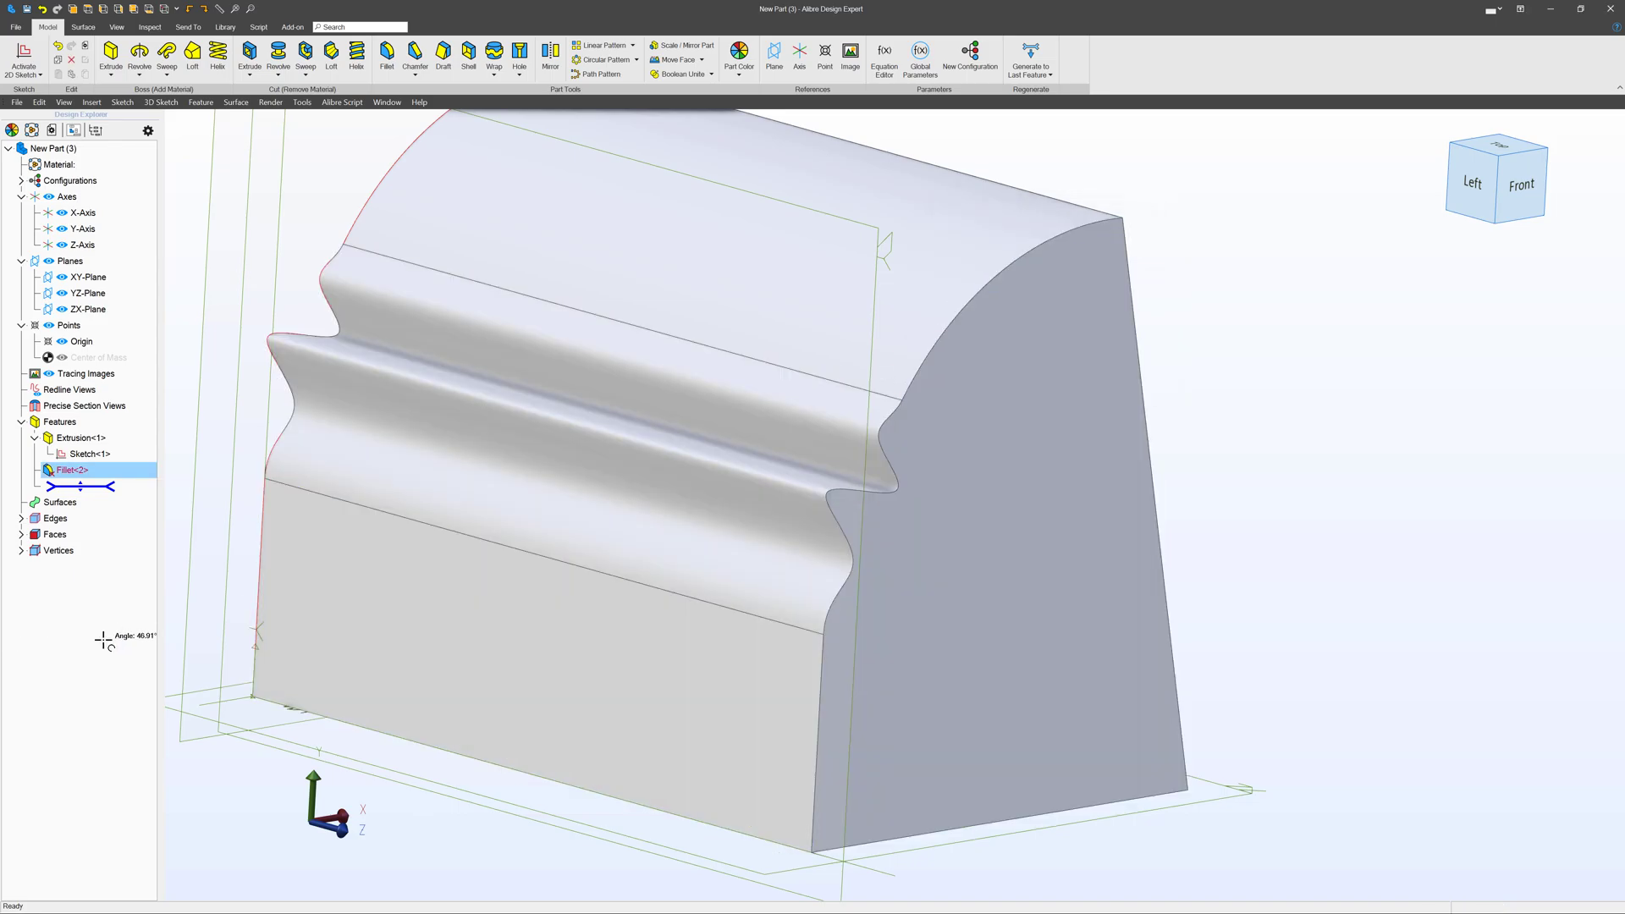
# - Read Fillet<2>'s Status showing the BL_ALL_SMOOTH_EDGES error, close it, and turn to Sketch<1>
pyautogui.rightClick(69, 469)
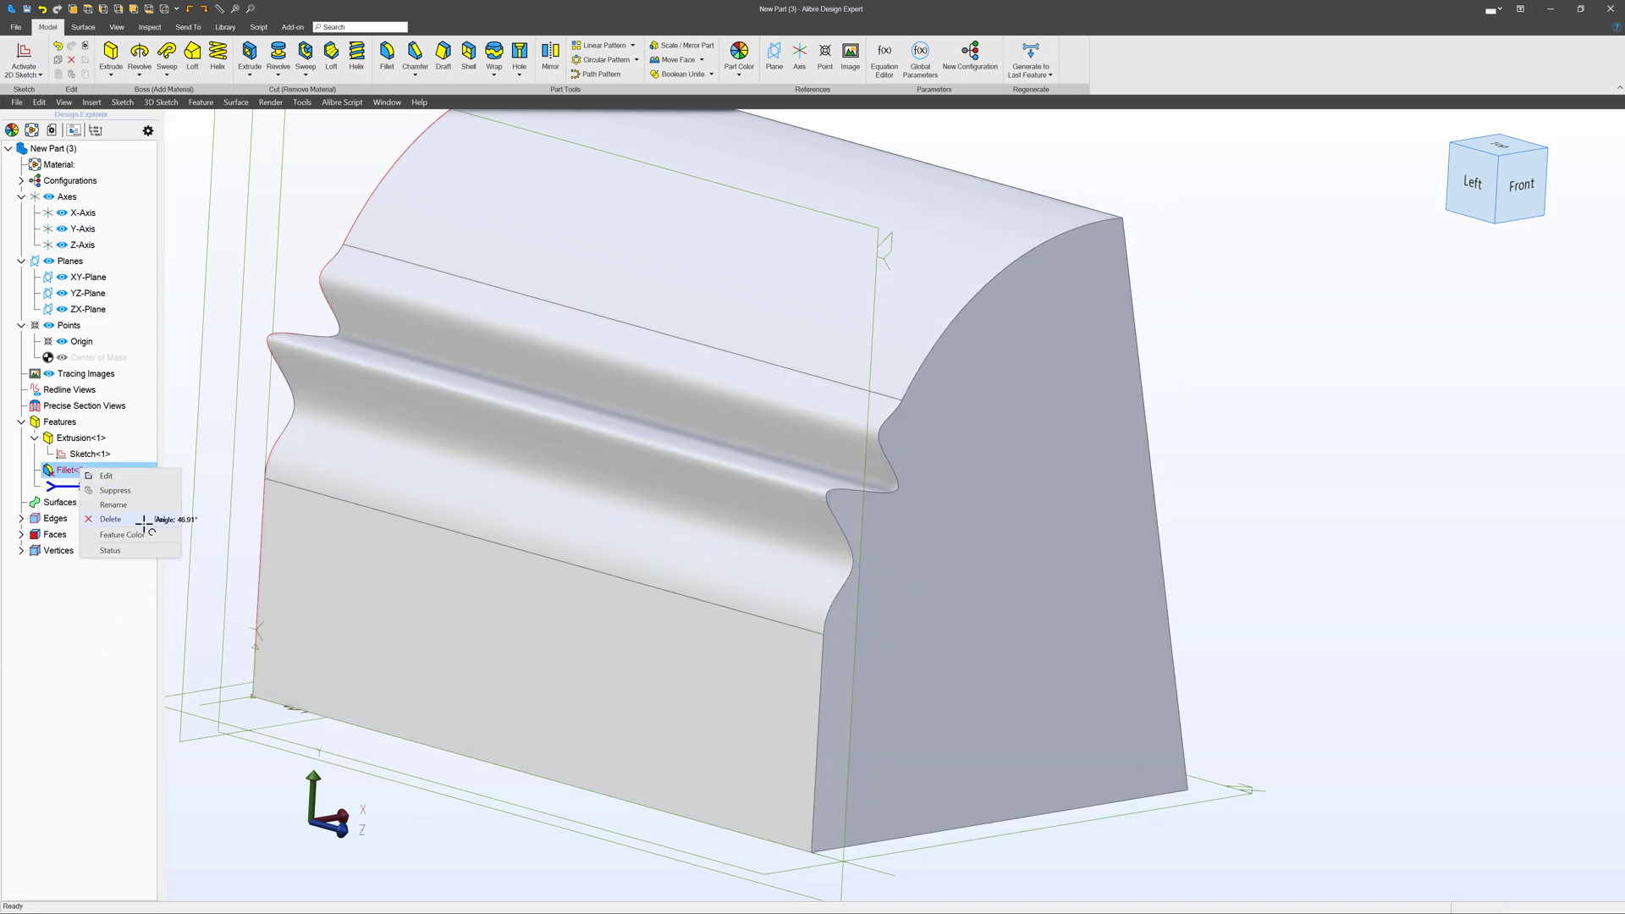
pyautogui.click(110, 550)
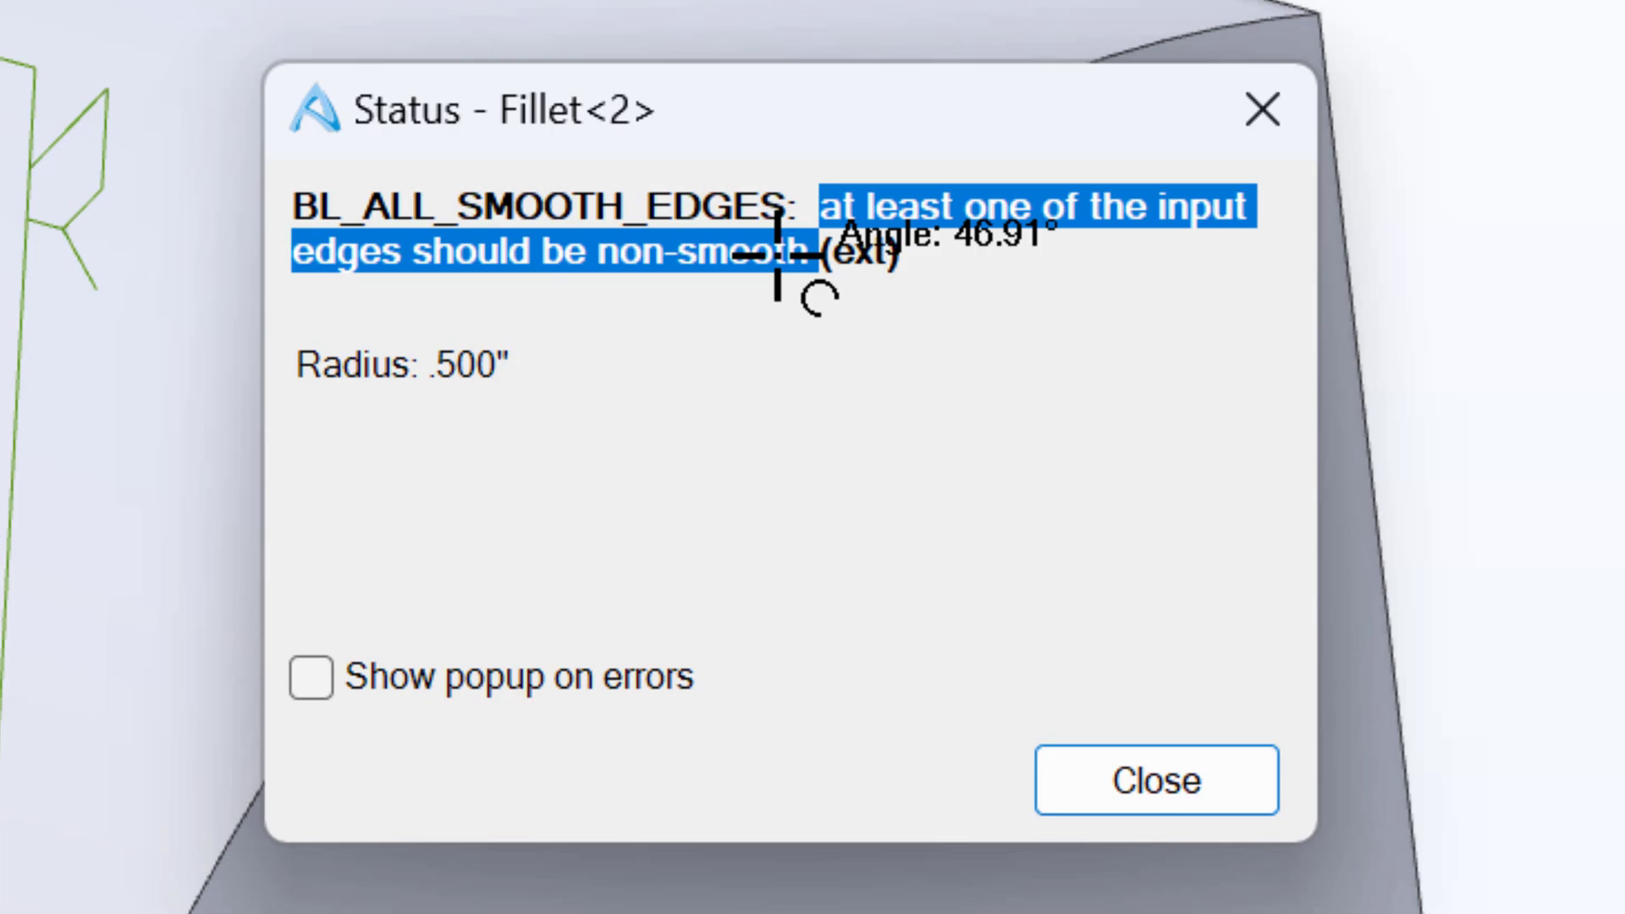
pyautogui.moveTo(928, 684)
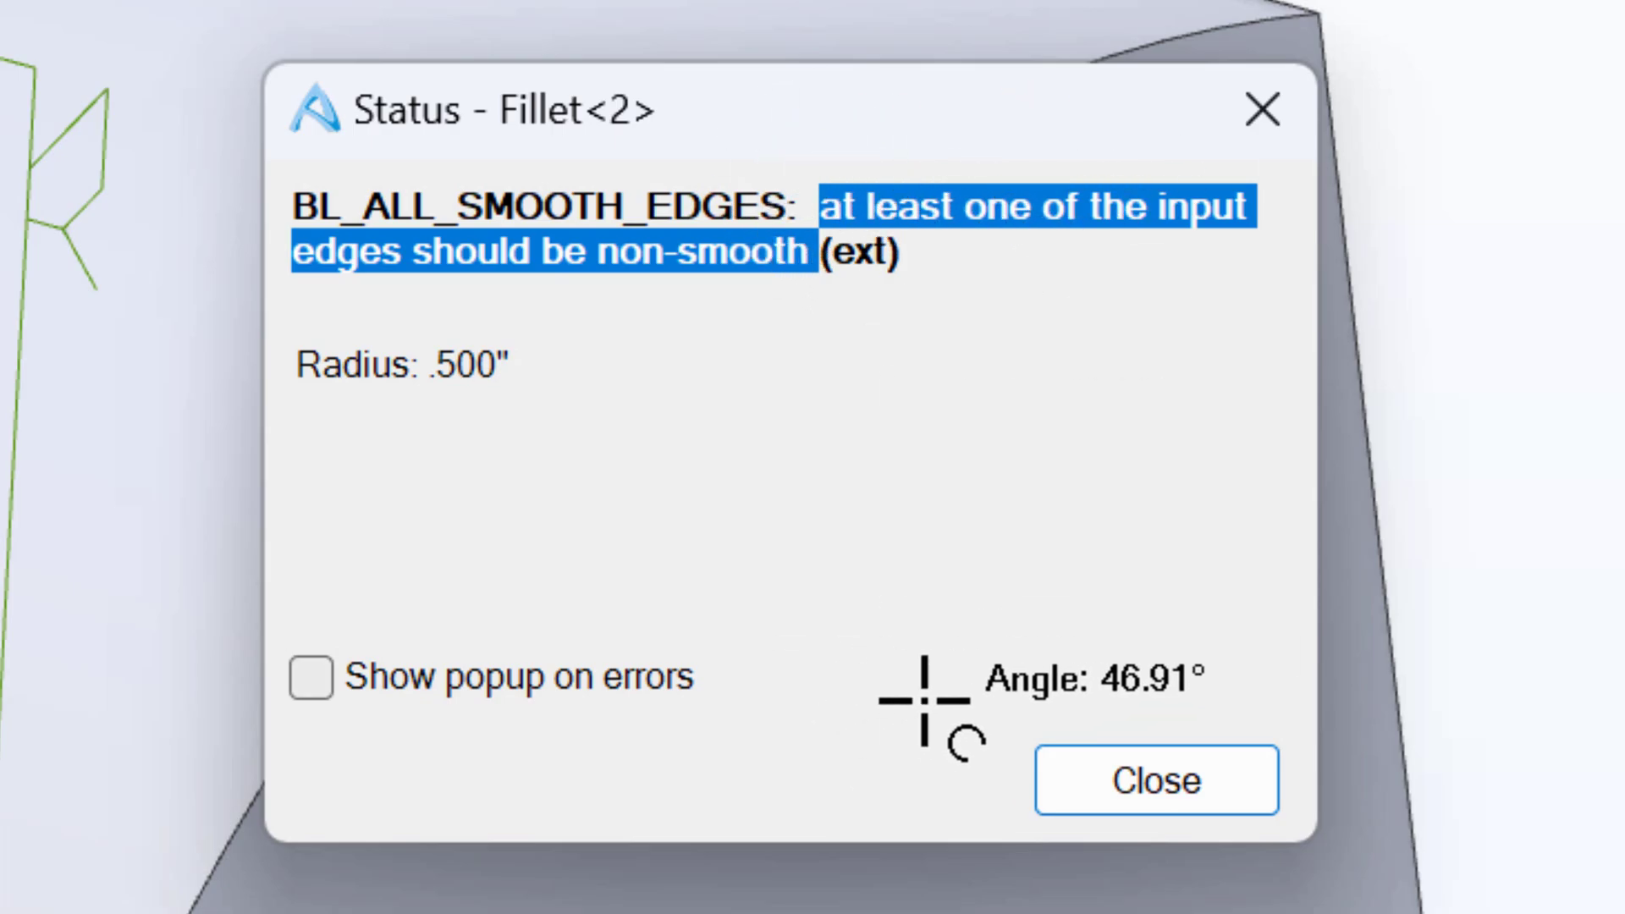
pyautogui.click(1154, 780)
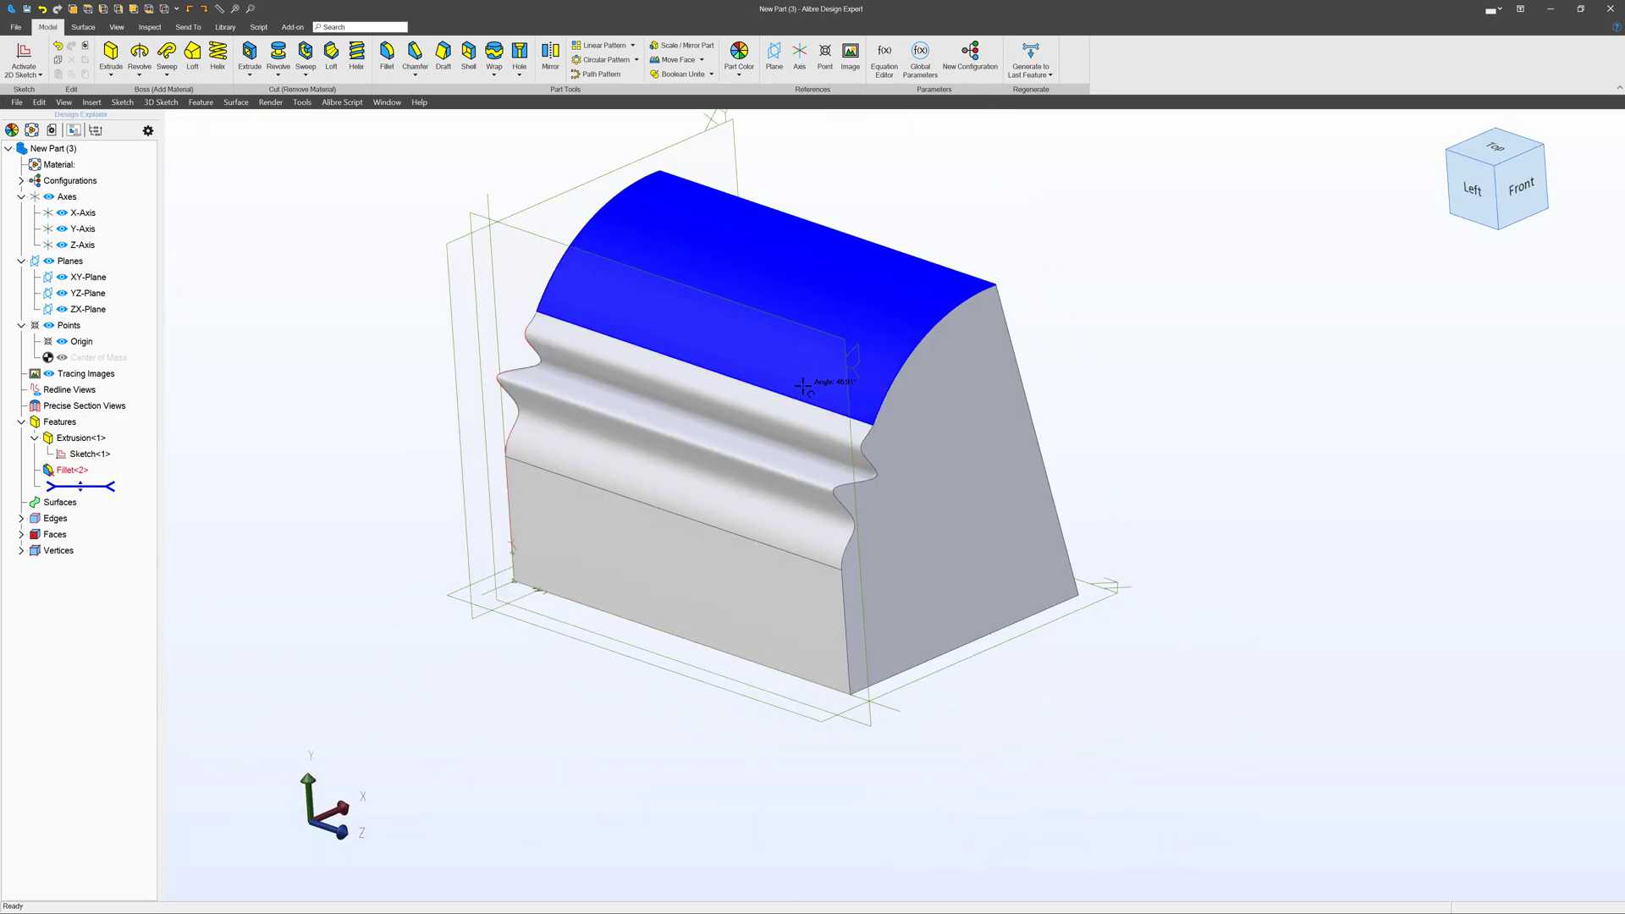
pyautogui.rightClick(71, 469)
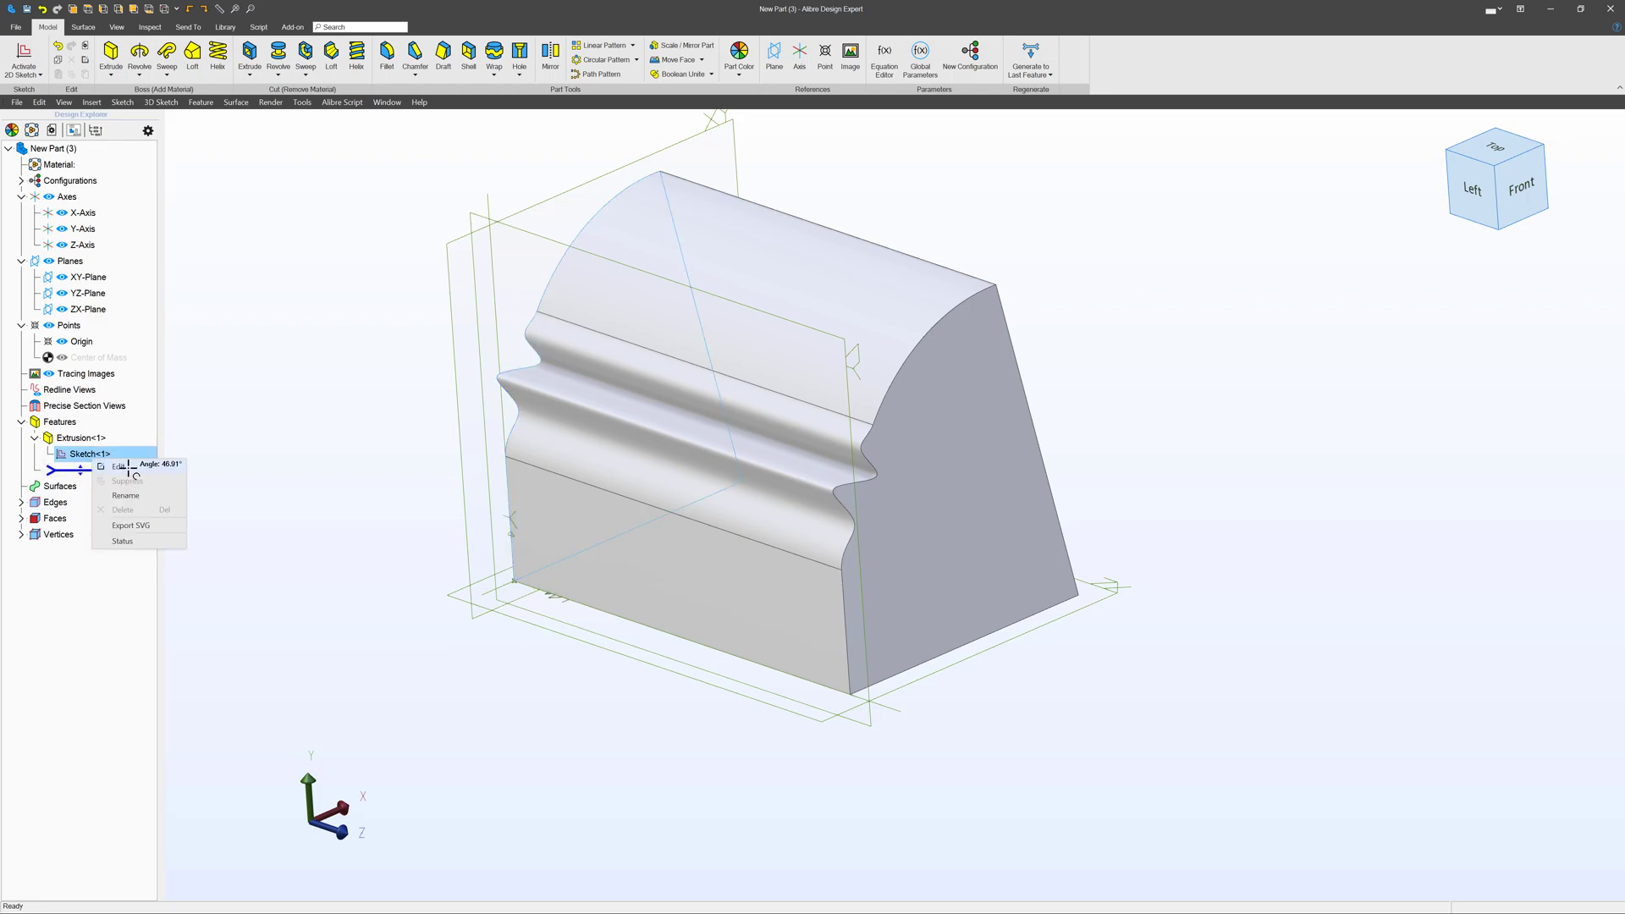
# - Edit Sketch<1>, move the spline's control points for deeper grooves, and exit the sketch
pyautogui.click(120, 466)
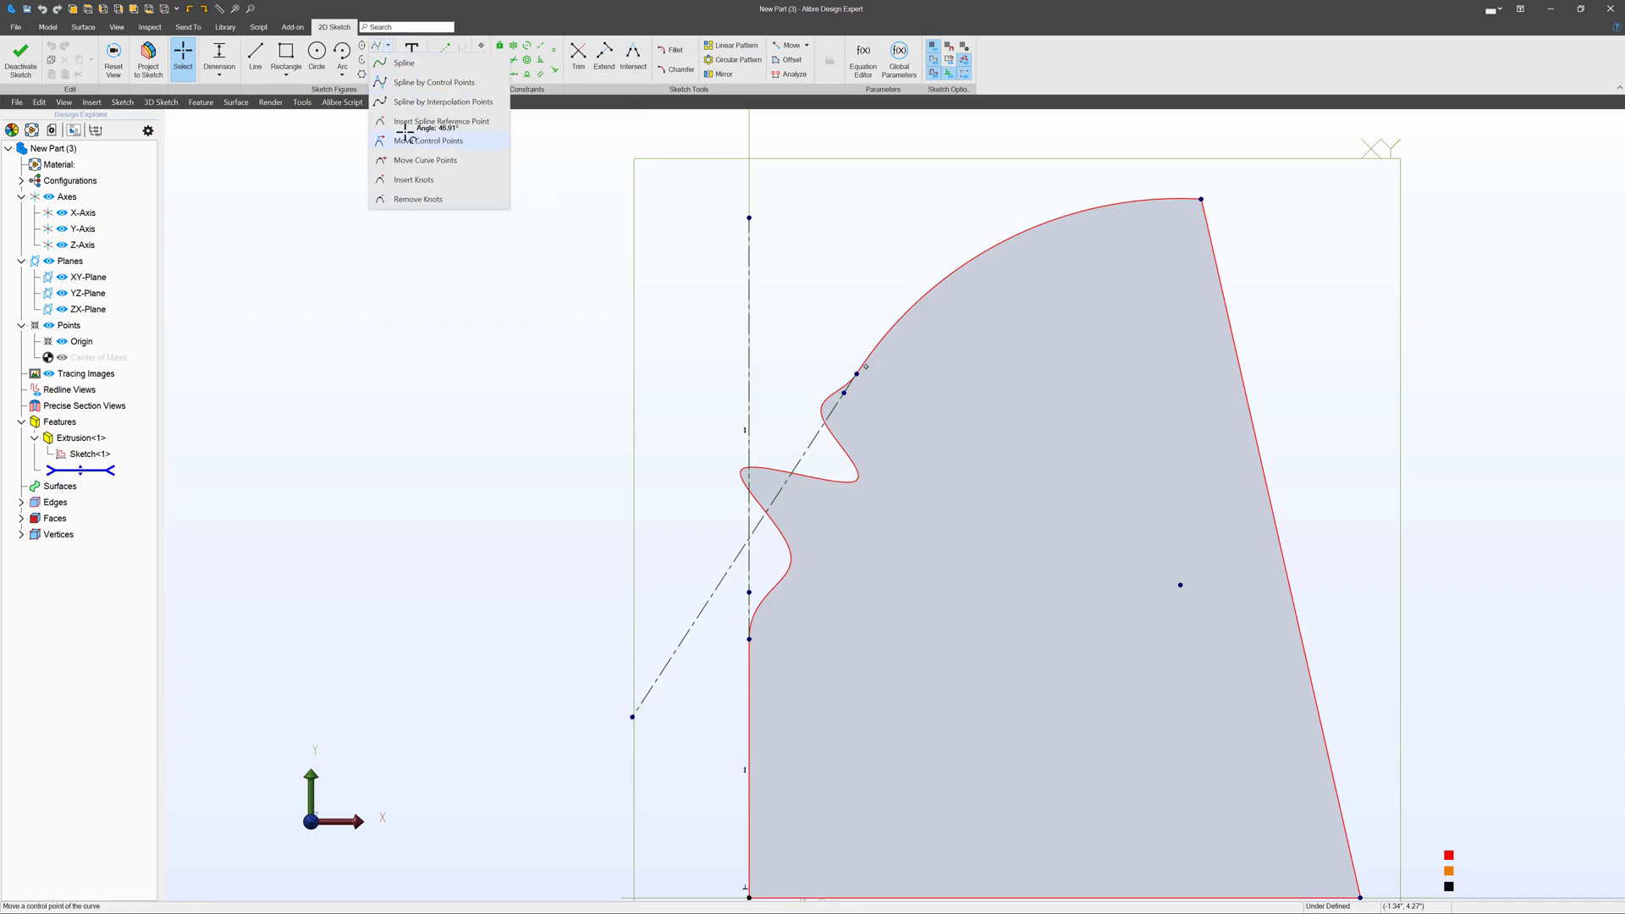
pyautogui.click(430, 140)
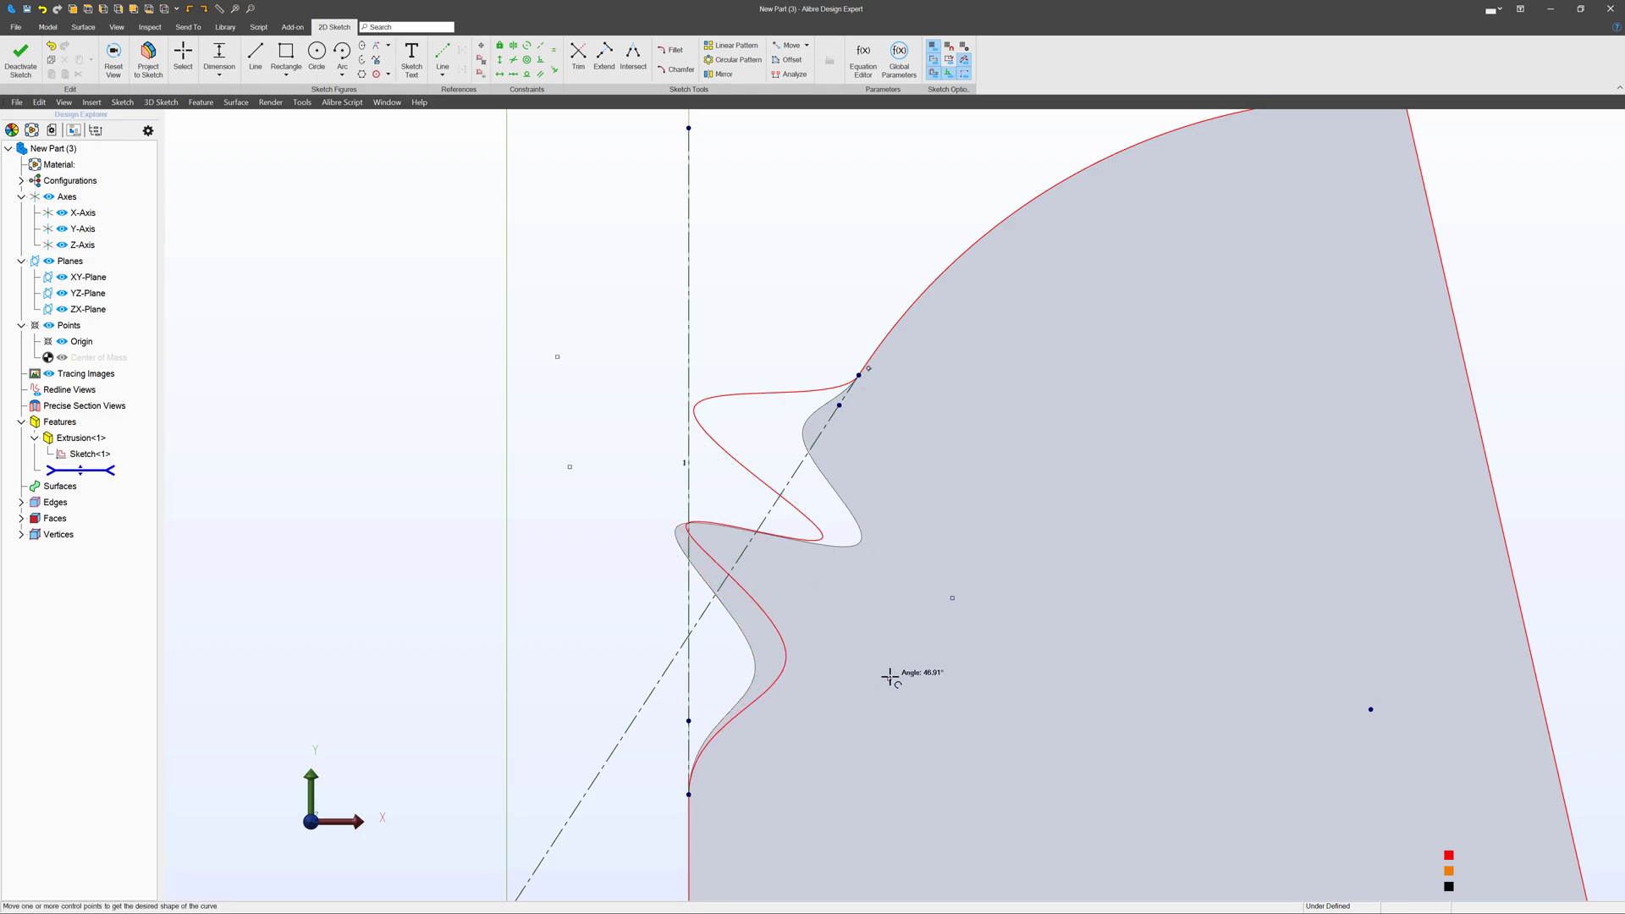
pyautogui.click(20, 59)
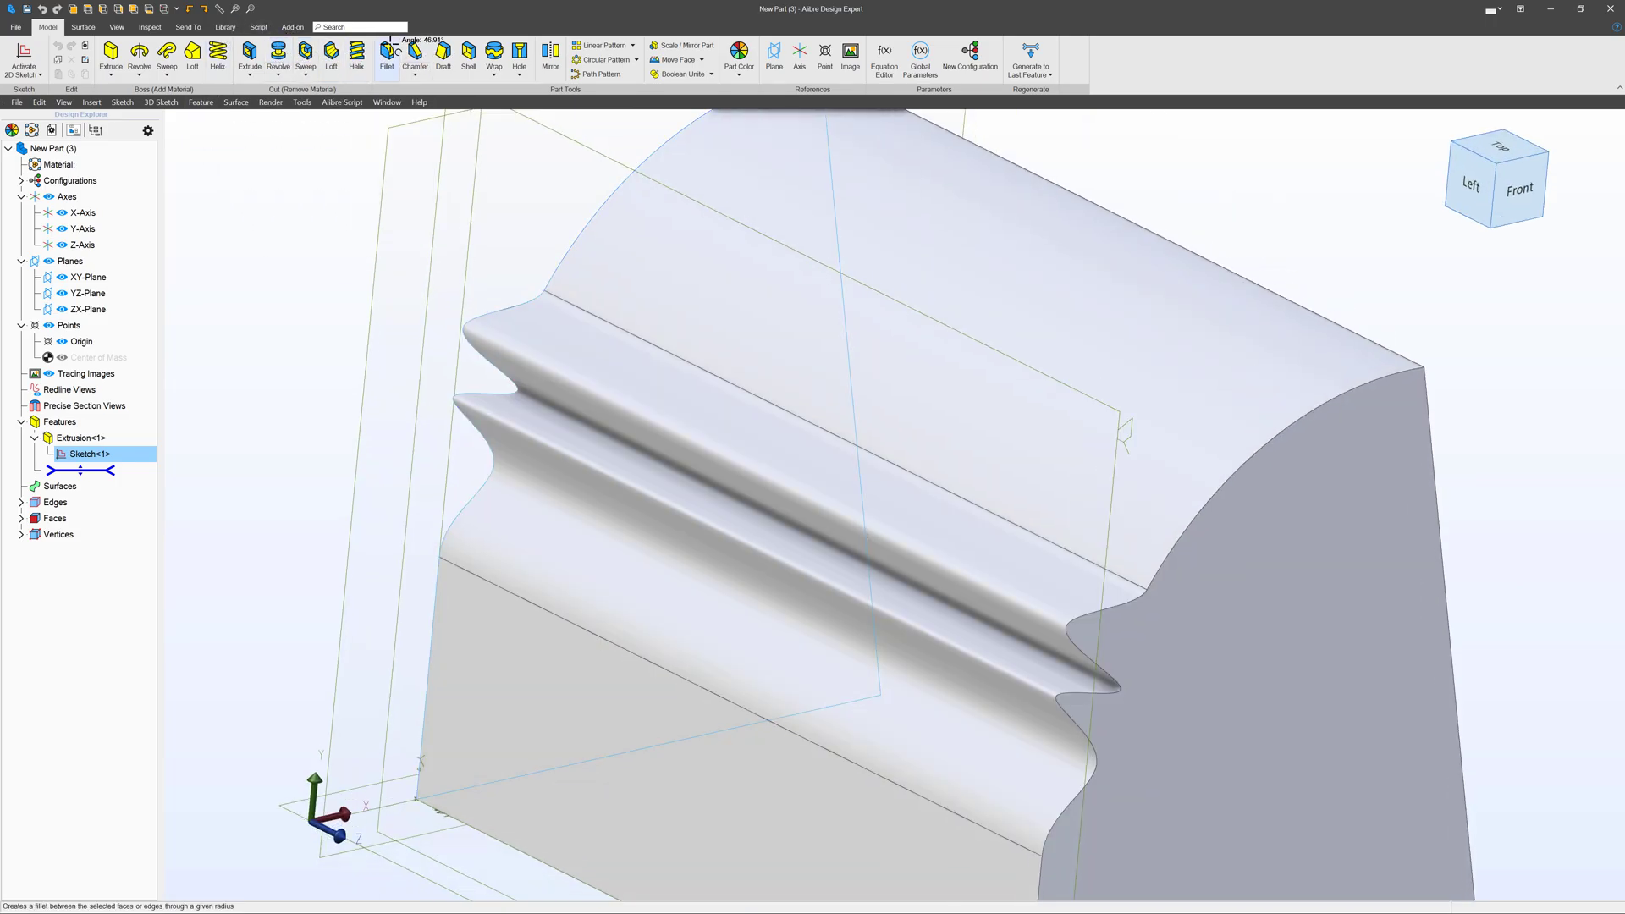
pyautogui.click(386, 52)
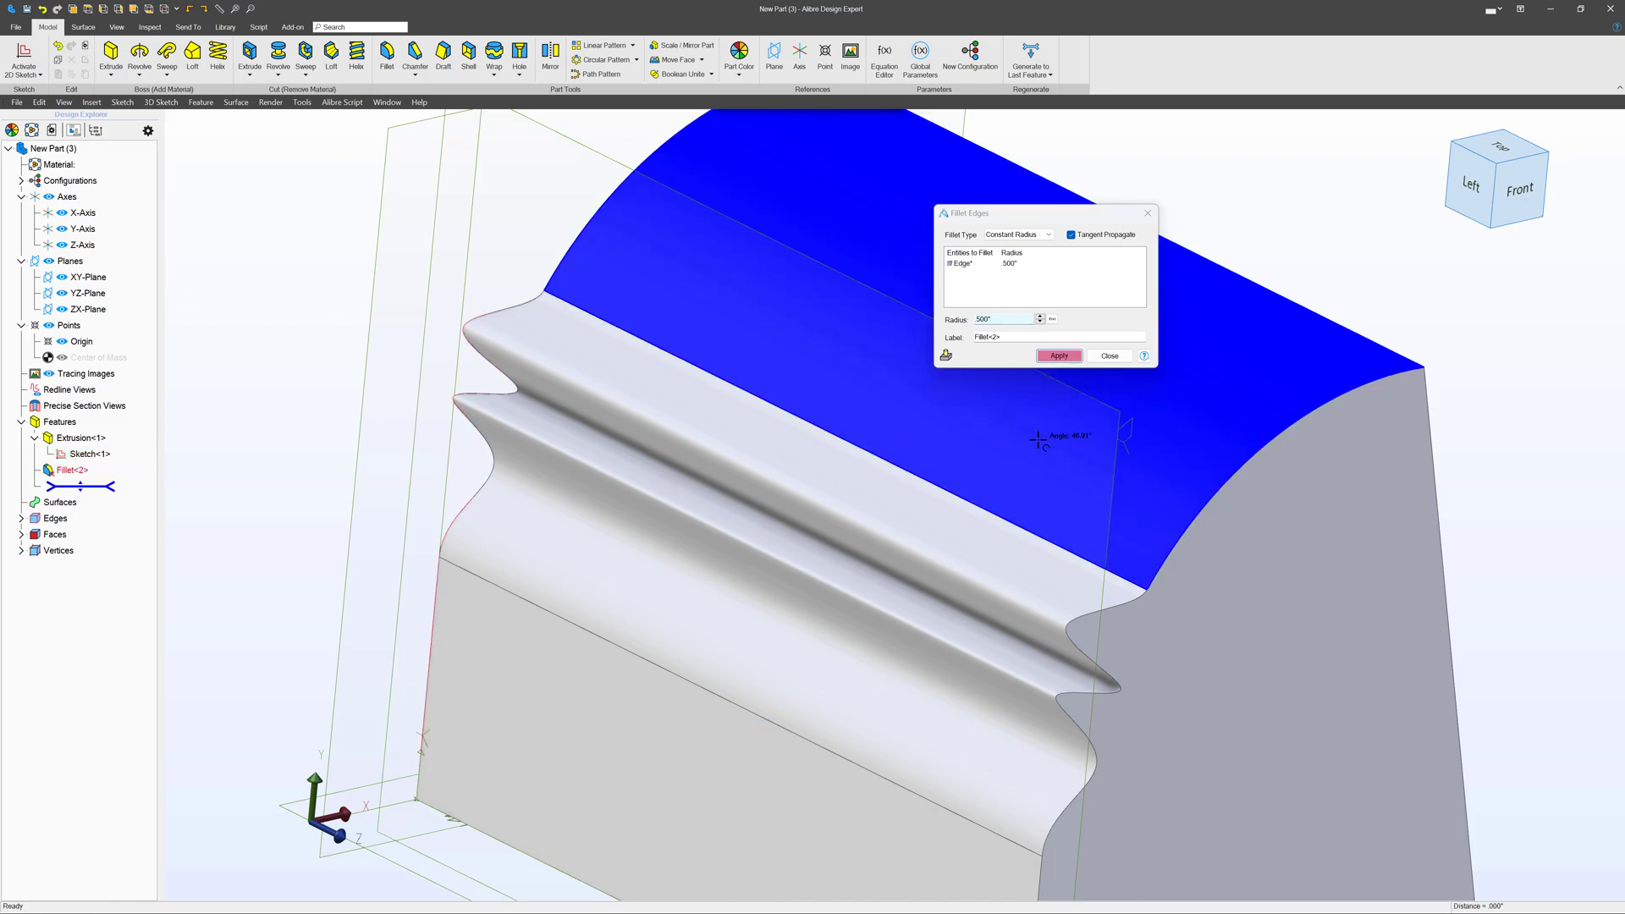
pyautogui.click(1109, 356)
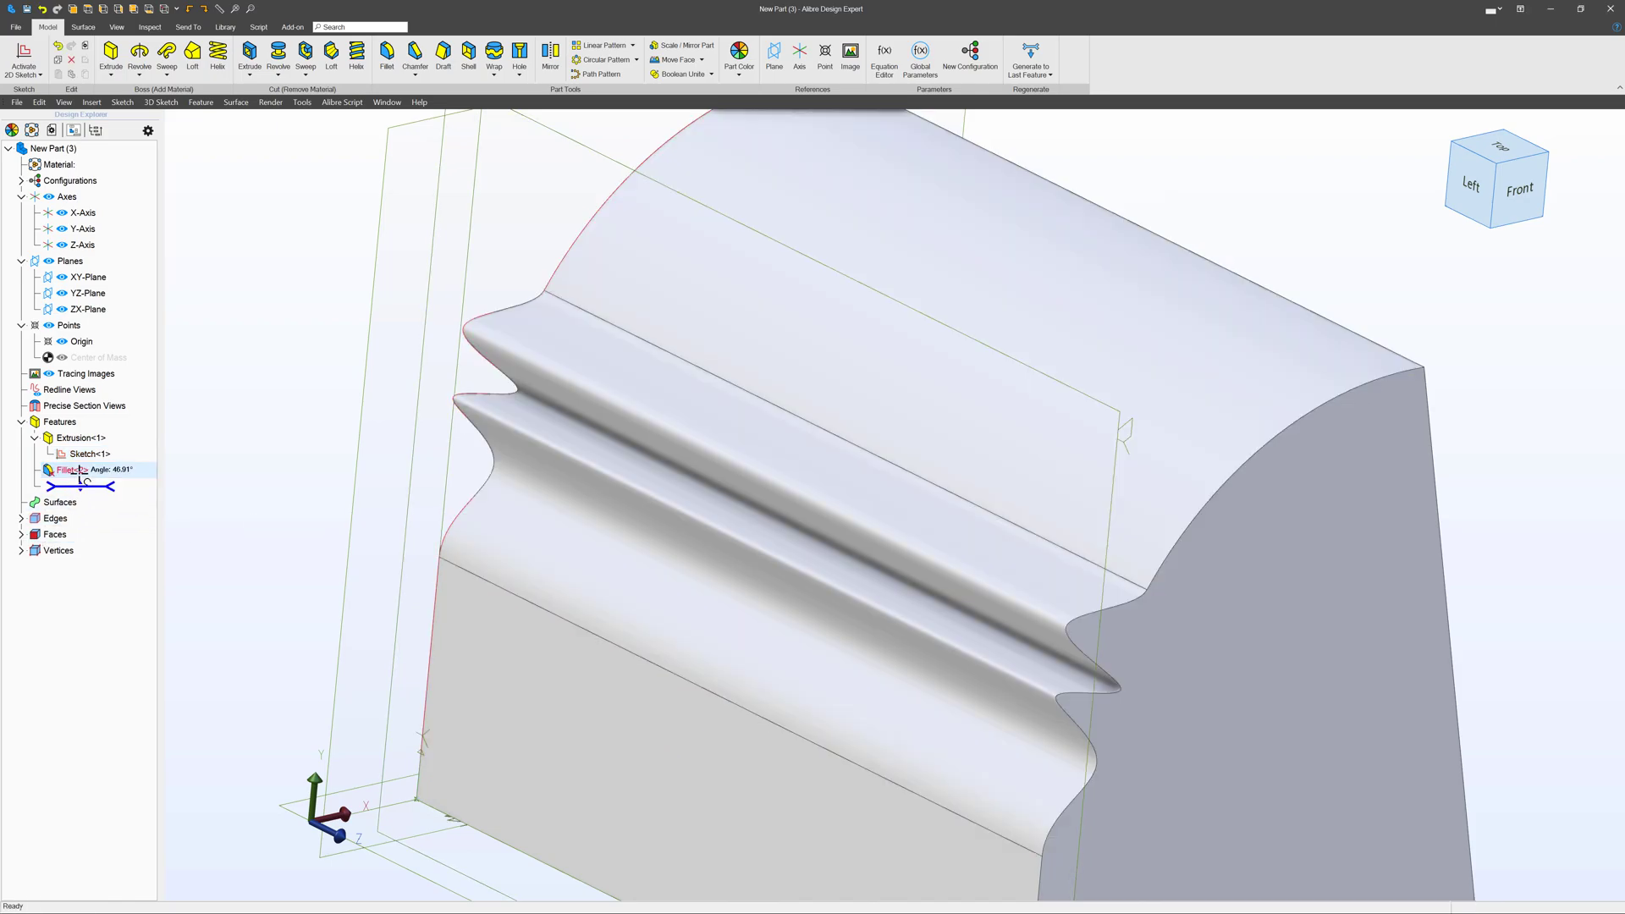
pyautogui.click(71, 469)
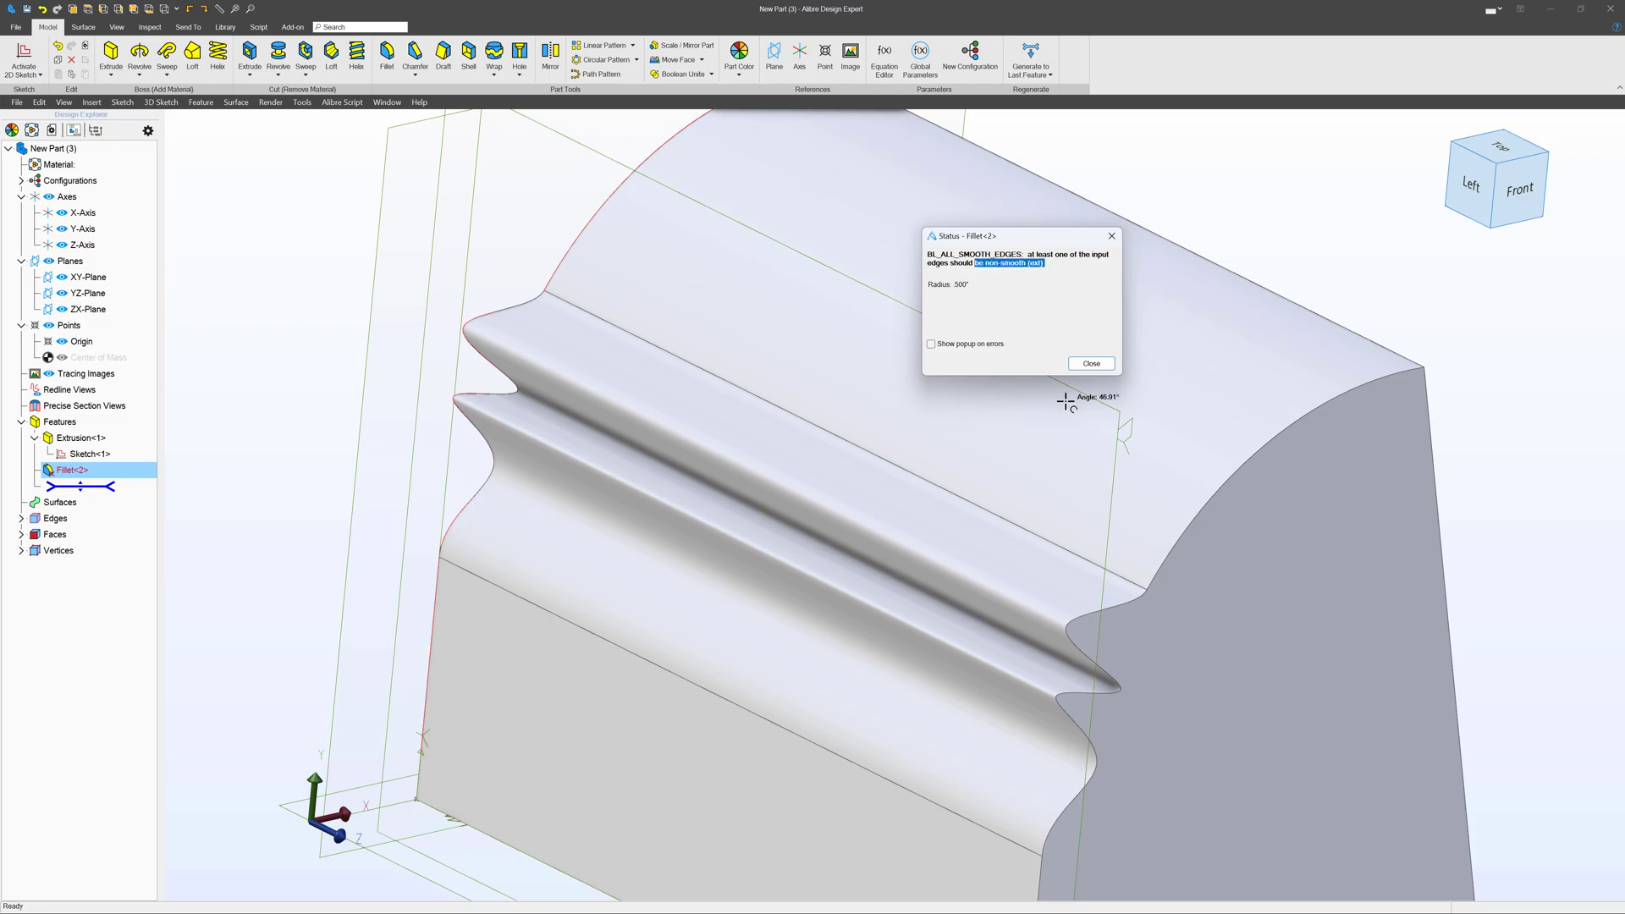
pyautogui.click(1090, 364)
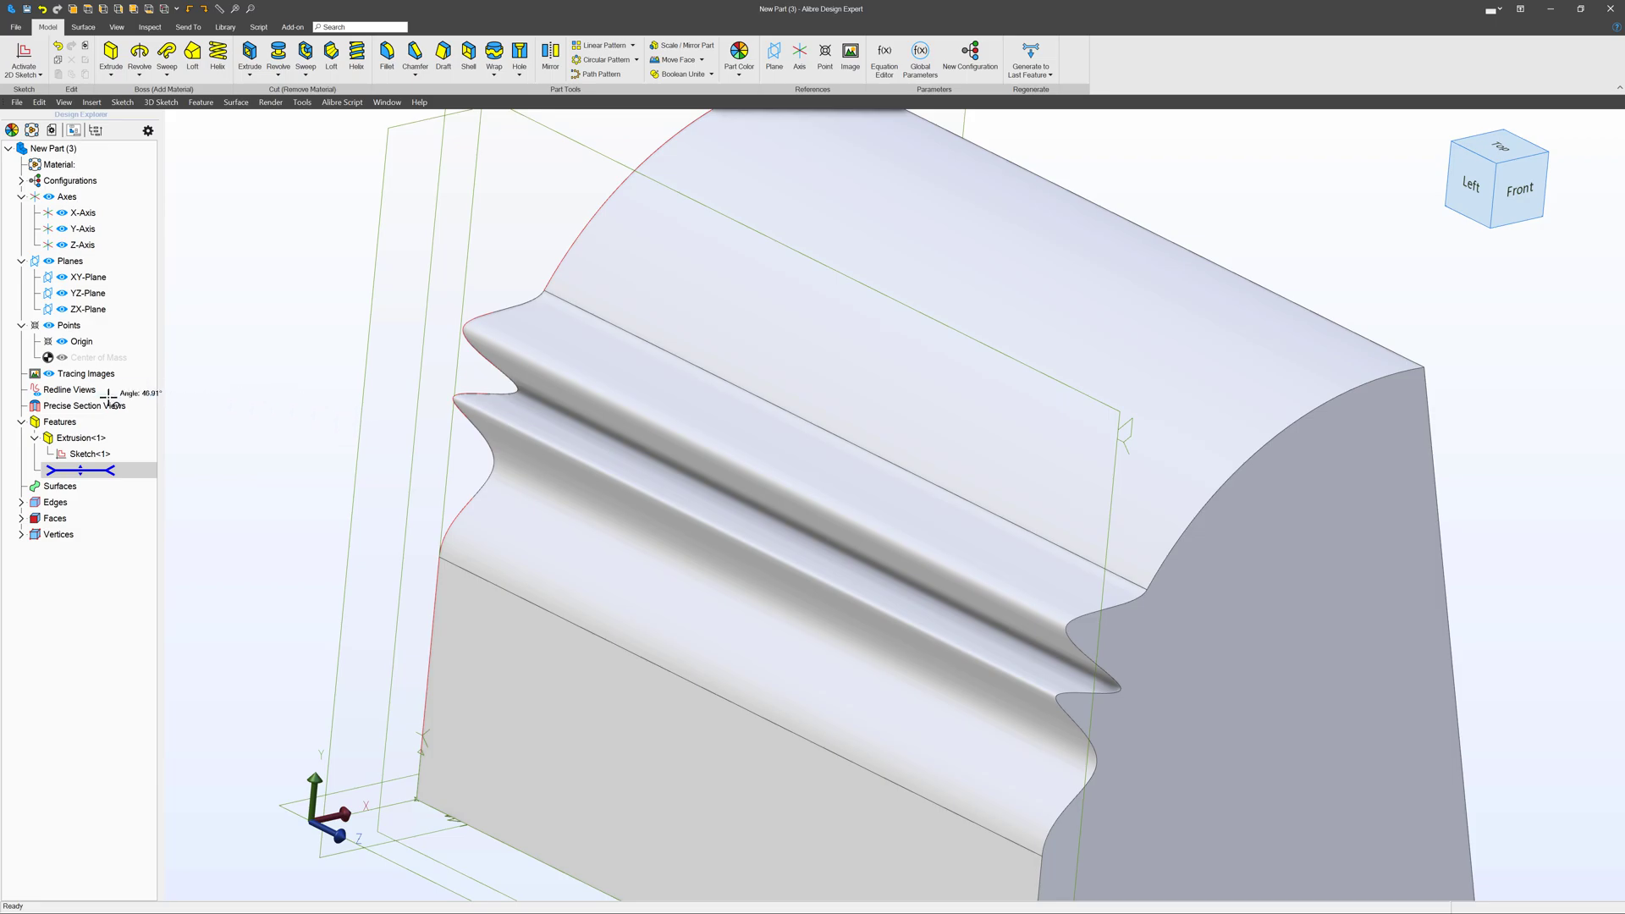
pyautogui.click(89, 454)
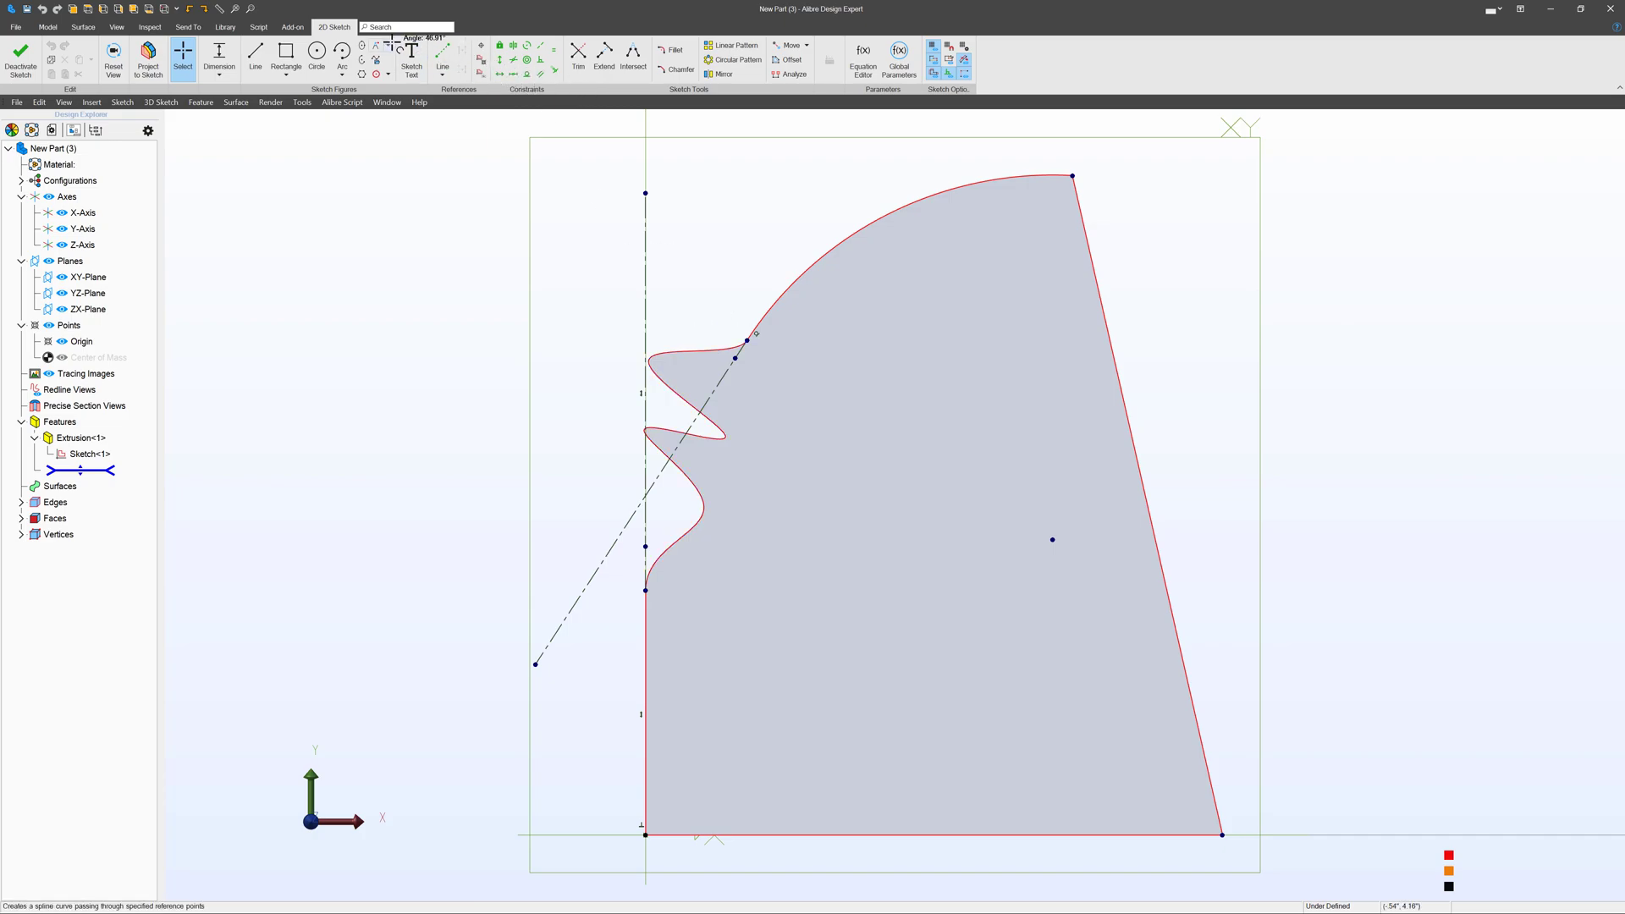
# - Move the spline's curve points into a hooked overhang, then deactivate the sketch
pyautogui.click(386, 48)
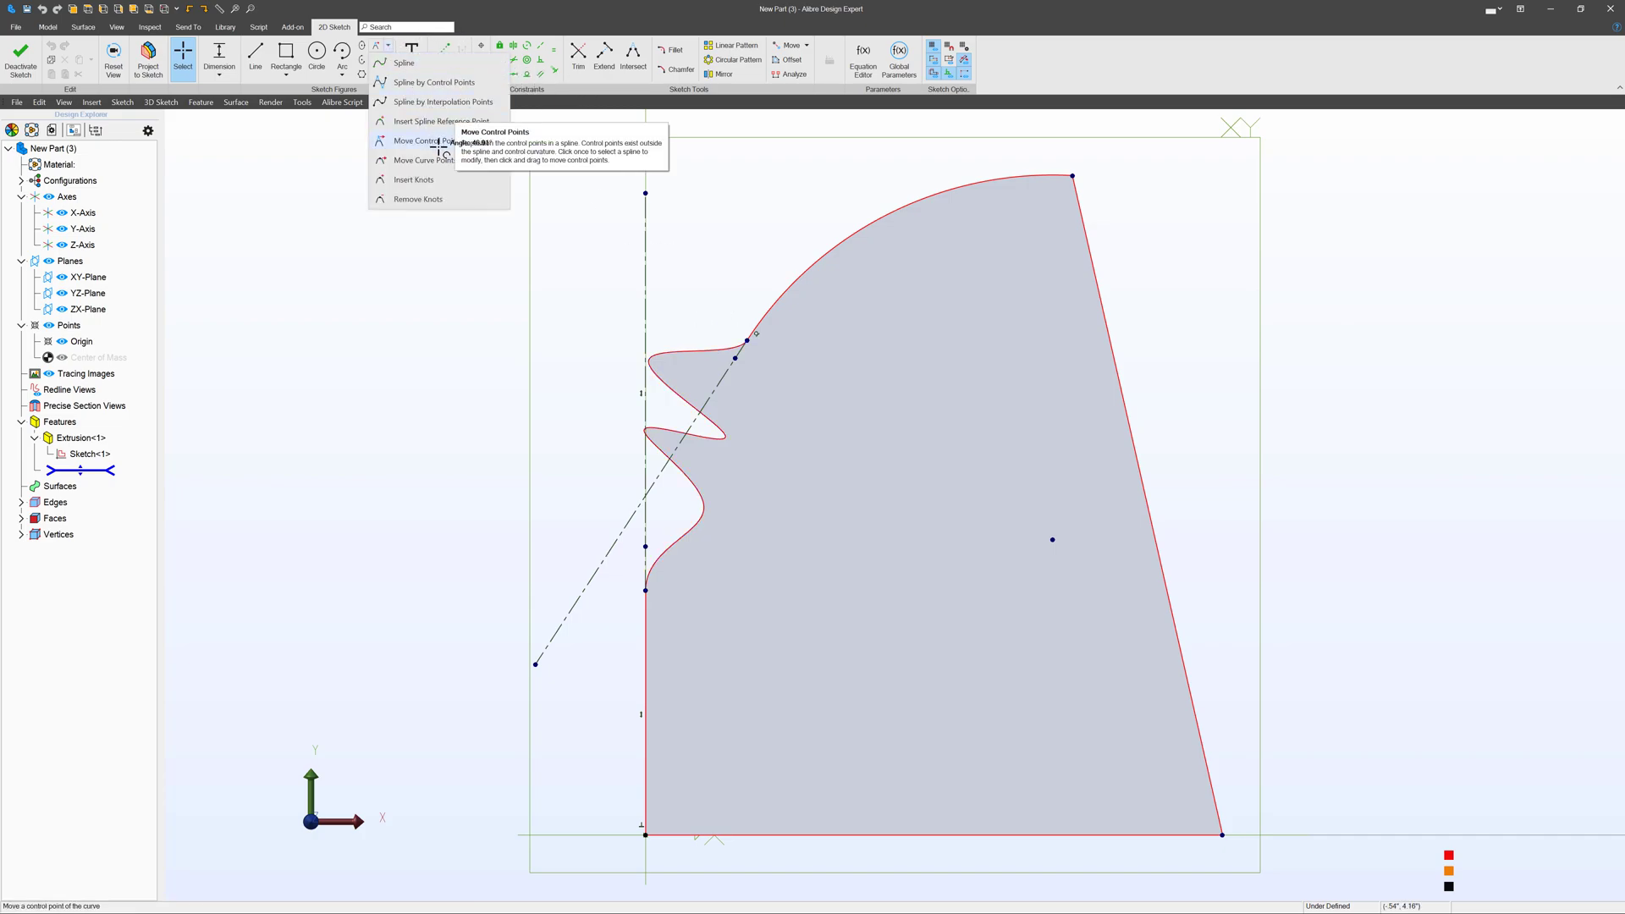
pyautogui.moveTo(415, 159)
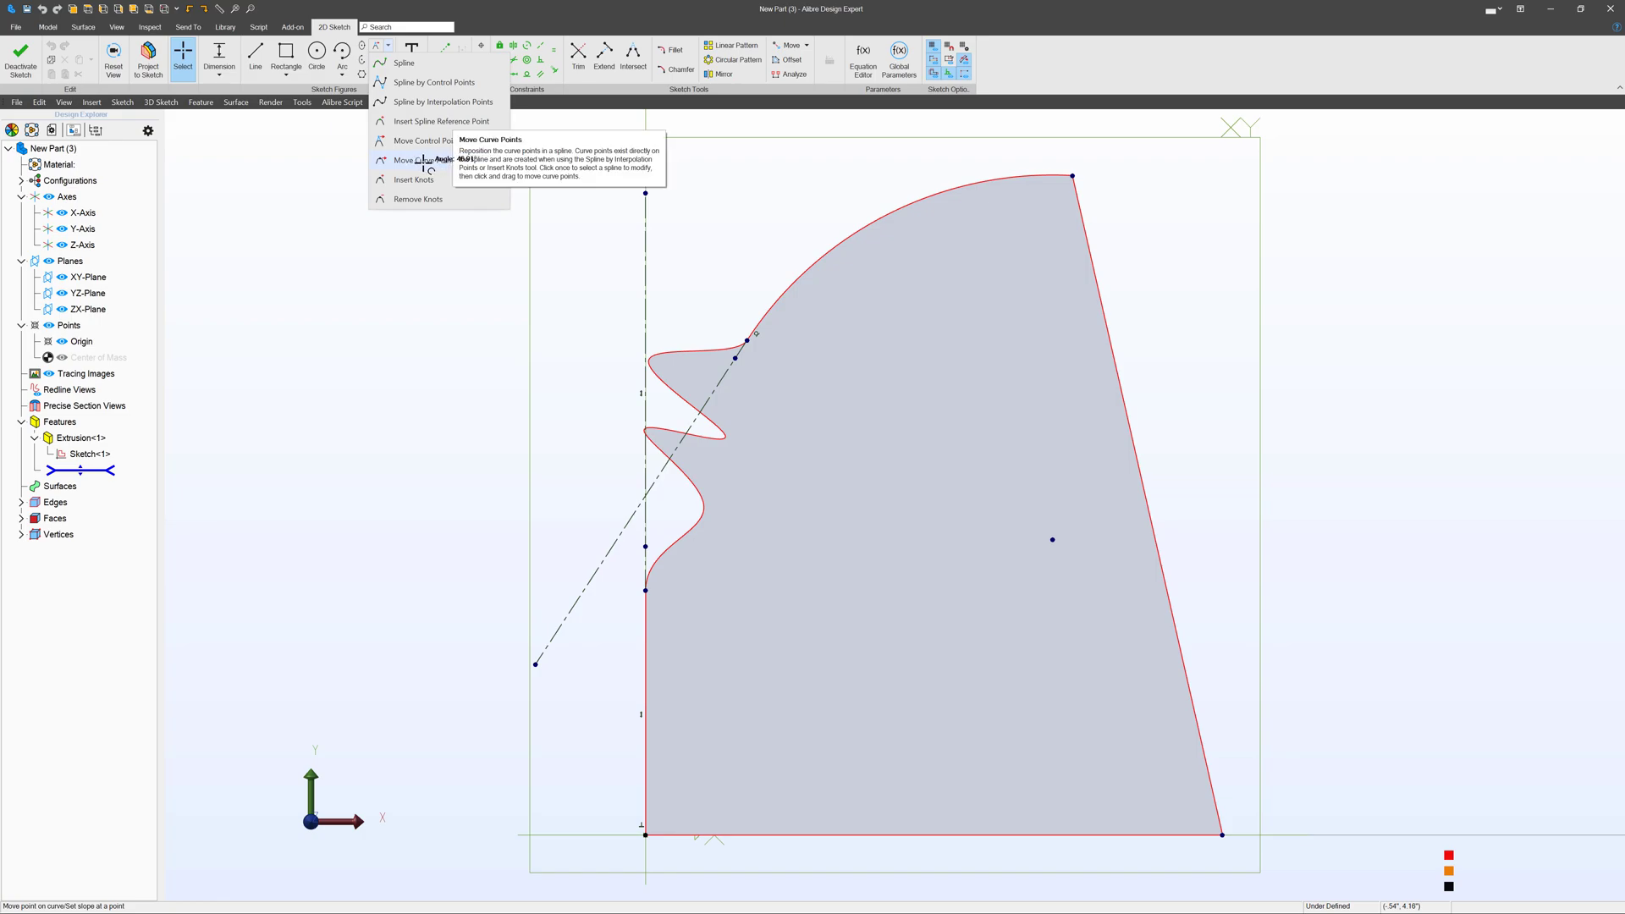
pyautogui.click(422, 159)
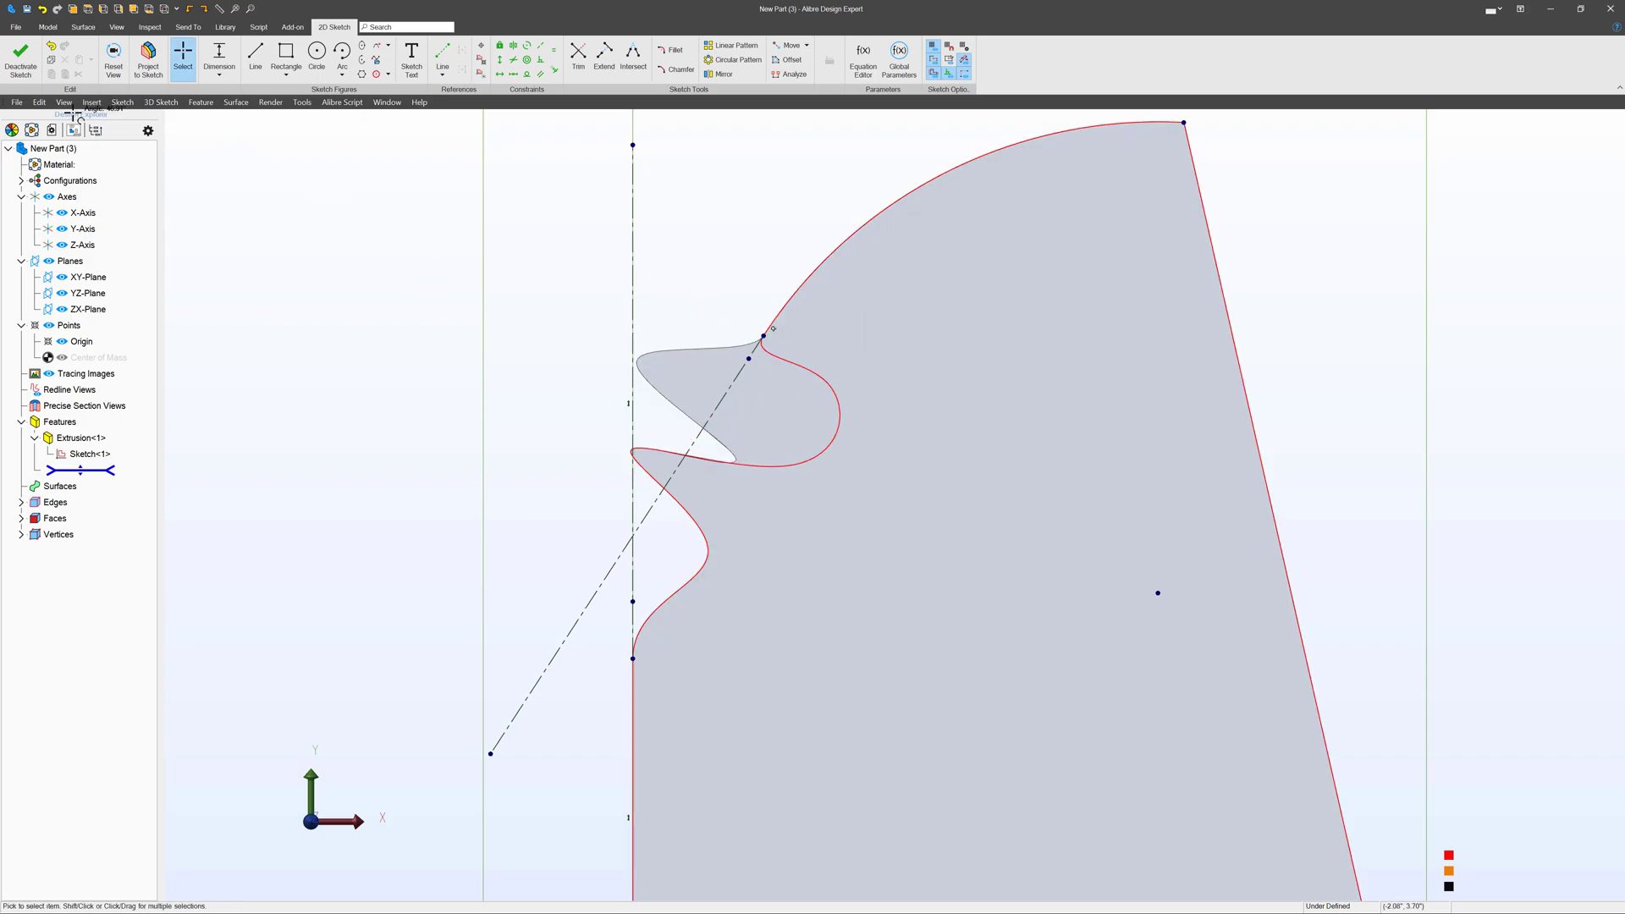
pyautogui.click(20, 60)
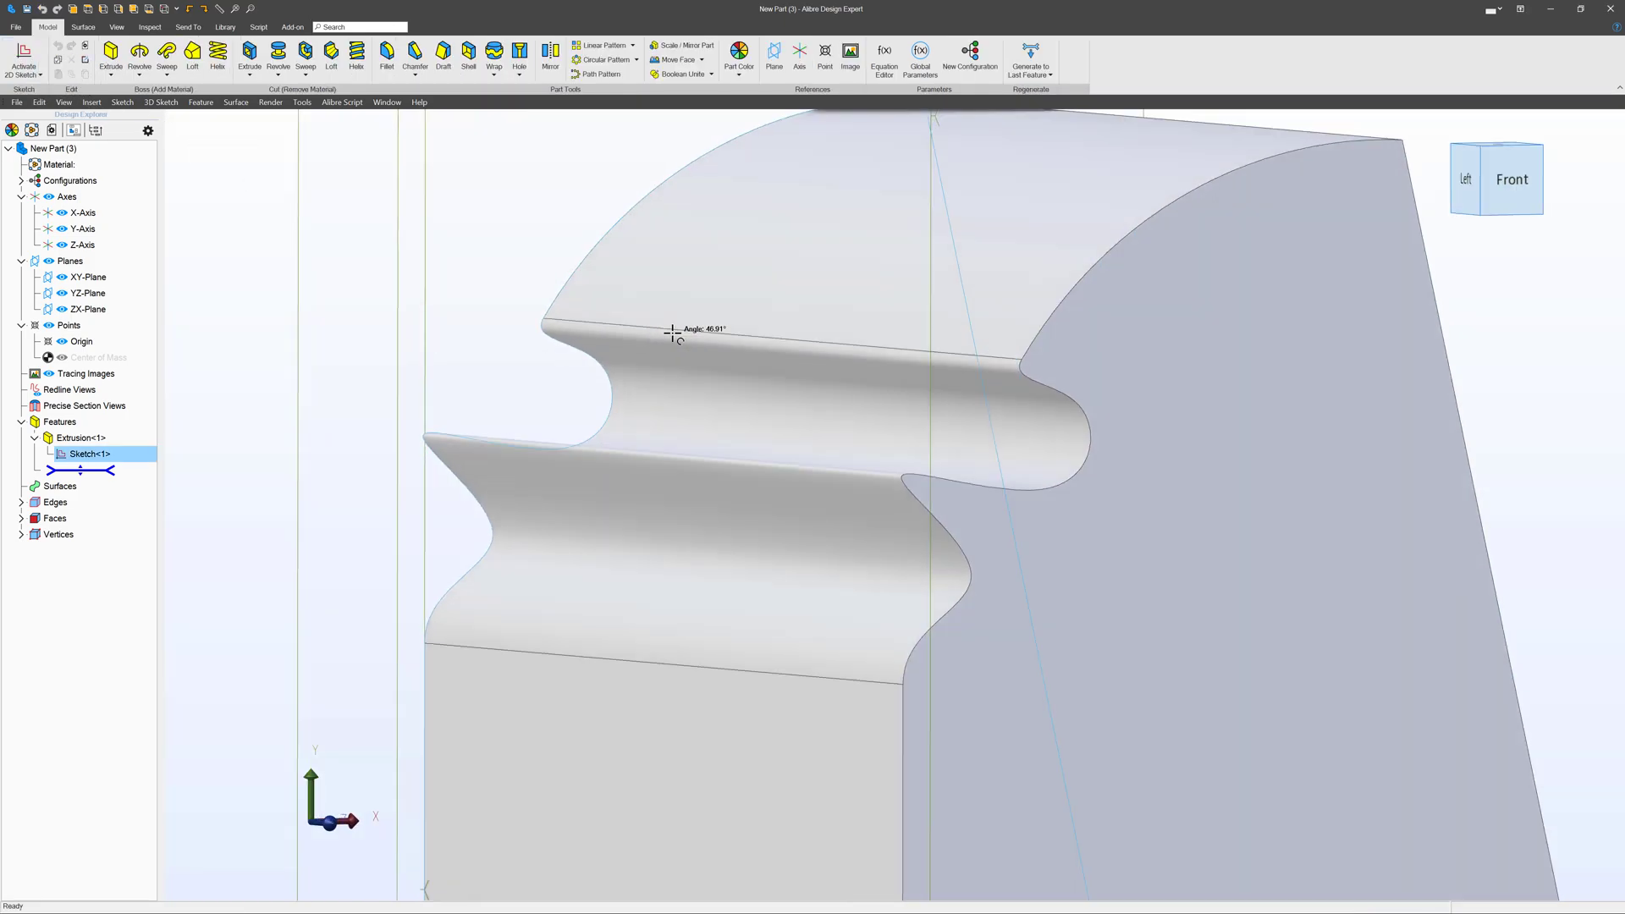
pyautogui.moveTo(330, 55)
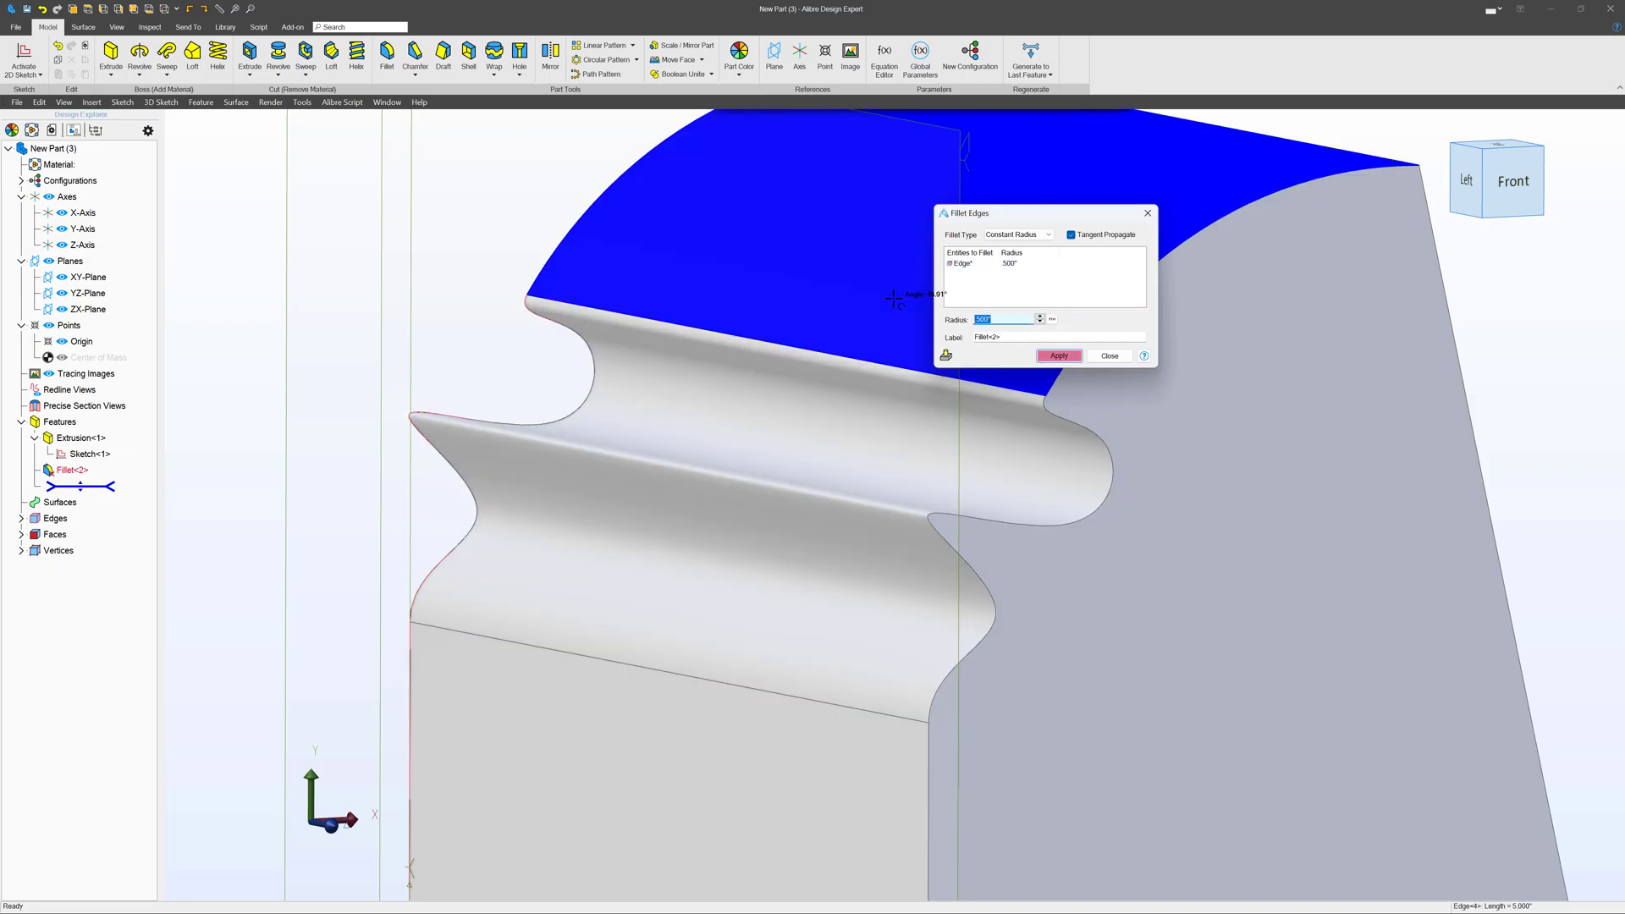
# - Apply the .500" fillet to the top edge, then delete the resulting Fillet<2>
pyautogui.click(1060, 355)
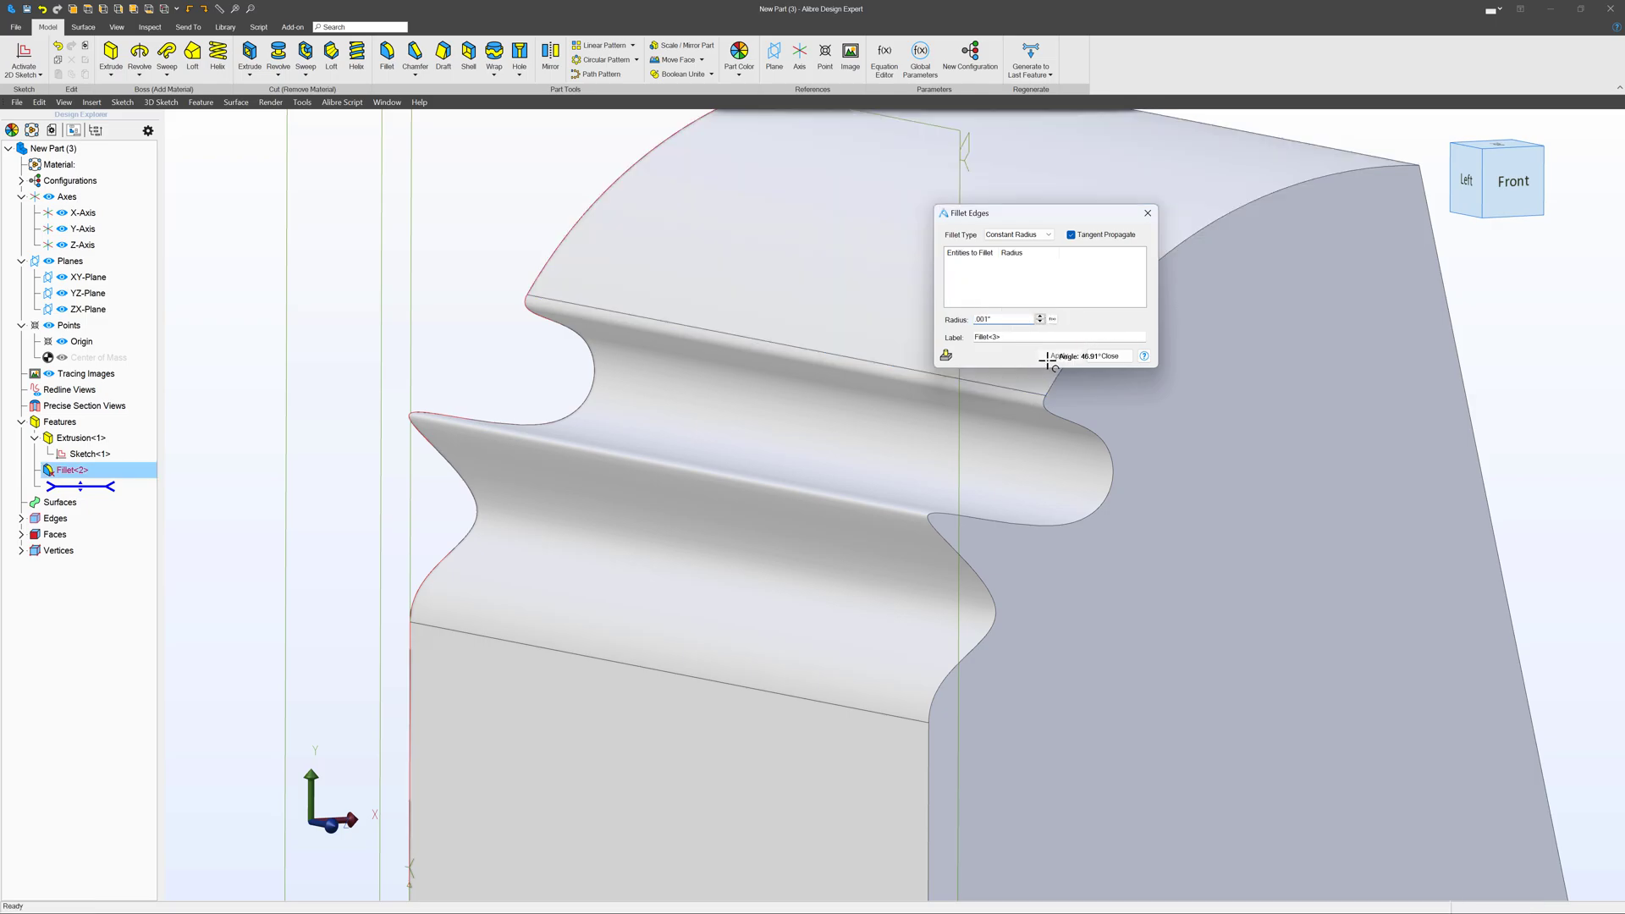
pyautogui.rightClick(70, 469)
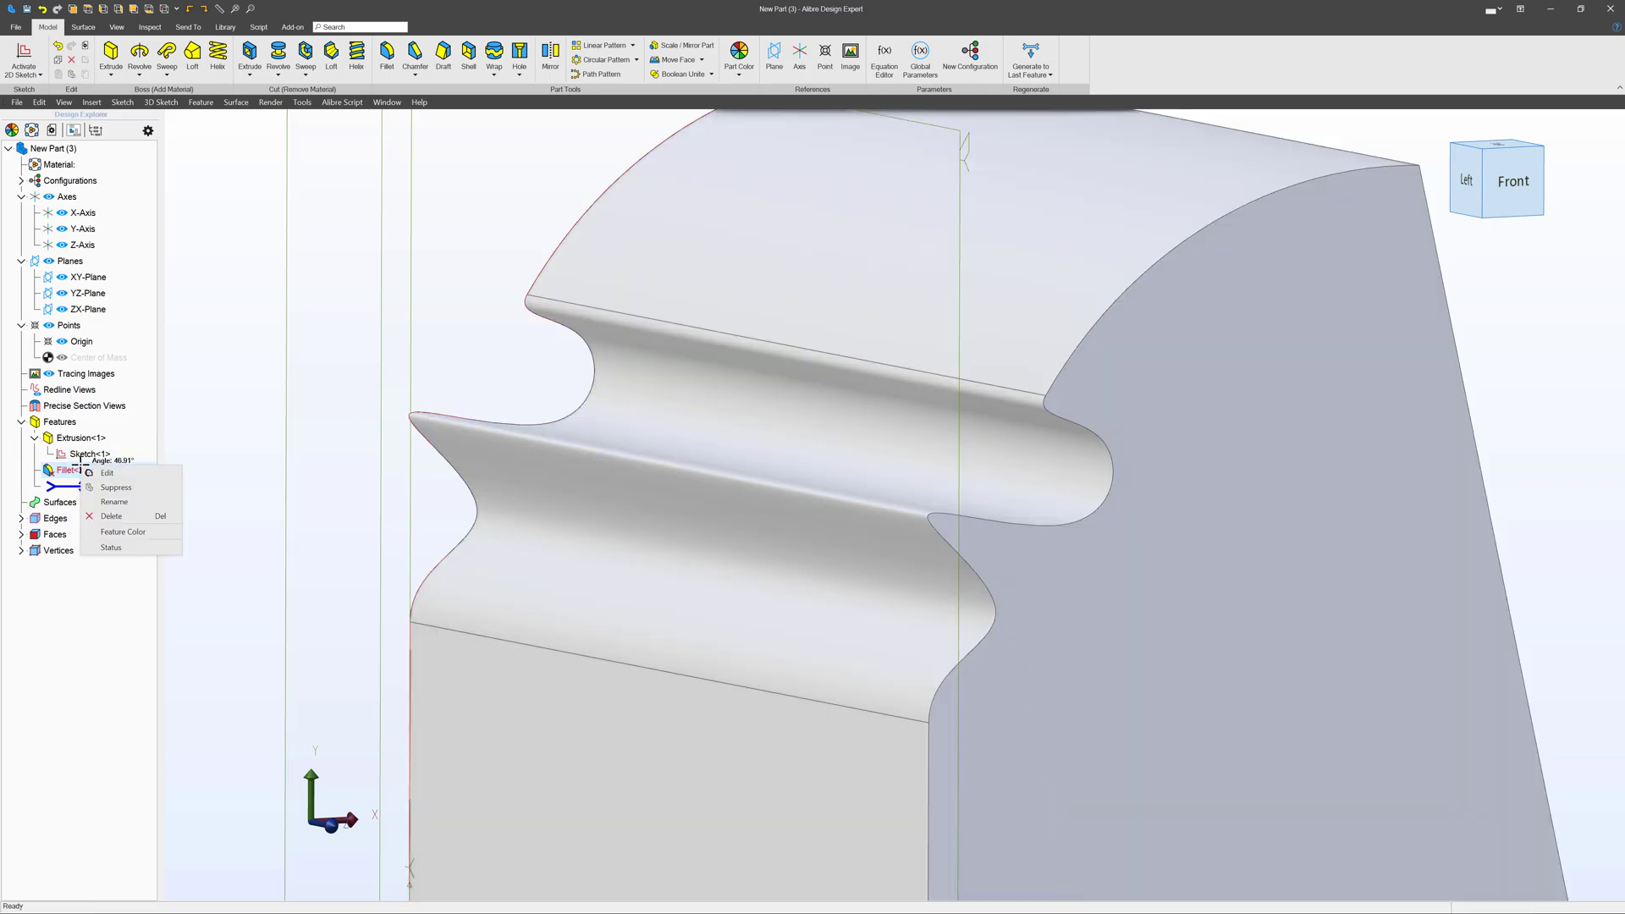
pyautogui.click(108, 547)
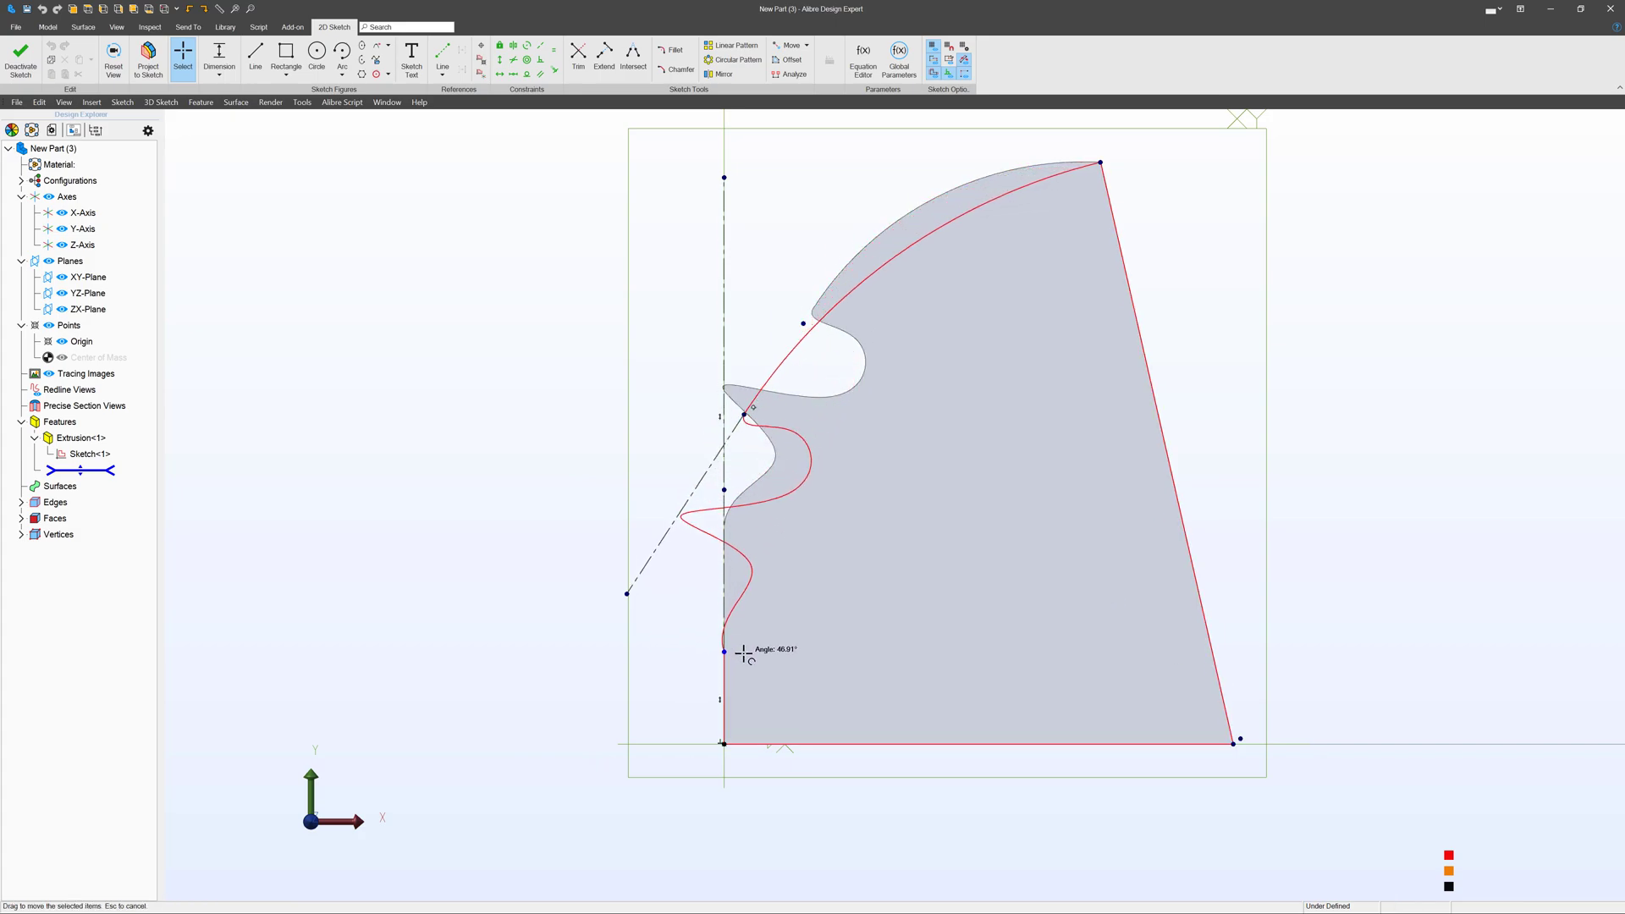
# - Pull a spline point down to tighten the curve below the upper hook
pyautogui.moveTo(726, 650); pyautogui.dragTo(727, 672)
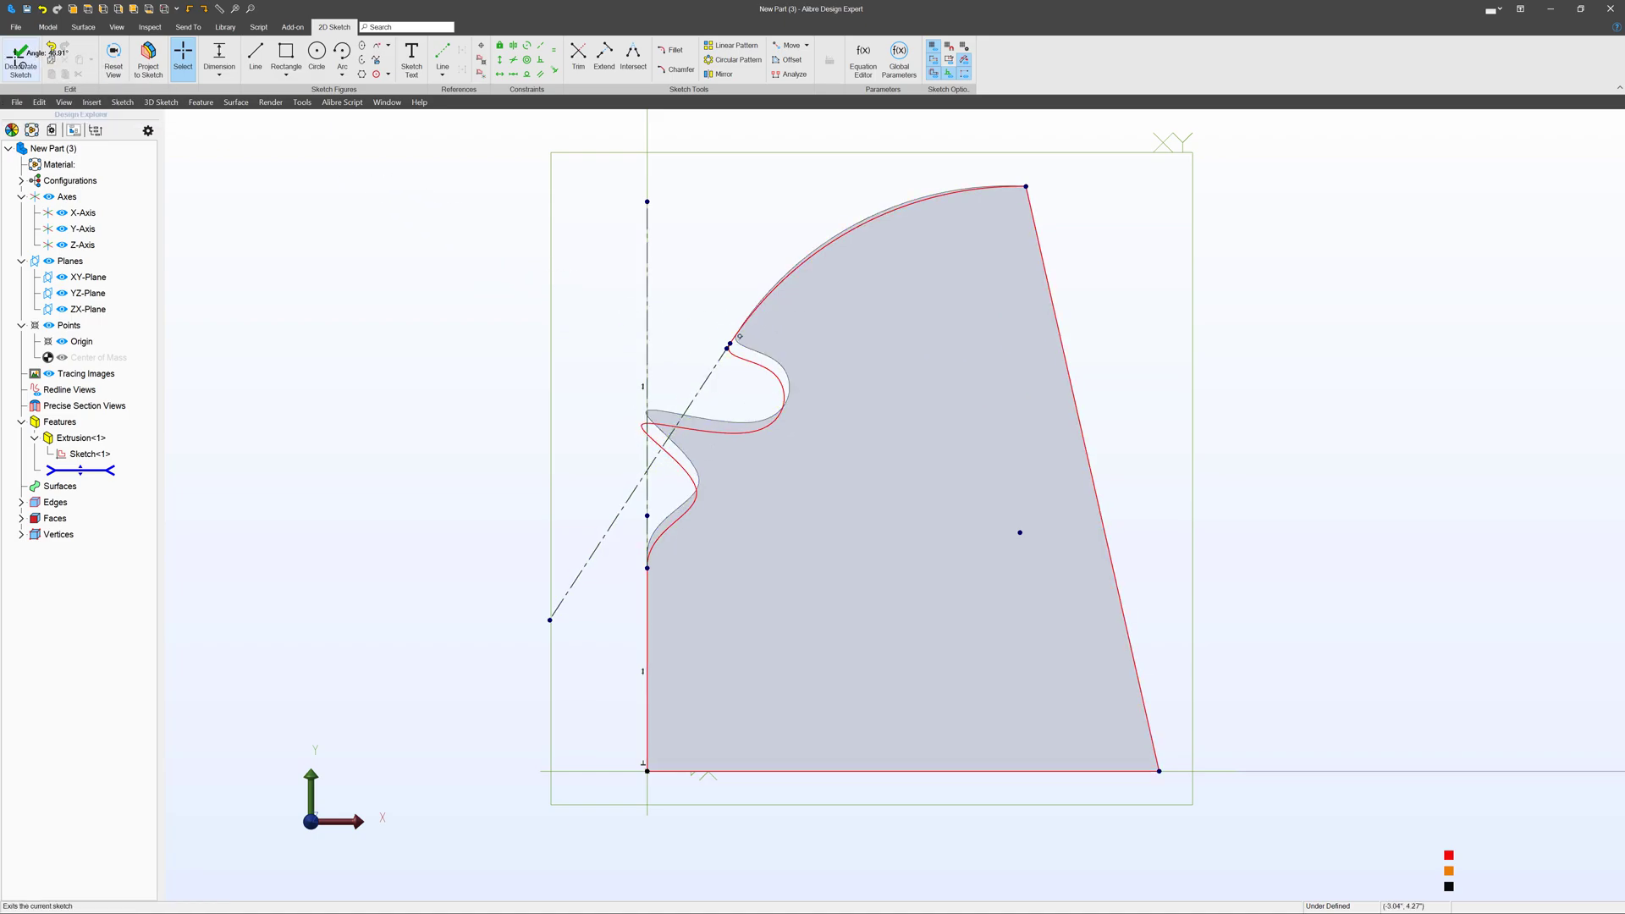
# - Deactivate the sketch, try a .250" fillet on the ledge edge, then return to Sketch<1>'s options
pyautogui.click(21, 61)
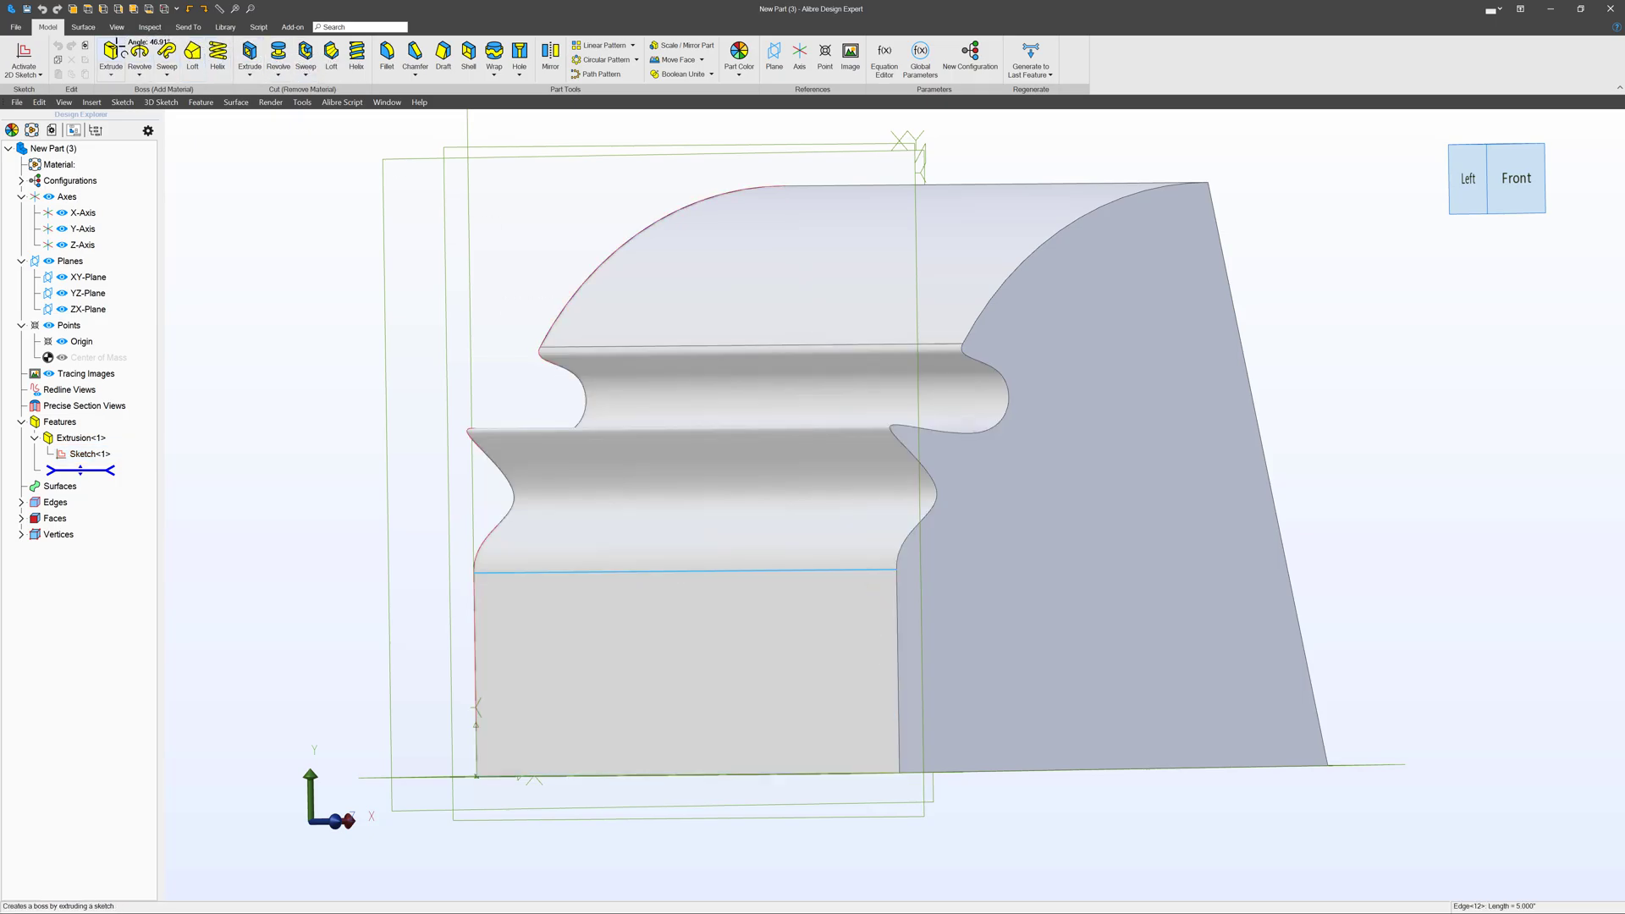
pyautogui.click(386, 53)
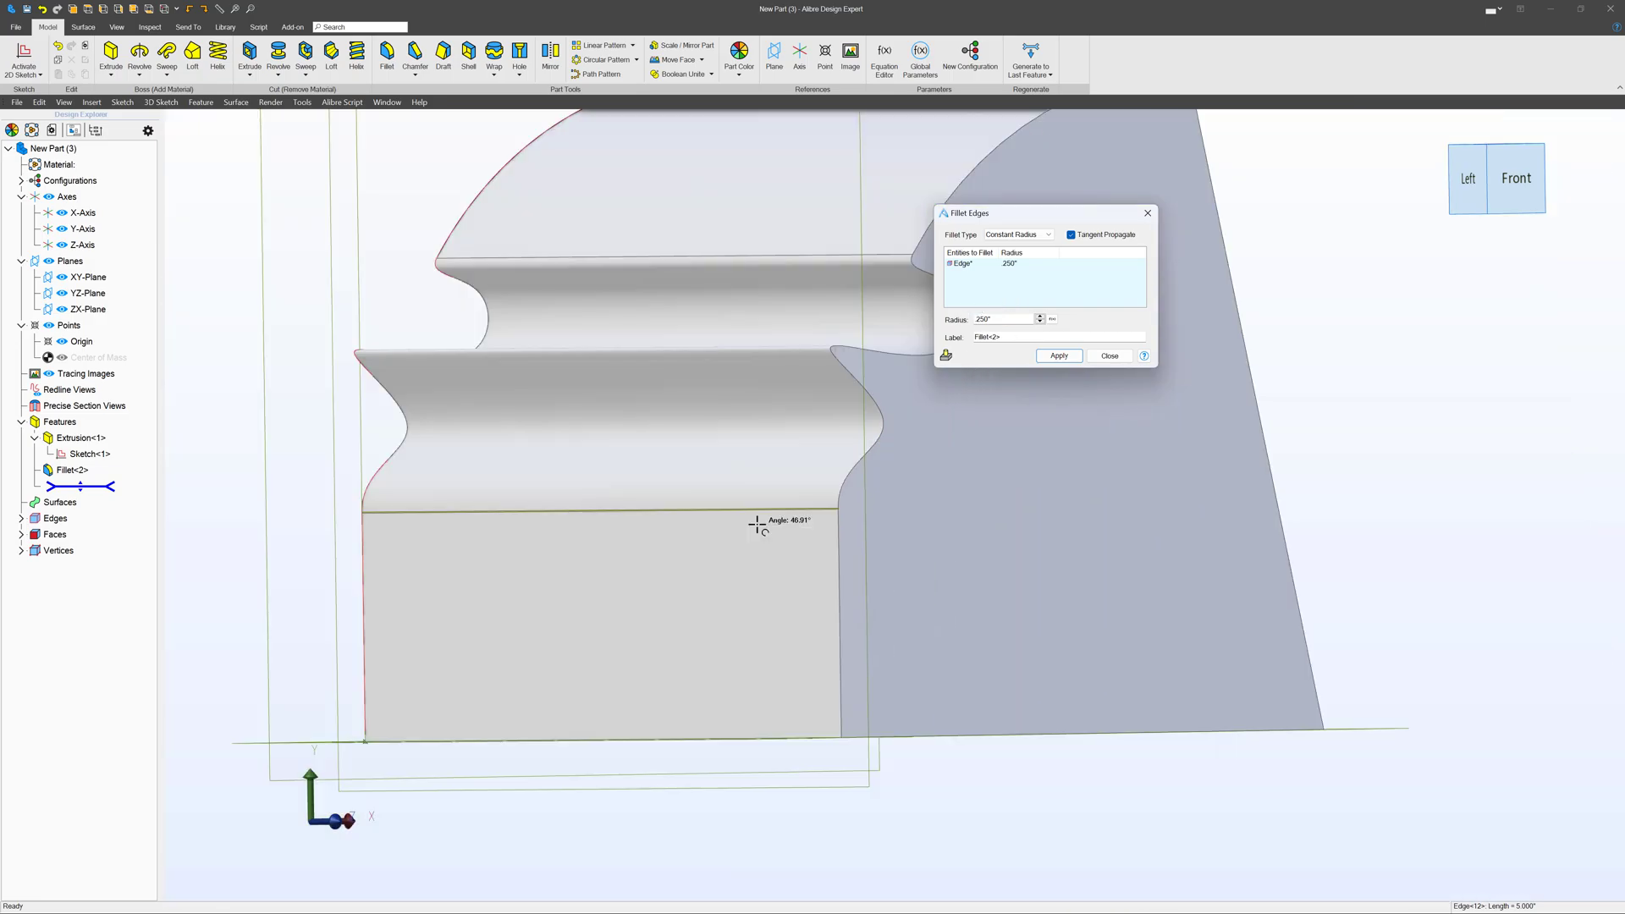
pyautogui.rightClick(88, 454)
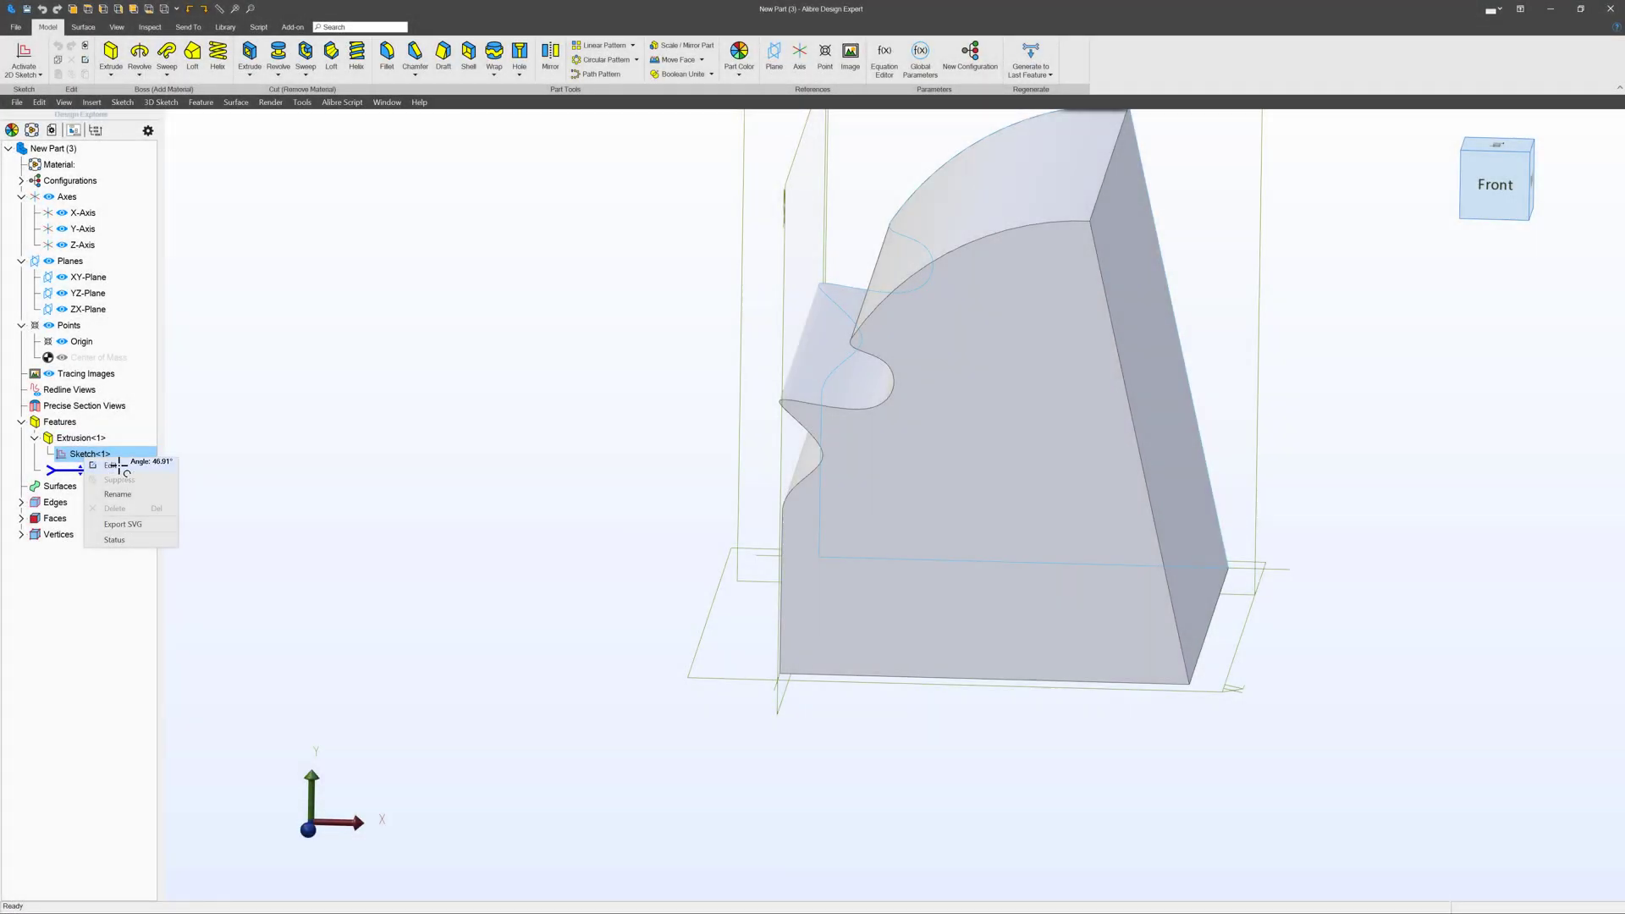
# - Edit Sketch<1> and rework the spline points around the upper hook
pyautogui.click(112, 466)
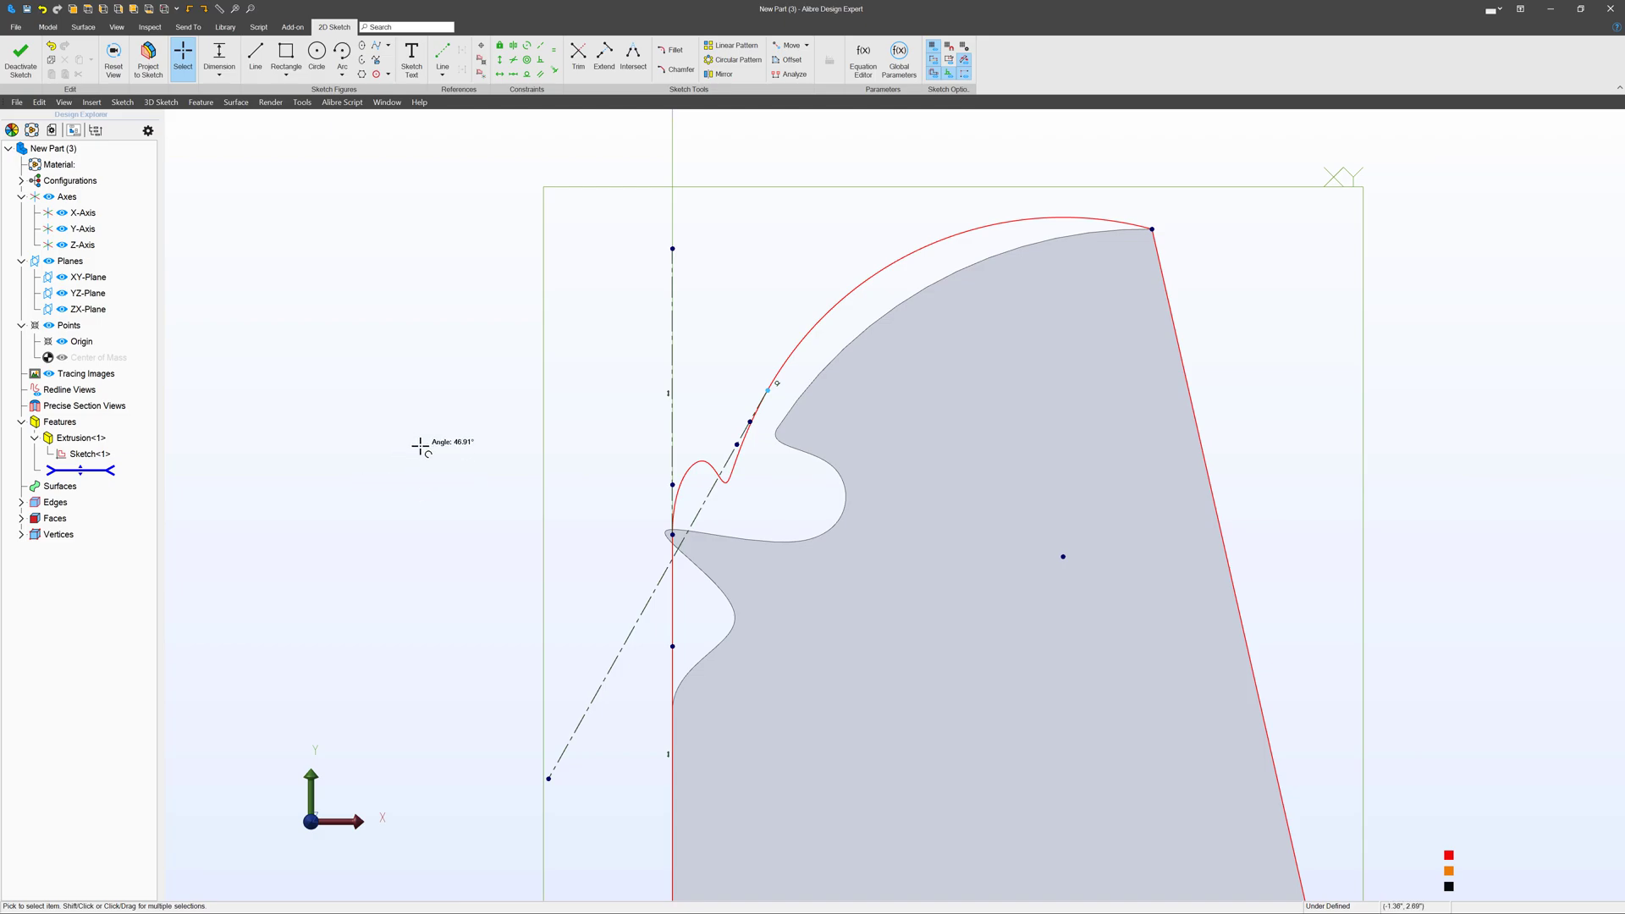
pyautogui.click(21, 59)
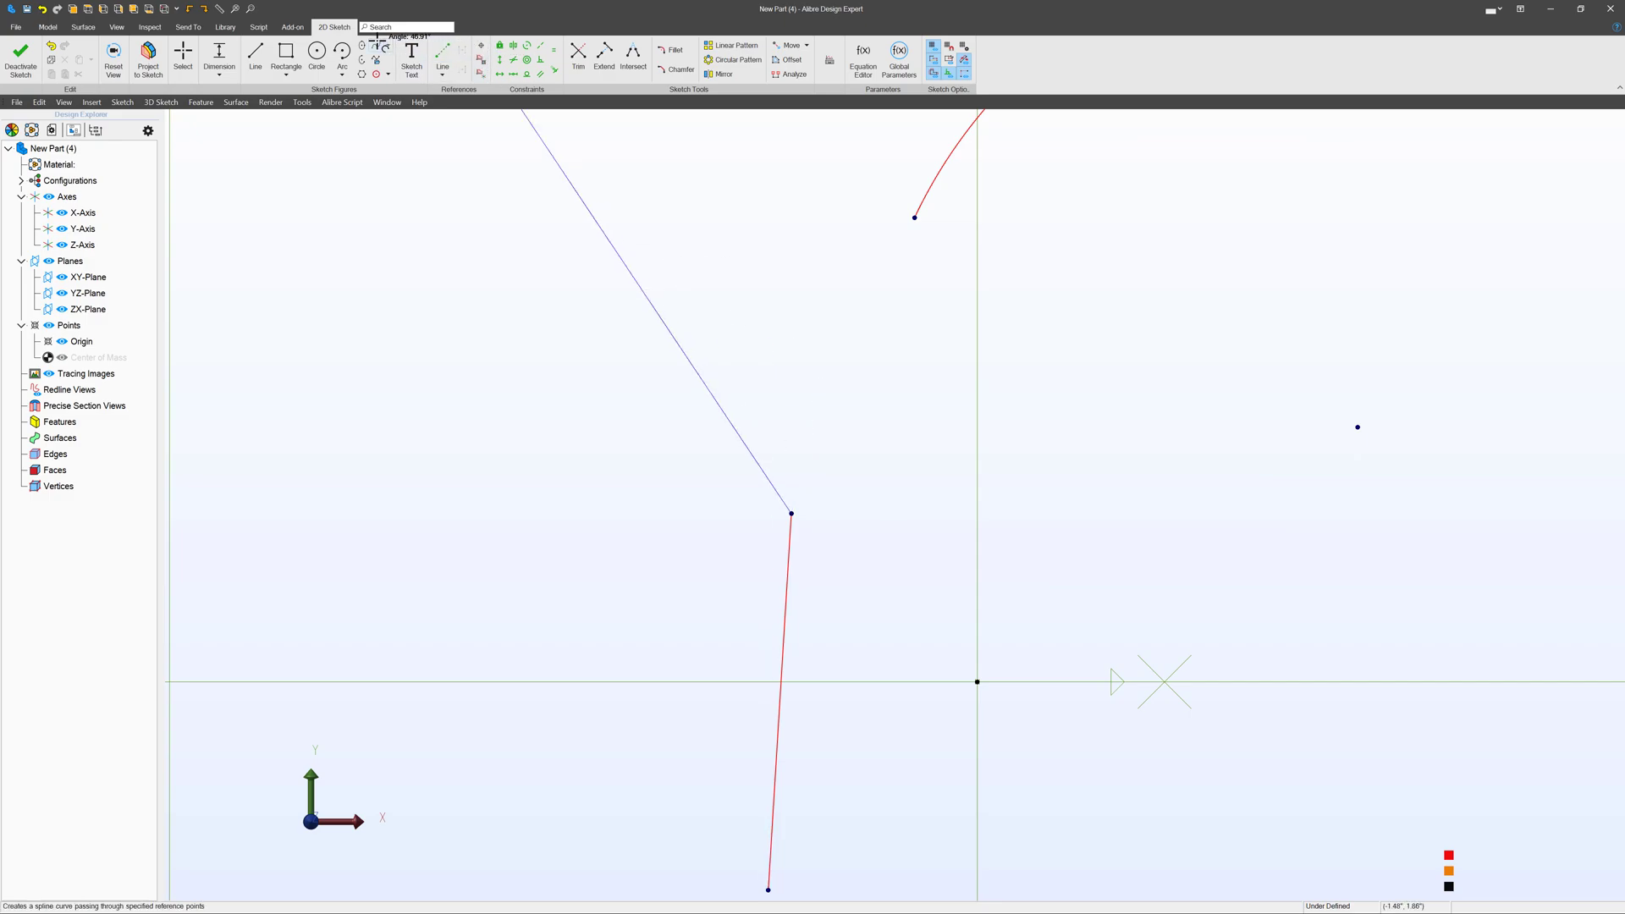
# - Start an interpolation spline at the near-vertical line's top end, heading toward the arc
pyautogui.click(377, 47)
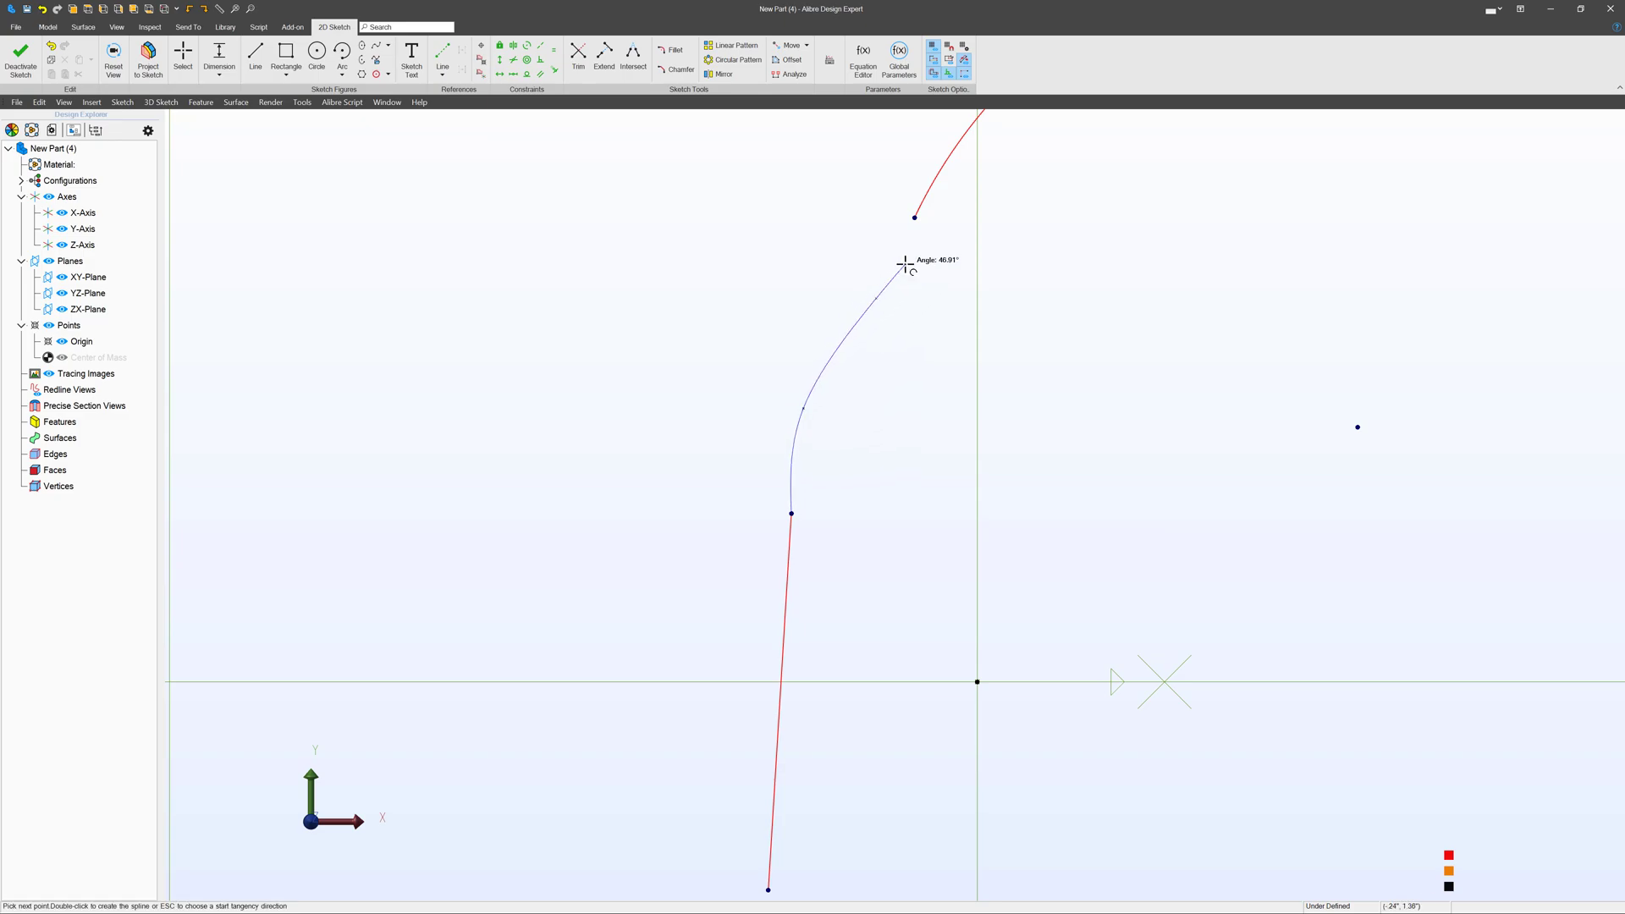
pyautogui.moveTo(1098, 213)
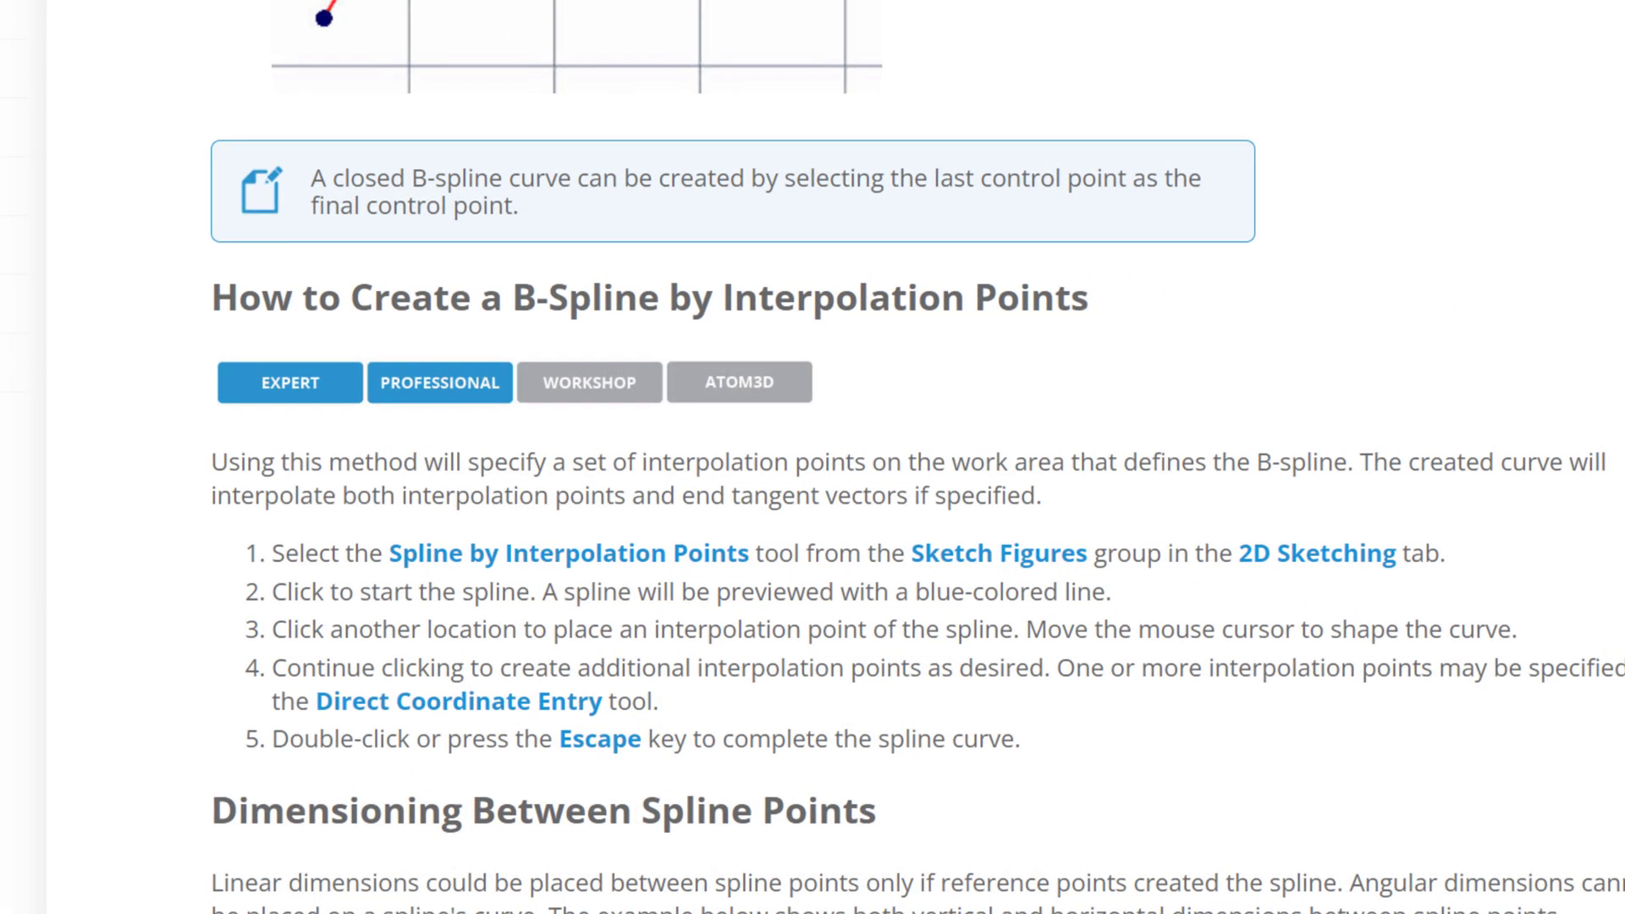
# - Scroll to the 'How to Create a B-Spline by Interpolation Points' help steps
pyautogui.scroll(-3)
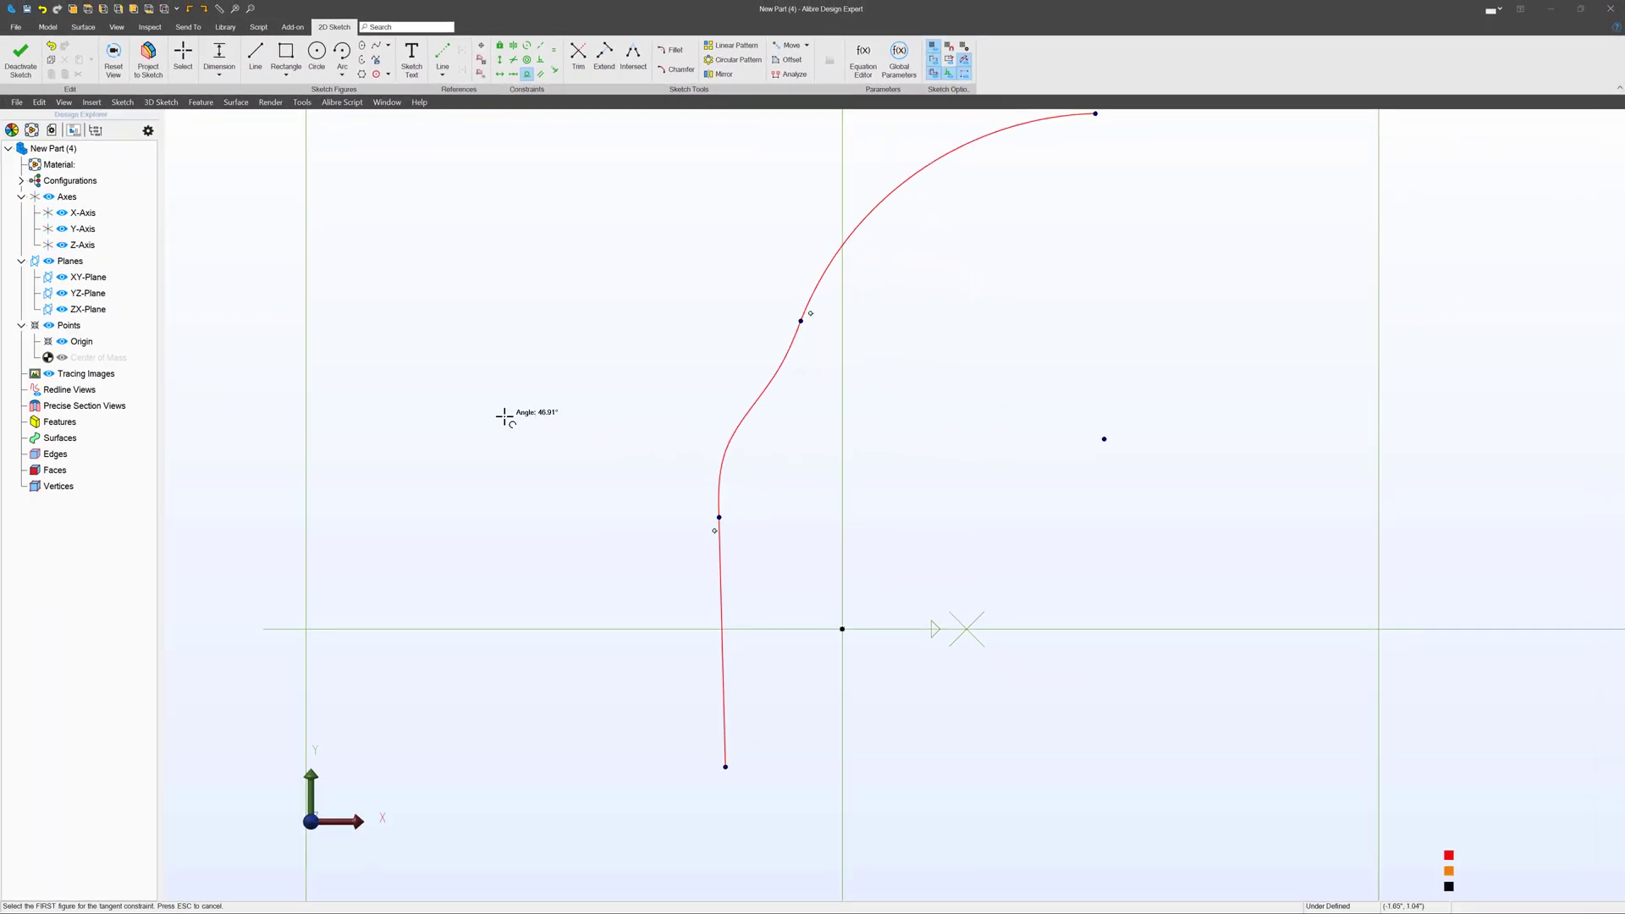
pyautogui.moveTo(668, 547)
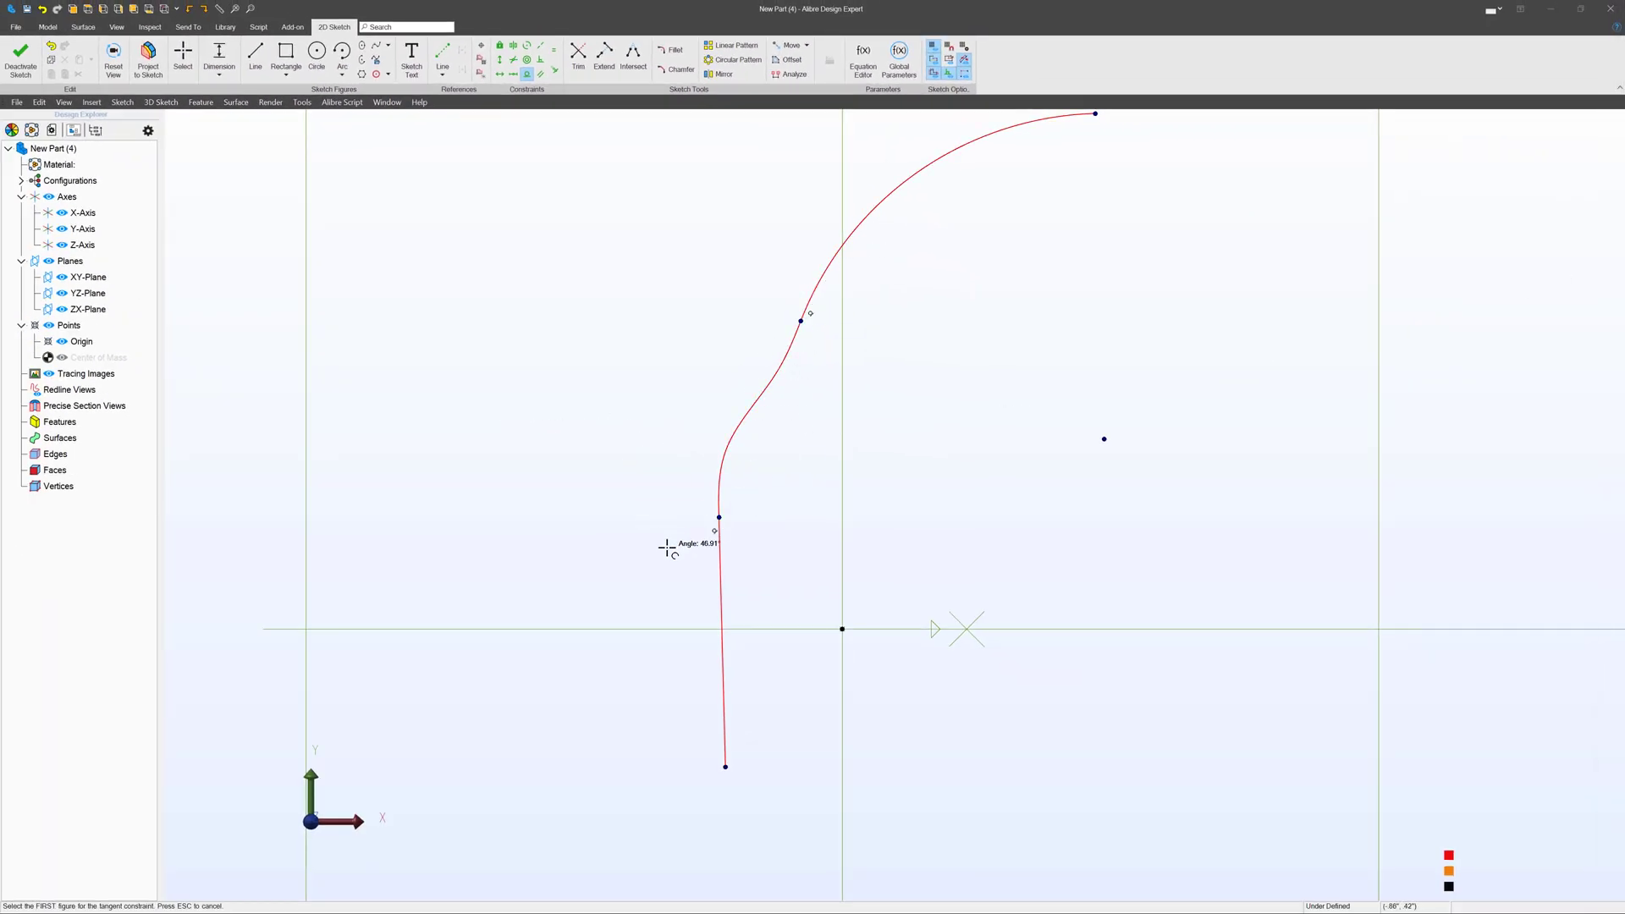
pyautogui.moveTo(762, 360)
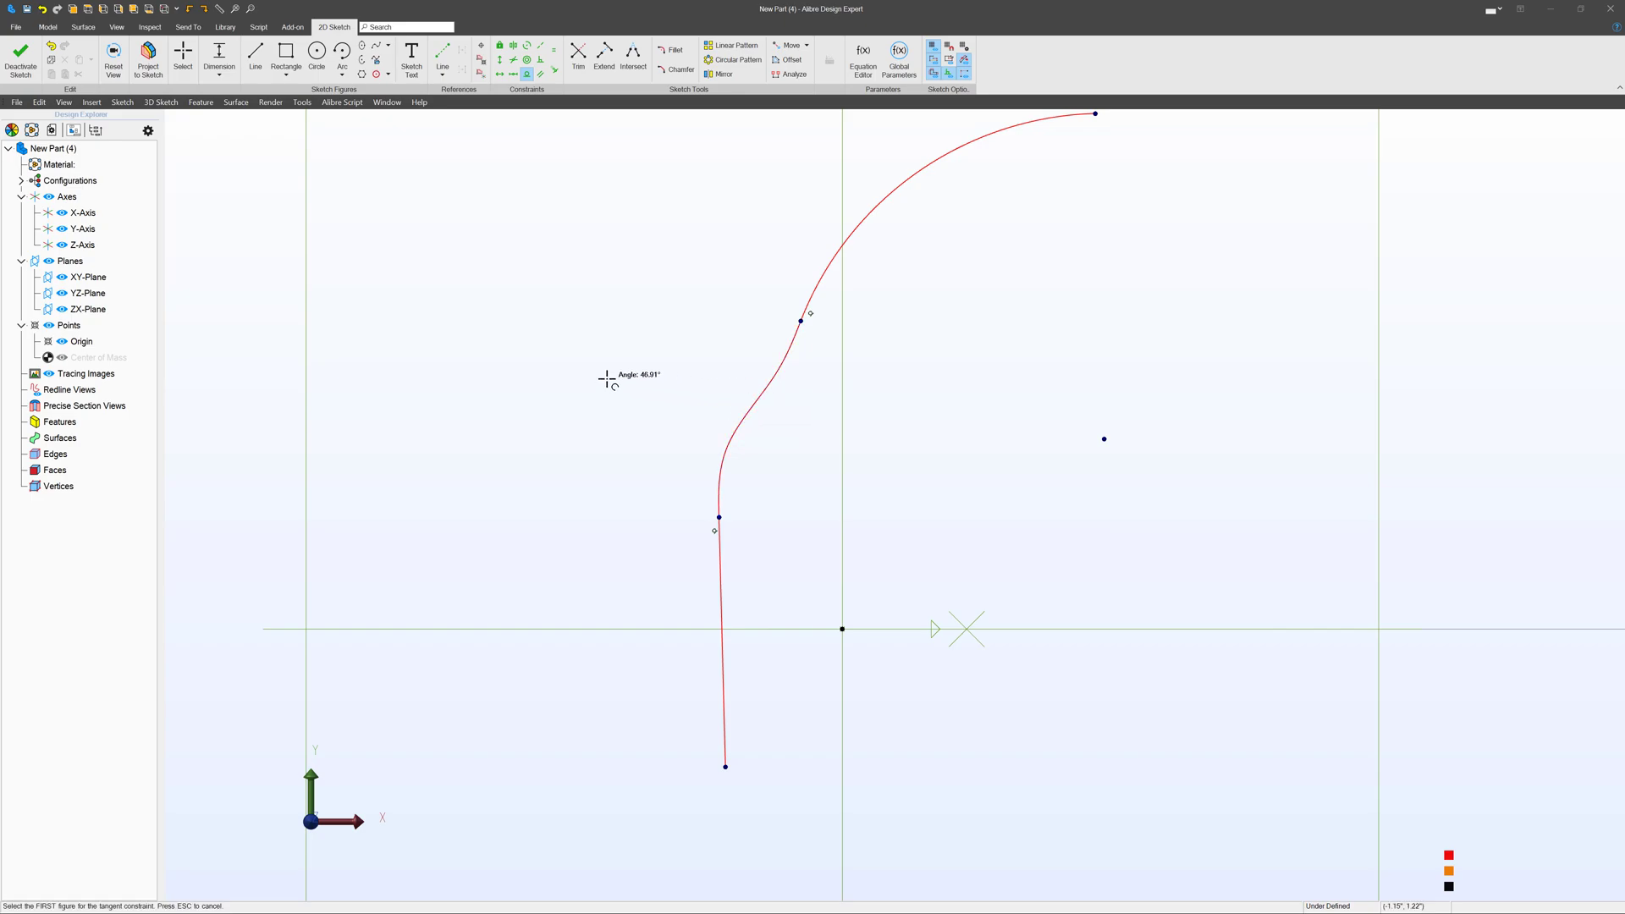
pyautogui.moveTo(395, 44)
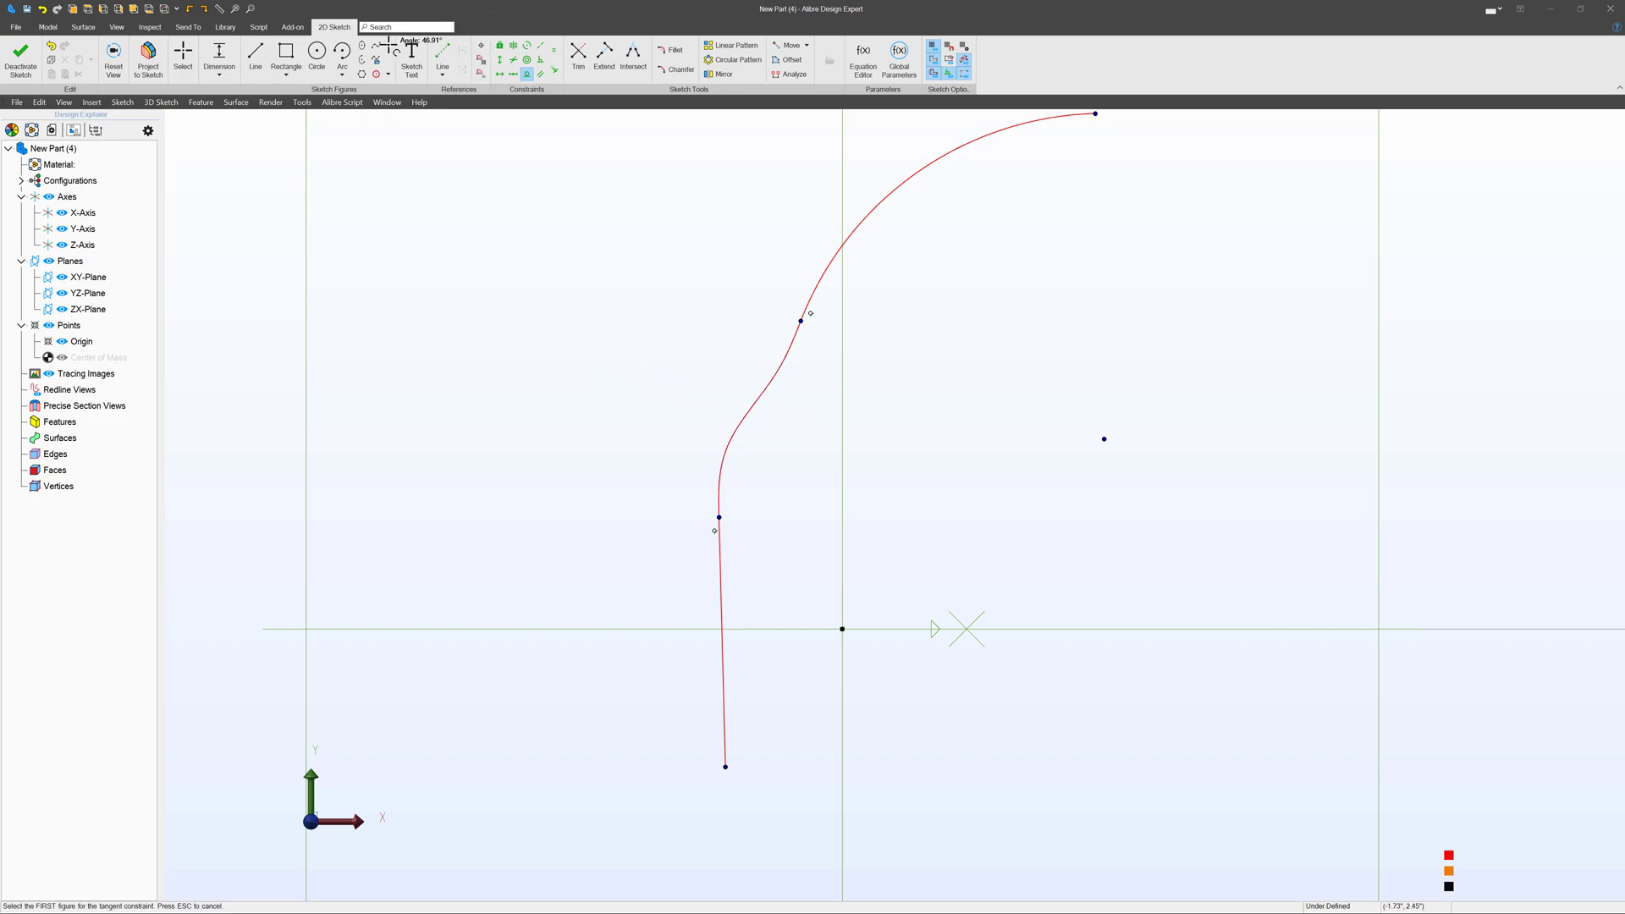
# - Activate the Line tool in New Part (1)'s empty sketch
pyautogui.click(380, 61)
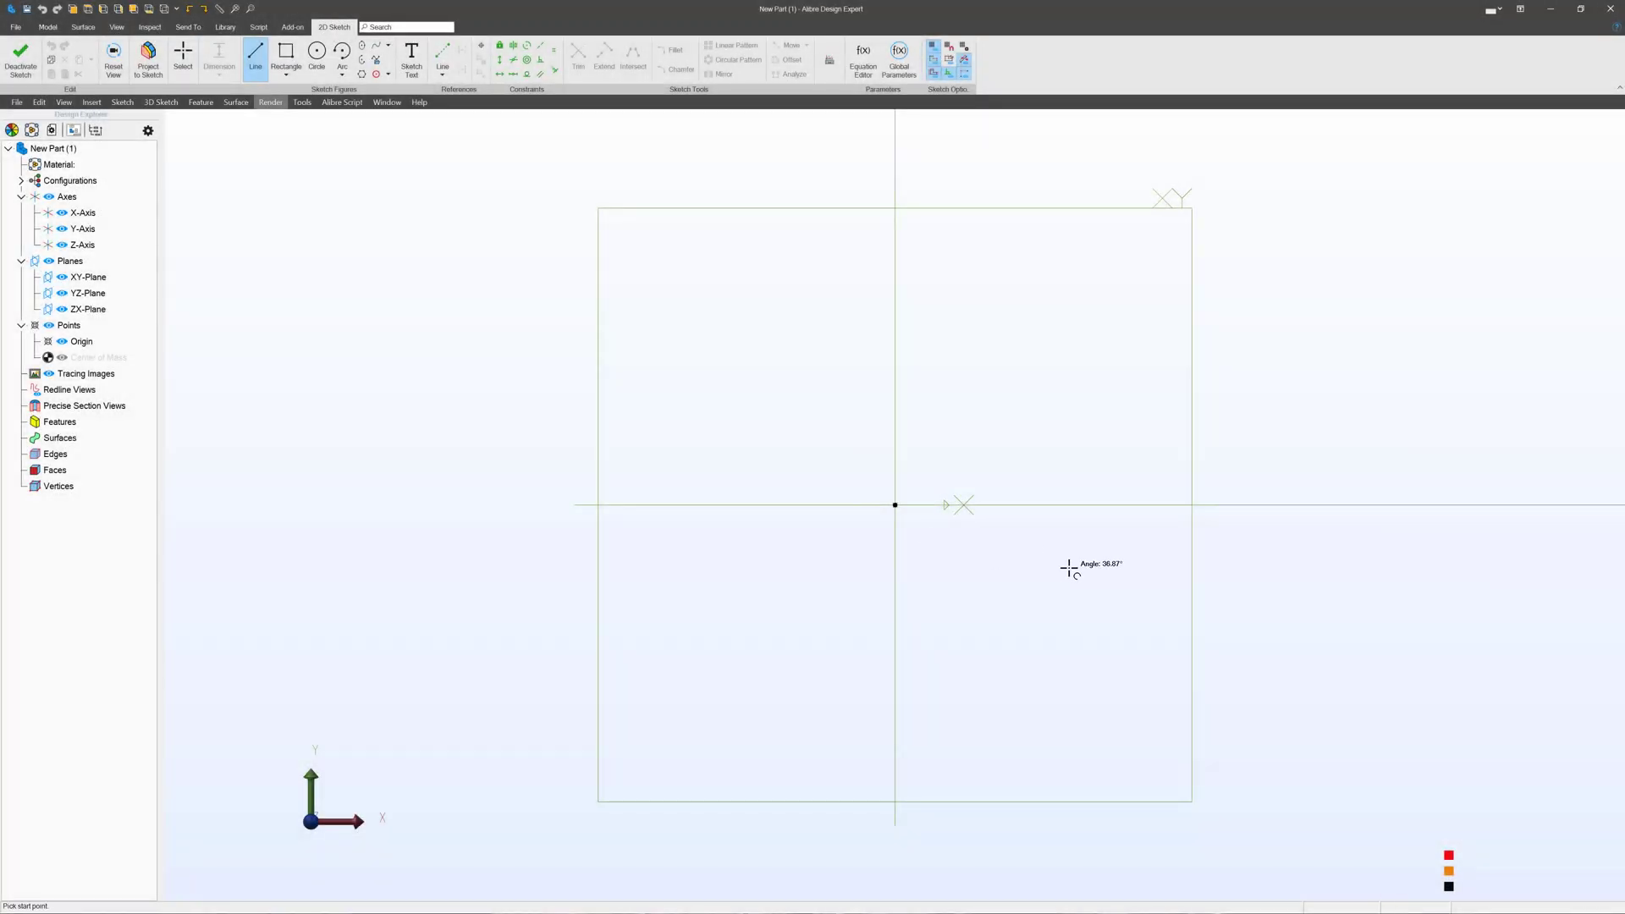
# - Begin the profile's first line in New Part (1)'s sketch
pyautogui.click(895, 504)
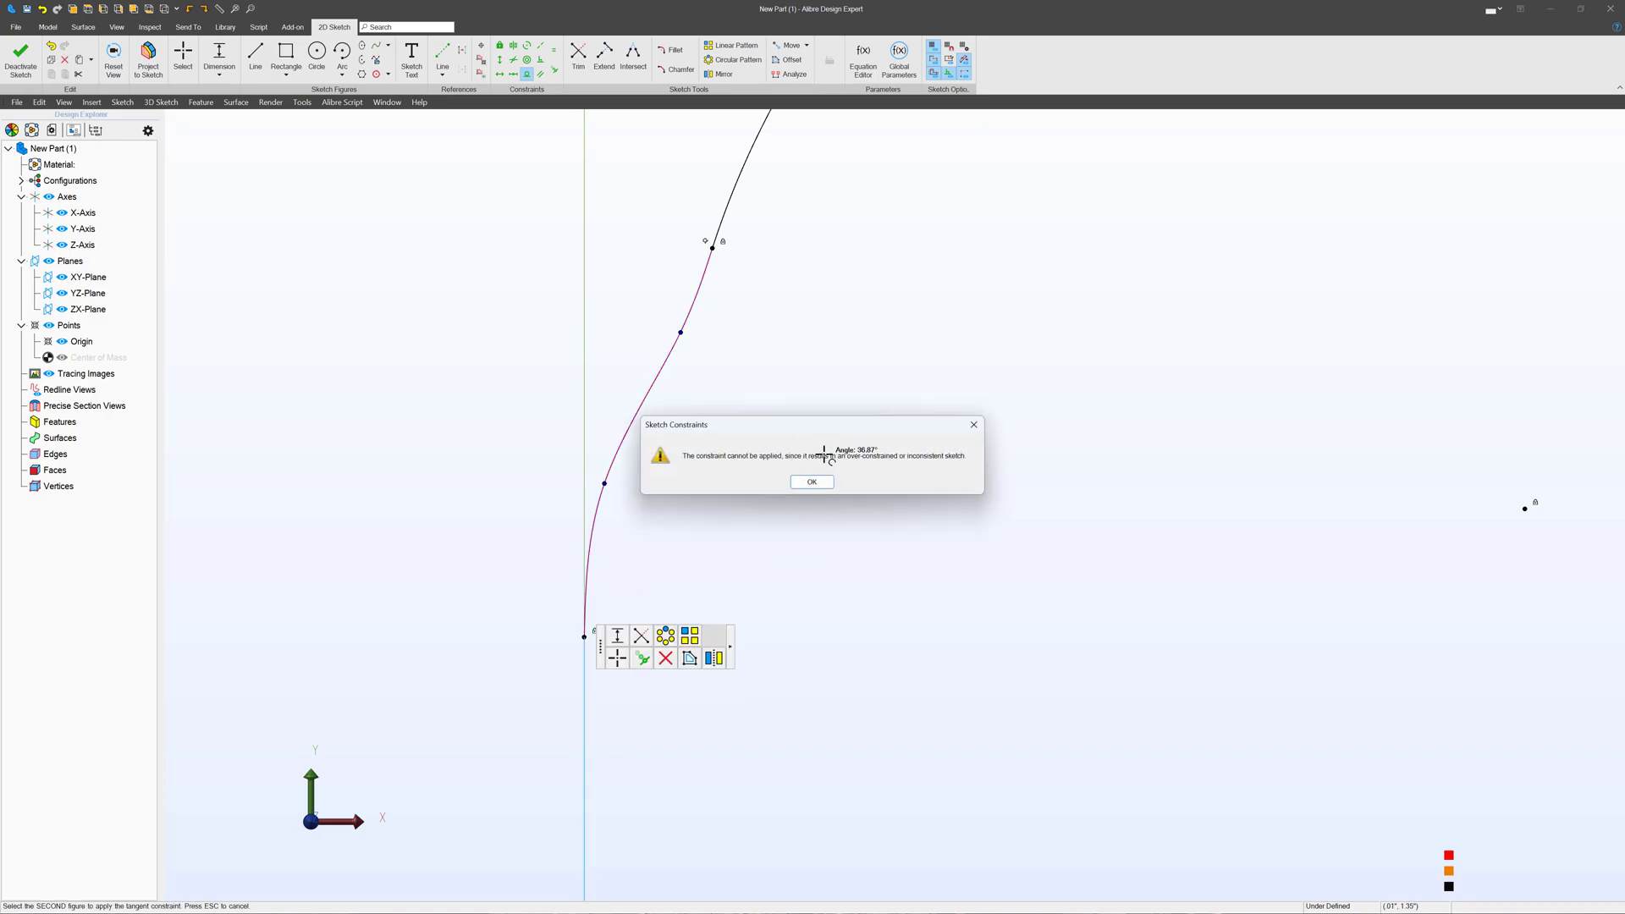
# - Dismiss the over-constraint warning and drag the spline's lower point to reshape it
pyautogui.click(811, 481)
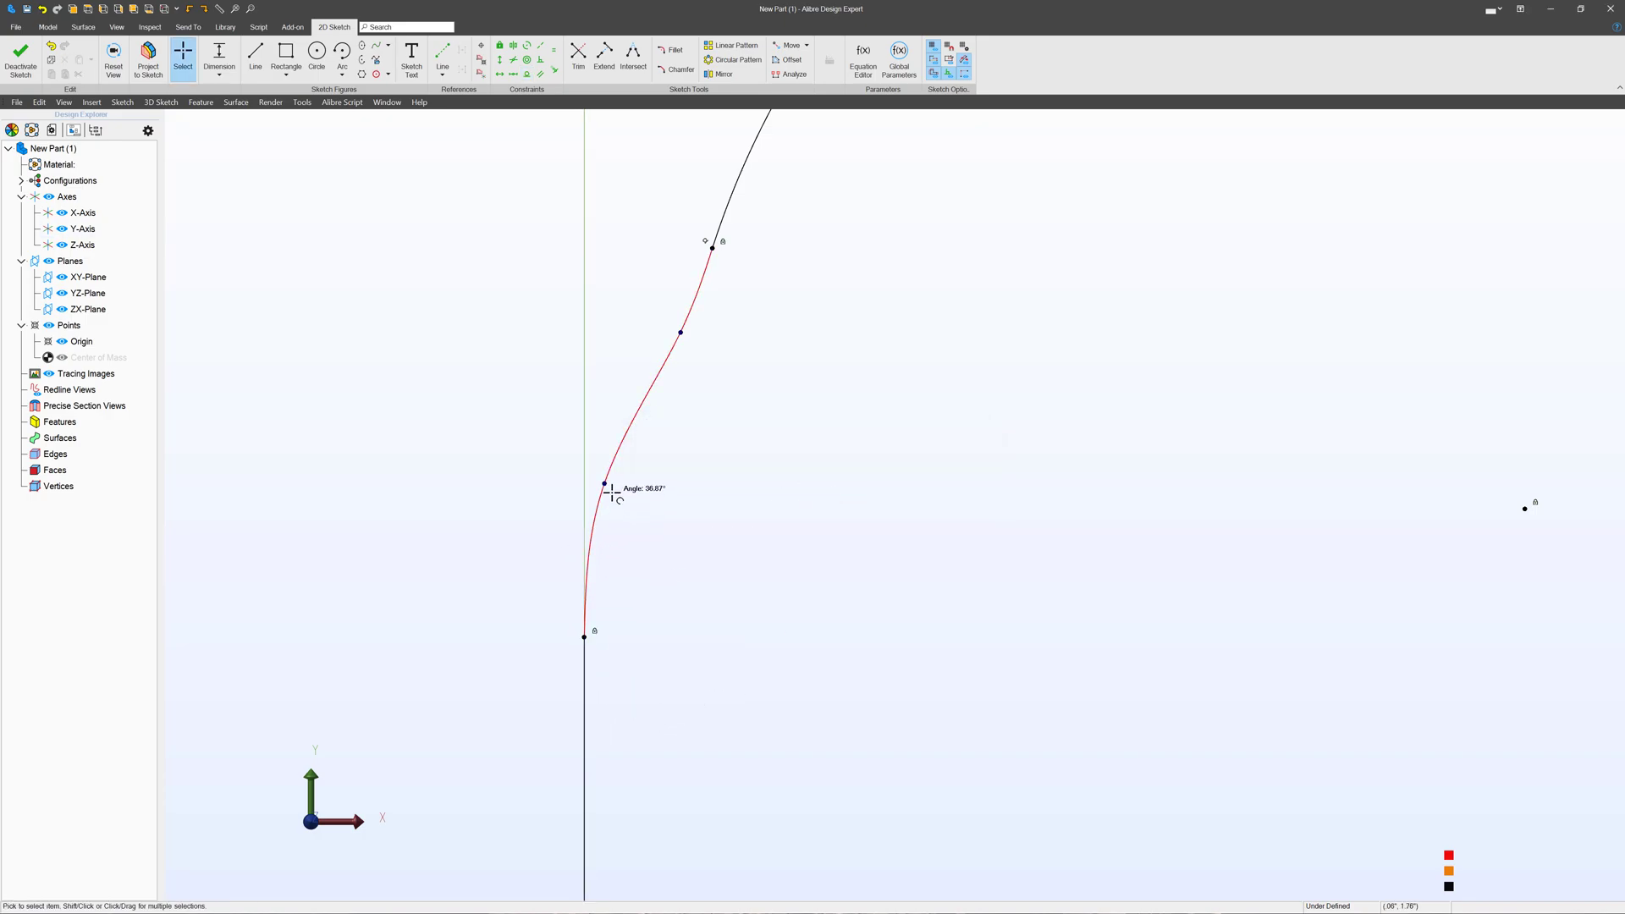
pyautogui.moveTo(605, 484); pyautogui.dragTo(589, 574)
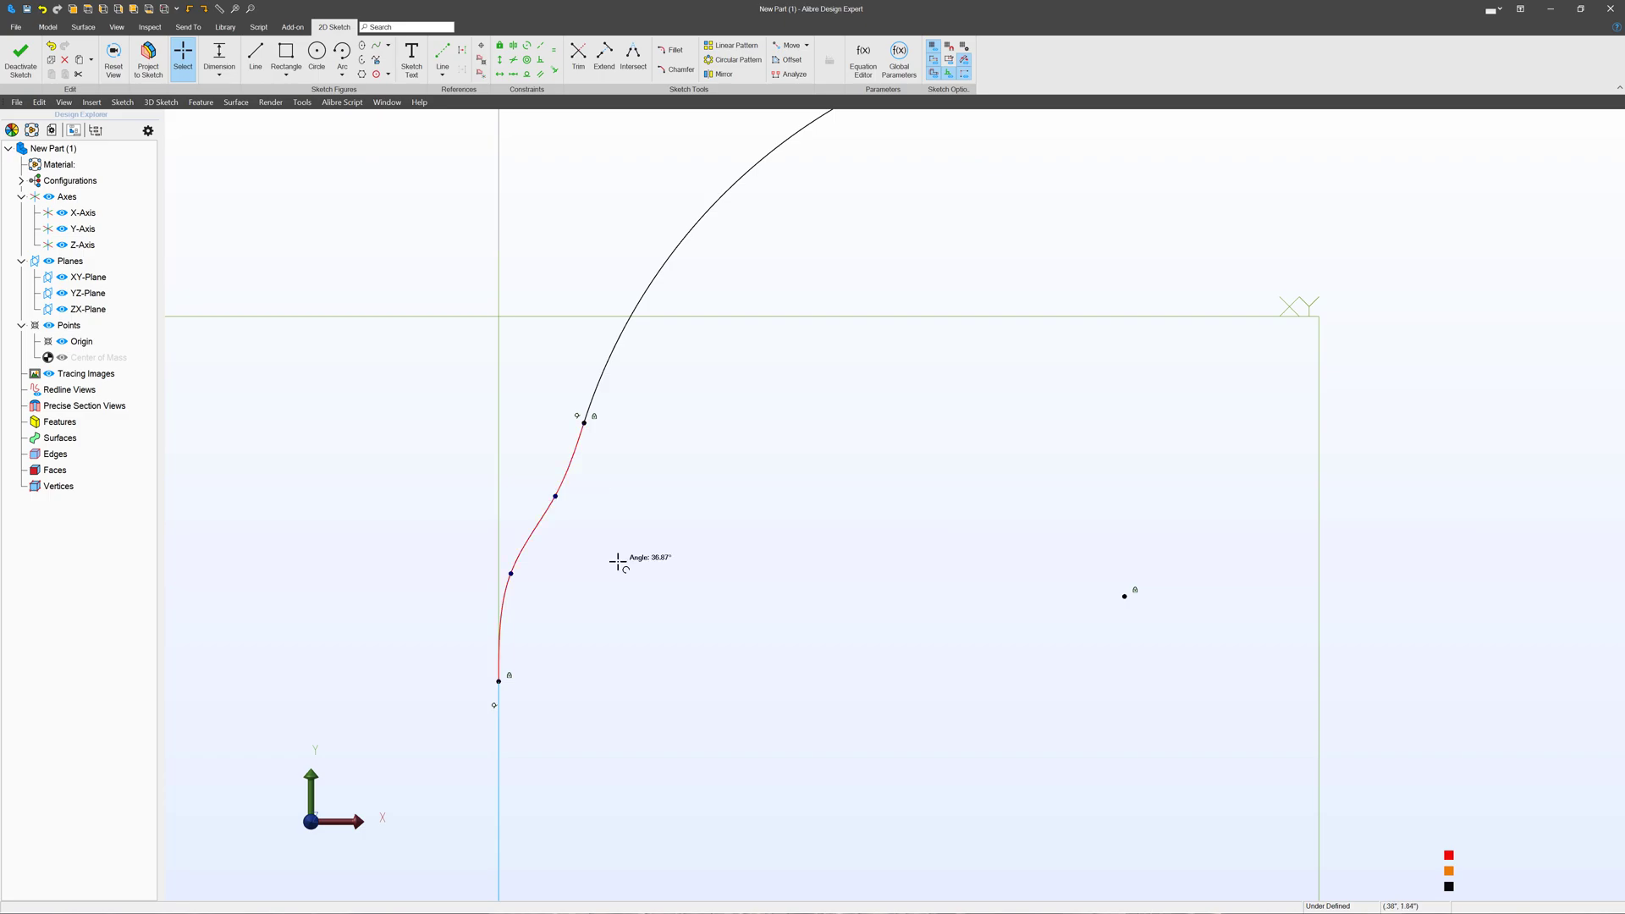
pyautogui.moveTo(625, 543)
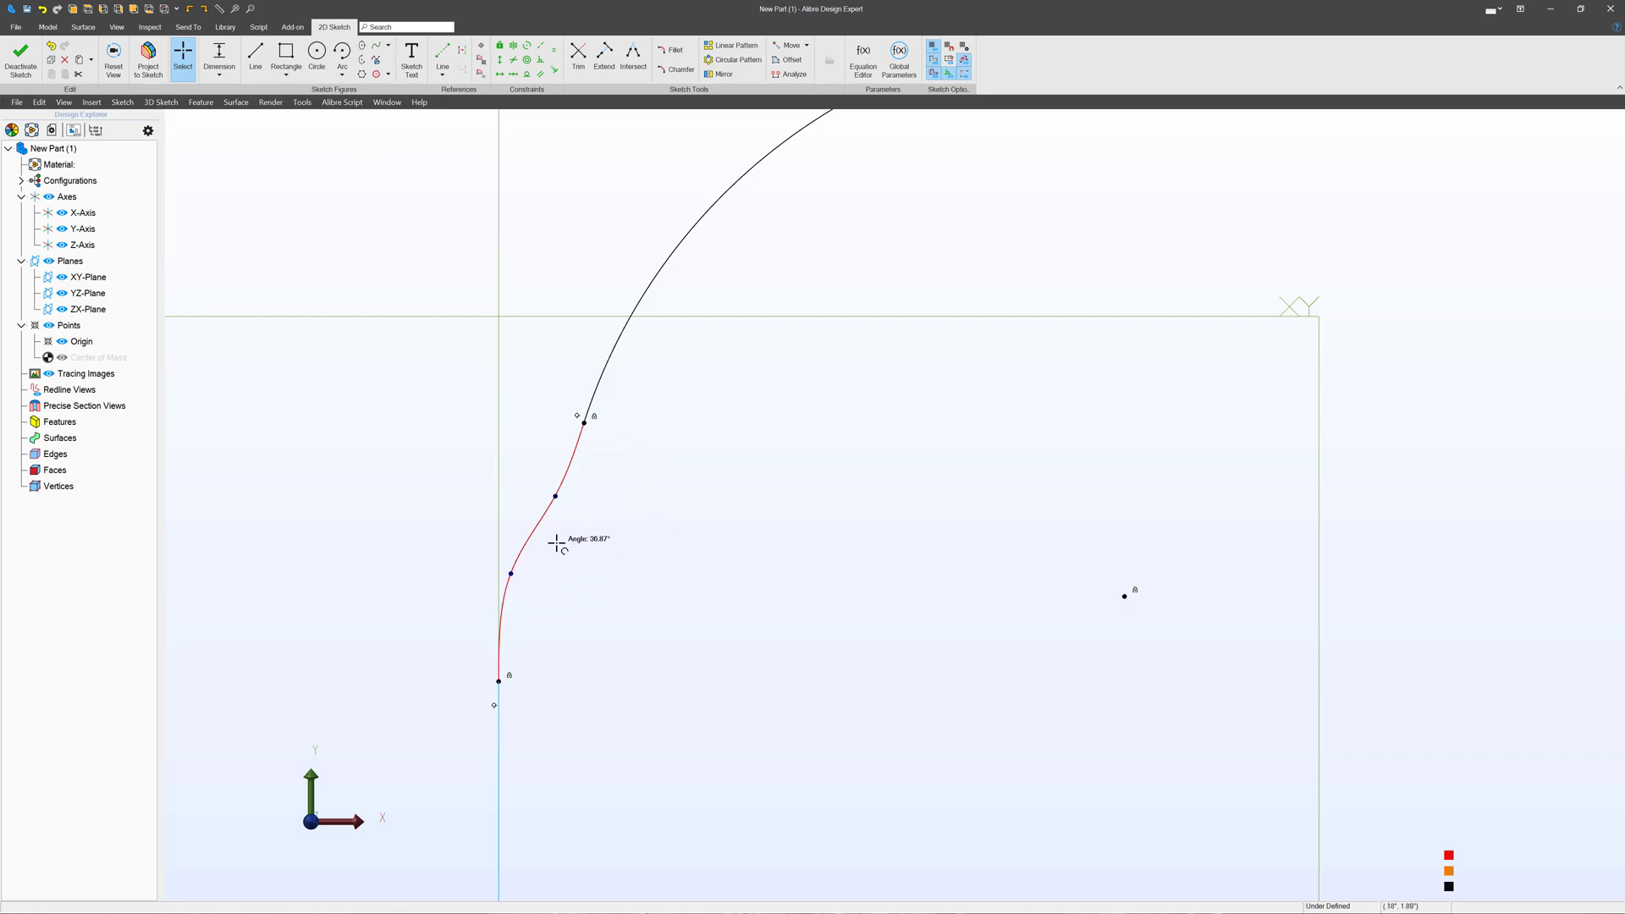
pyautogui.moveTo(570, 537)
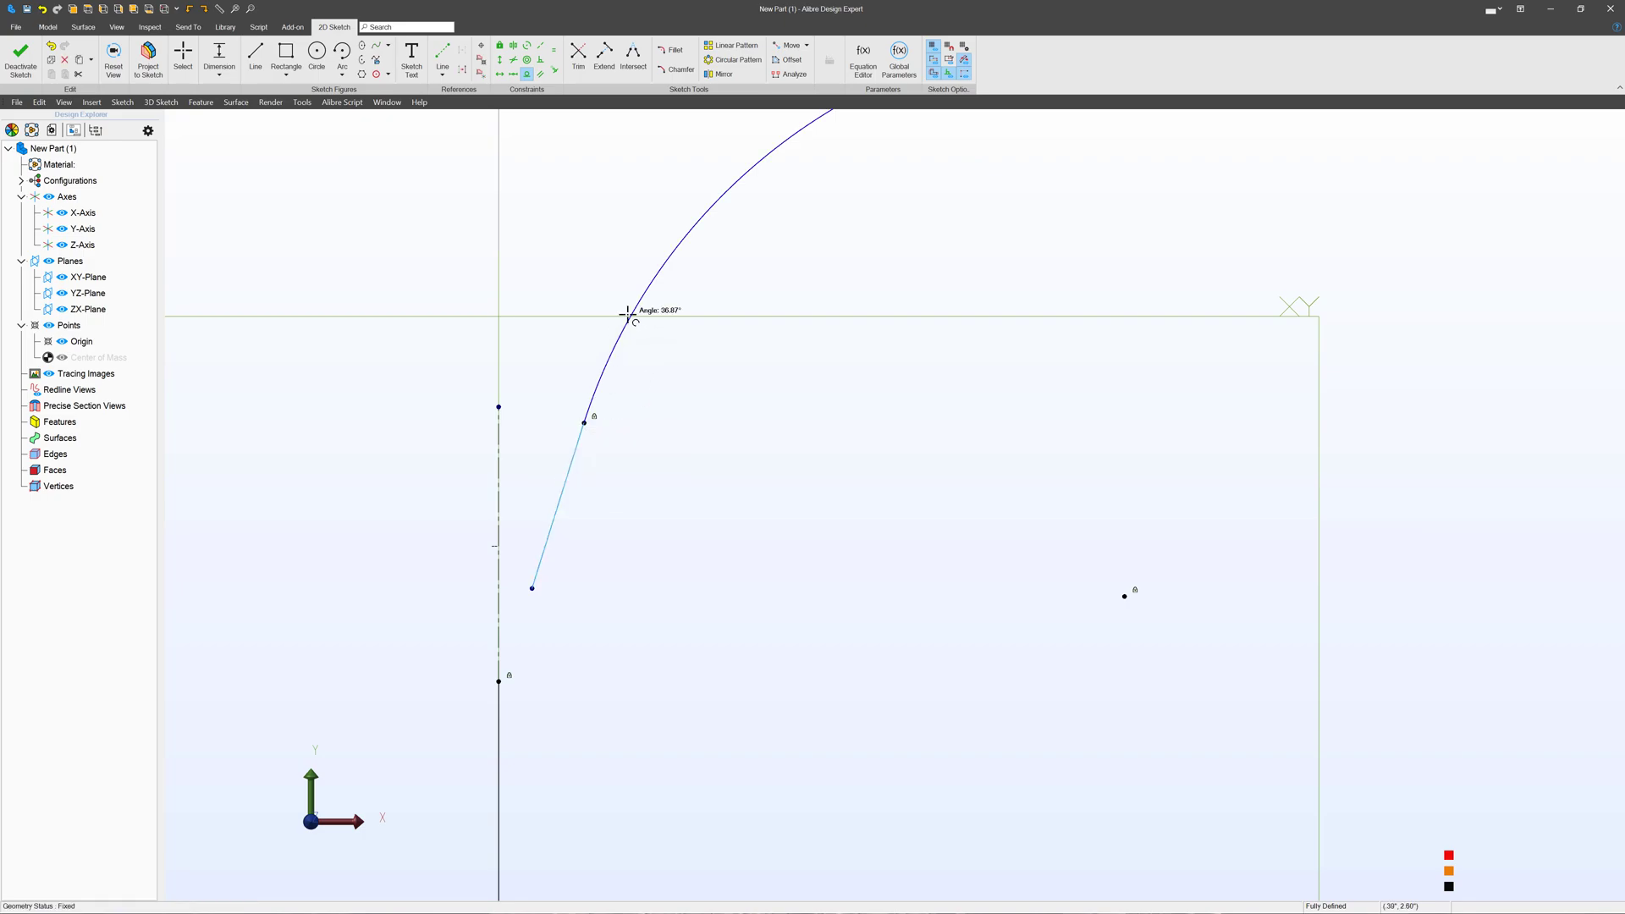
# - Finish the construction line tangent to the arc and start a new spline near the line's end
pyautogui.click(182, 52)
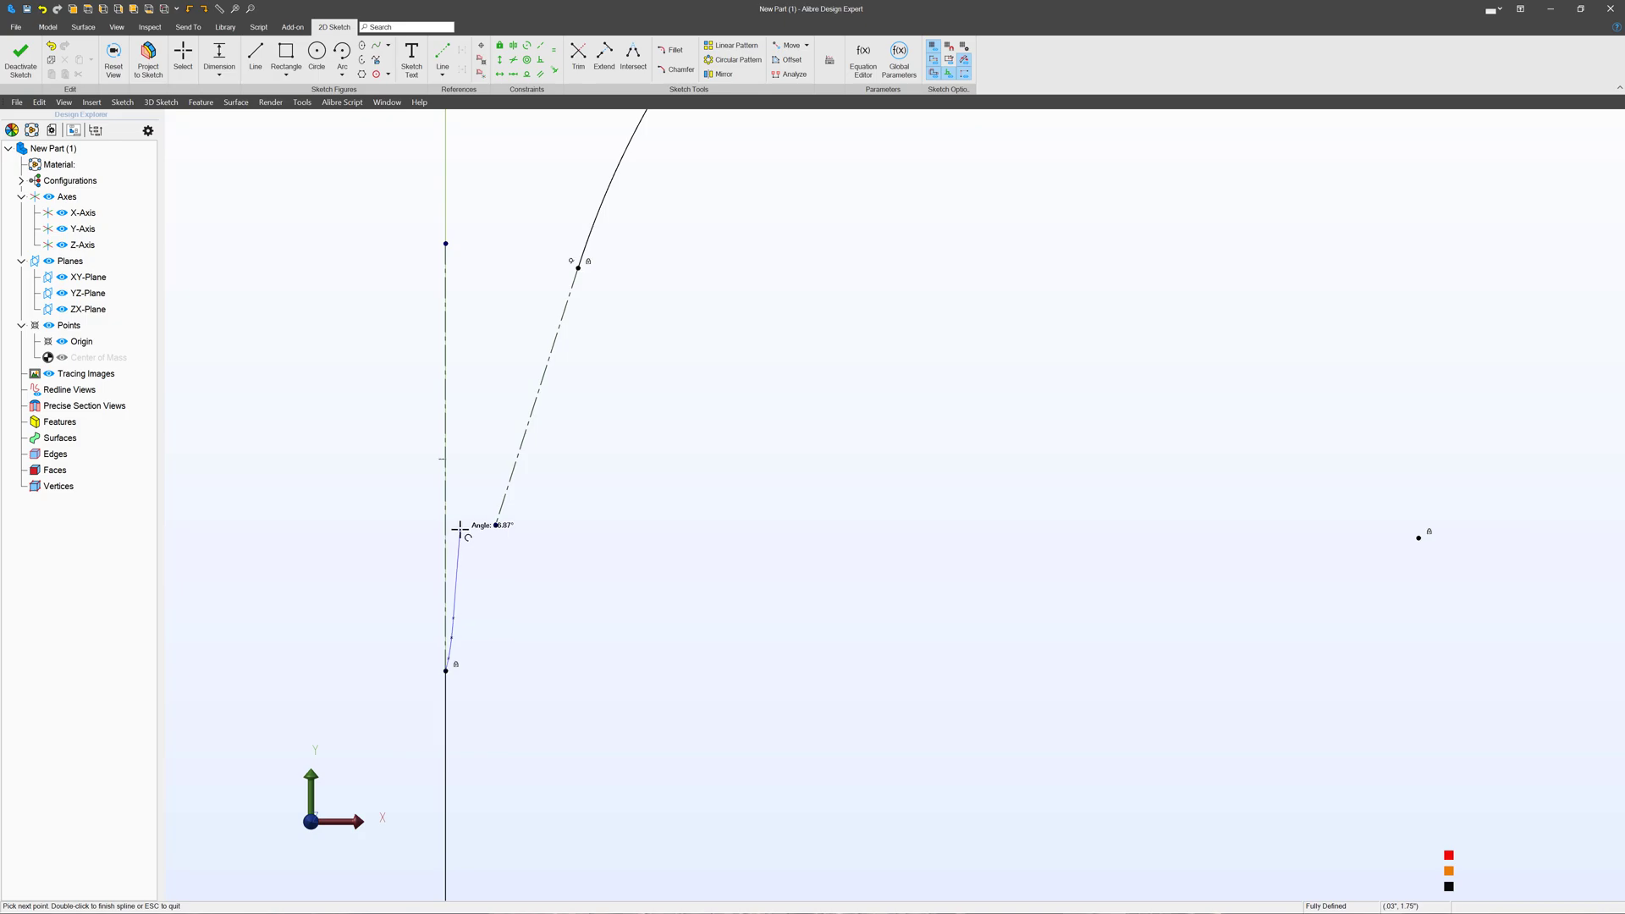
pyautogui.click(542, 332)
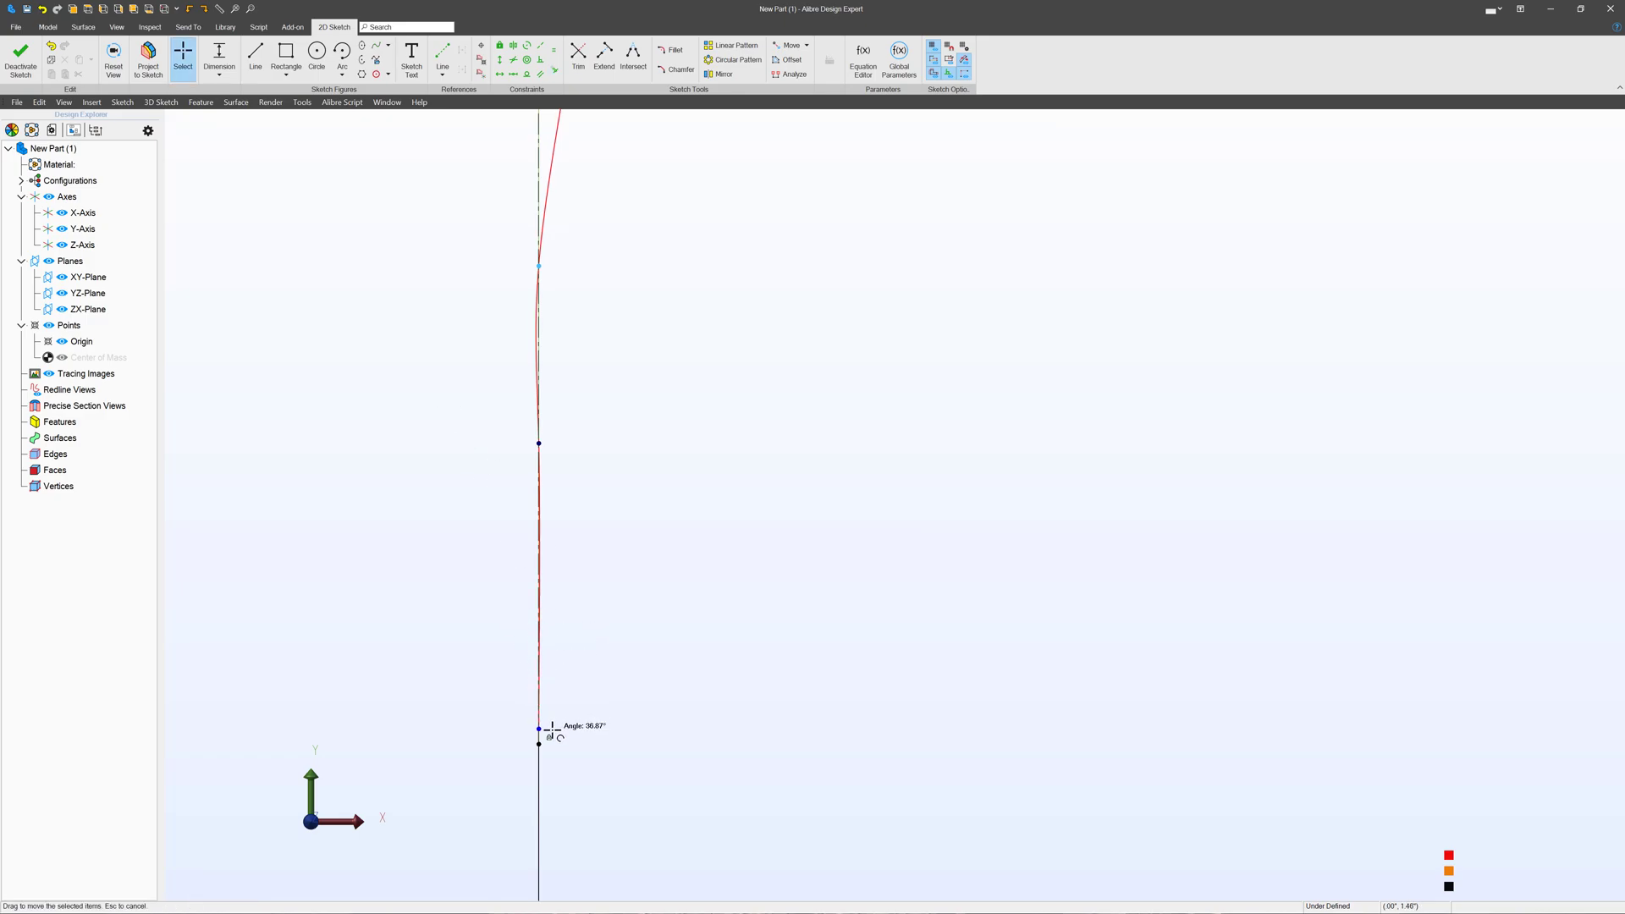
# - Drag the spline's bottom, middle, upper and top points onto the dashed tangent reference line
pyautogui.moveTo(539, 736); pyautogui.dragTo(538, 443)
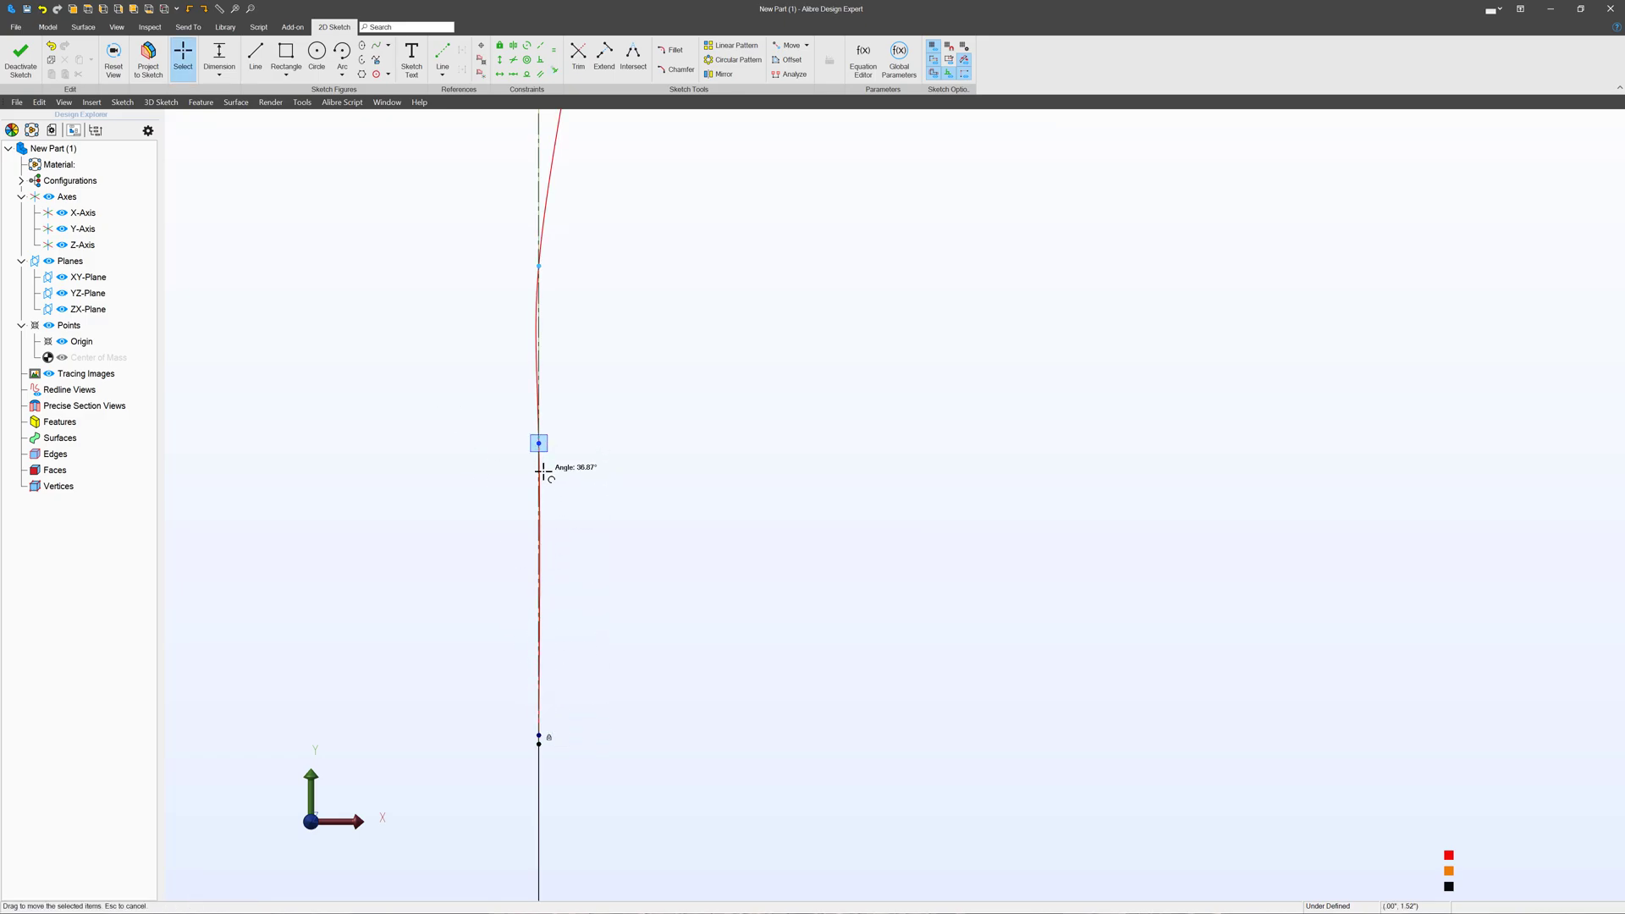
pyautogui.moveTo(538, 442); pyautogui.dragTo(611, 464)
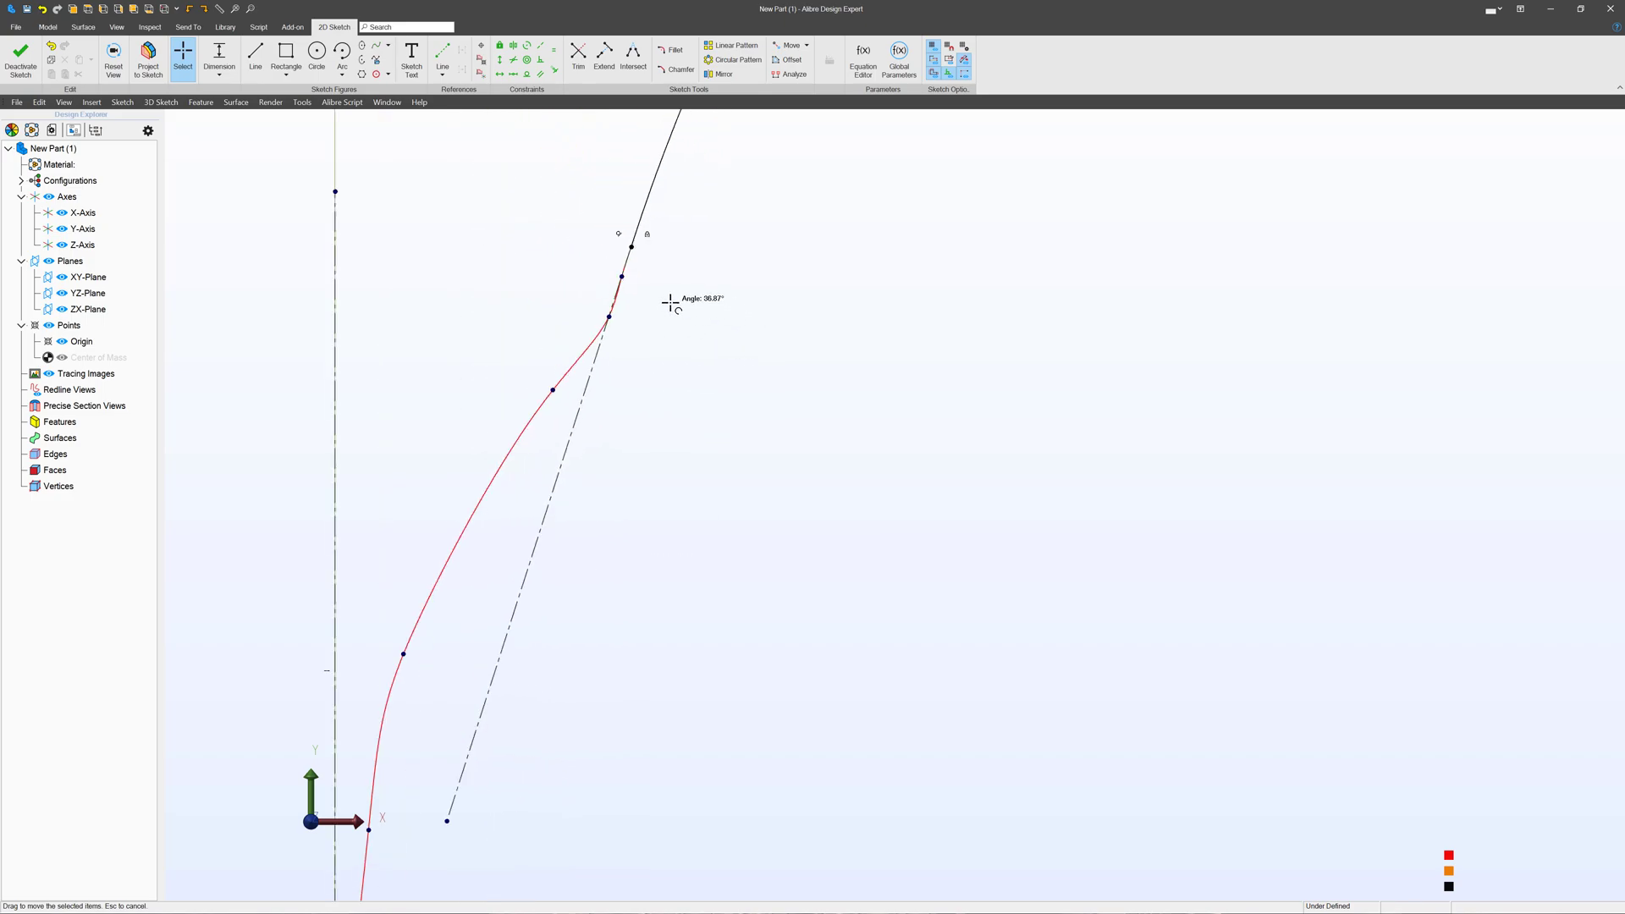
pyautogui.moveTo(674, 303); pyautogui.dragTo(435, 518)
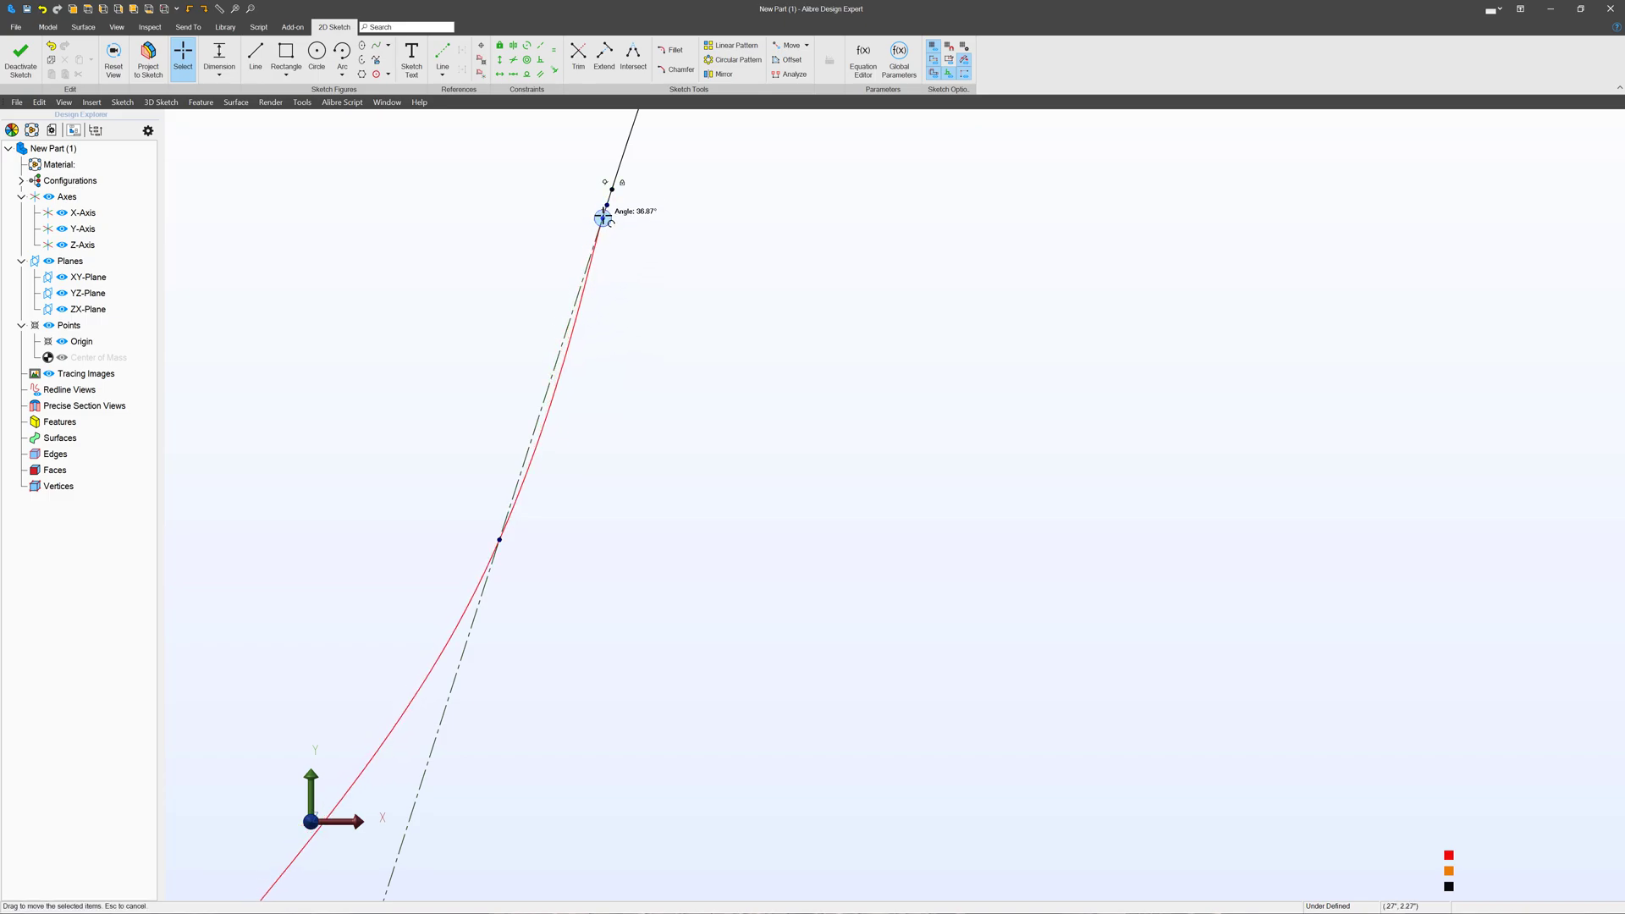
pyautogui.moveTo(604, 215); pyautogui.dragTo(497, 538)
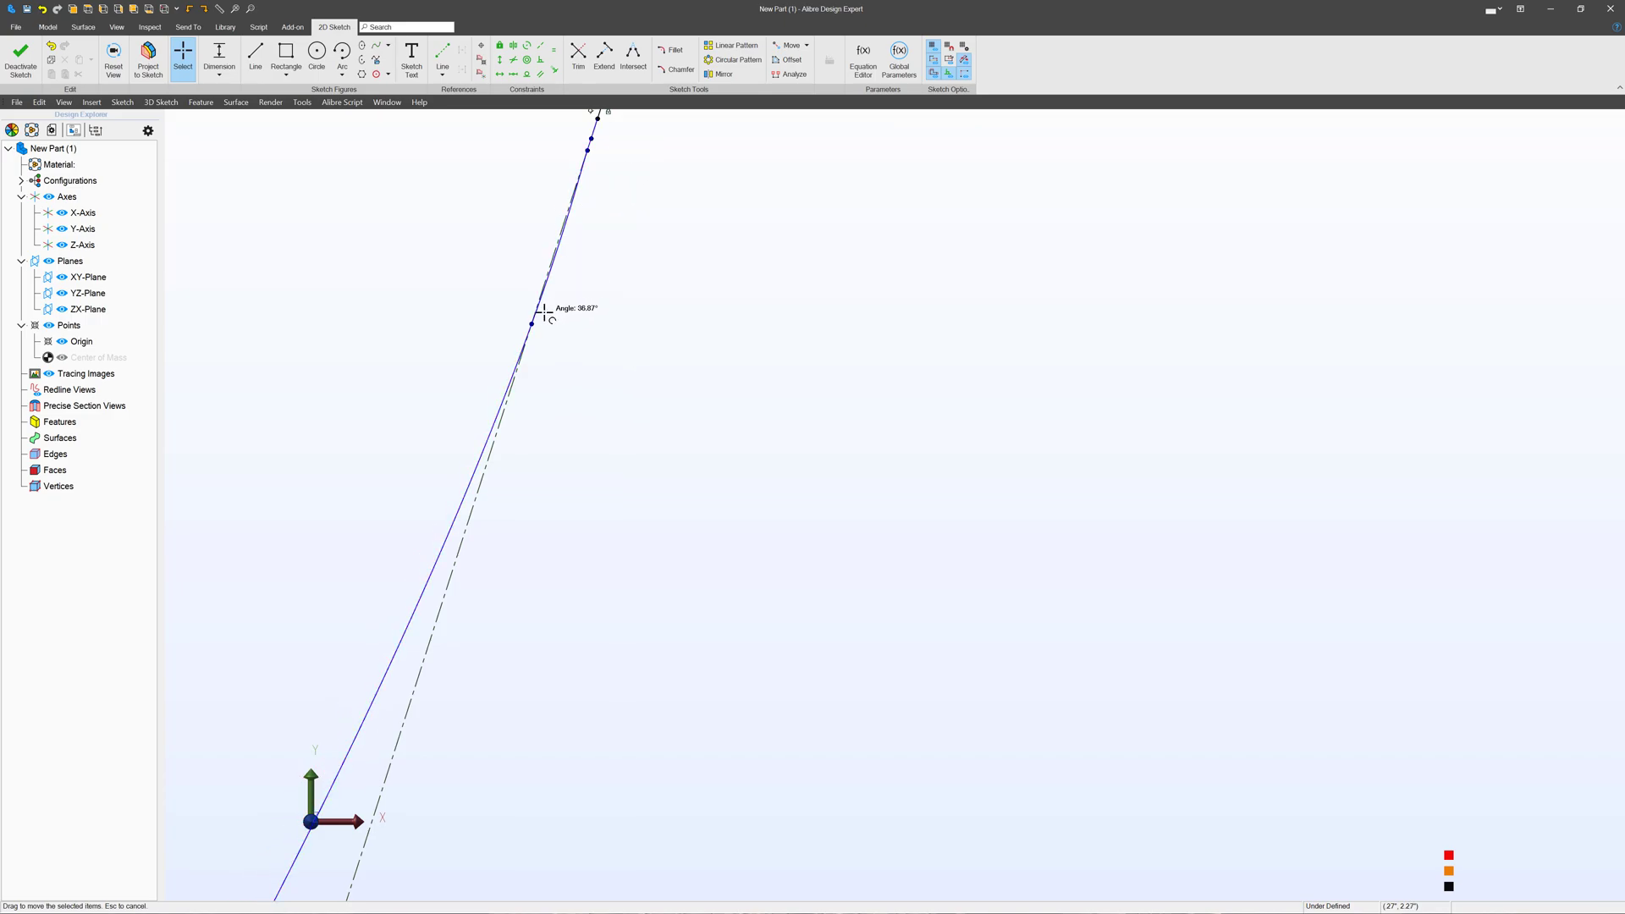
pyautogui.moveTo(530, 322); pyautogui.dragTo(580, 166)
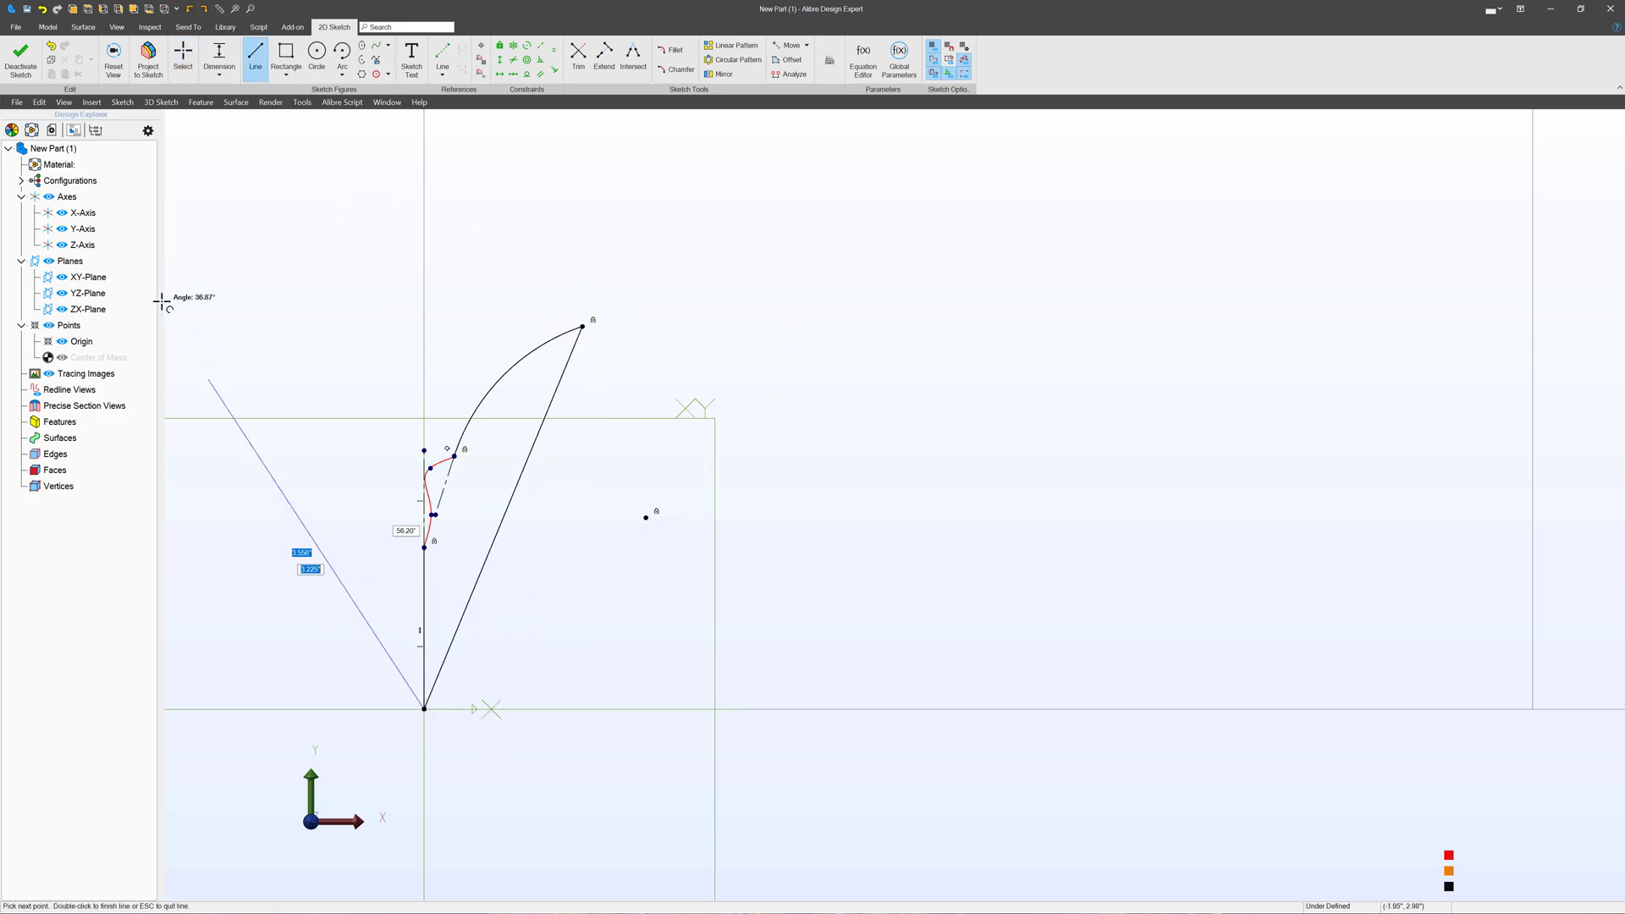
# - Deactivate the sketch and extrude the closed profile 5.000" into a solid molding
pyautogui.click(20, 57)
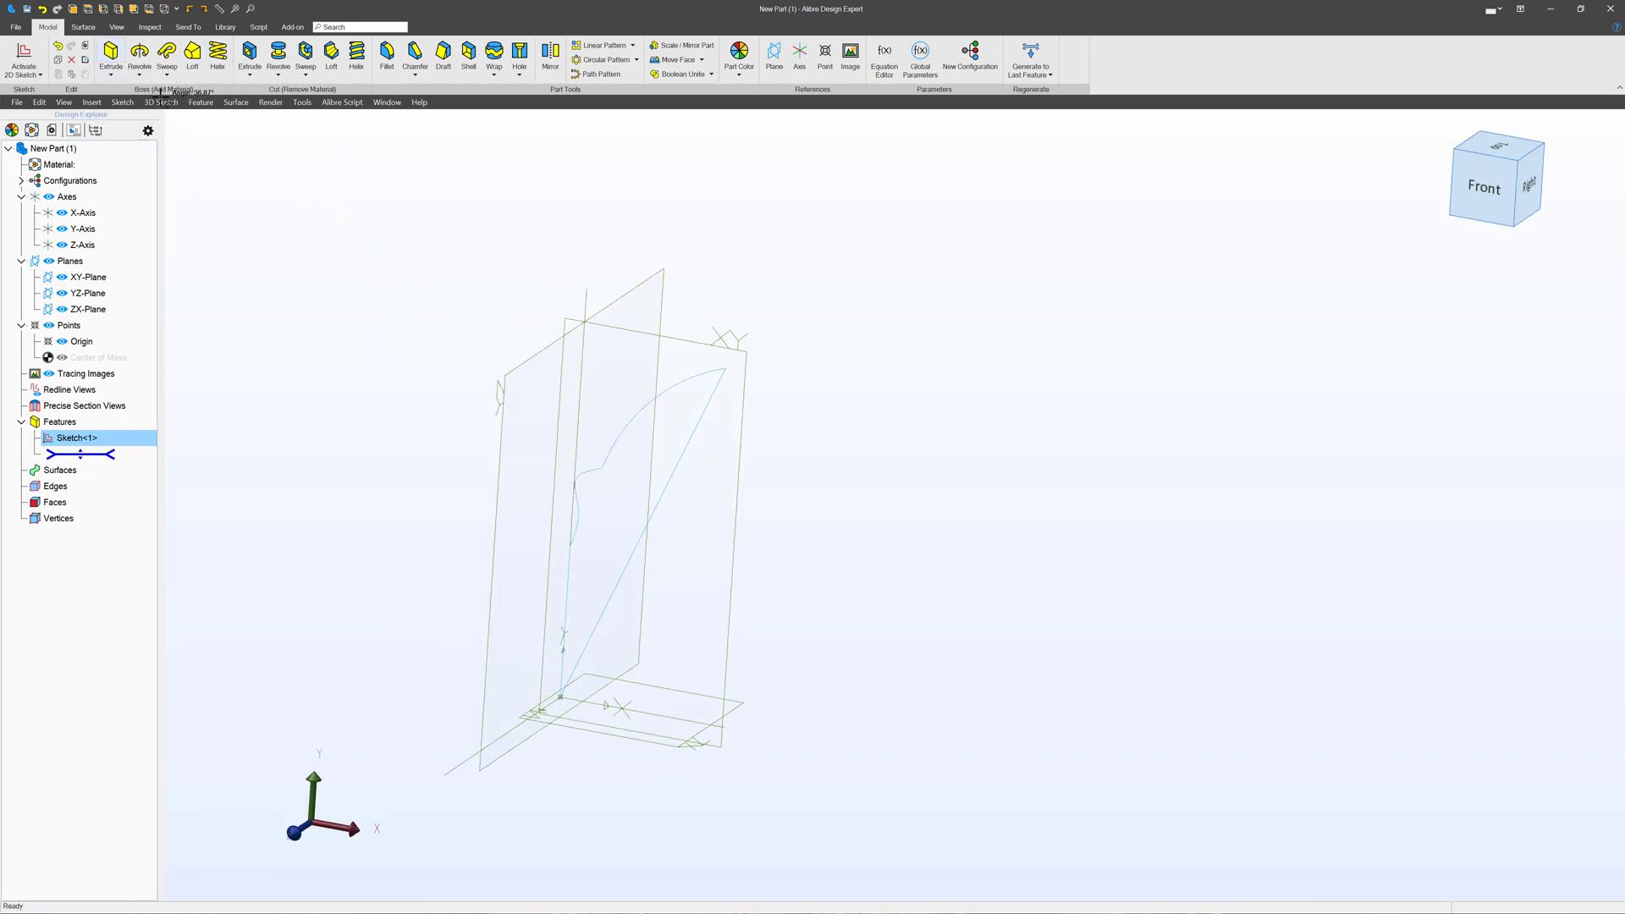
pyautogui.click(110, 58)
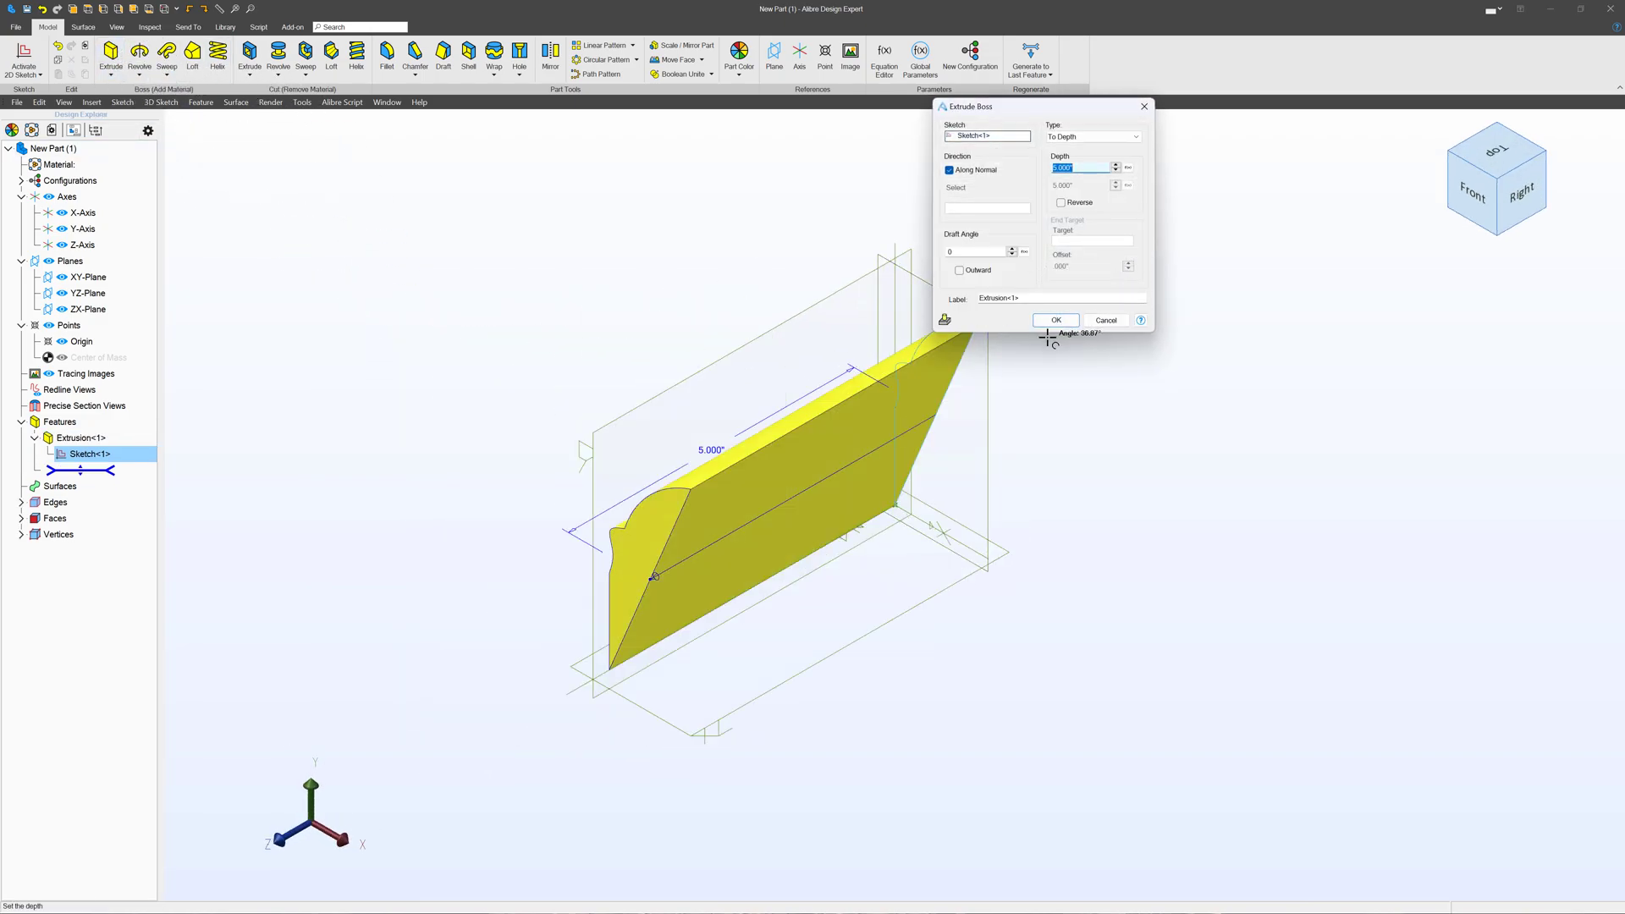
pyautogui.click(1055, 320)
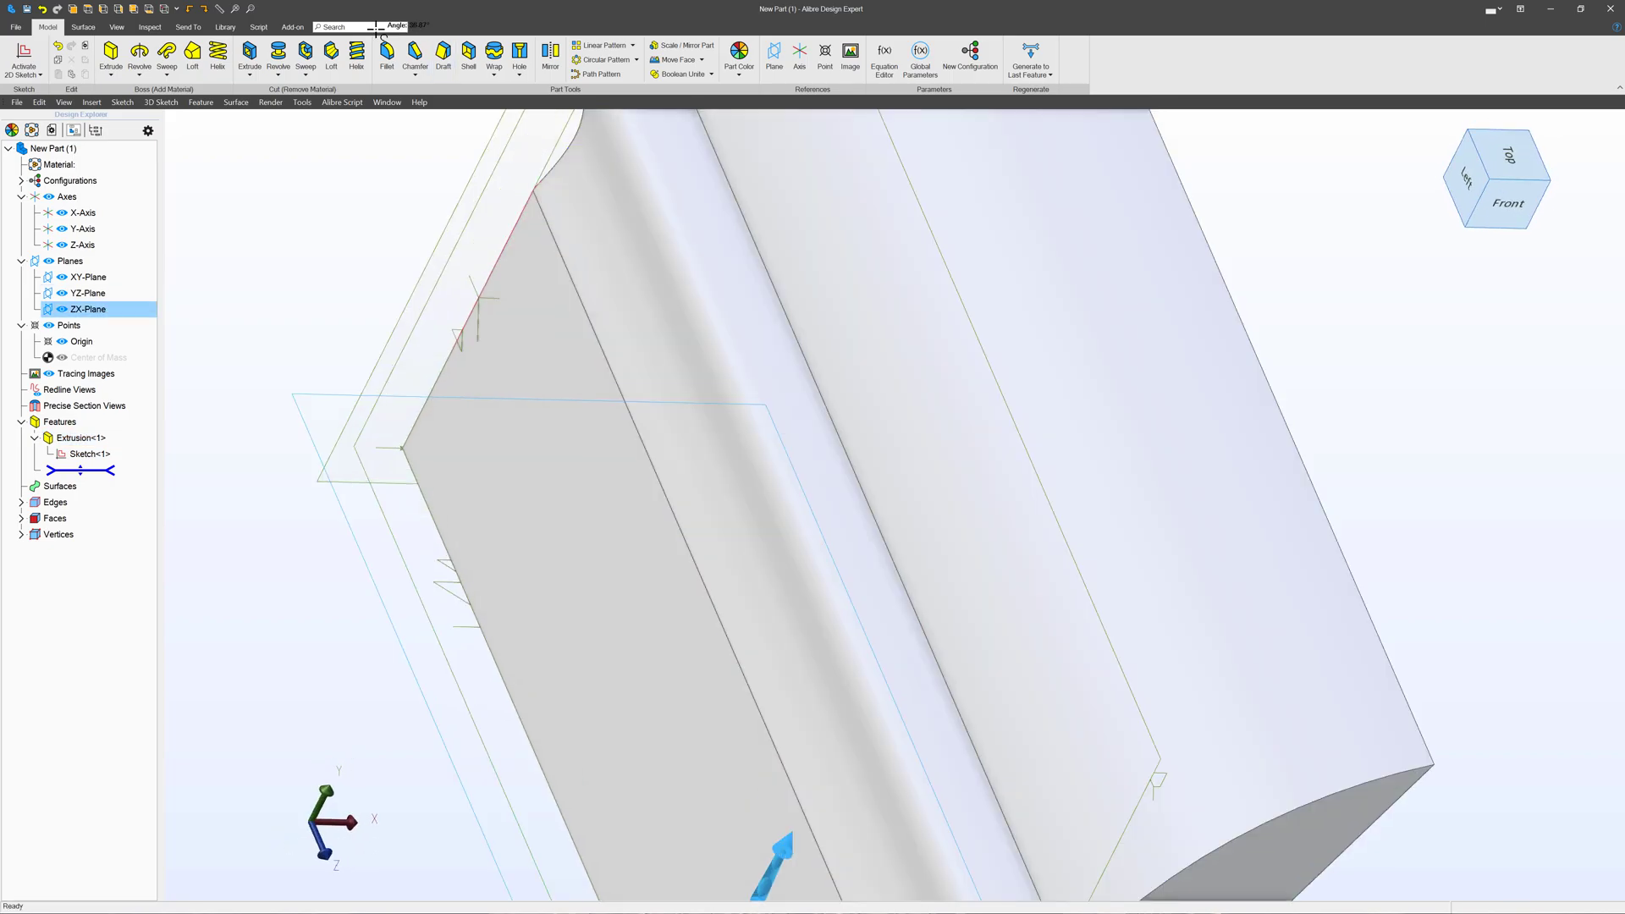
pyautogui.click(386, 54)
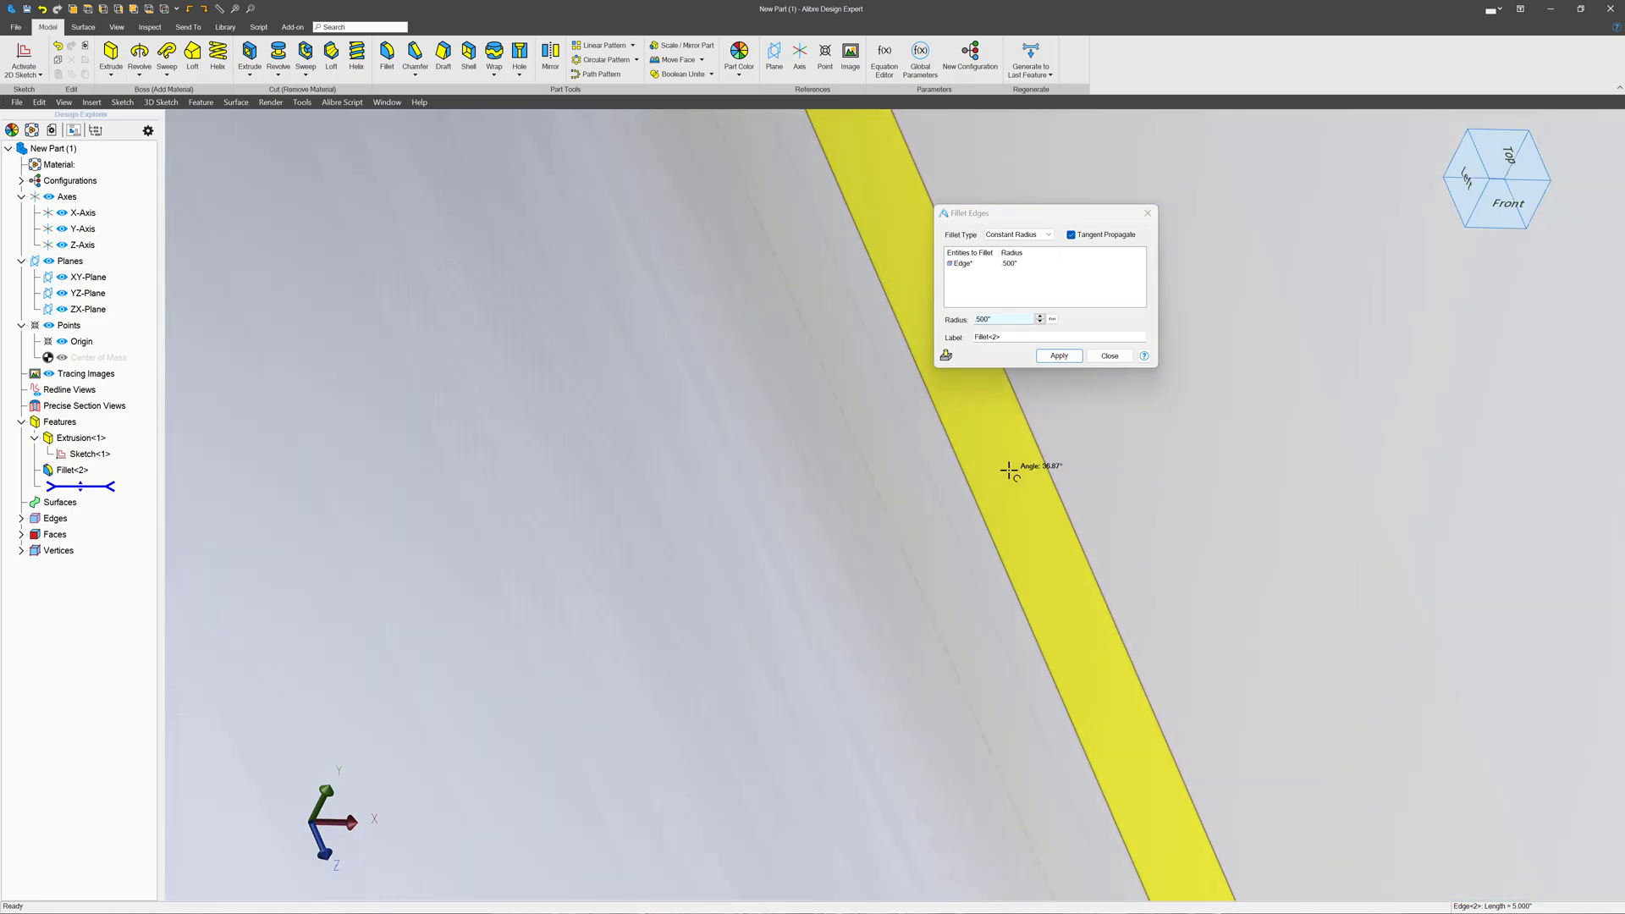
pyautogui.moveTo(1011, 498)
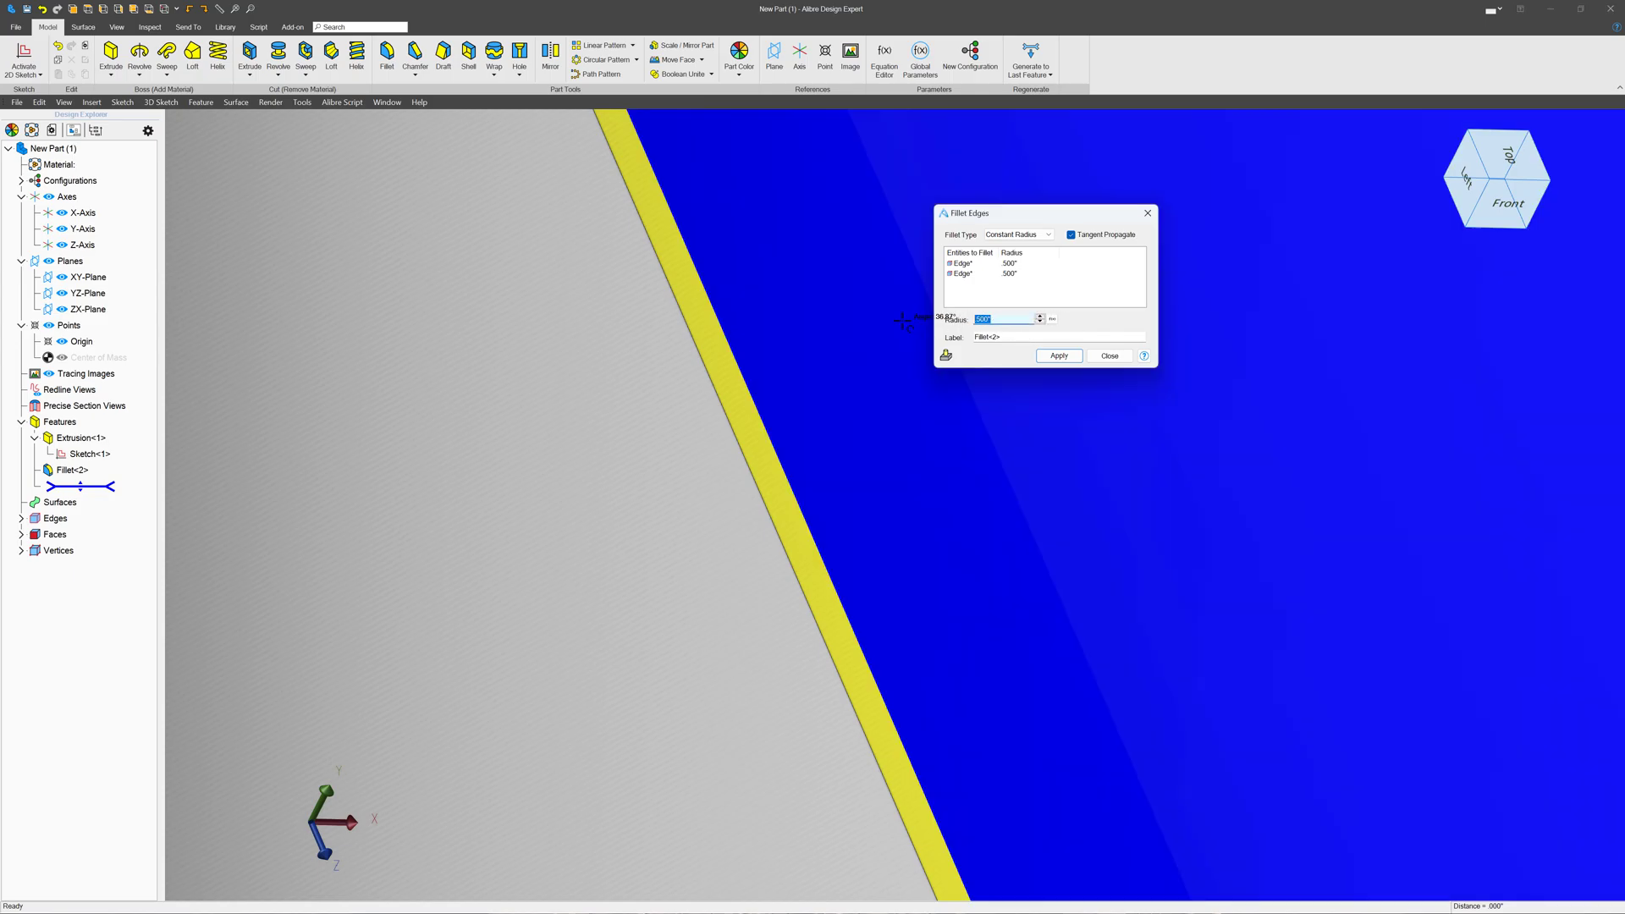
# - Apply .500" fillets to the two picked edges and close the Fillet dialog
pyautogui.write('5')
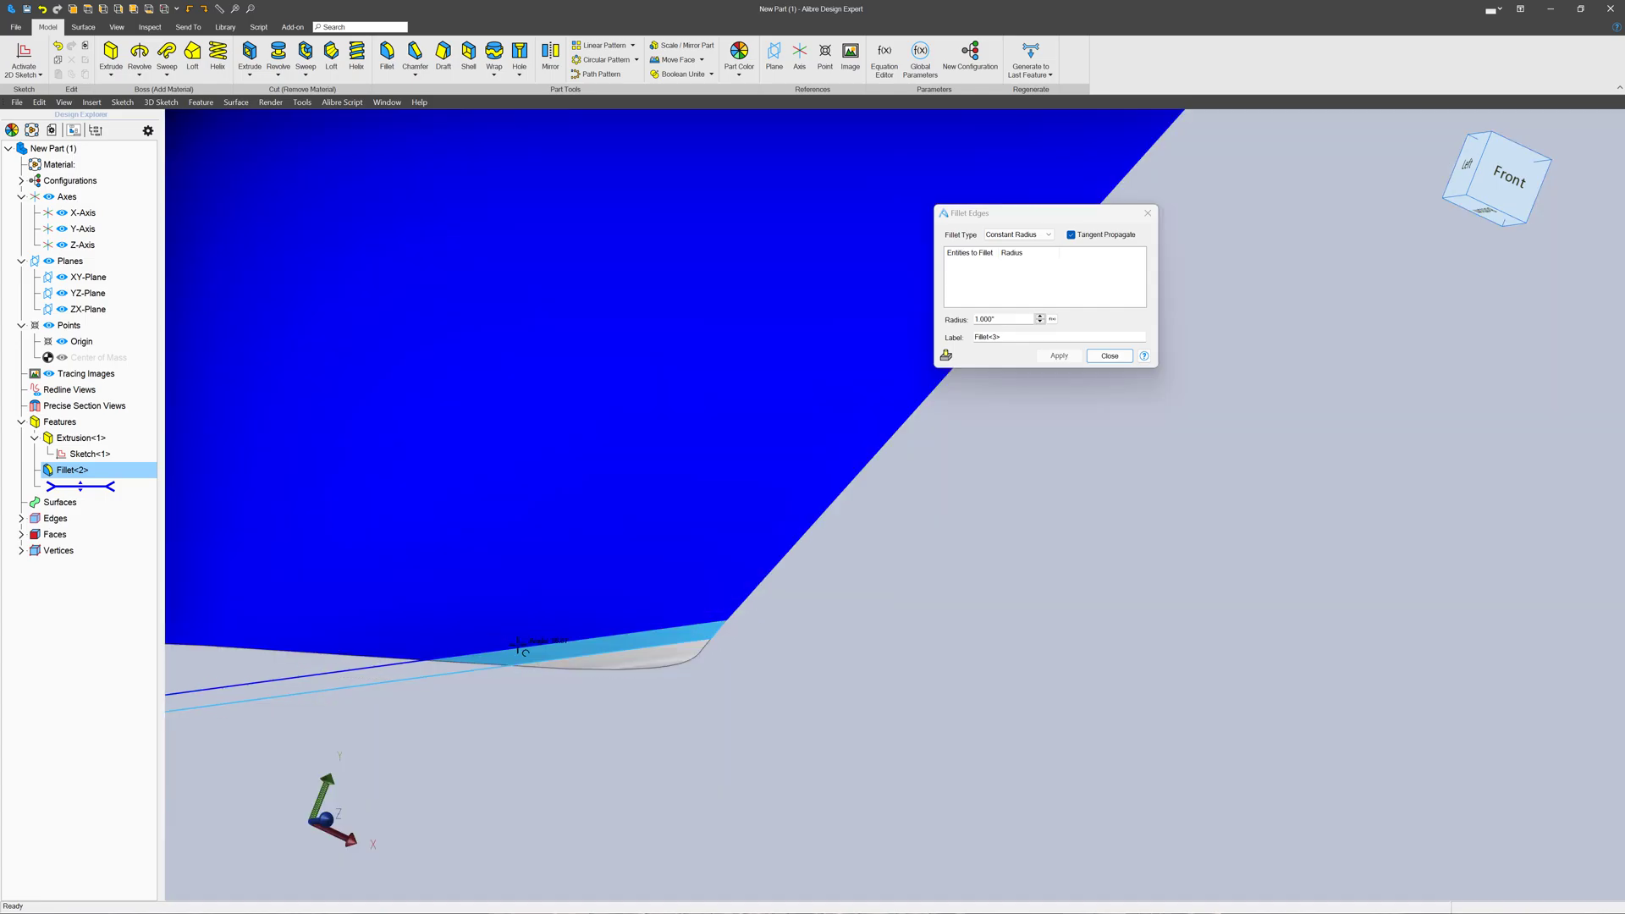
pyautogui.click(1109, 355)
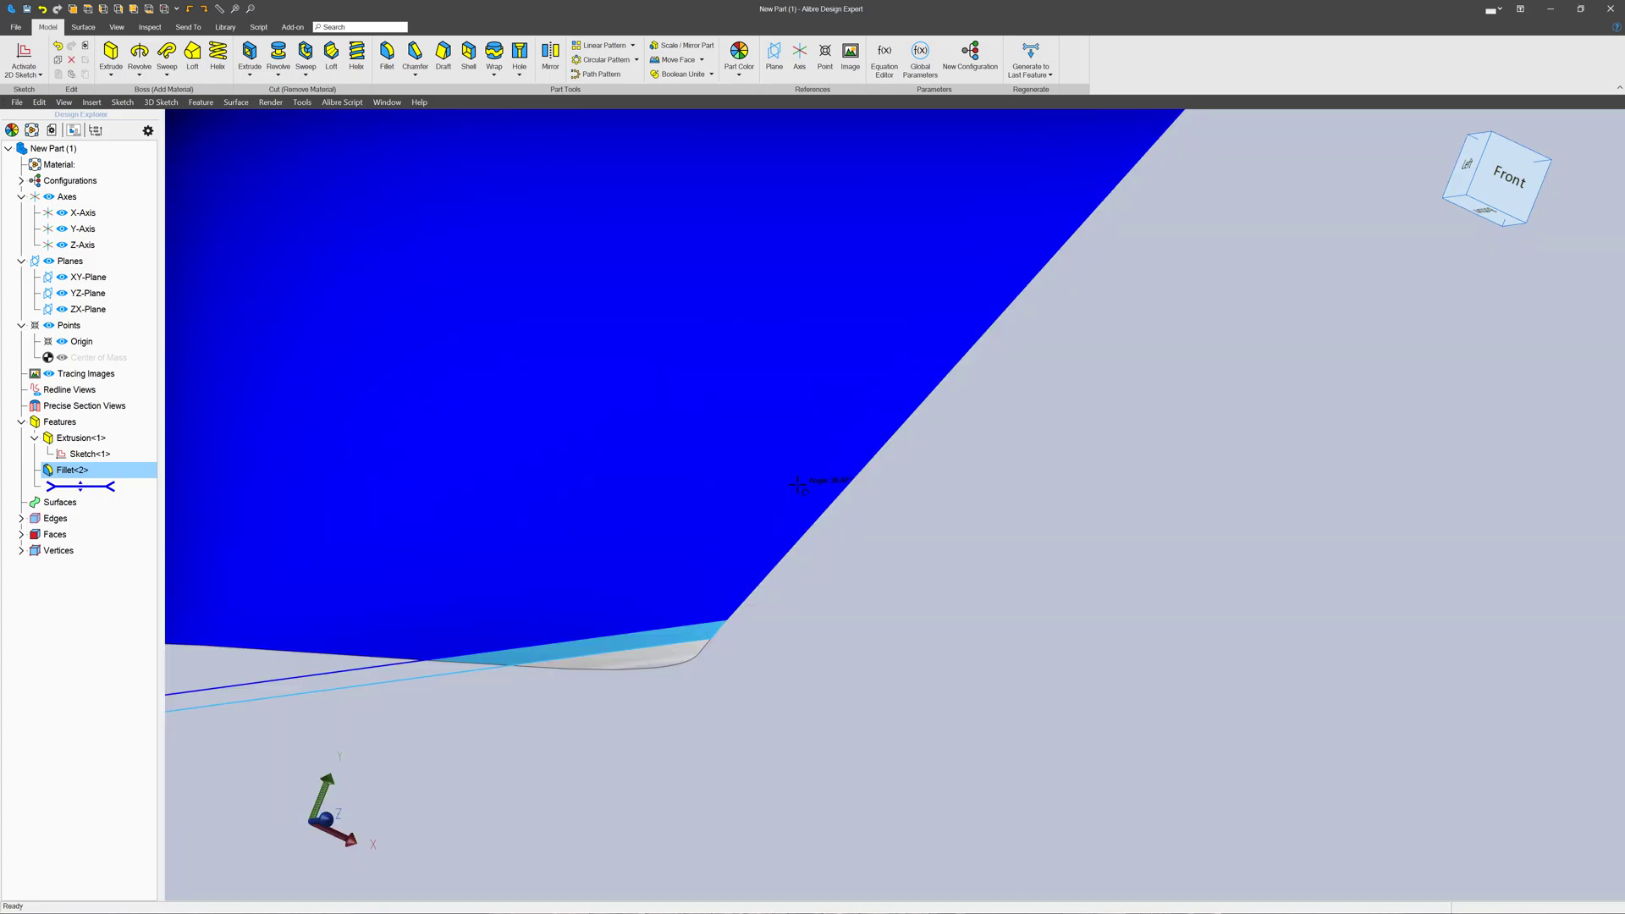